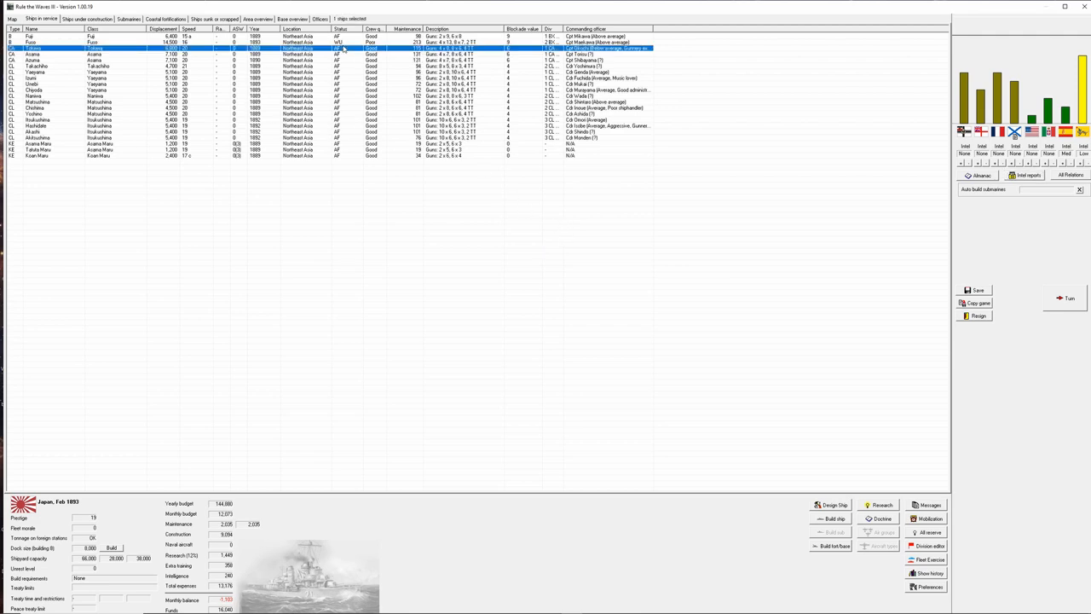
Switch from the ships in service to the list of ships under construction.
click(94, 43)
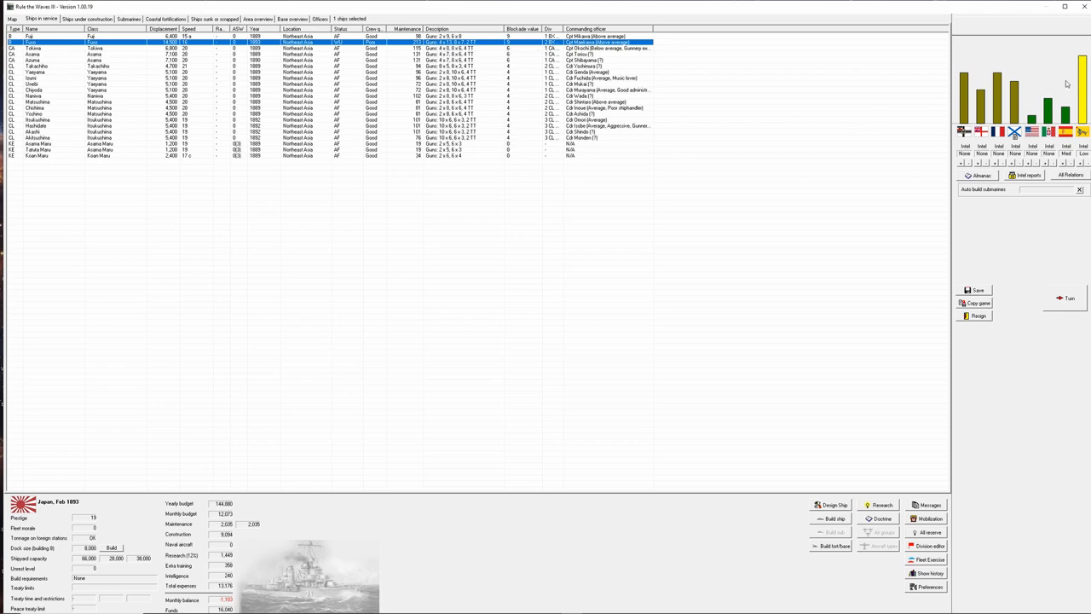
mouse_move(181, 53)
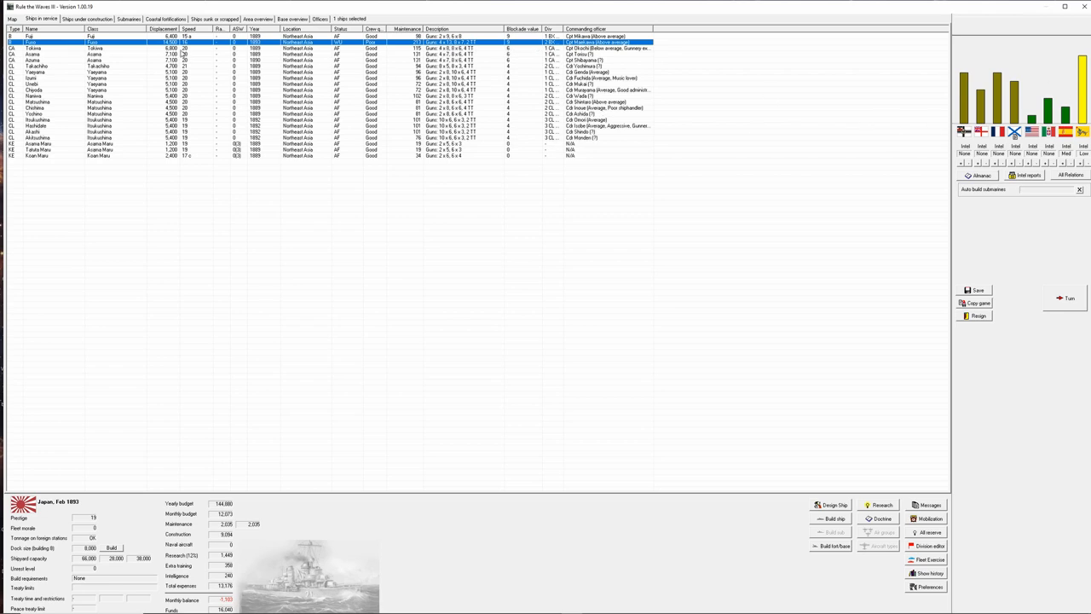
click(85, 18)
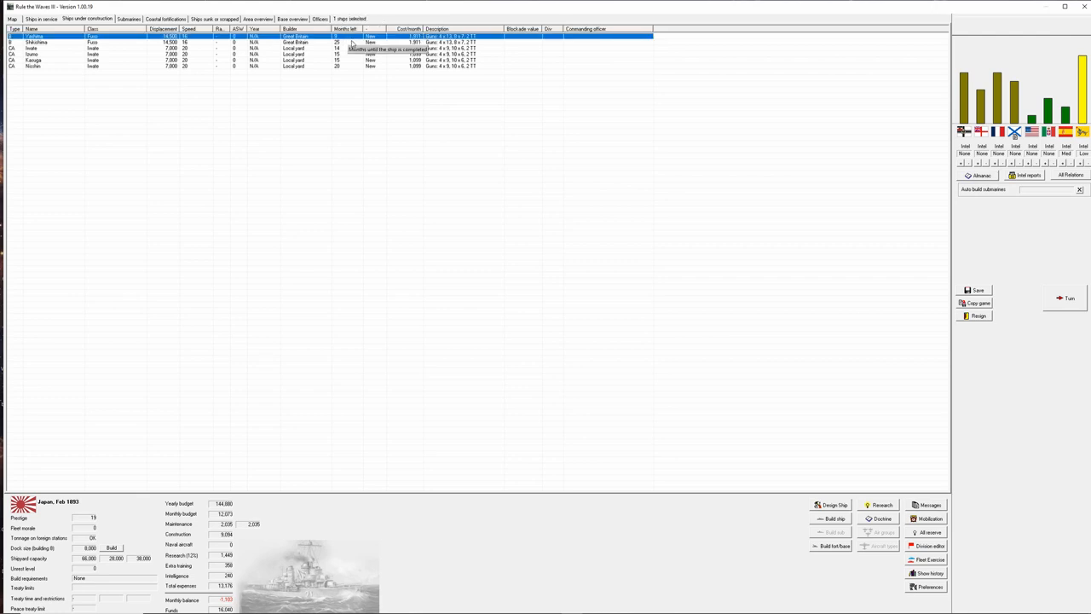
mouse_move(344, 62)
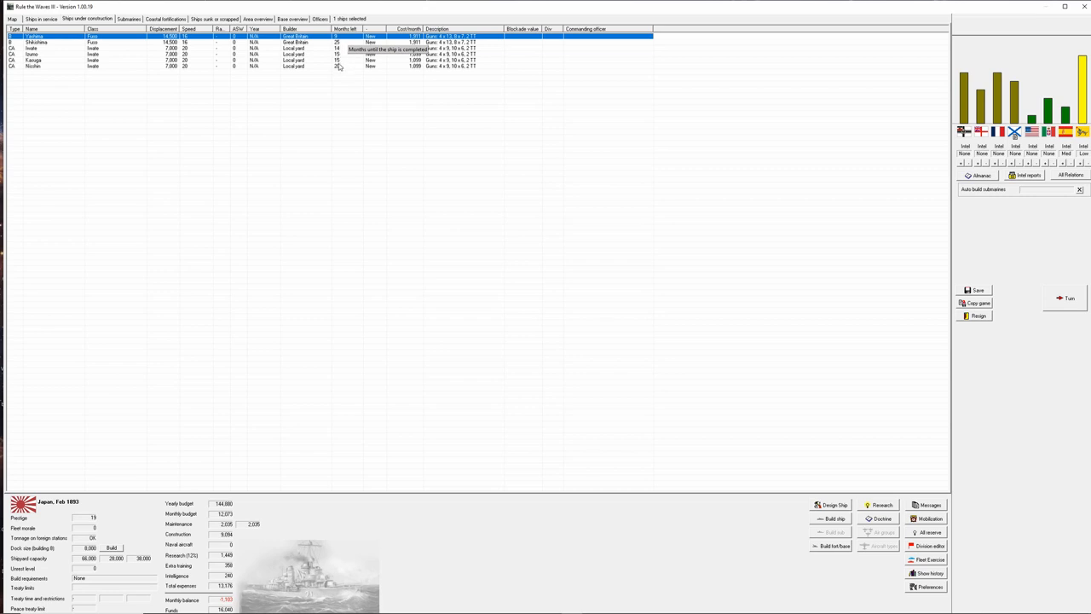
mouse_move(358, 48)
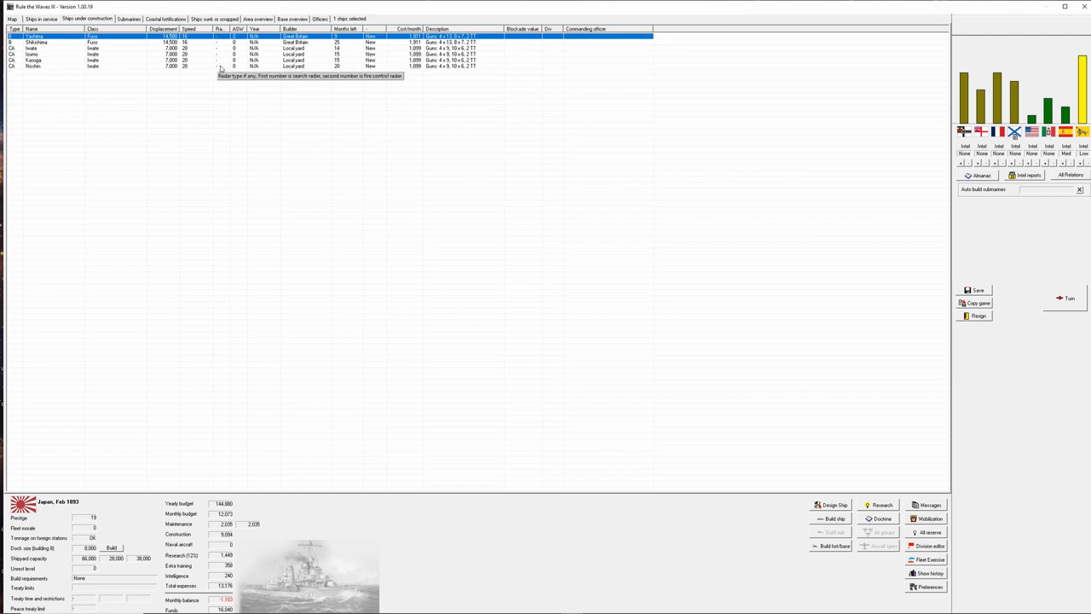
mouse_move(246, 256)
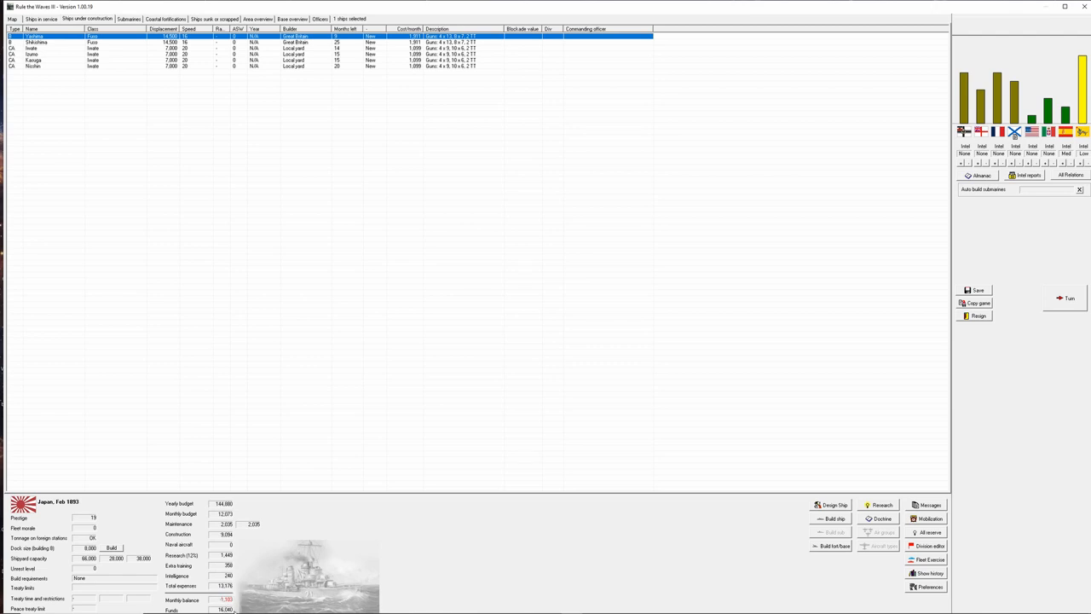
mouse_move(416, 204)
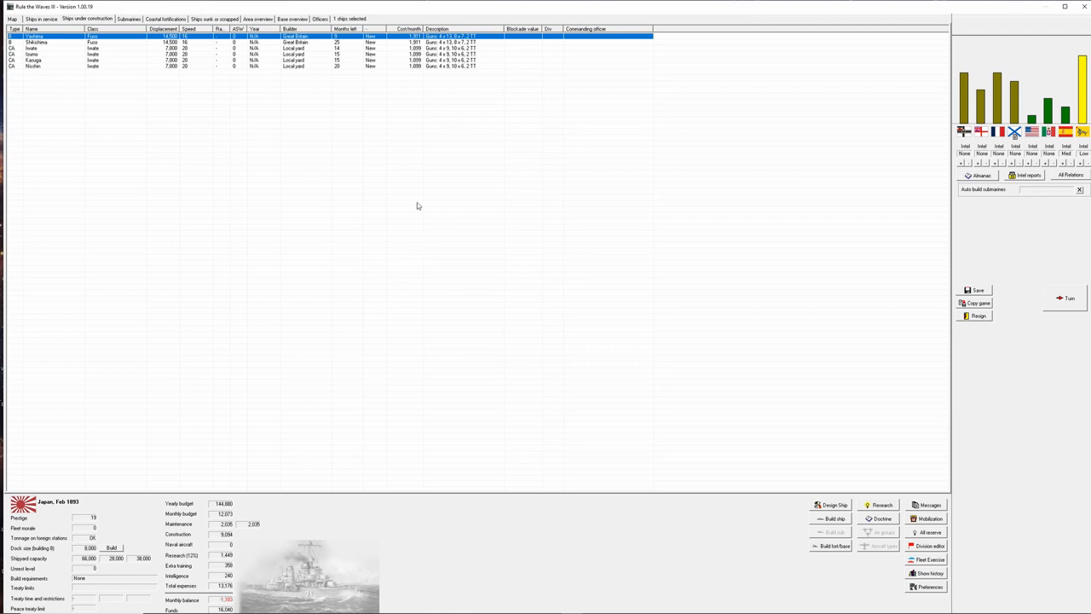
mouse_move(331, 48)
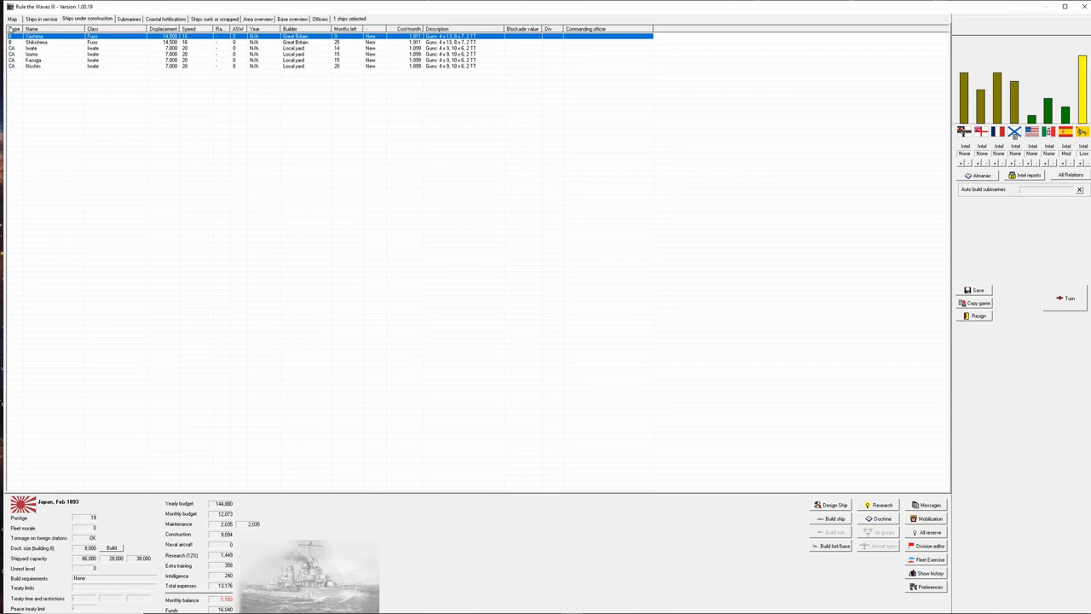
Return to the strategic map of East Asia and the Pacific.
click(12, 18)
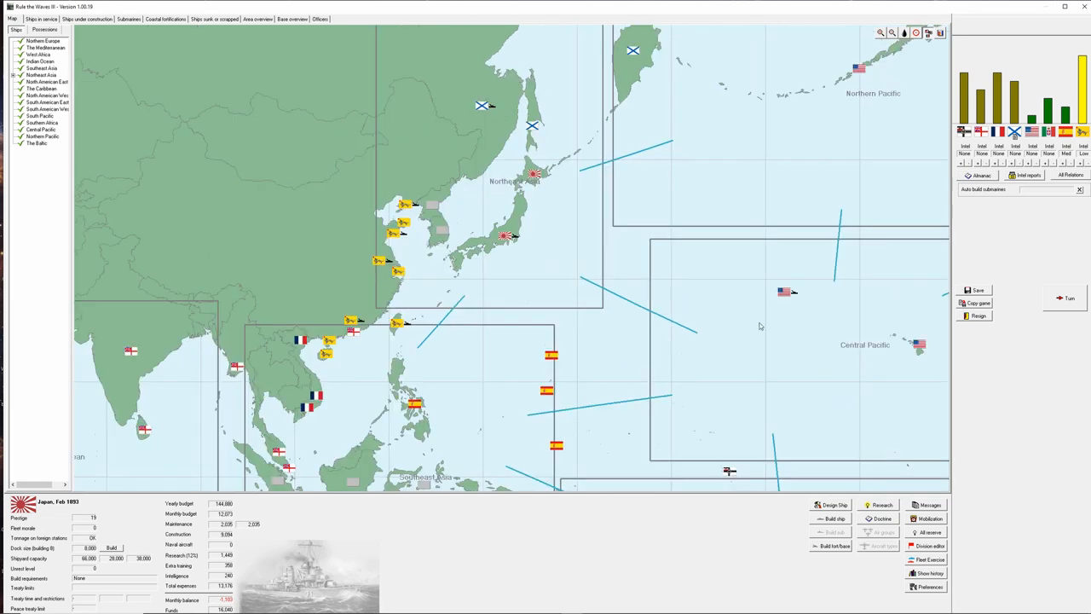
mouse_move(1067, 296)
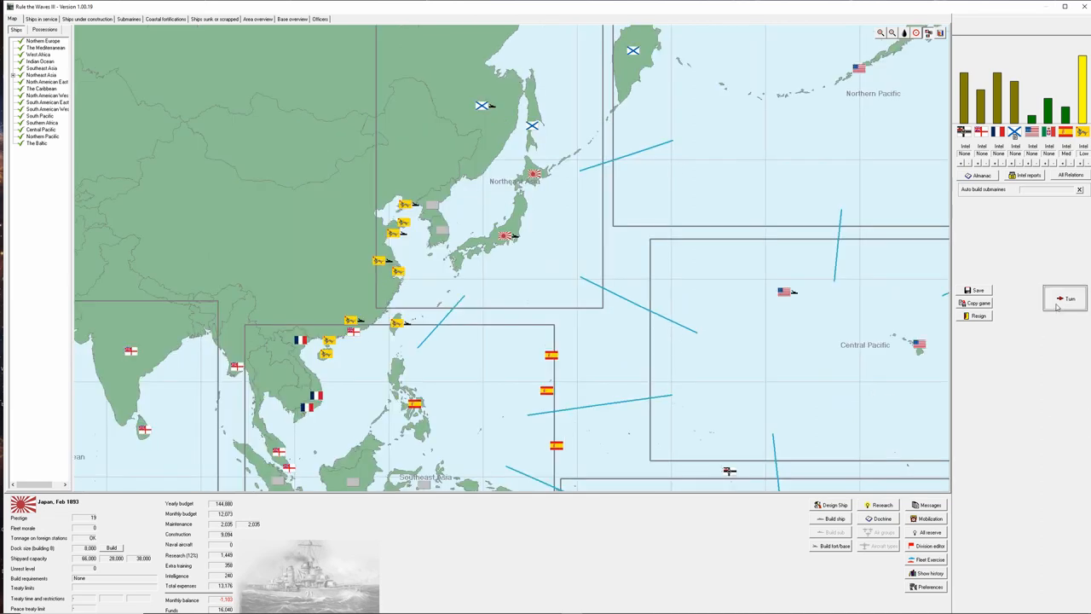
End the turn, bringing up the 11-inch naval gun research report.
click(1067, 297)
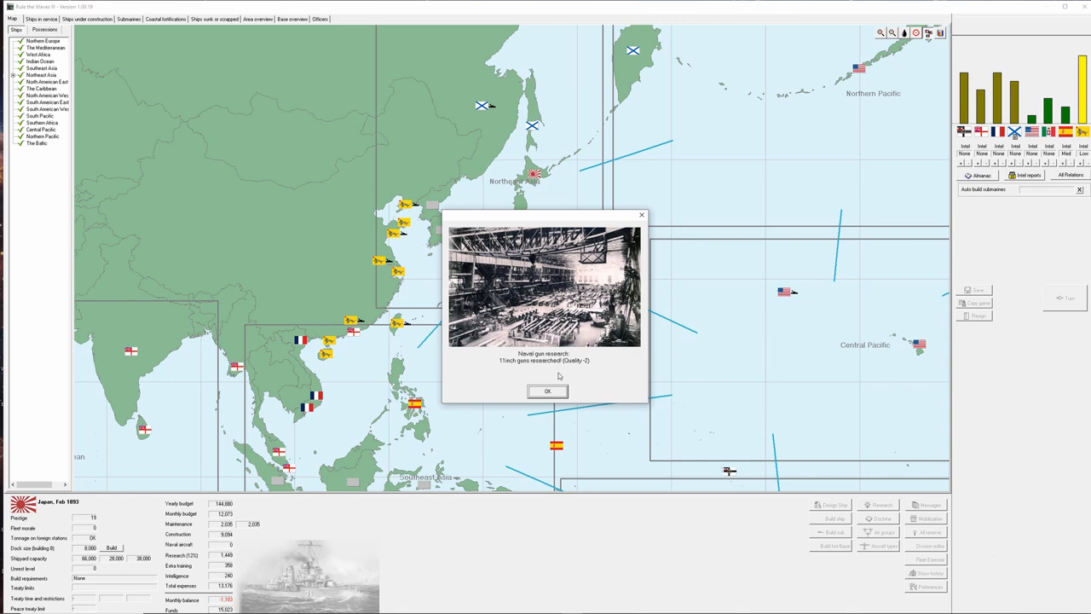
mouse_move(559, 377)
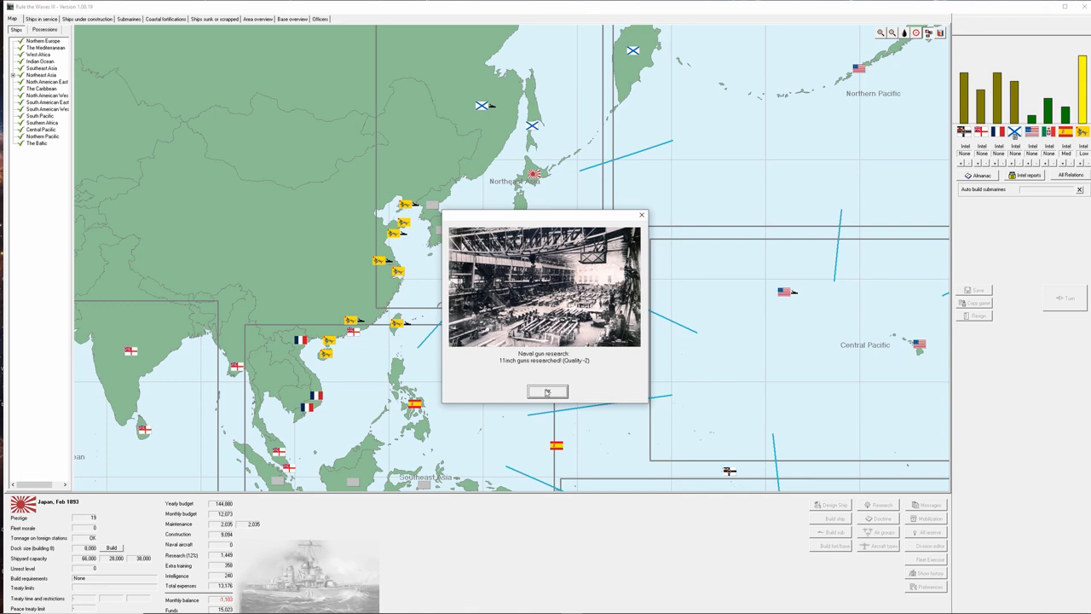
Dismiss the gun research report to reveal the month's turn messages.
click(547, 390)
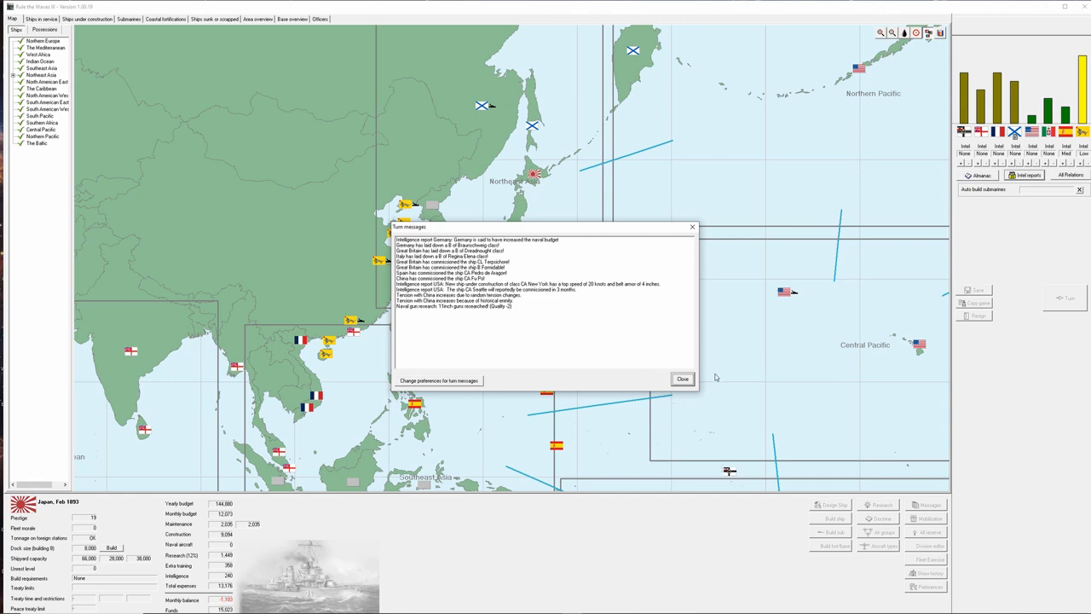
mouse_move(426, 314)
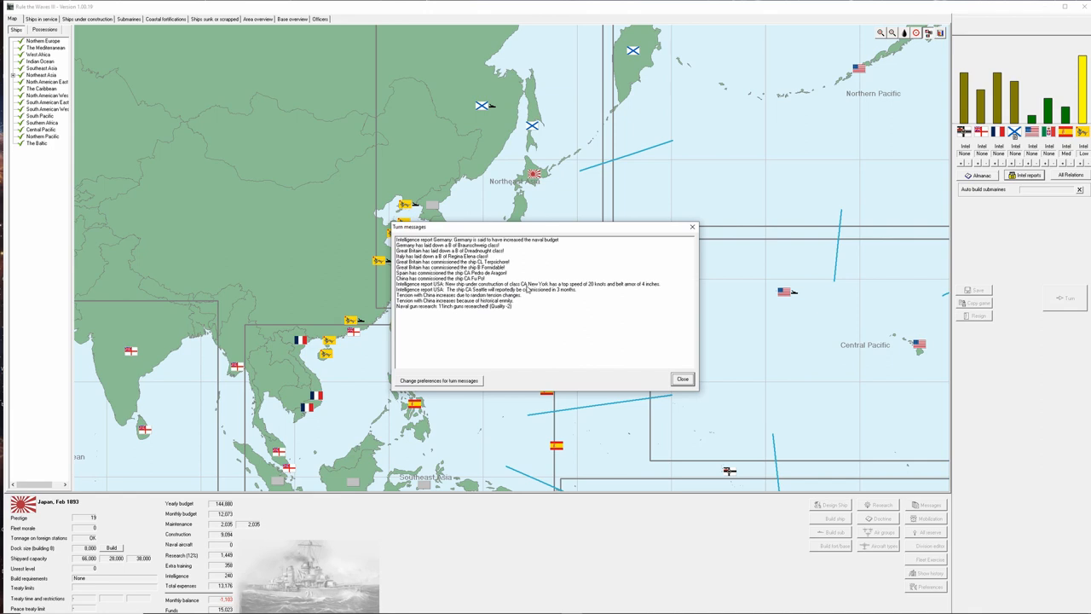
mouse_move(538, 293)
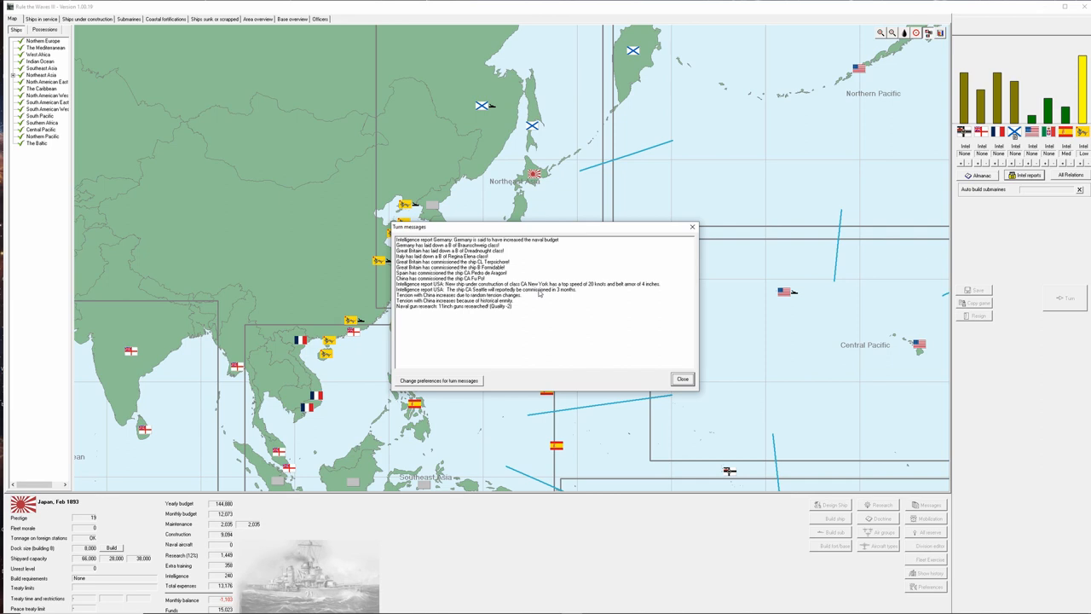
mouse_move(563, 288)
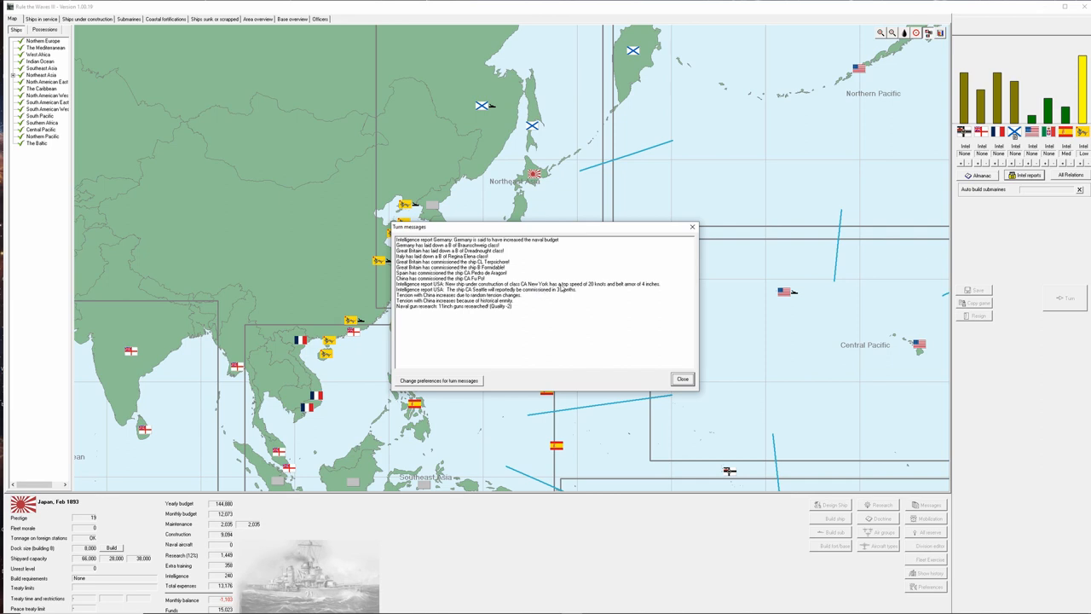
mouse_move(580, 290)
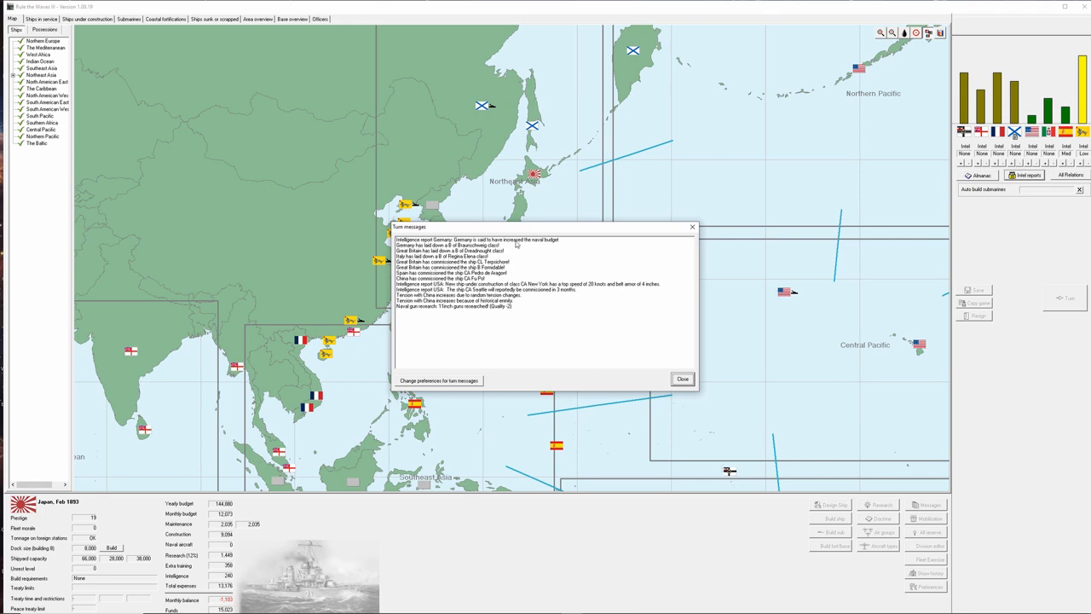
Close the turn messages to show the map for Japan in March 1903.
click(682, 379)
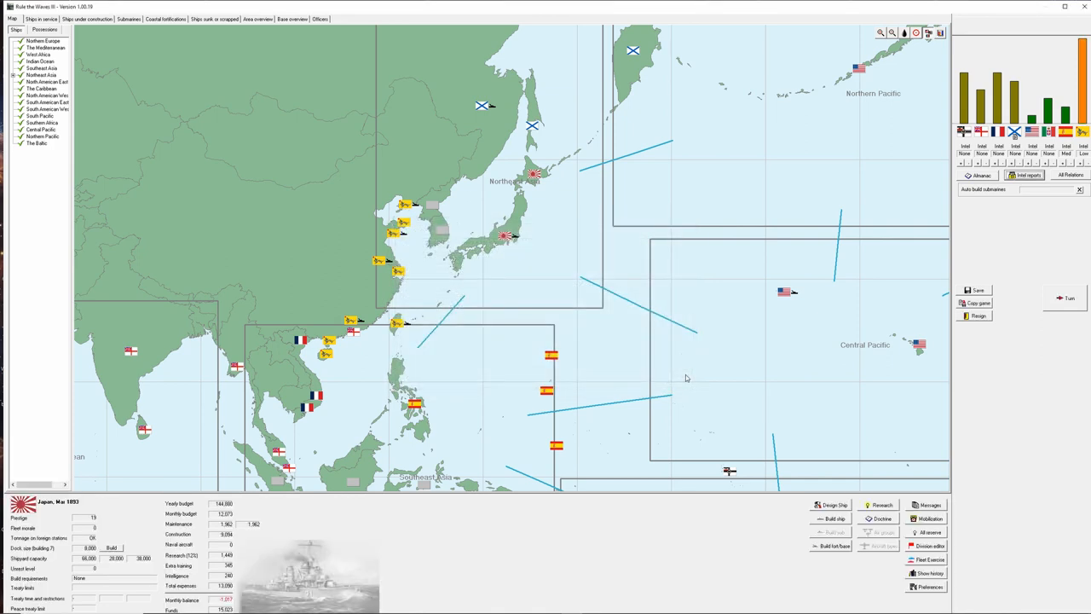
mouse_move(700, 358)
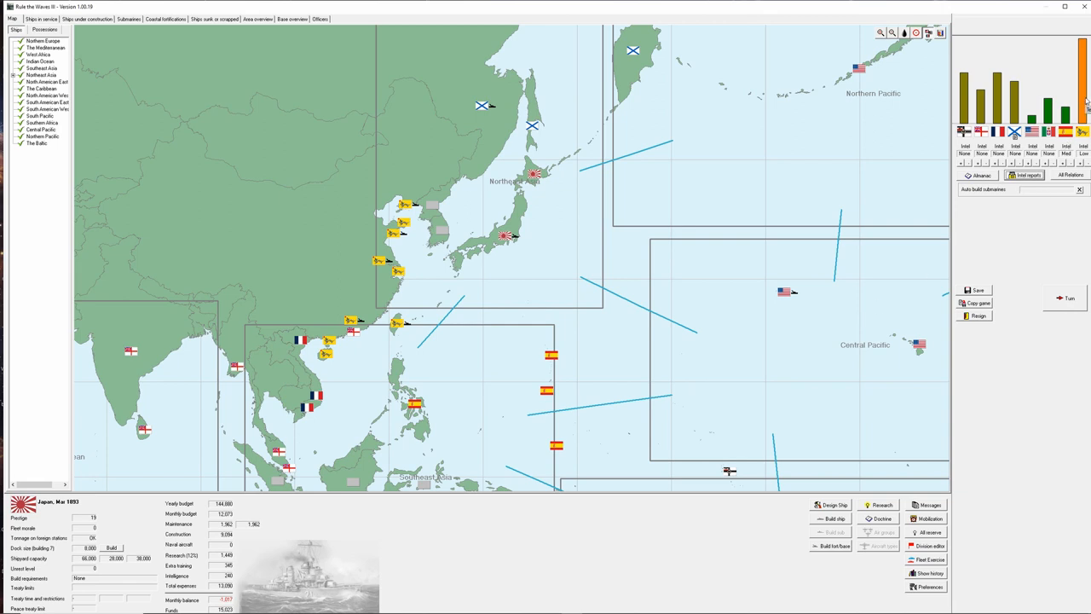
mouse_move(985, 220)
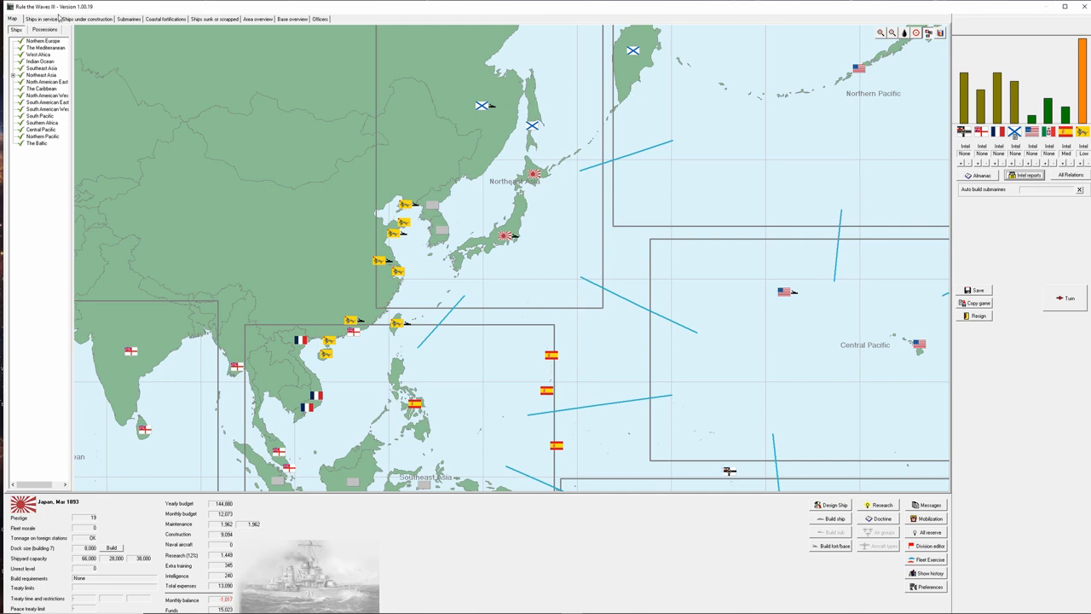
click(41, 19)
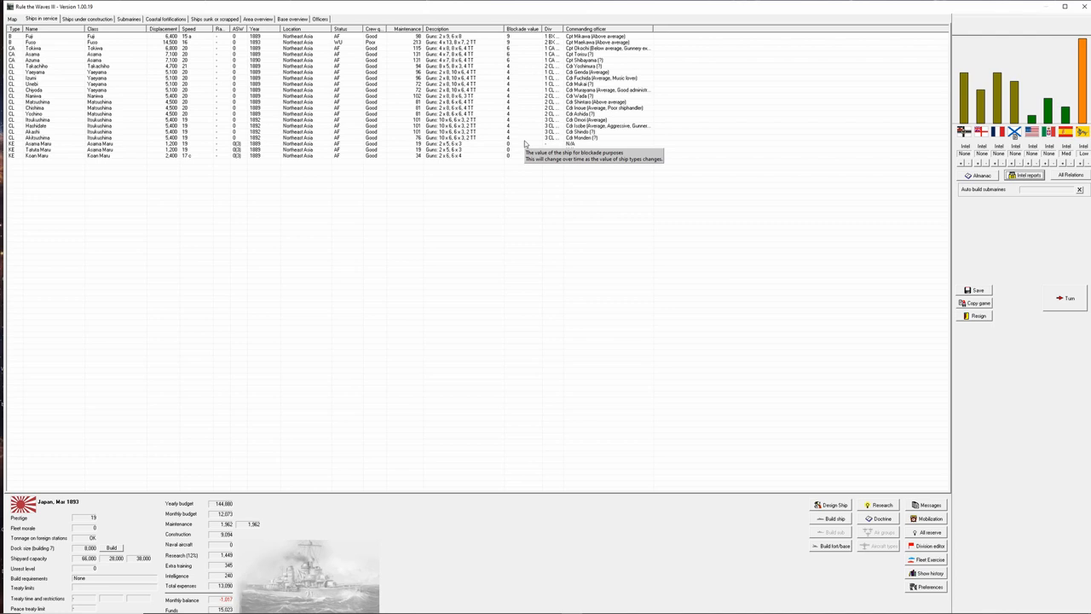
mouse_move(701, 143)
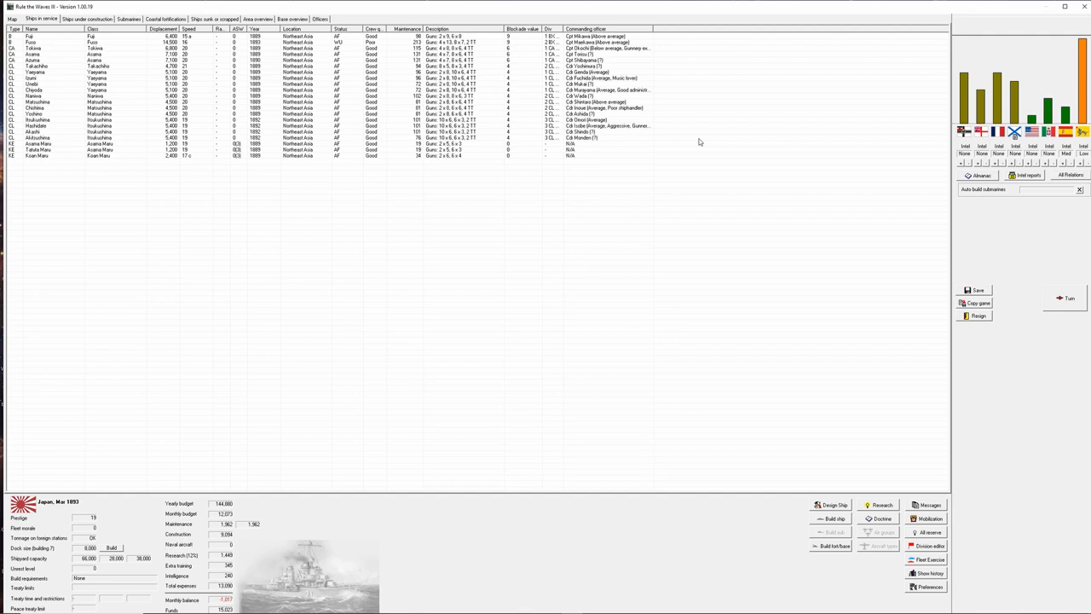
mouse_move(692, 140)
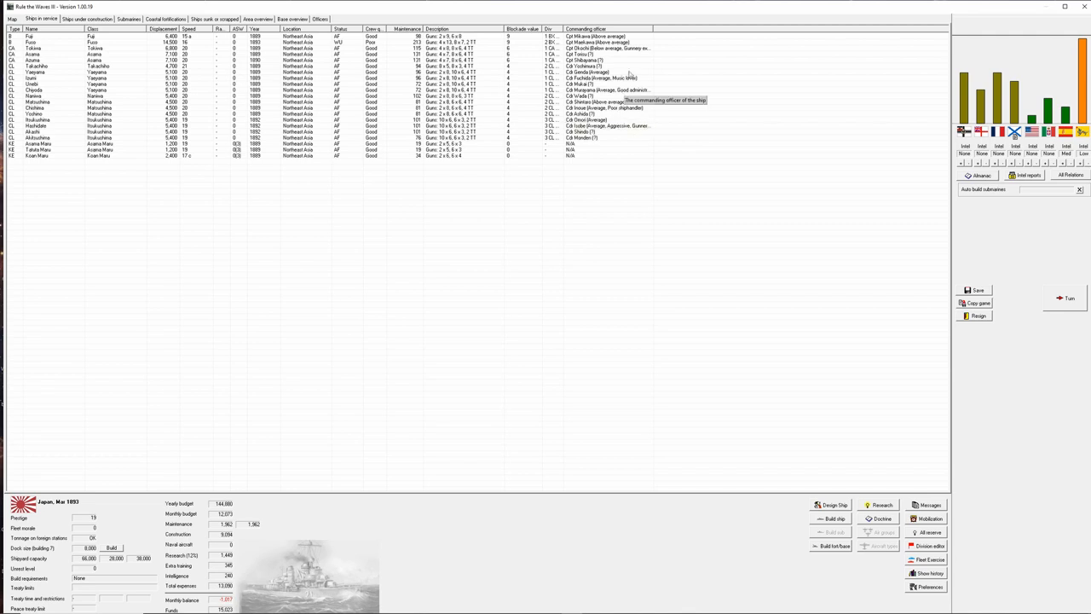
mouse_move(627, 121)
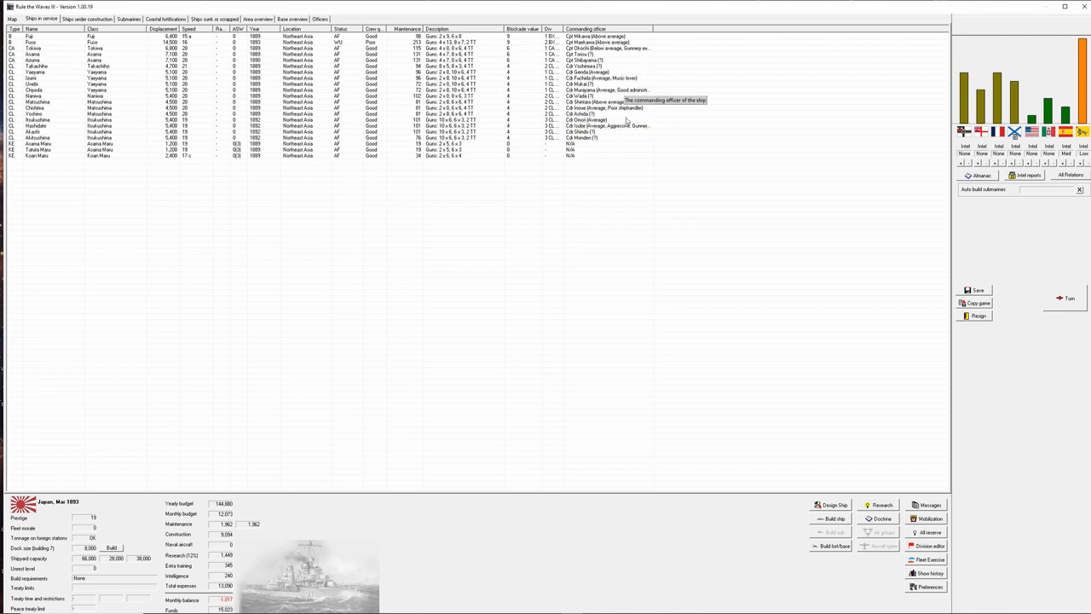
mouse_move(696, 147)
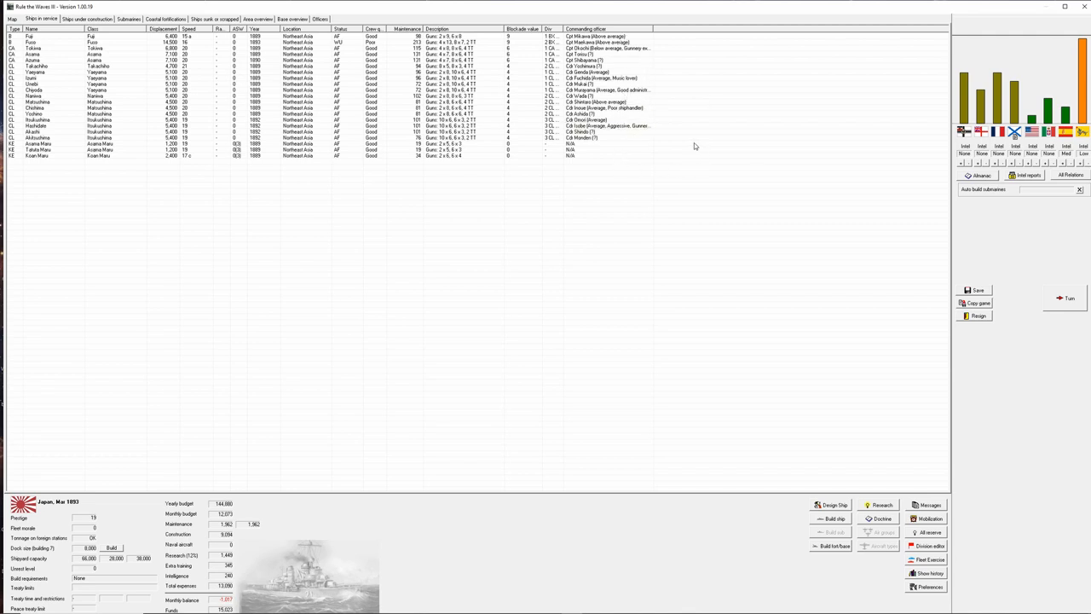
mouse_move(597, 43)
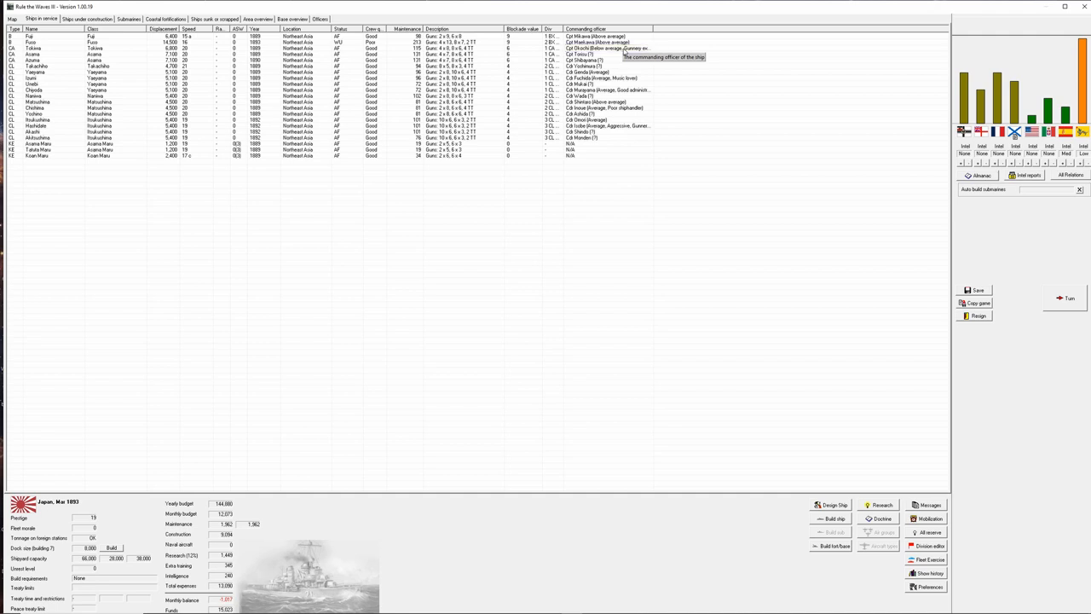
mouse_move(624, 53)
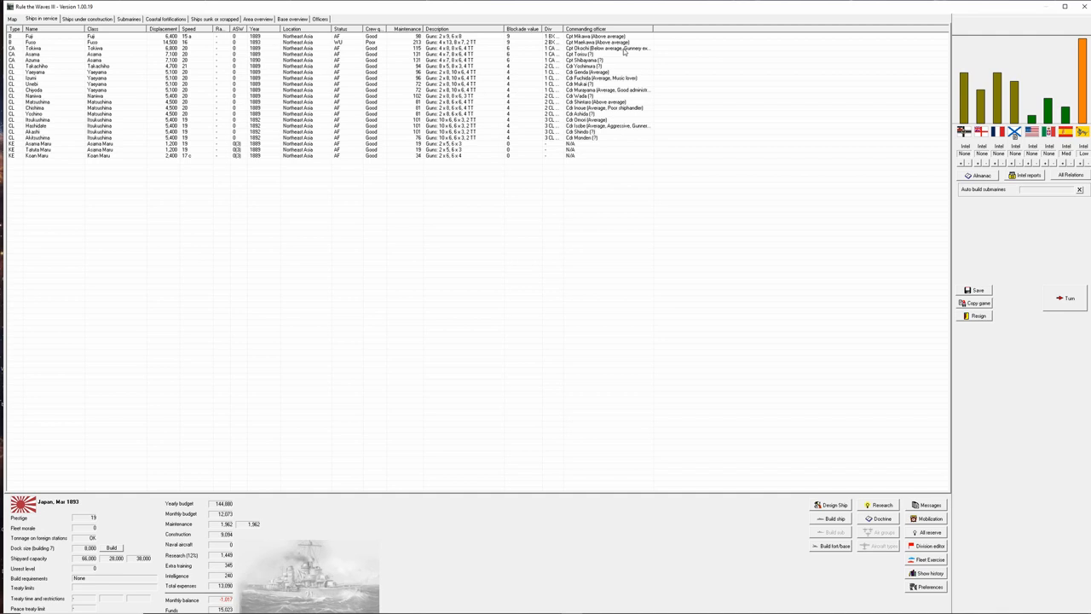
mouse_move(635, 58)
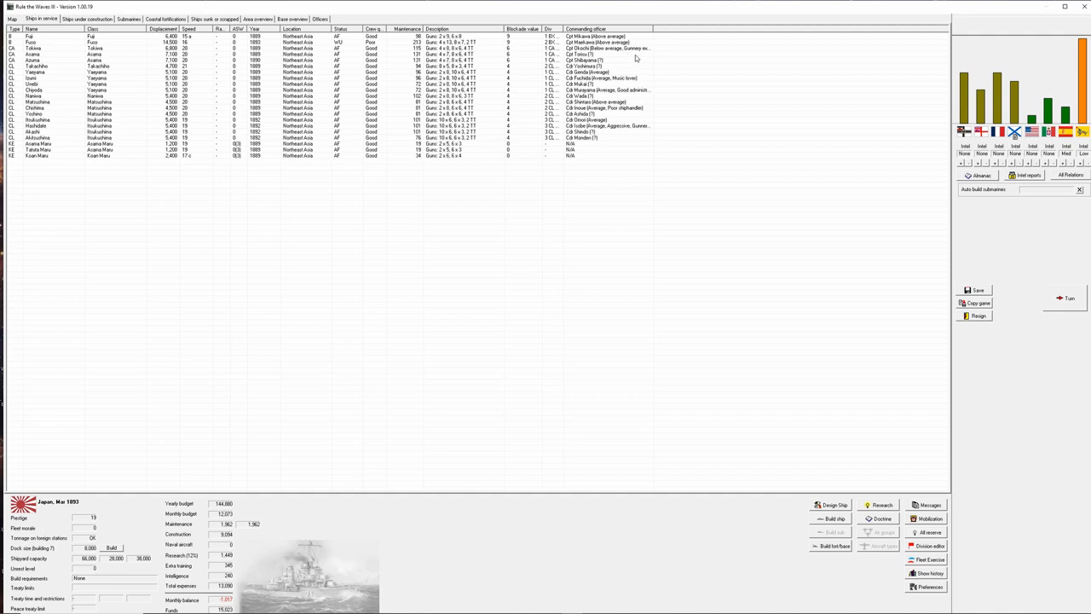
click(610, 48)
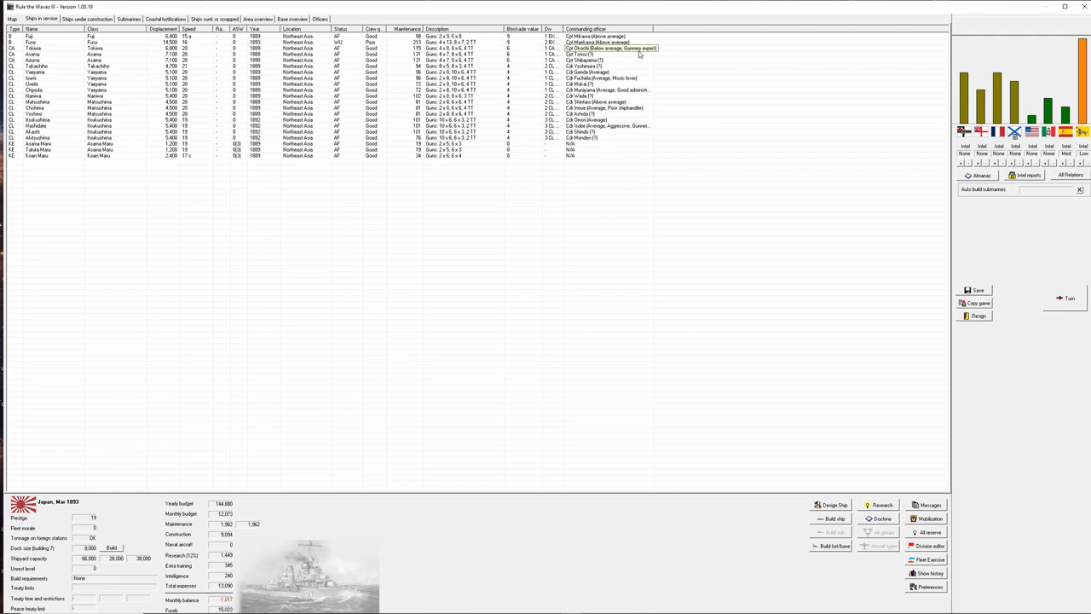
click(610, 48)
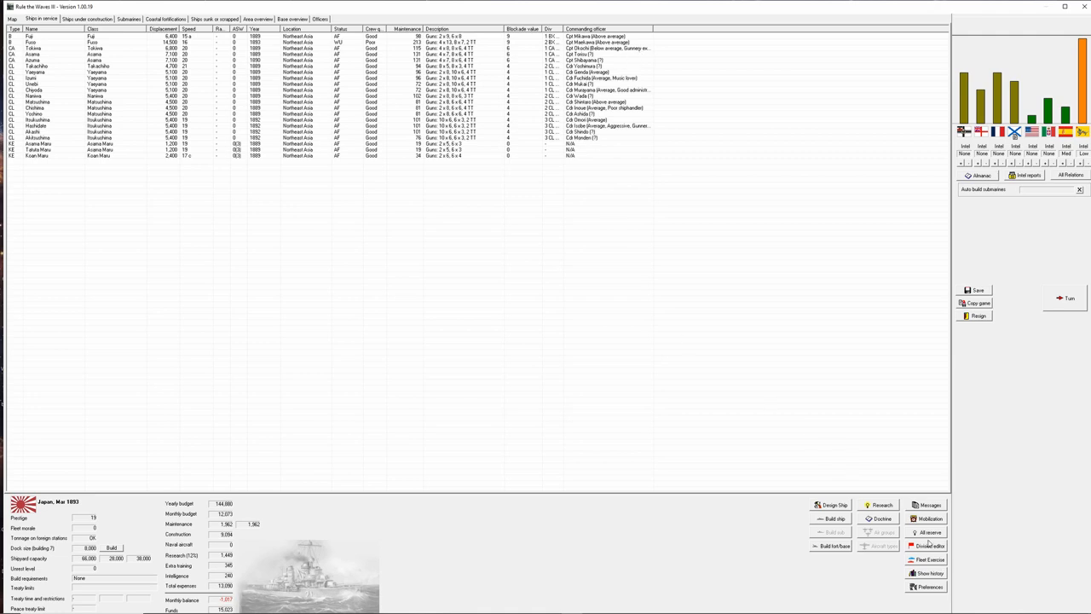
Bring up the division editor listing battle, cruiser and light cruiser divisions.
click(926, 545)
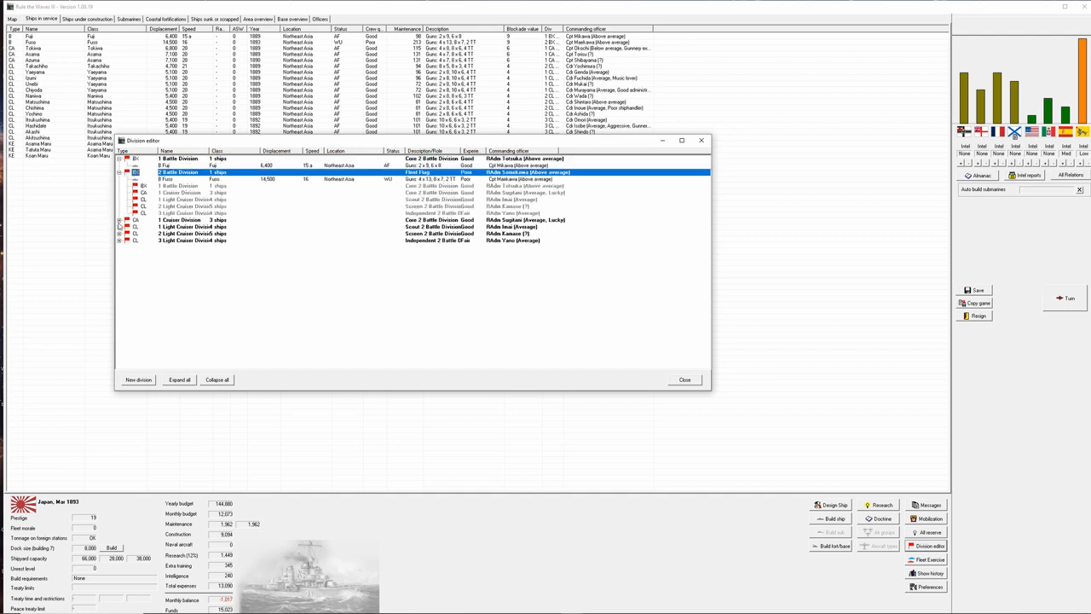
mouse_move(174, 188)
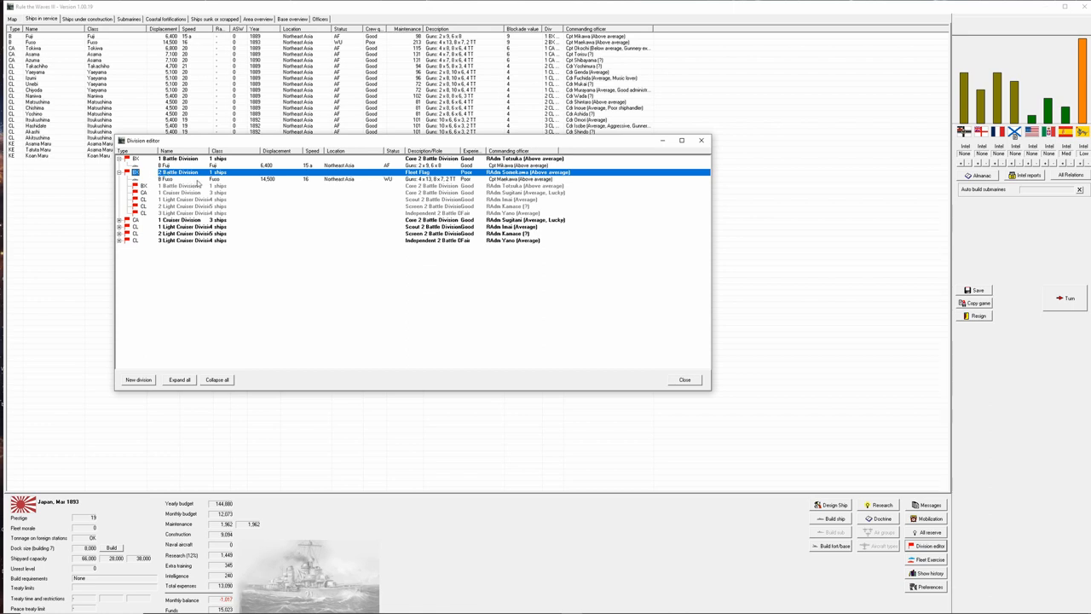
mouse_move(720, 143)
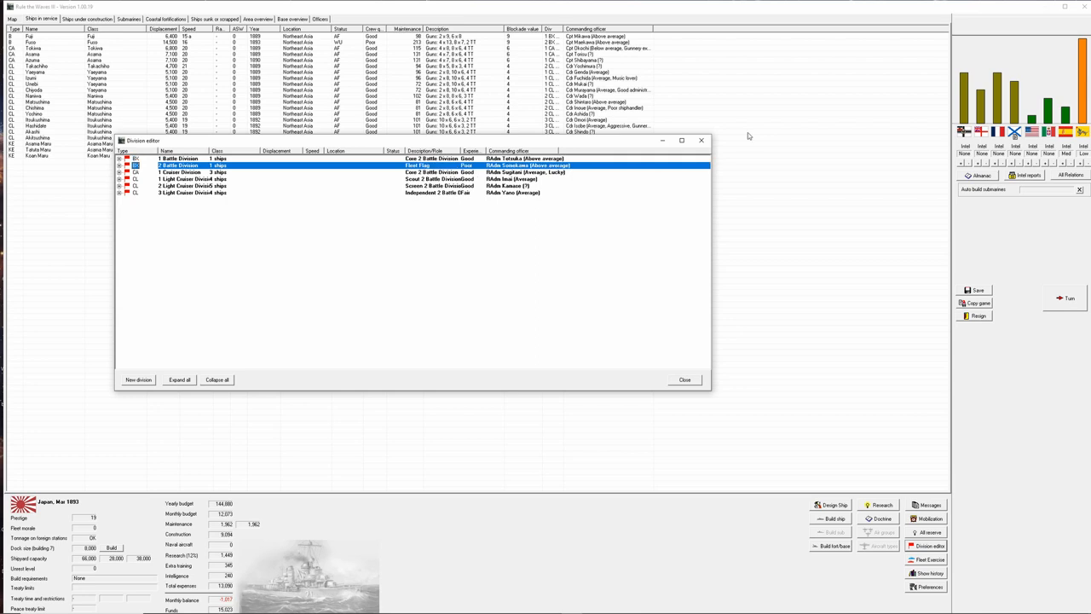
Leave the division editor and bring up the first under-construction ship's actions.
click(685, 378)
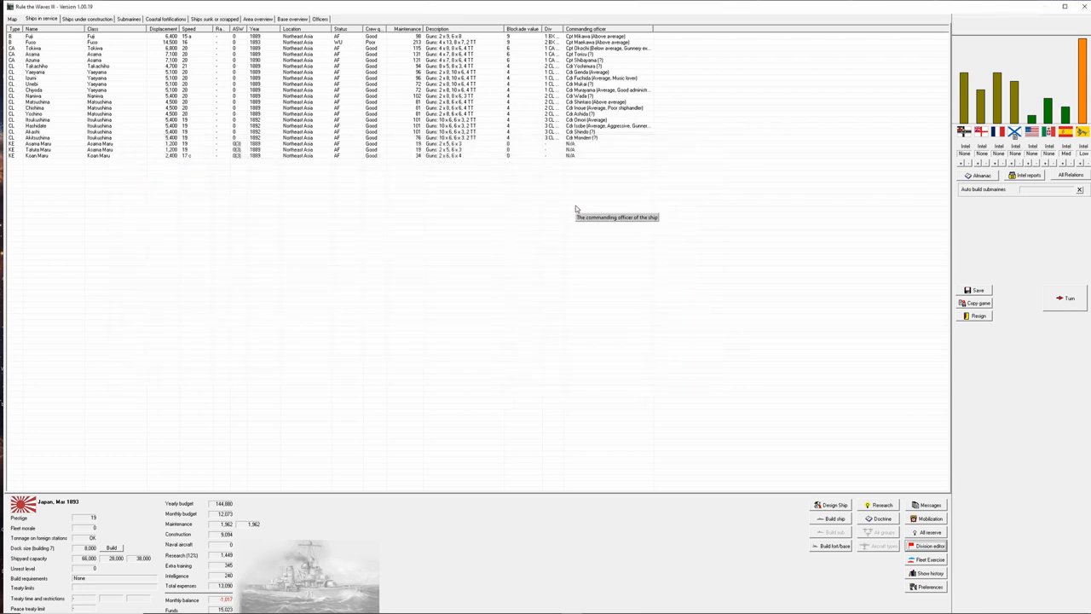
mouse_move(572, 254)
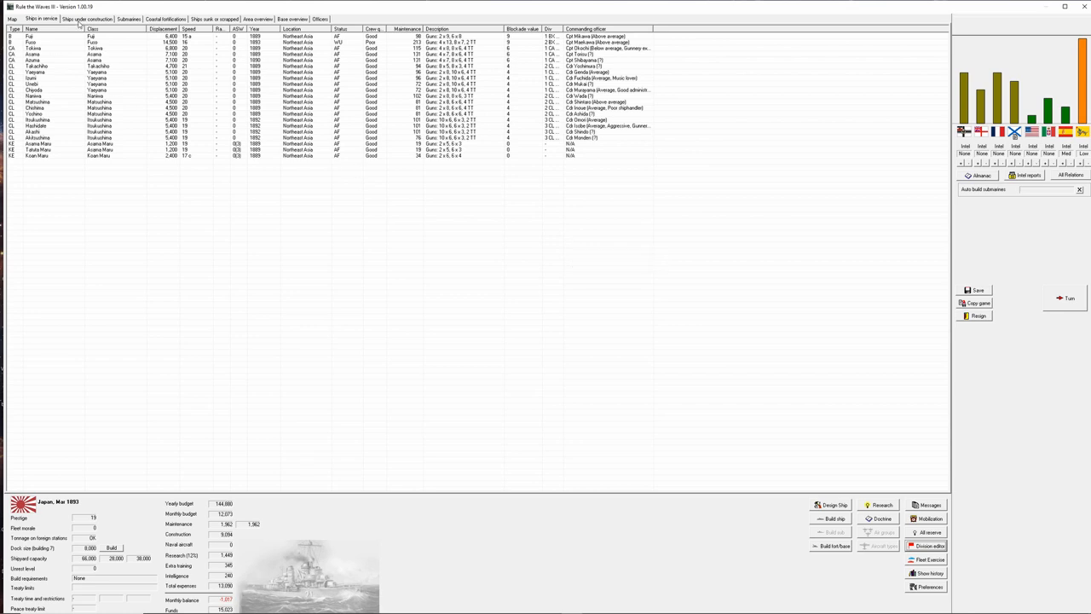
click(85, 19)
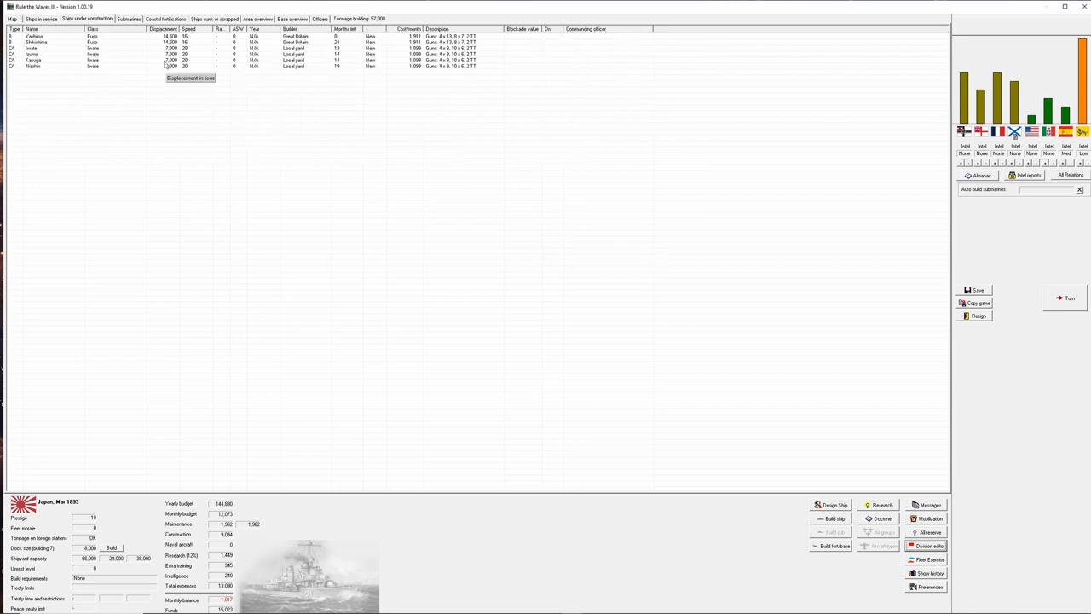
right_click(38, 38)
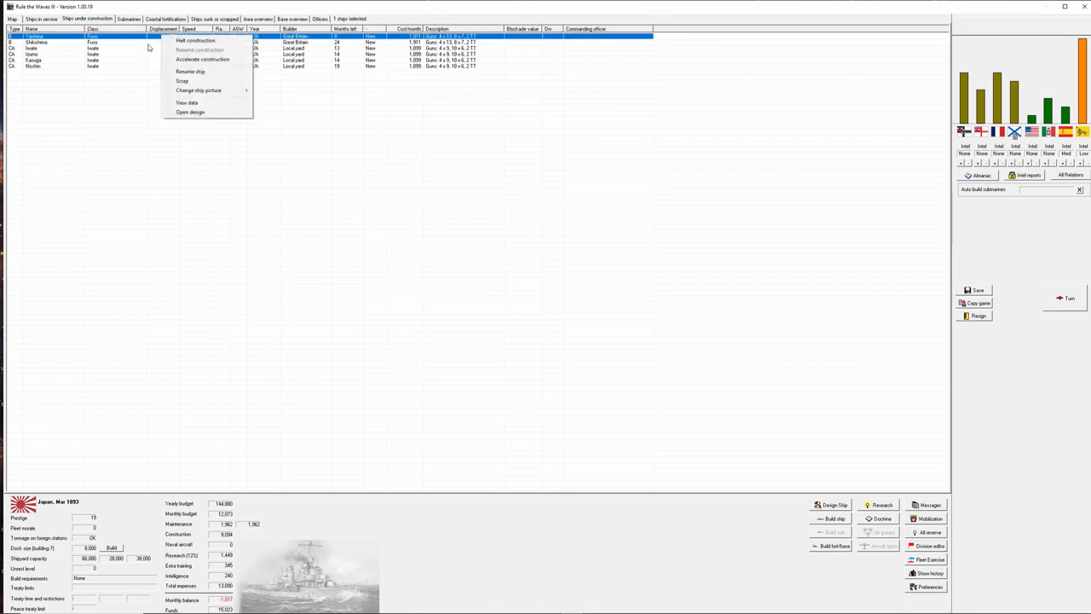
mouse_move(201, 60)
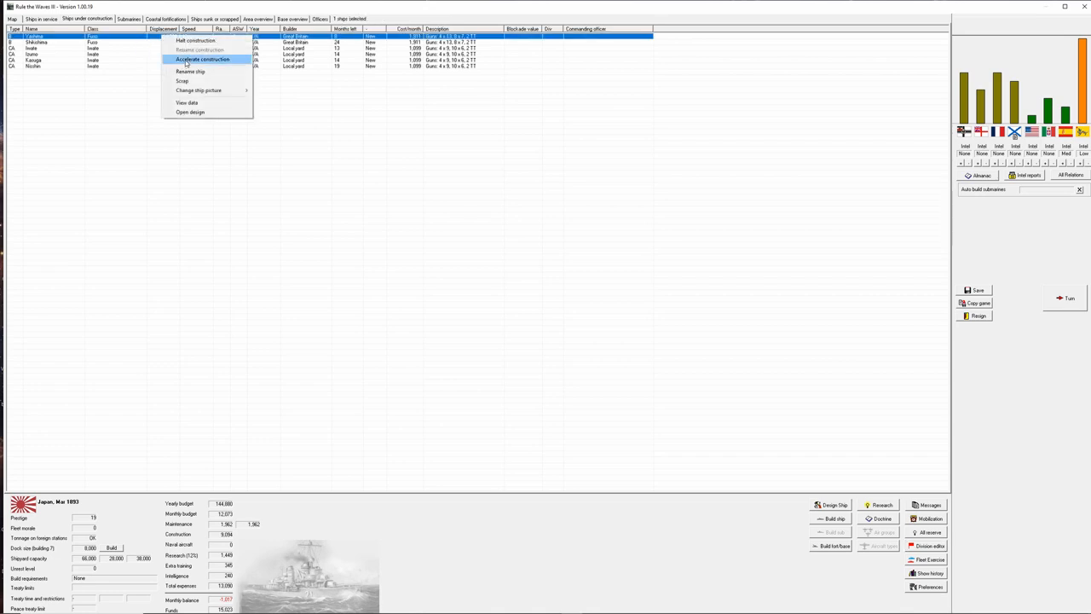
Accelerate construction of the first ship, raising monthly expenses.
click(201, 58)
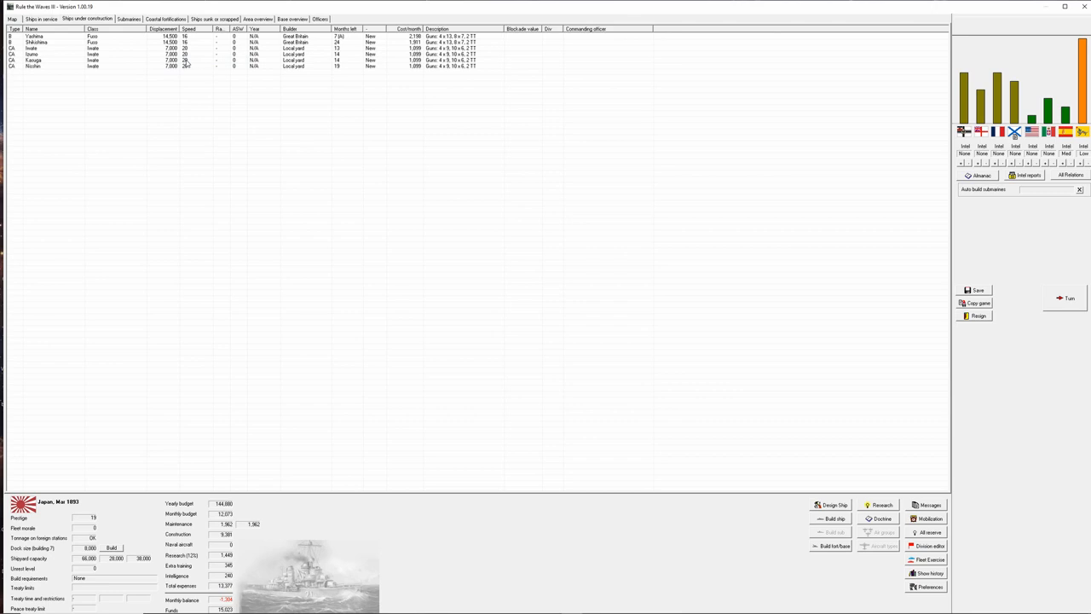
mouse_move(348, 41)
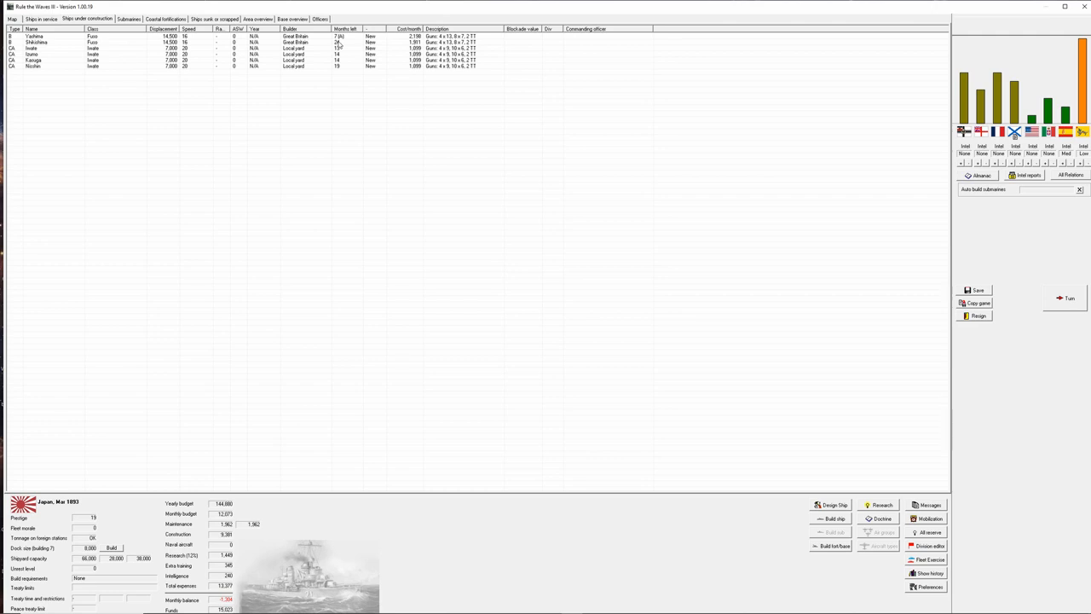
mouse_move(1040, 324)
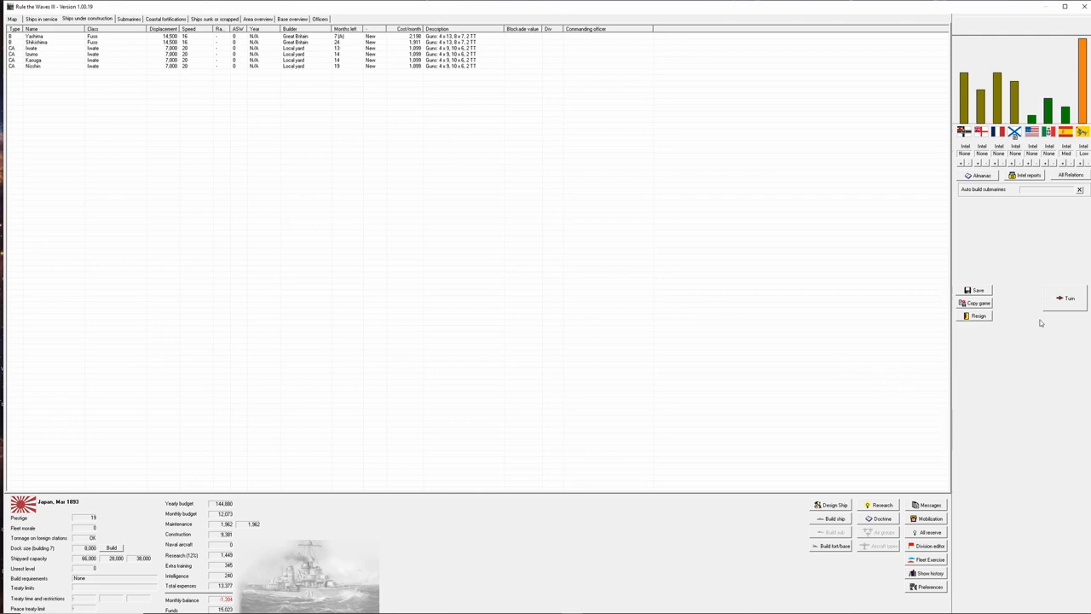
mouse_move(1068, 296)
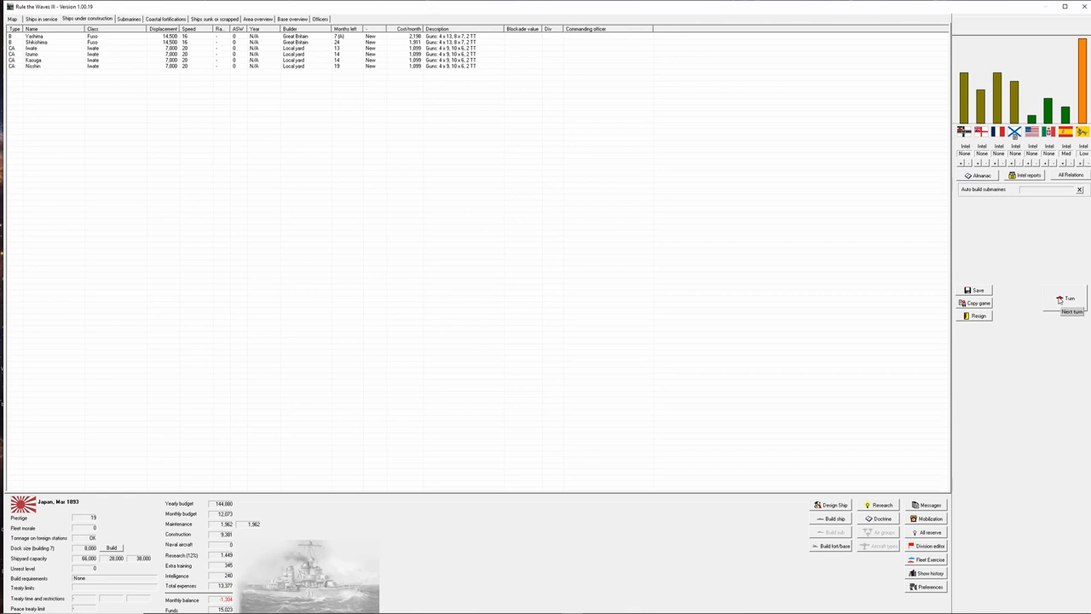
Advance one month to April 1903 and dismiss its turn messages.
click(1070, 310)
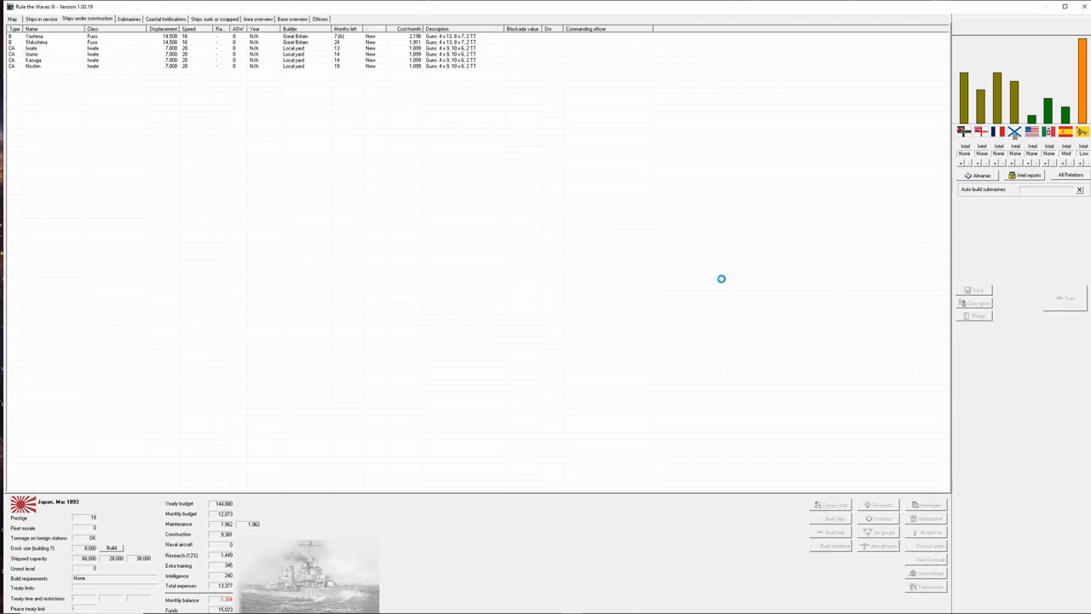
click(1065, 297)
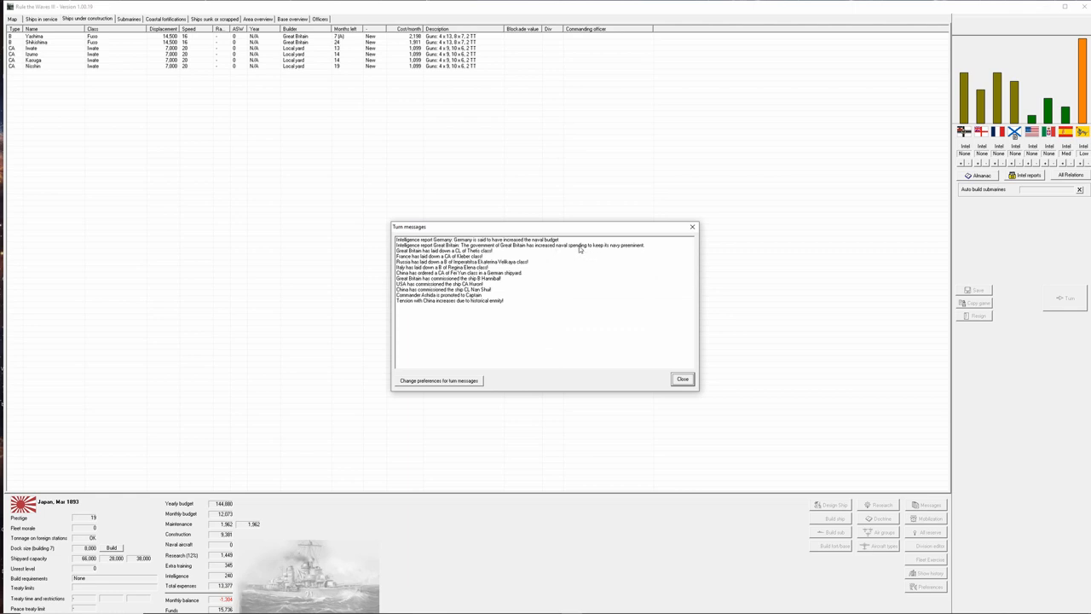
click(682, 378)
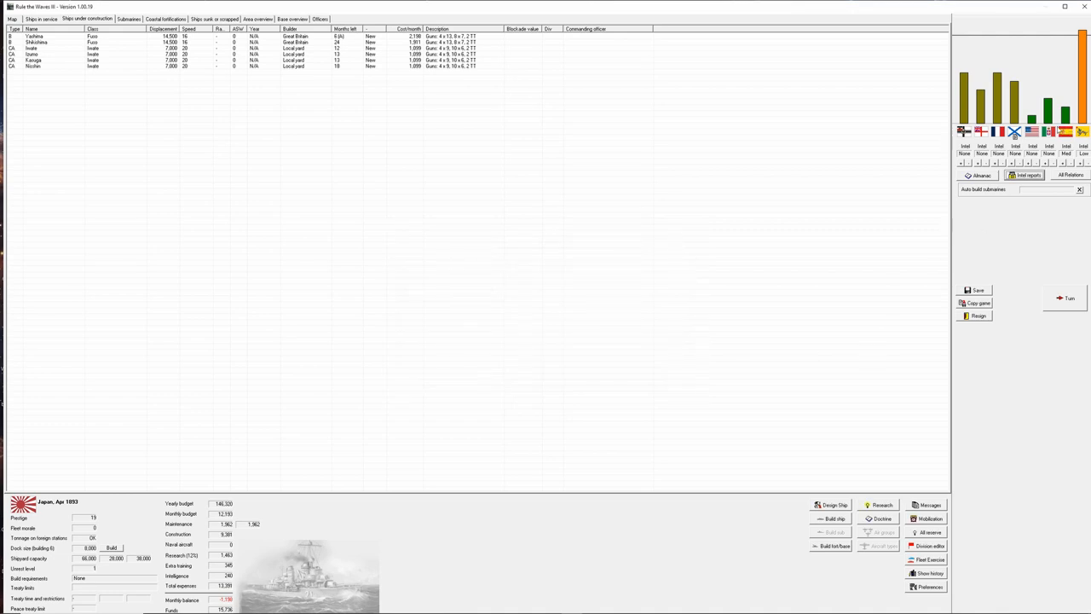
mouse_move(1049, 336)
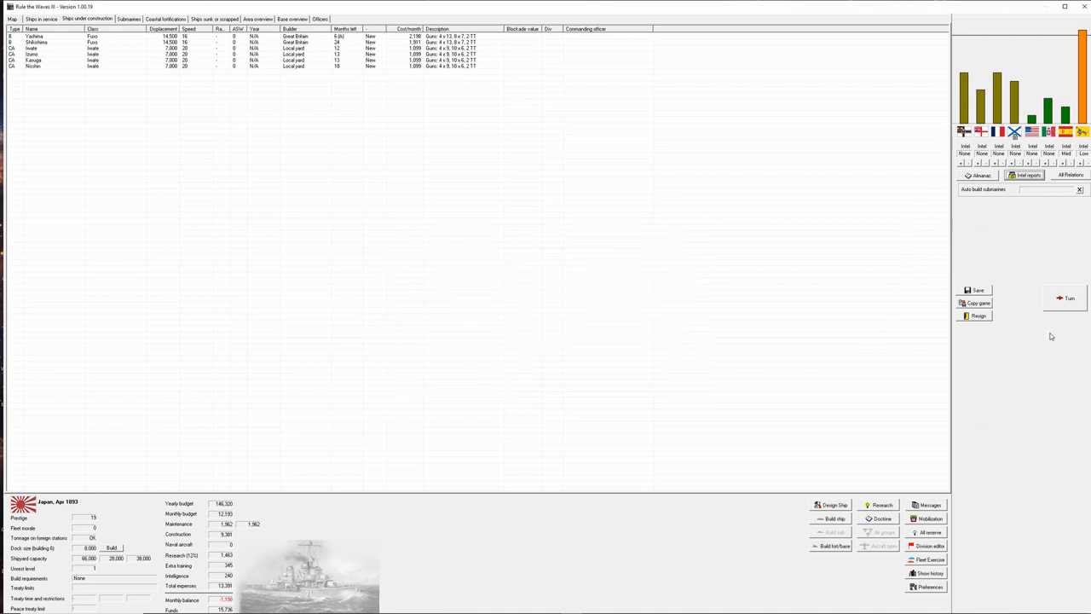
mouse_move(1063, 297)
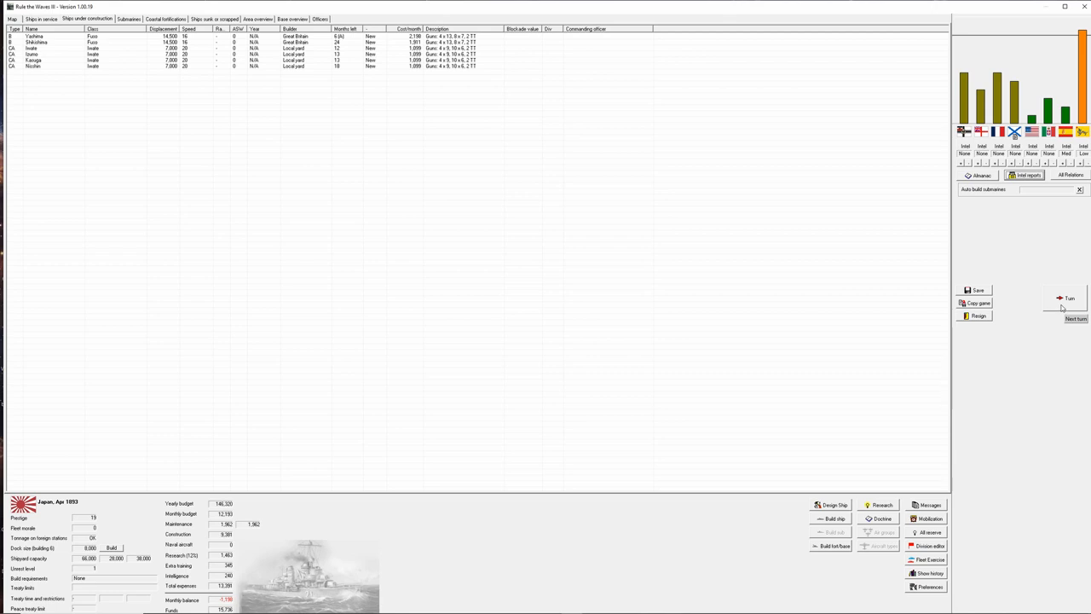
Advance to May 1903, acknowledging the Fuso work-up and rebel reports, then dismiss the messages.
click(1070, 298)
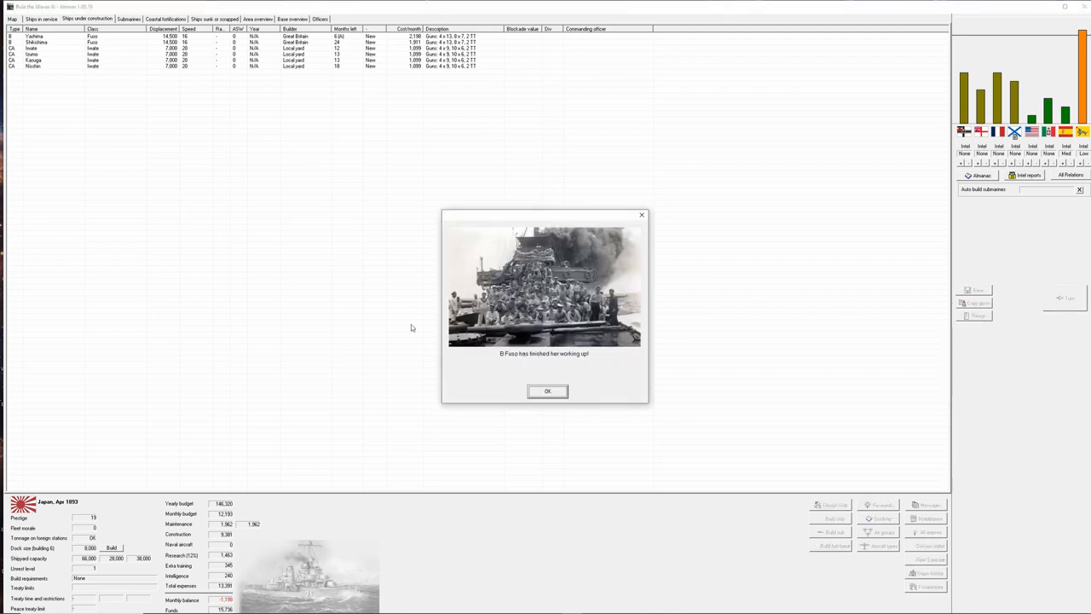
click(547, 390)
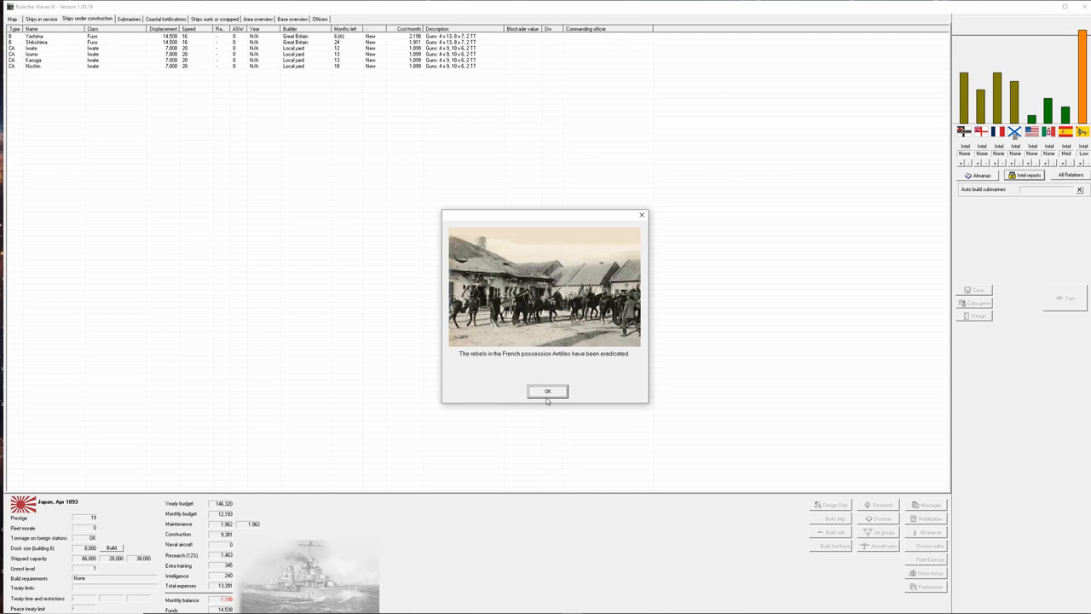
mouse_move(549, 398)
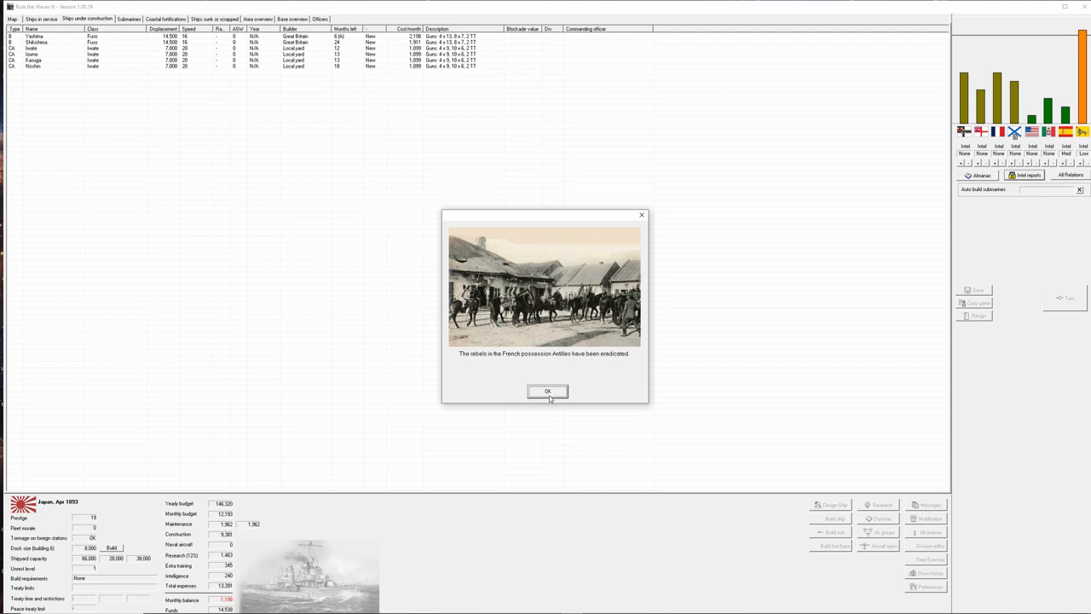
click(547, 391)
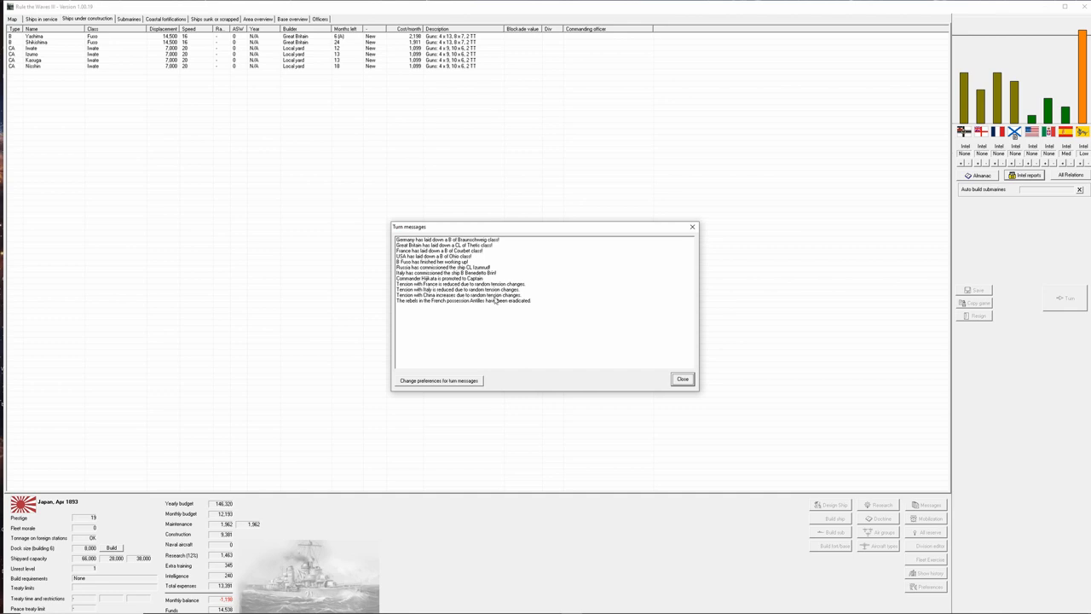
mouse_move(498, 300)
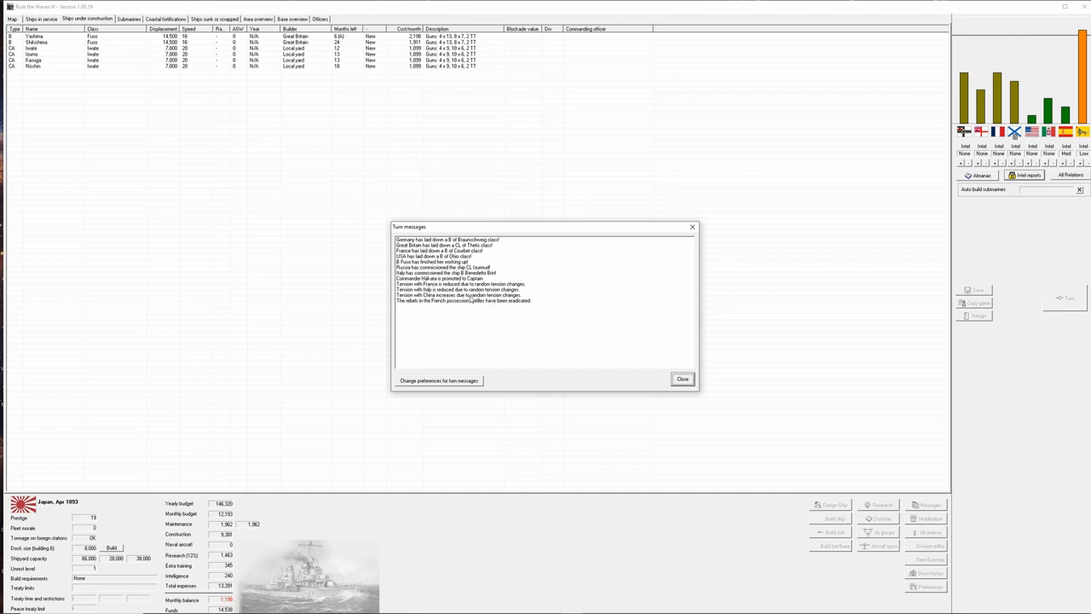
click(682, 378)
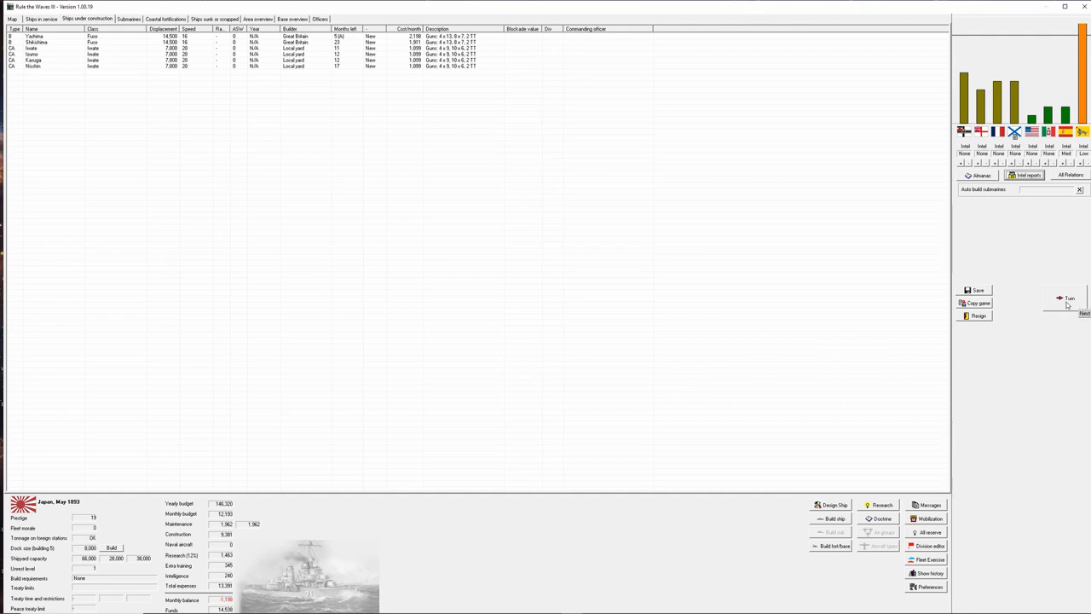
Advance the turn, dismiss the ship's band report and pick the remark mocking China's sailors and officers.
click(1067, 296)
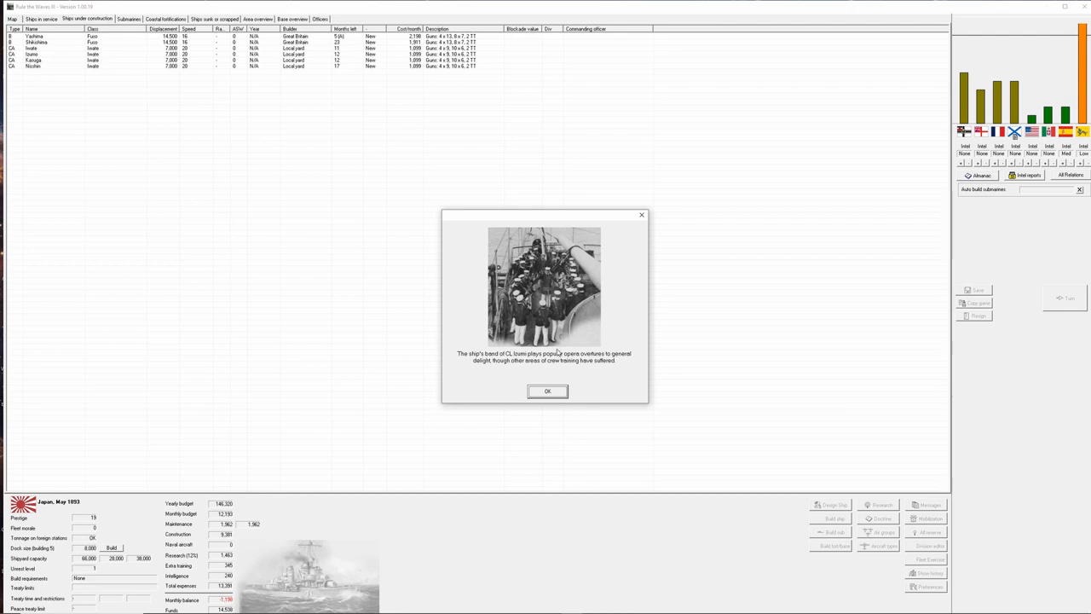
mouse_move(583, 372)
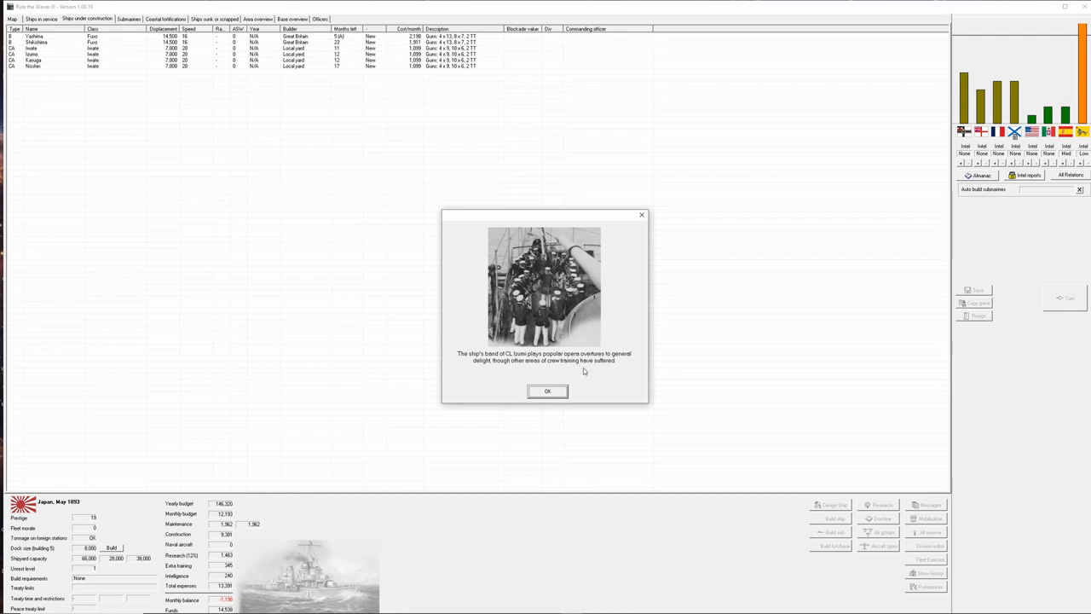
mouse_move(583, 368)
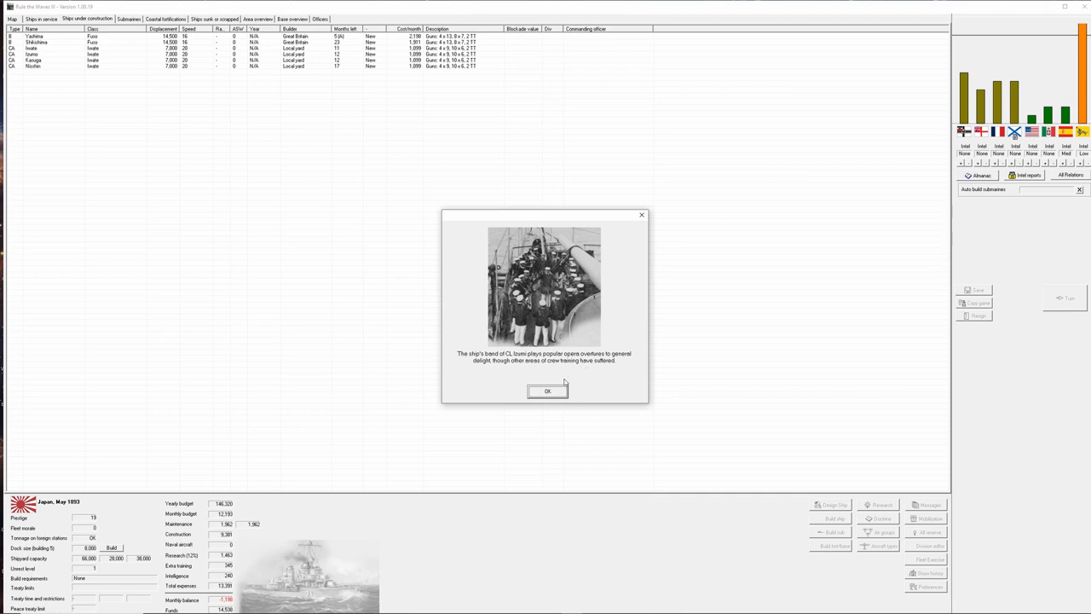
click(545, 390)
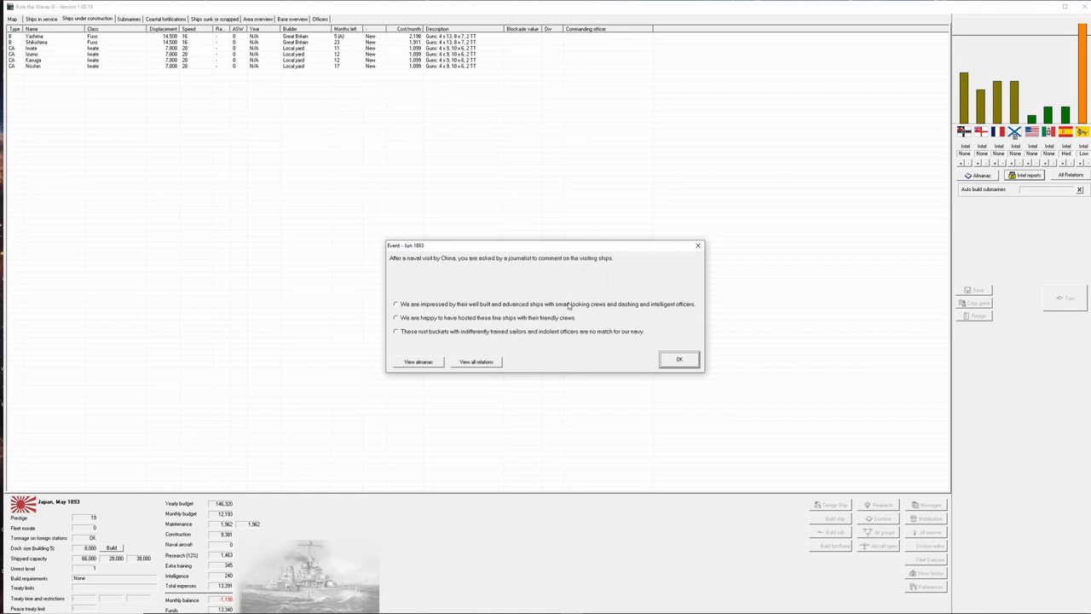
mouse_move(549, 334)
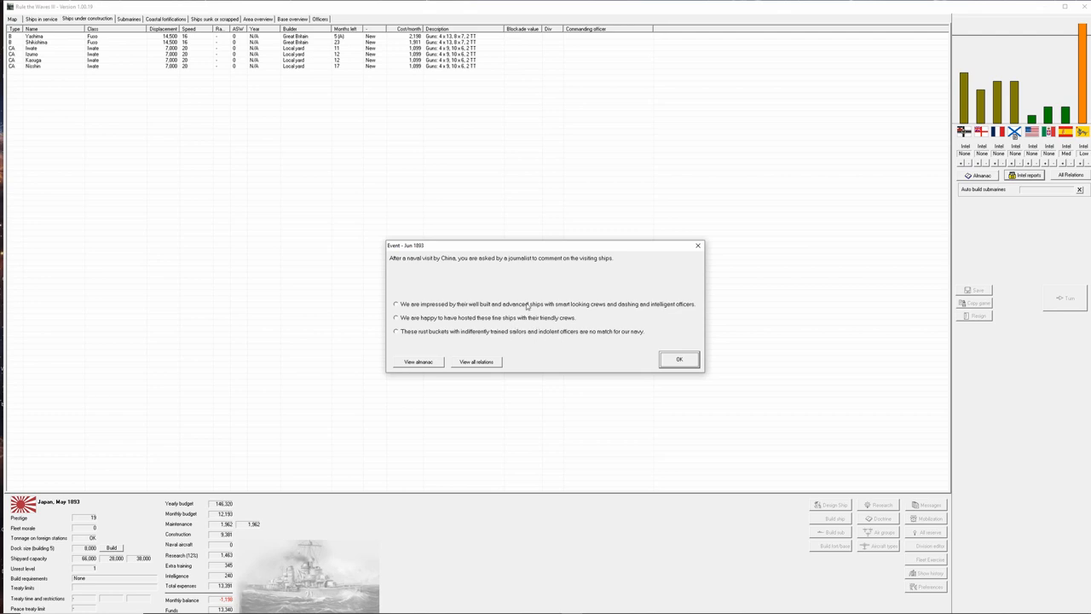
click(395, 330)
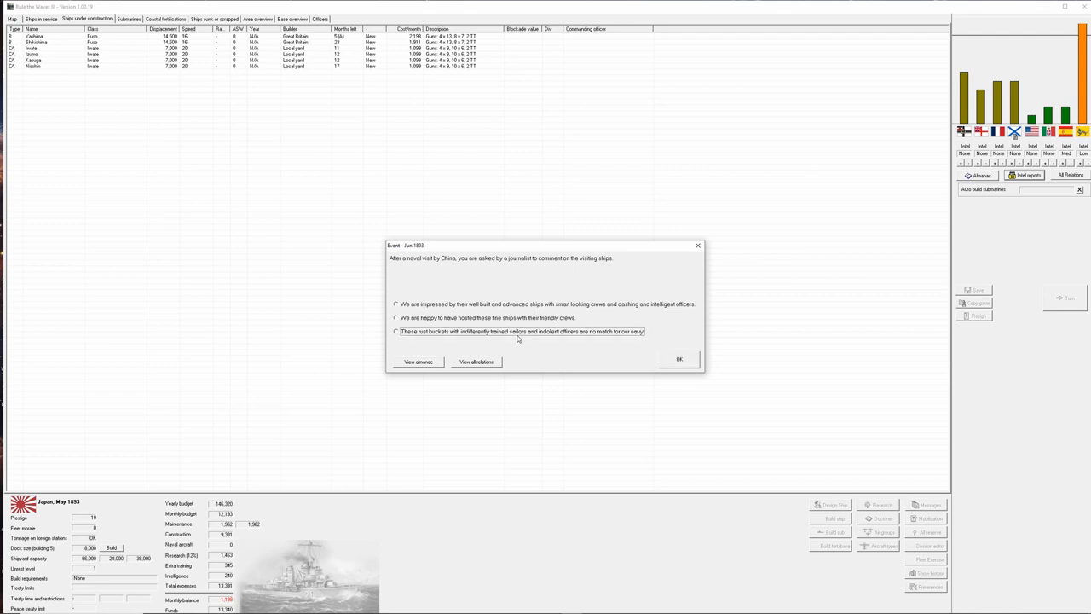
click(395, 330)
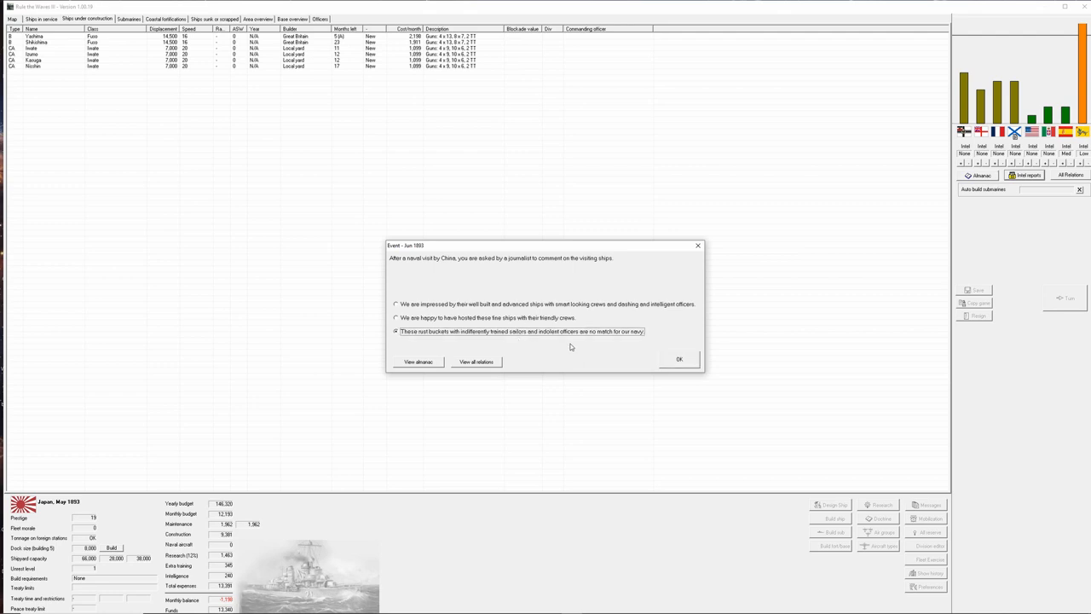
Confirm the press comment, acknowledge the watertight integrity setback and close the turn messages.
click(678, 358)
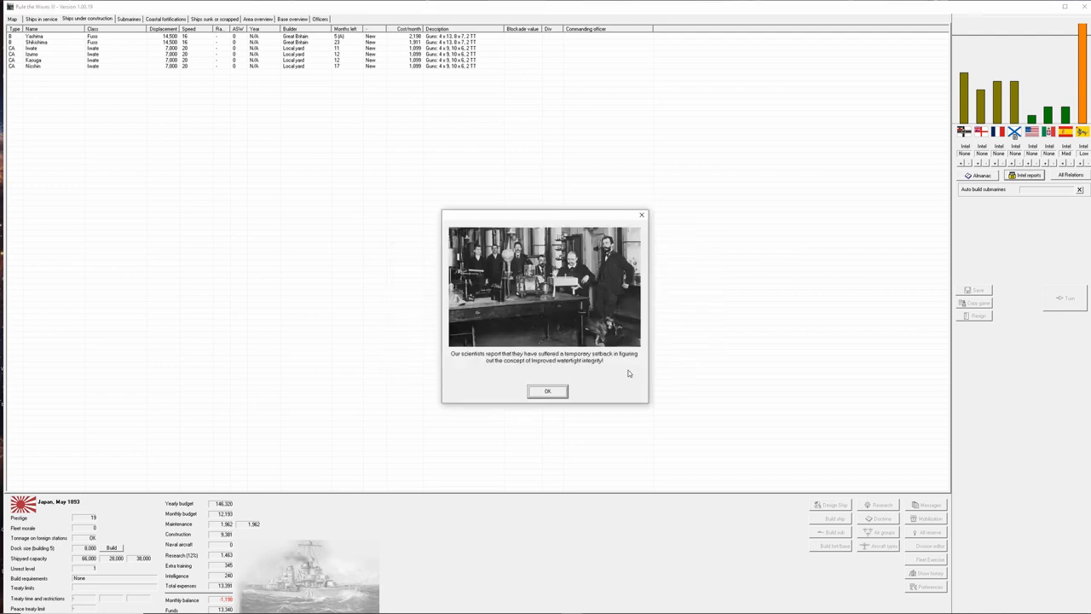
mouse_move(600, 375)
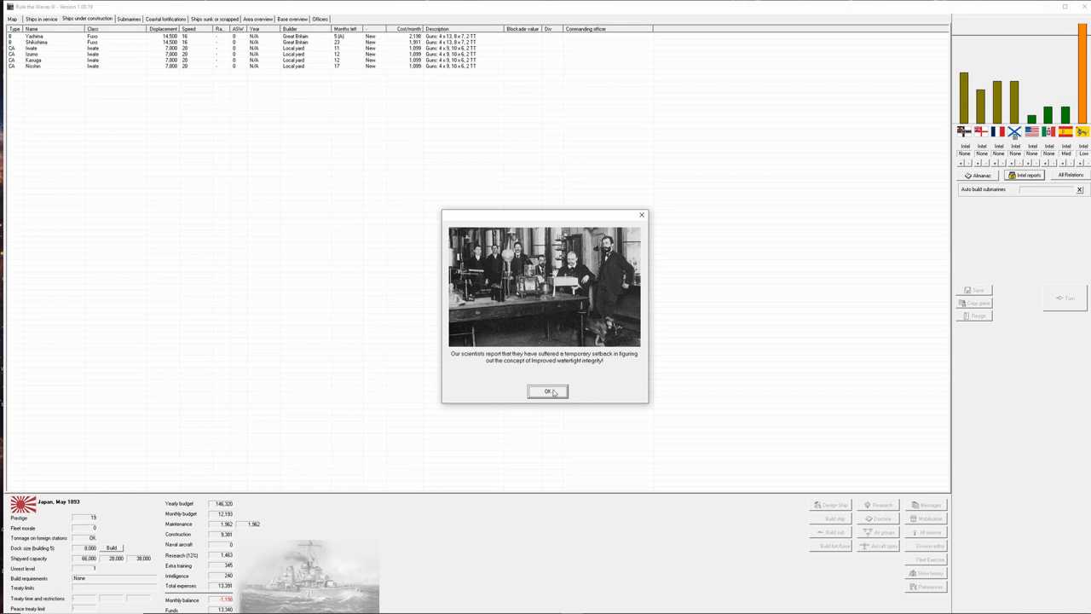
click(549, 391)
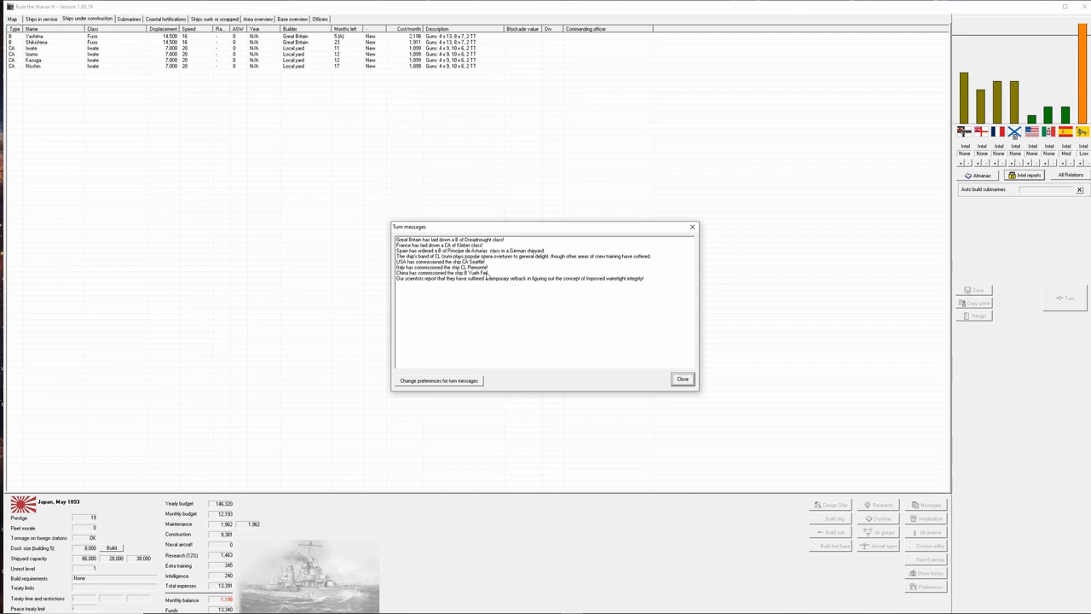
click(523, 255)
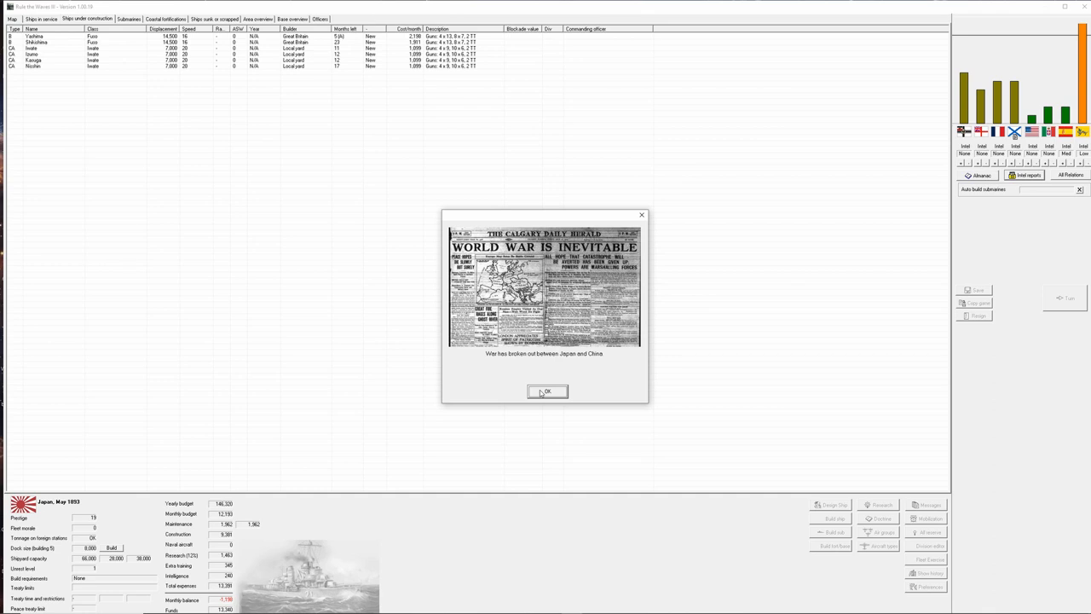
click(546, 390)
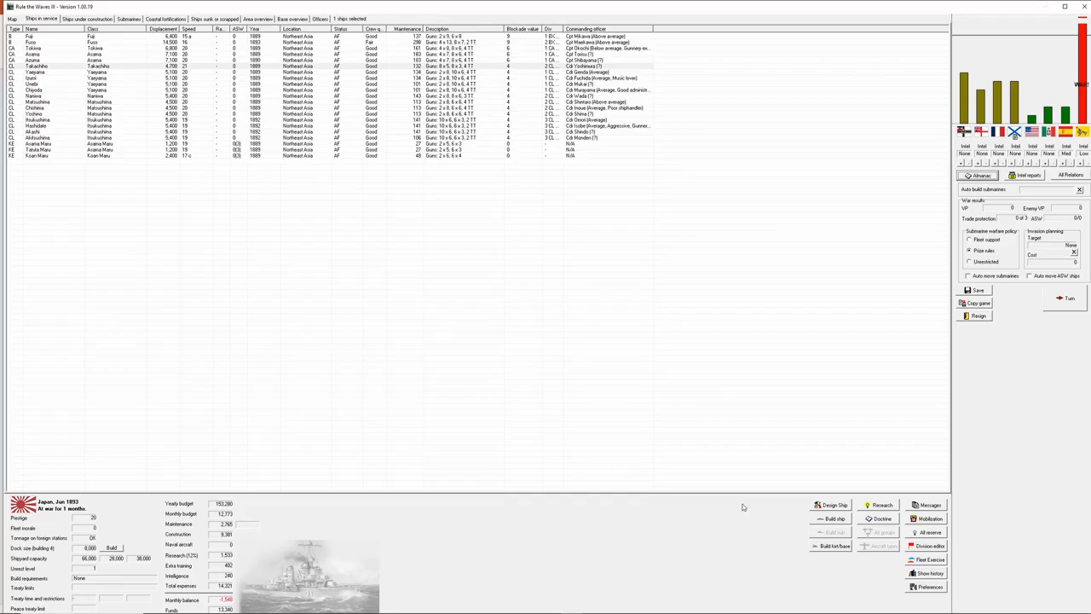
Put the bottom three ships of the list on trade protection duty and confirm the change.
click(133, 143)
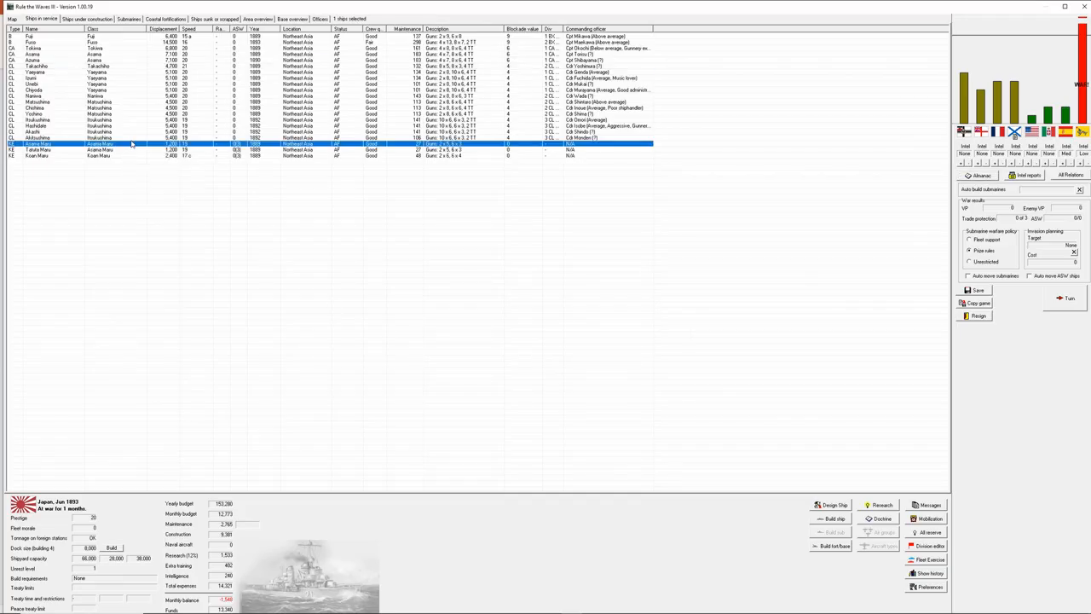
click(99, 156)
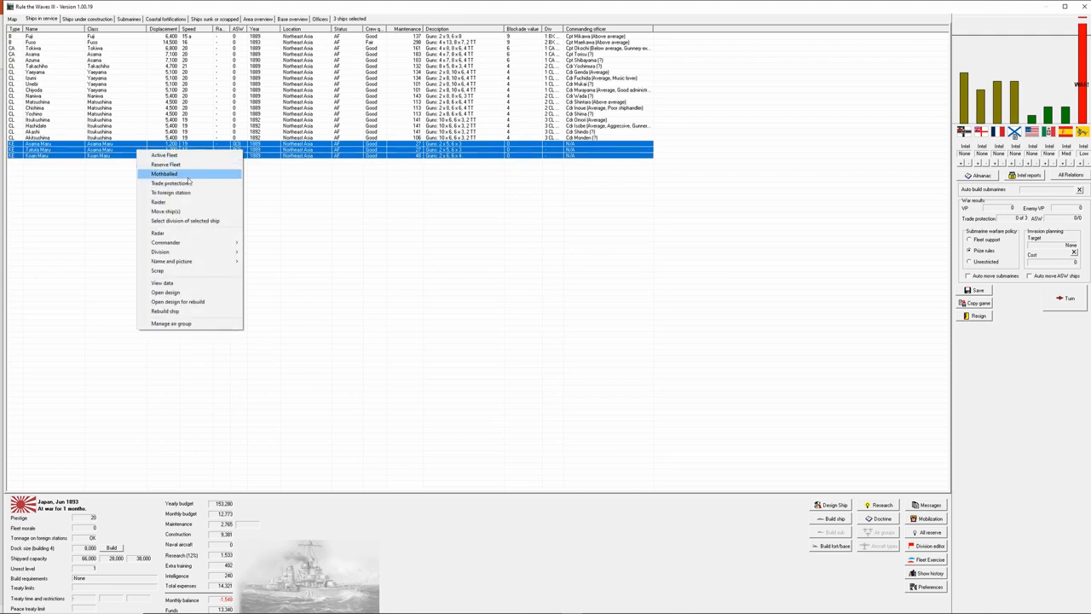
click(171, 183)
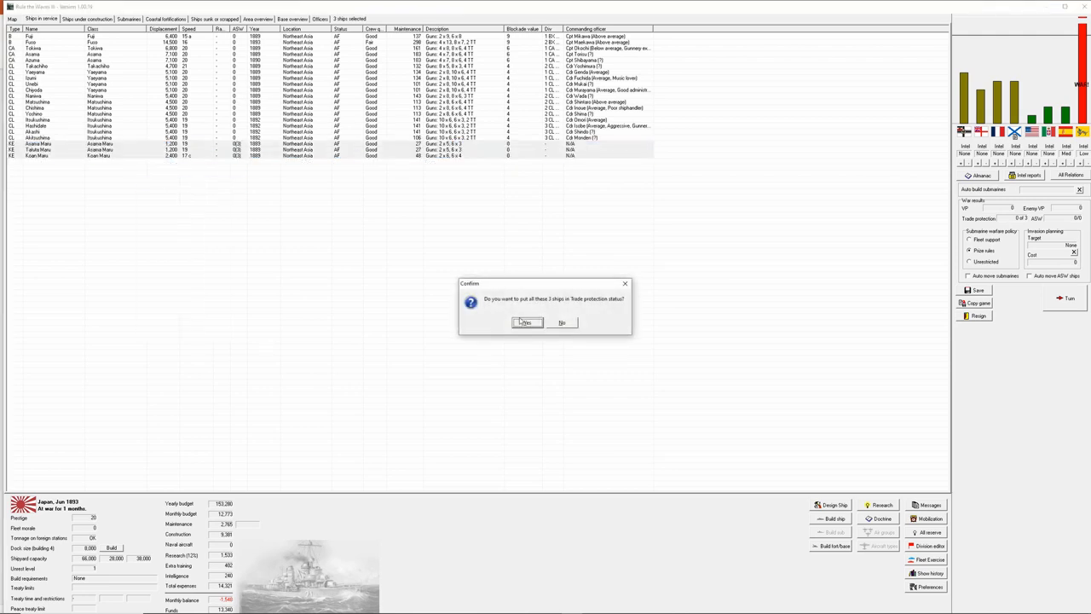
click(525, 322)
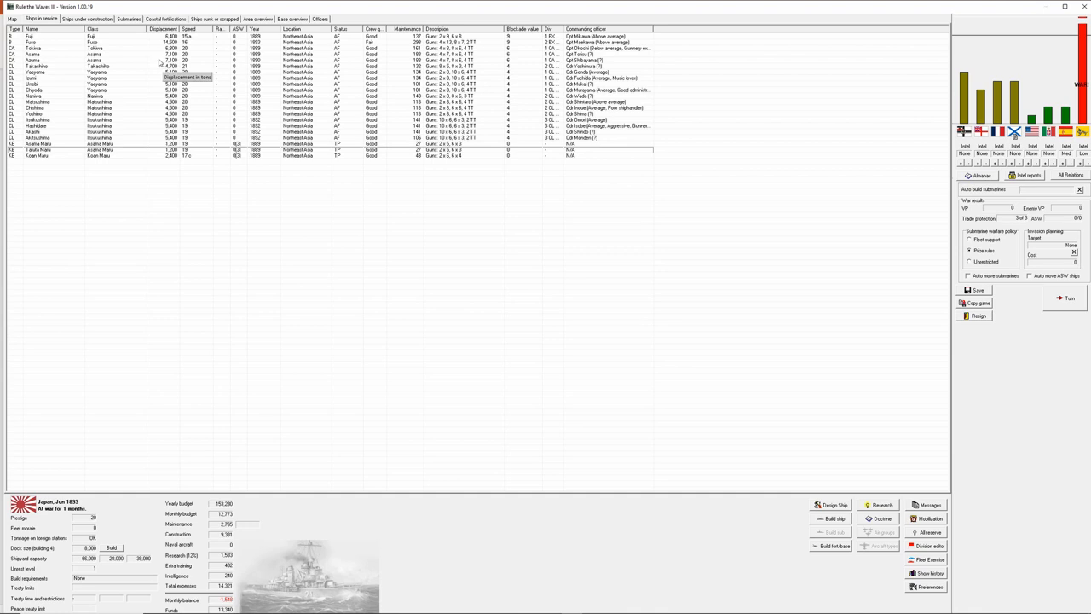
From the map, open a Japanese home province and start a coastal battery order of a chosen type.
click(12, 19)
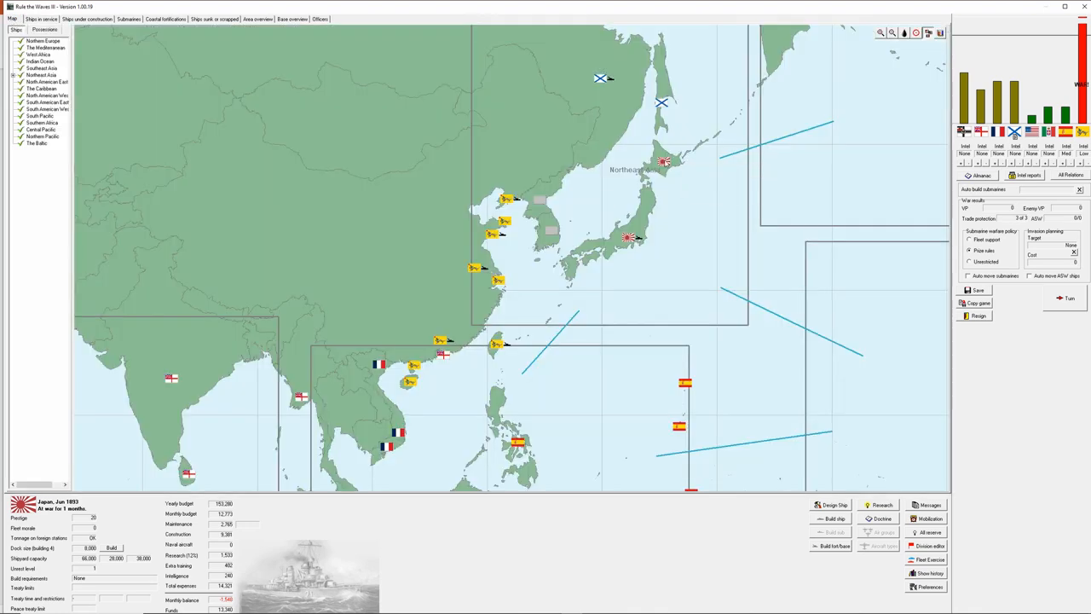
click(664, 157)
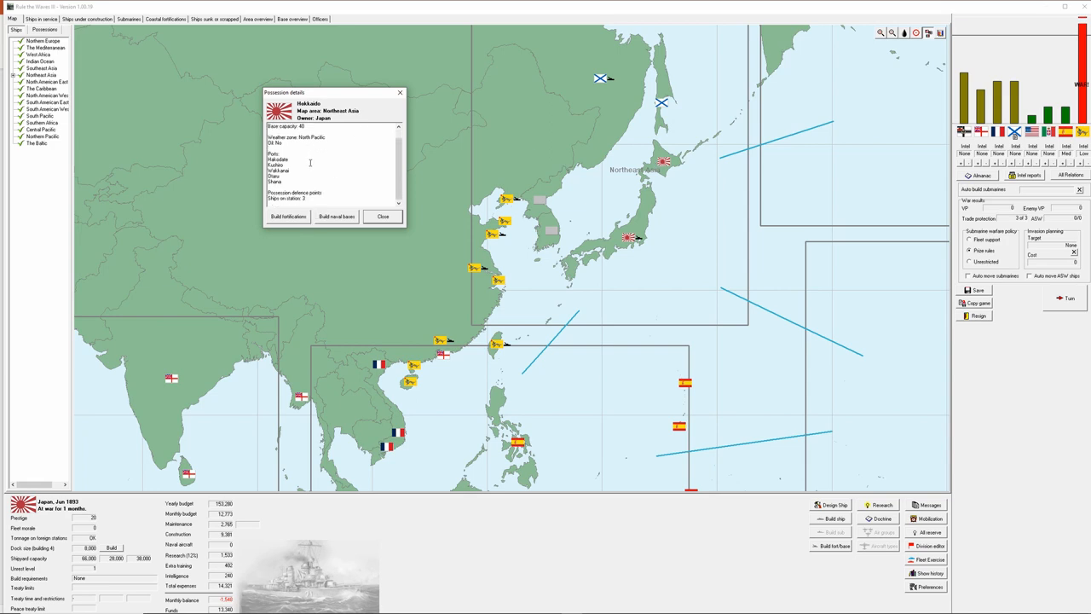
click(288, 215)
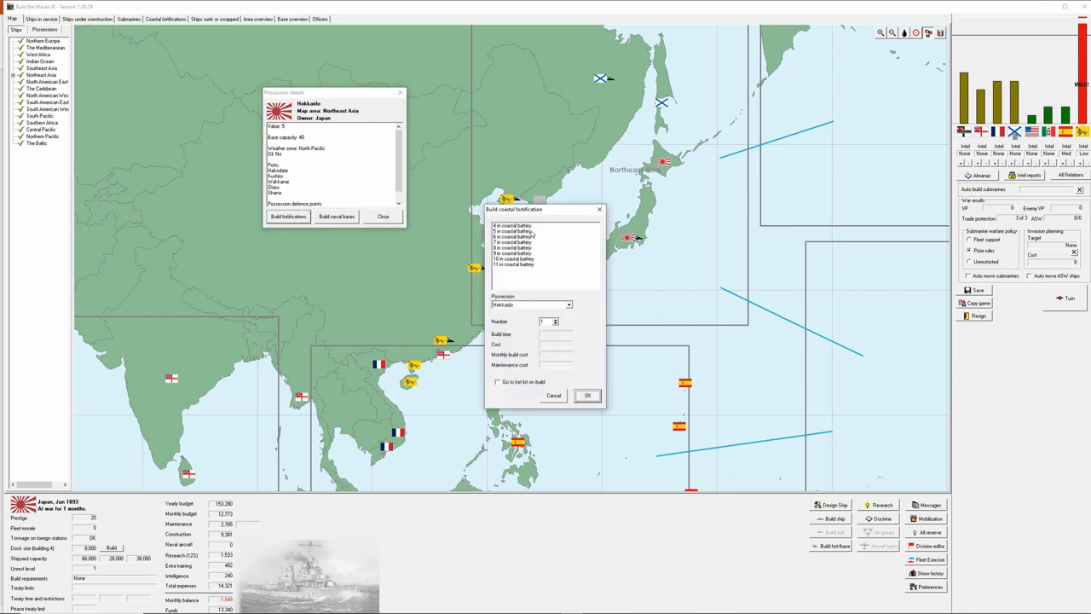
click(511, 225)
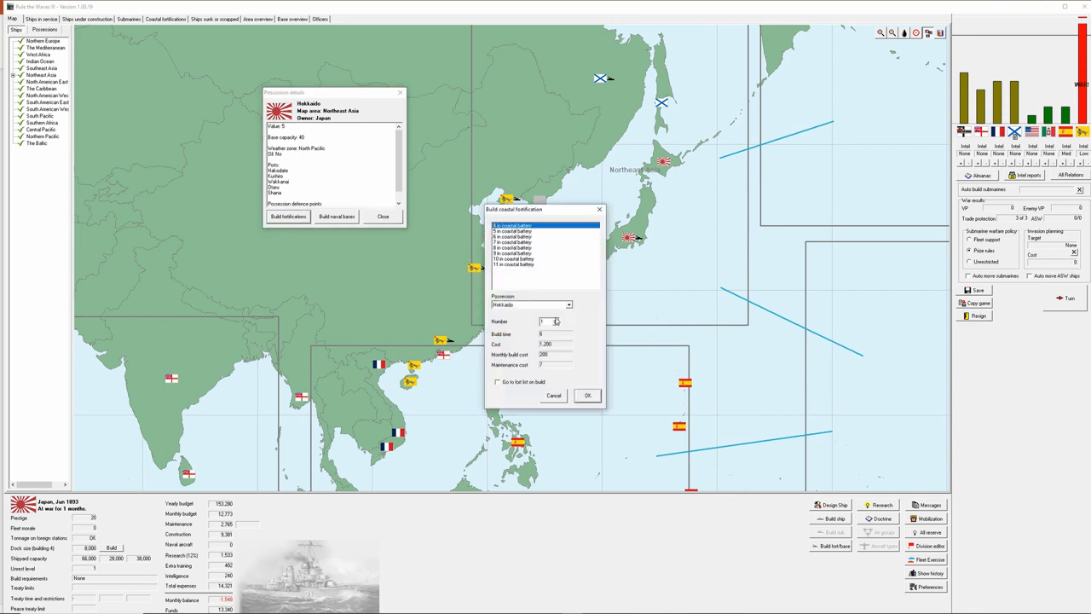
Raise the number of batteries twice, confirm the construction order and close the province details.
click(555, 320)
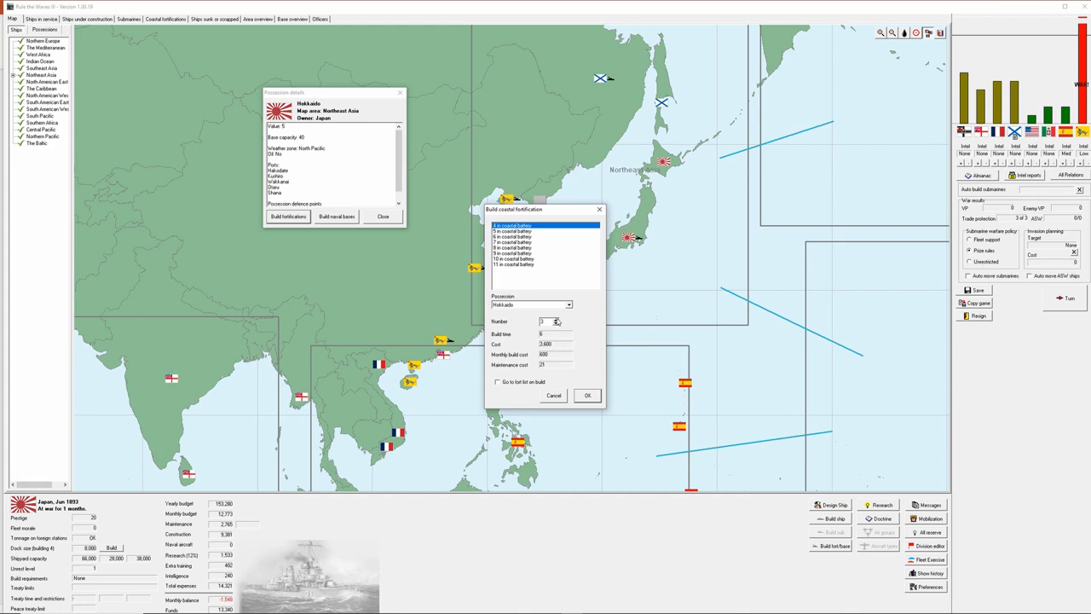
click(555, 320)
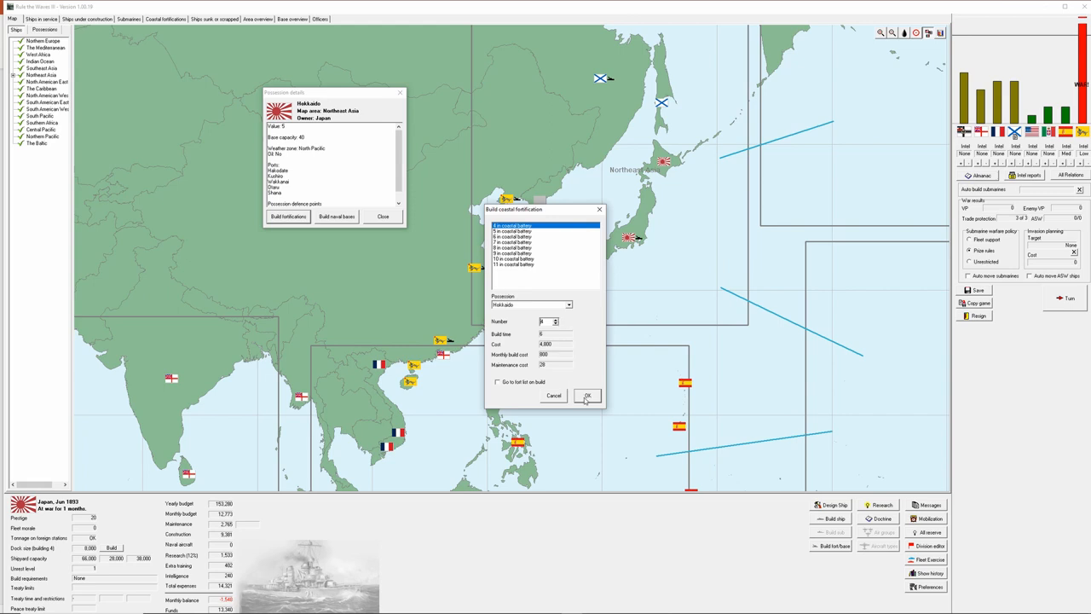
click(587, 395)
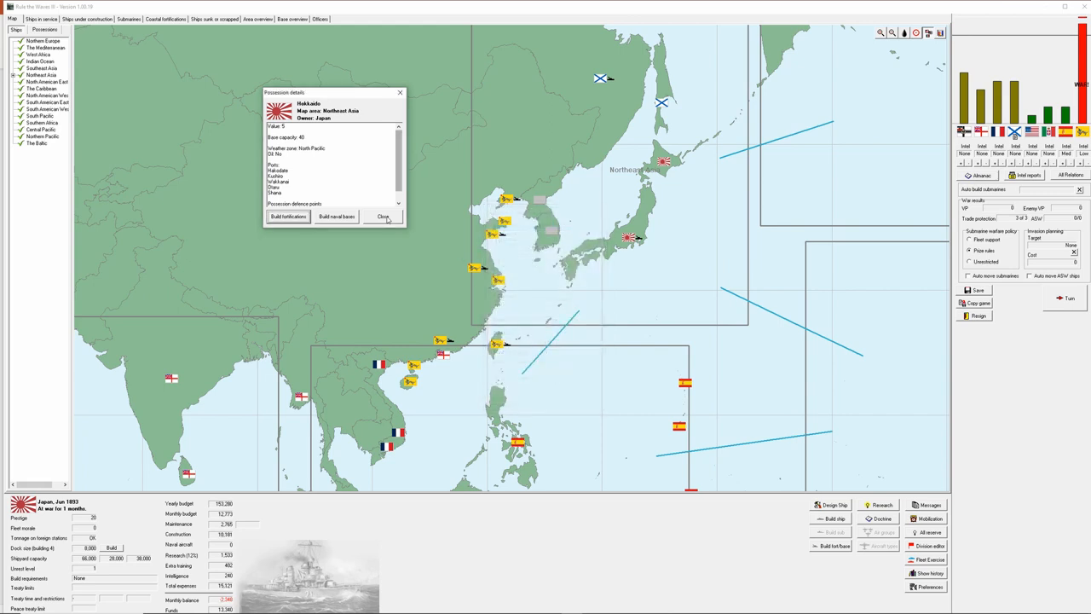
click(383, 215)
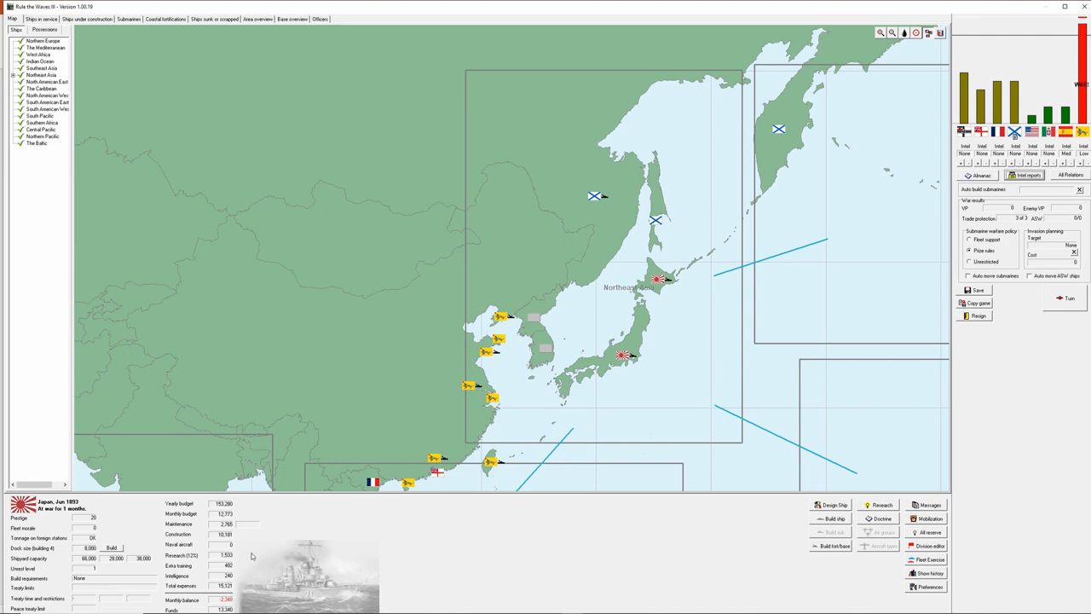
mouse_move(249, 180)
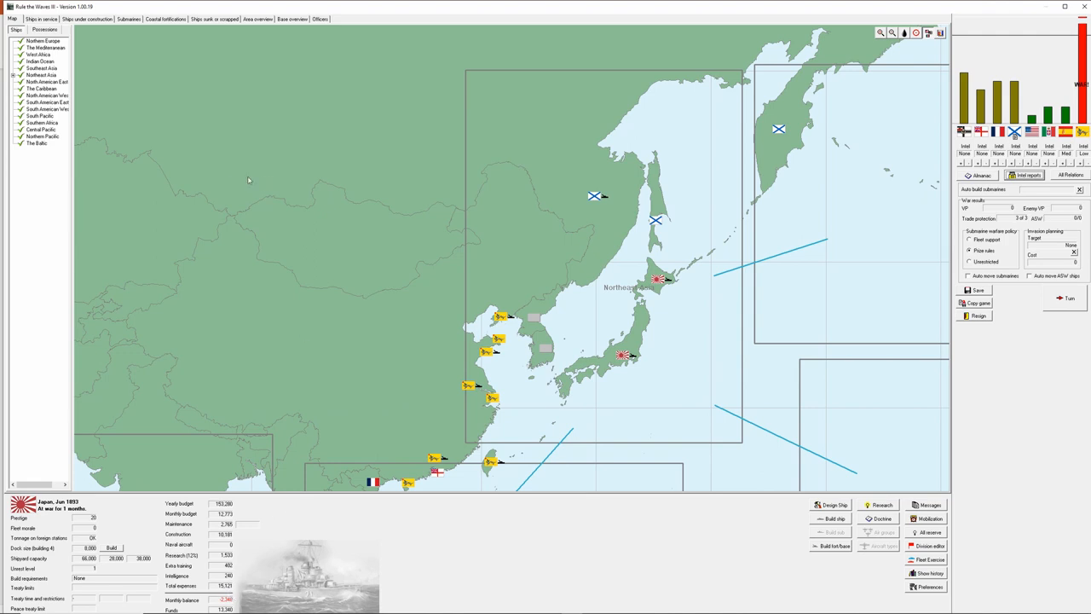
mouse_move(177, 113)
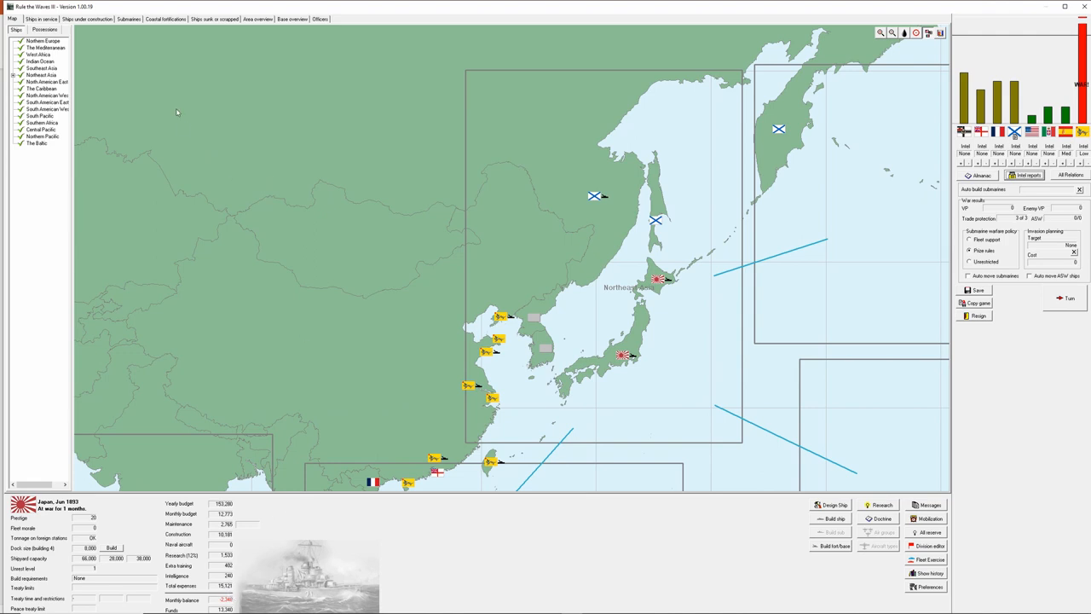
mouse_move(218, 508)
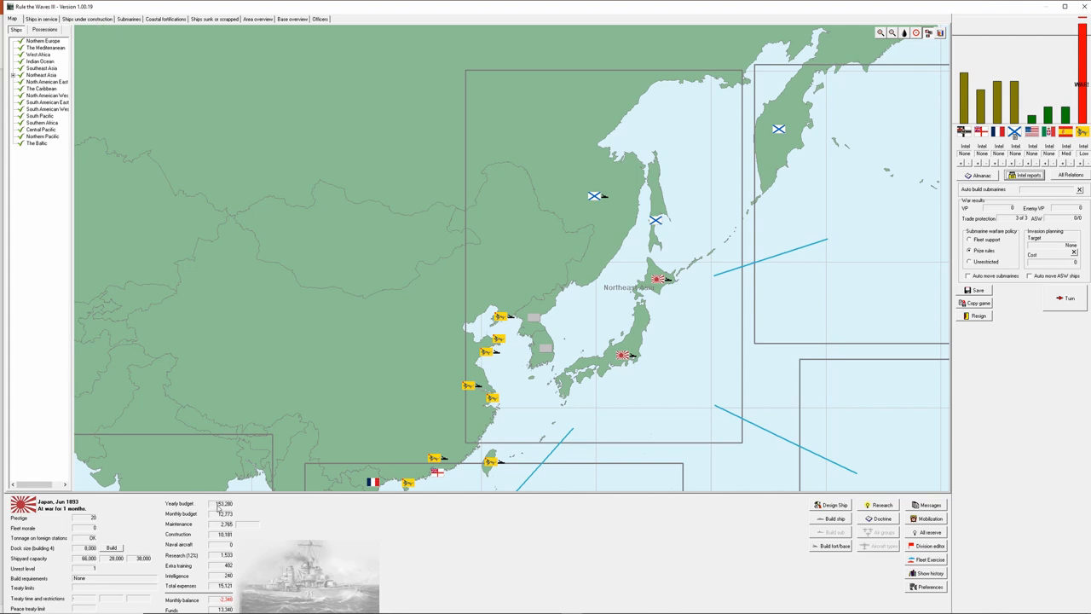
mouse_move(220, 508)
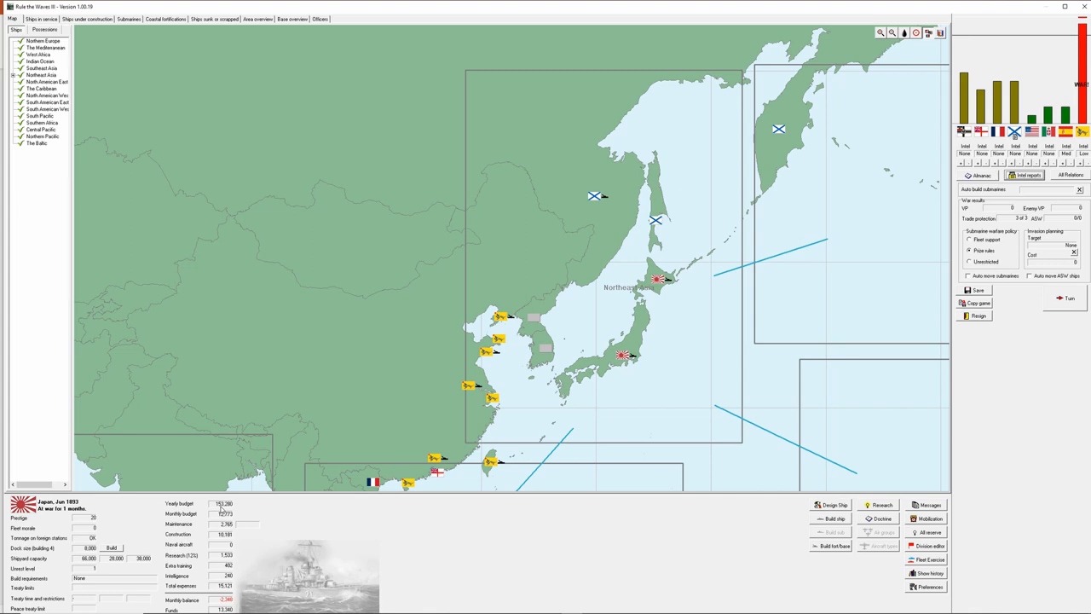
mouse_move(221, 508)
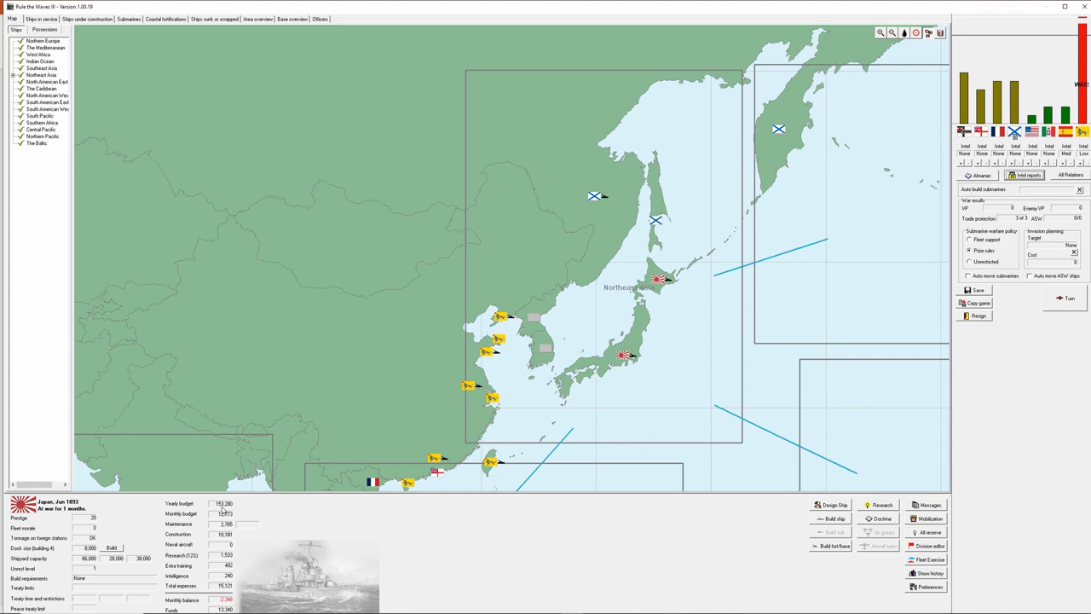
mouse_move(225, 508)
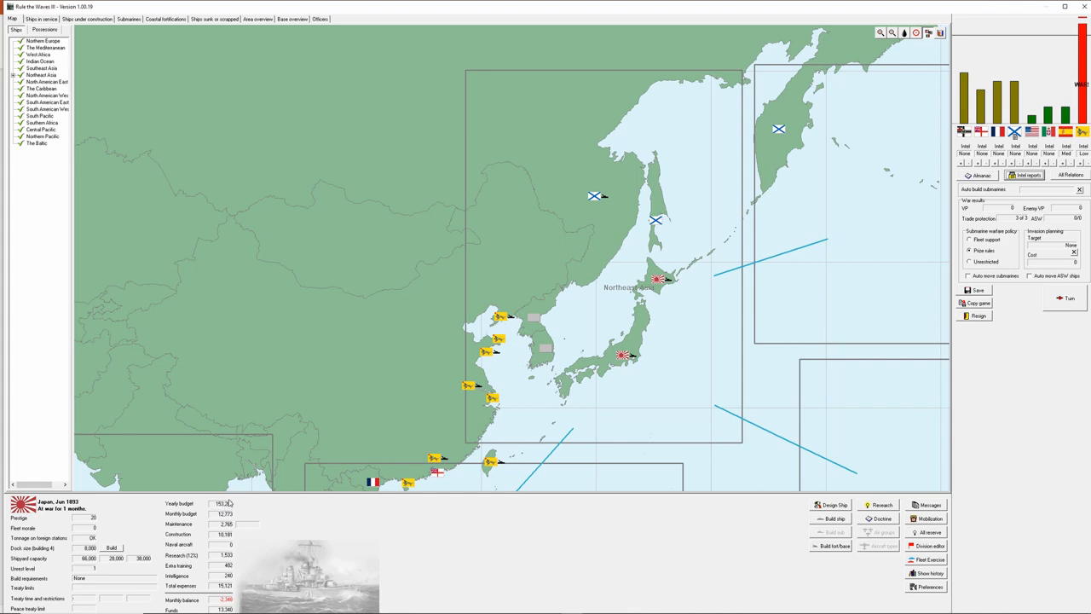
mouse_move(119, 55)
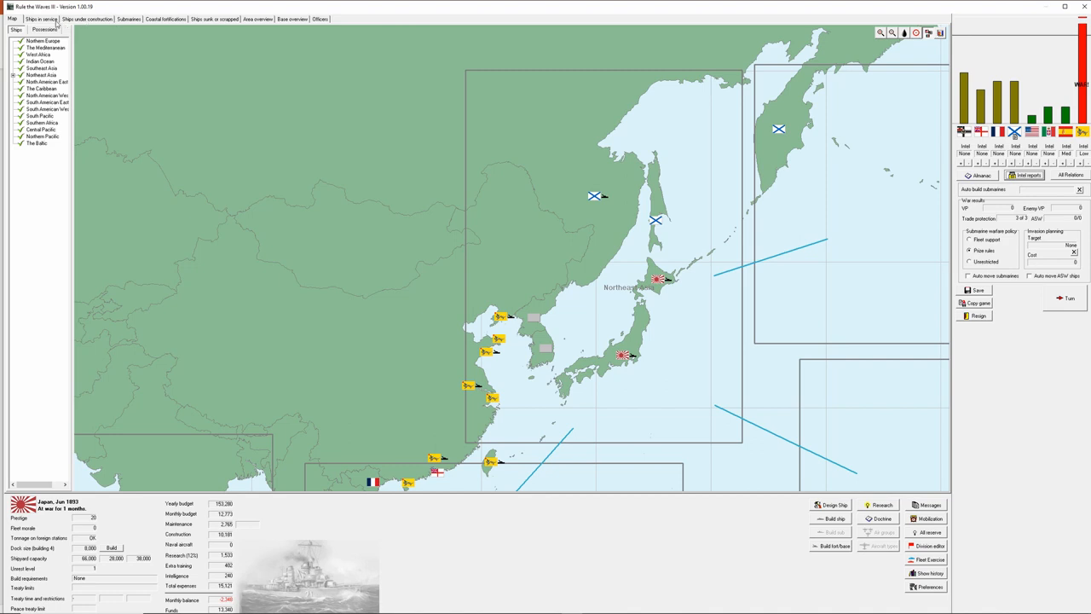
View the list of Japanese ships currently under construction.
click(87, 18)
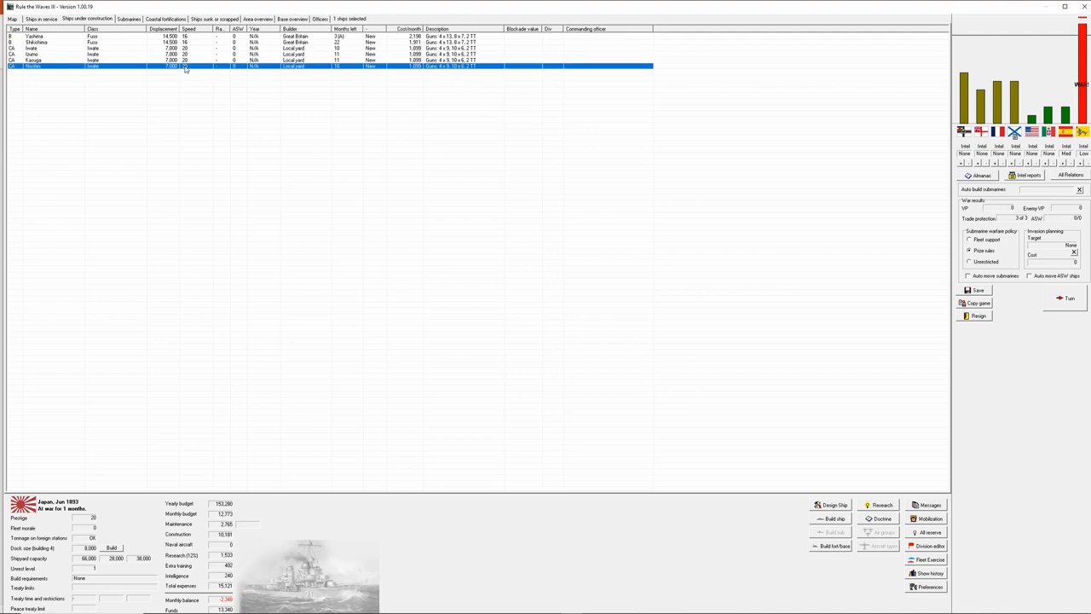
mouse_move(99, 68)
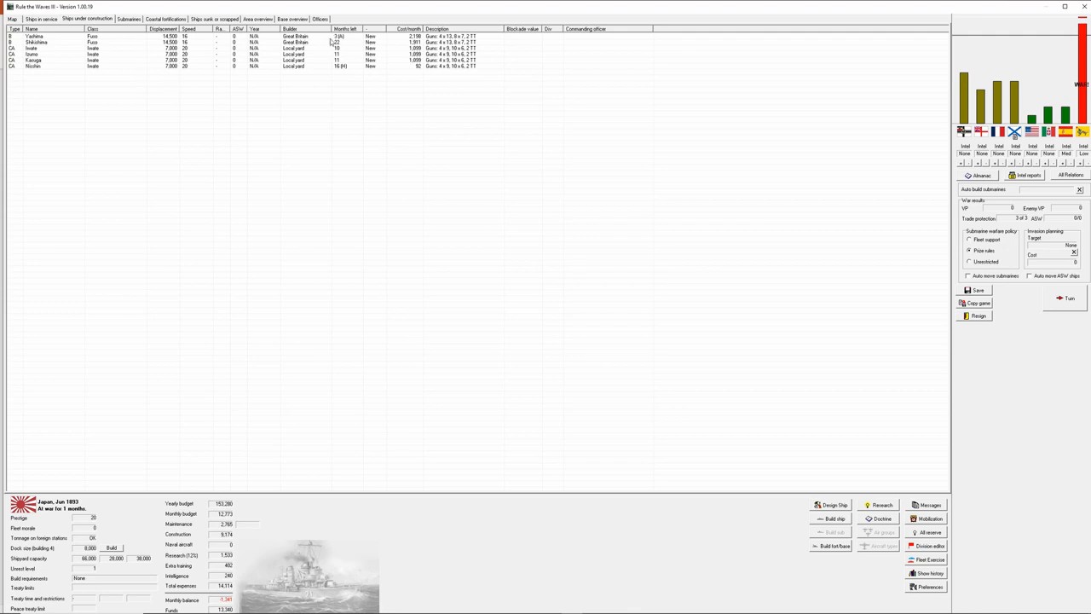
mouse_move(351, 45)
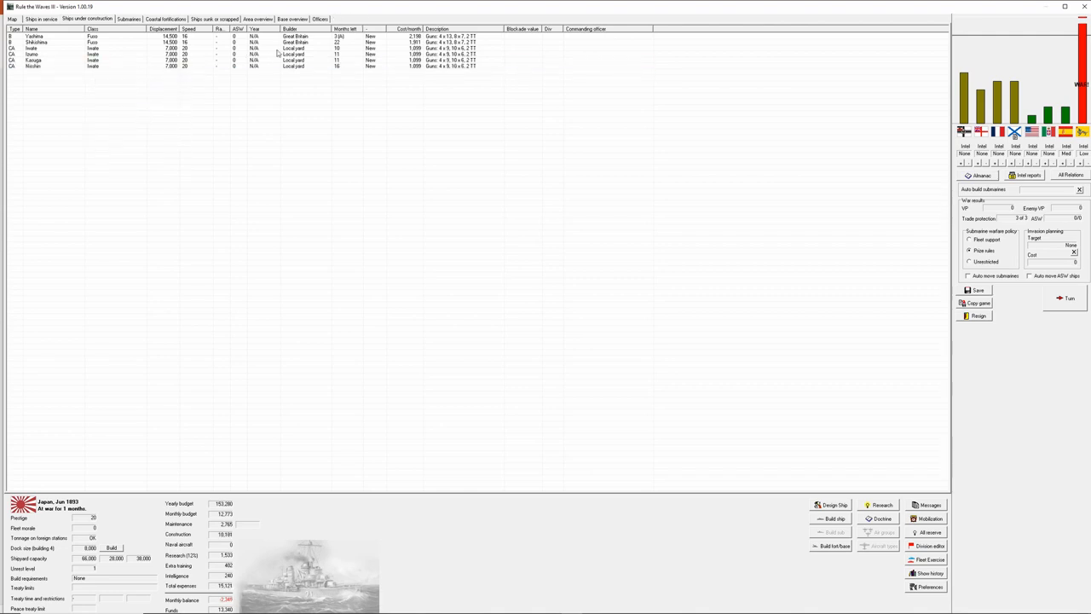
mouse_move(346, 41)
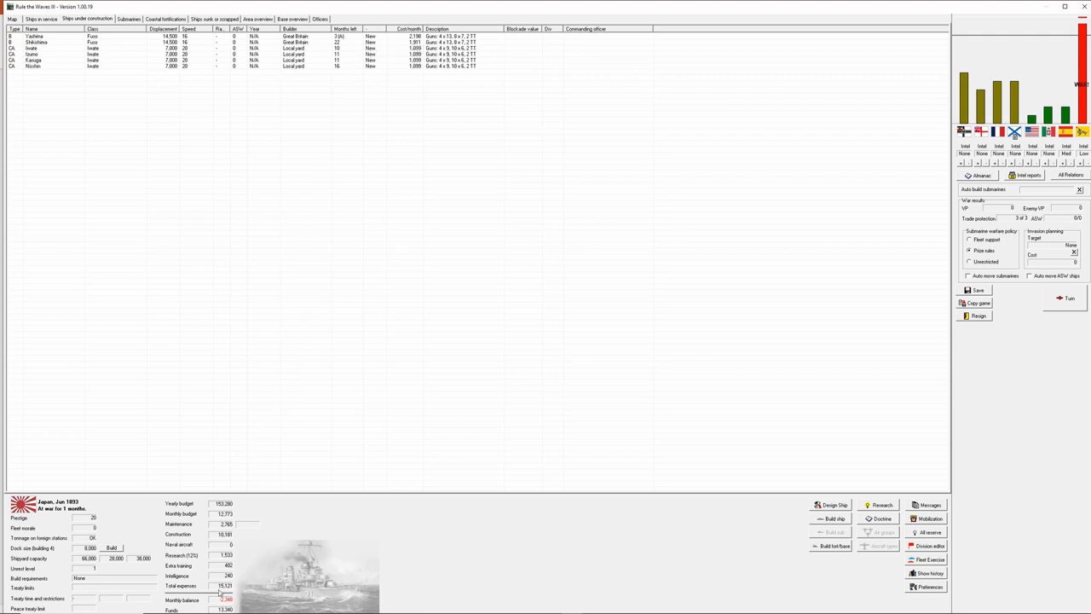
mouse_move(232, 600)
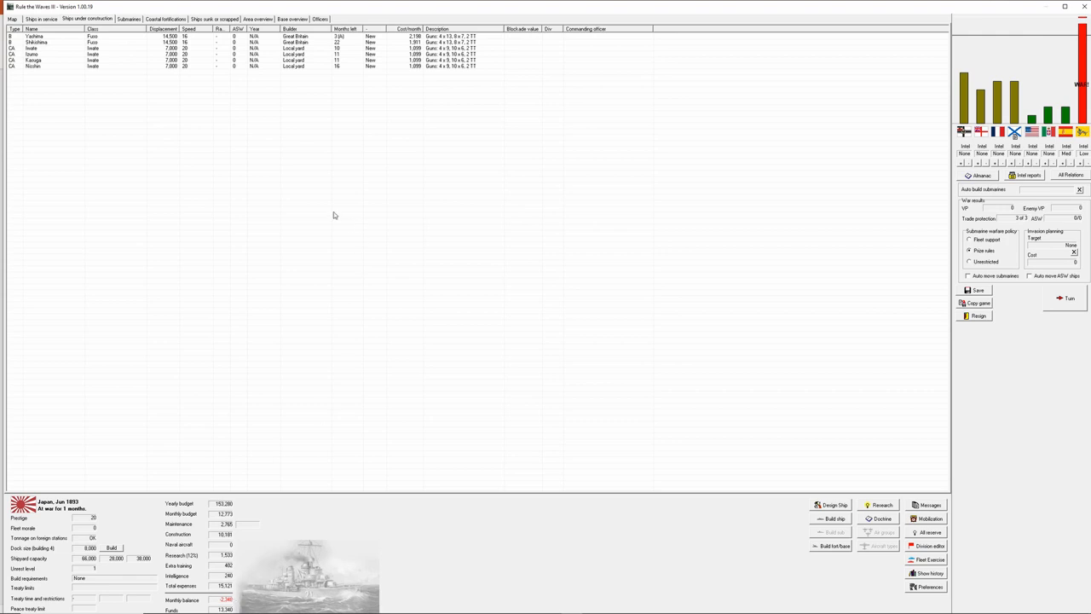
mouse_move(818, 321)
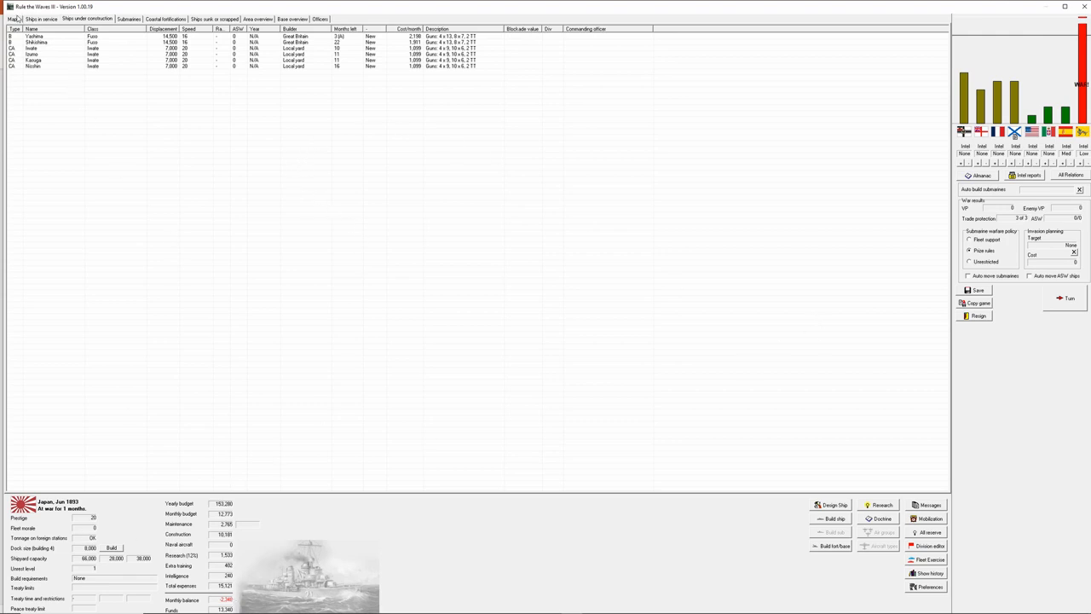
Return to the strategic map of Northeast Asia.
click(12, 19)
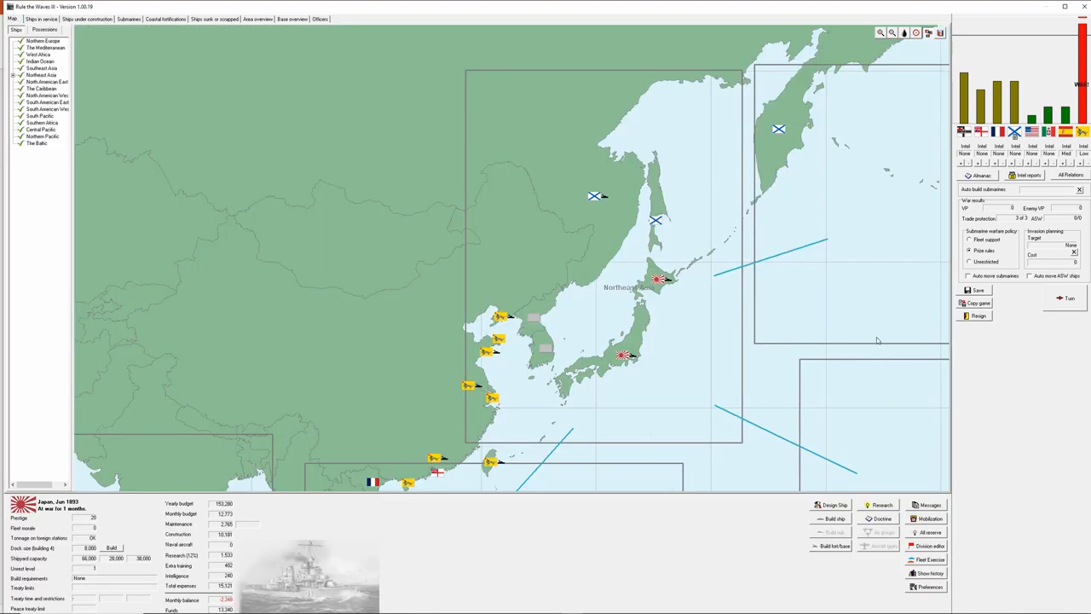
mouse_move(982, 338)
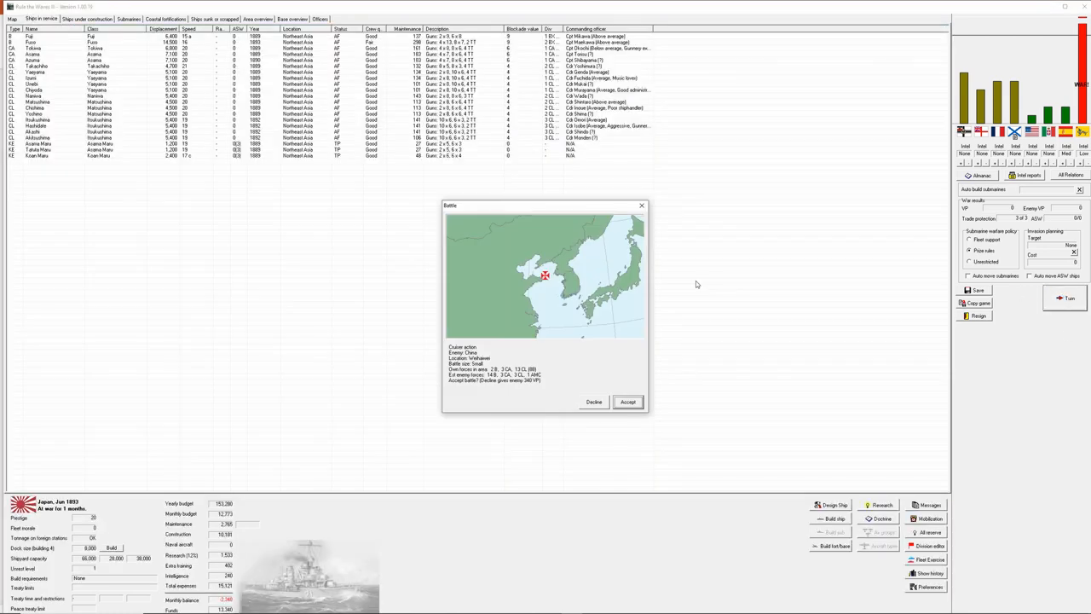
mouse_move(508, 378)
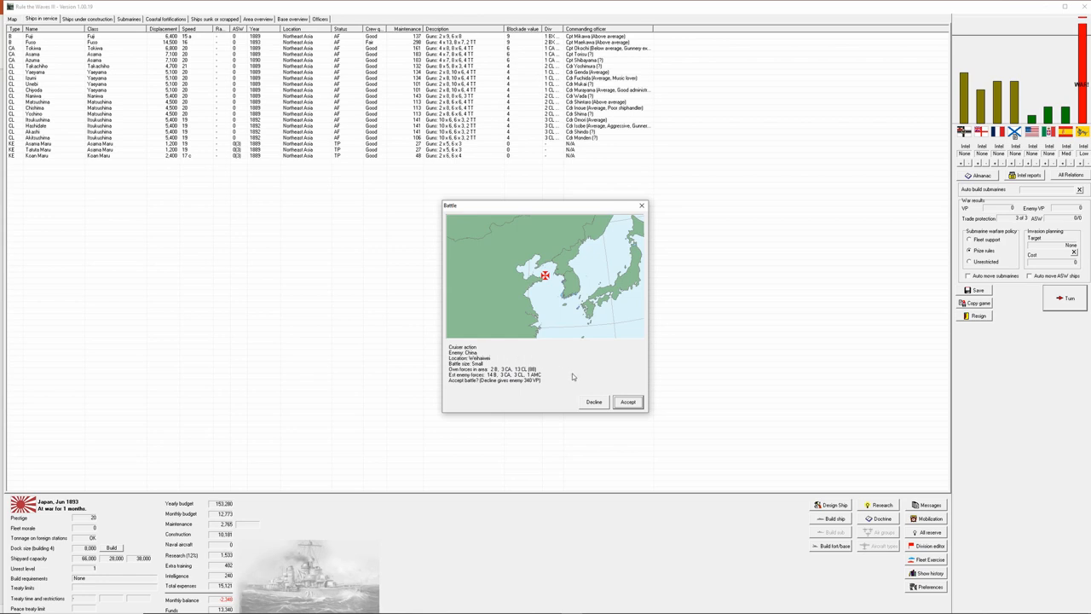
Accept the offered battle off the Korean coast.
click(627, 403)
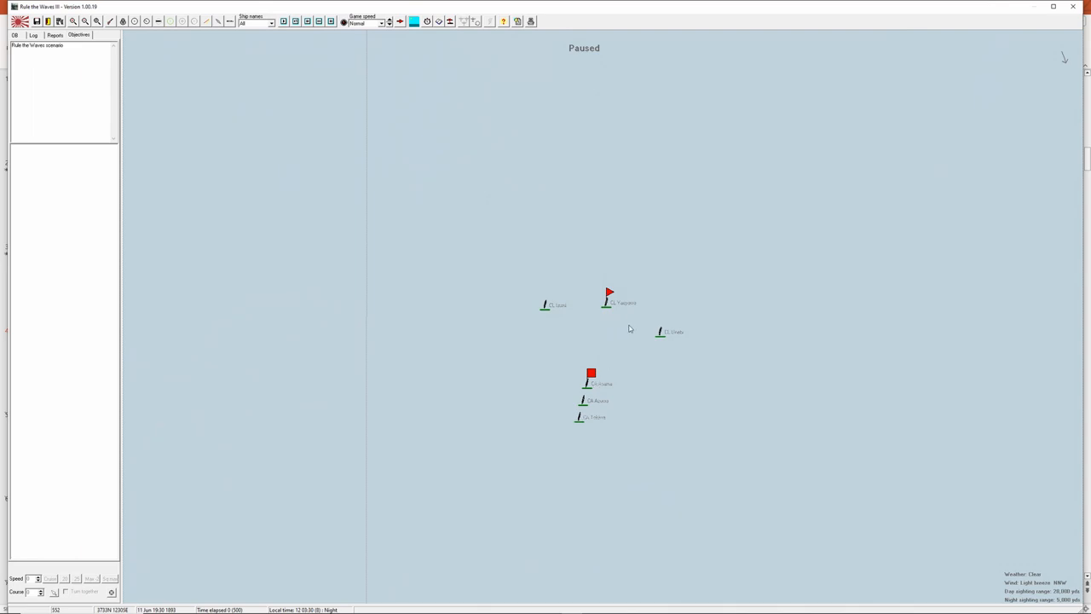
mouse_move(648, 331)
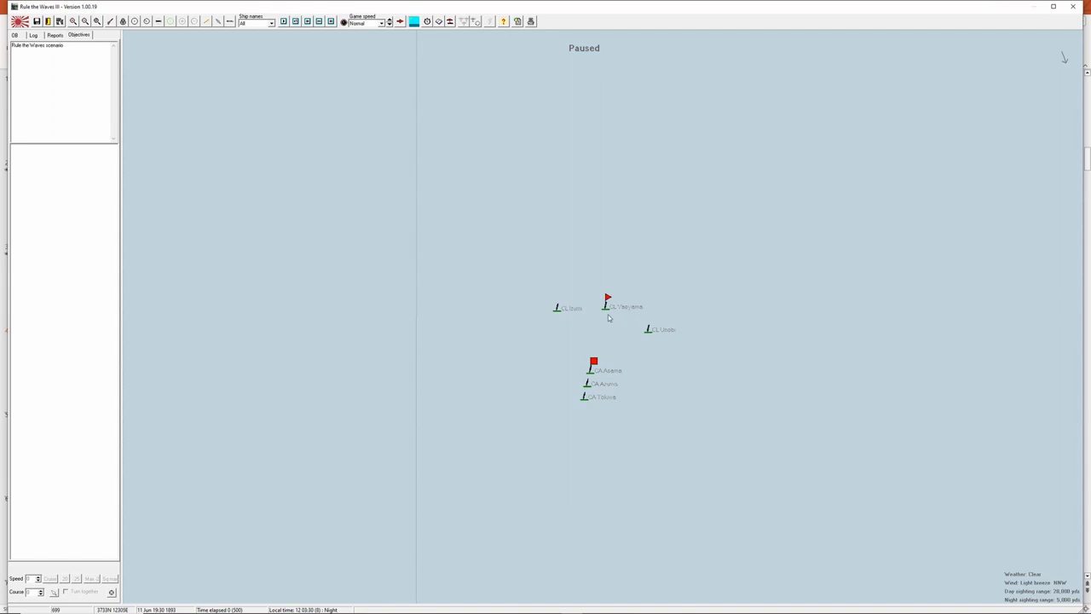
mouse_move(617, 324)
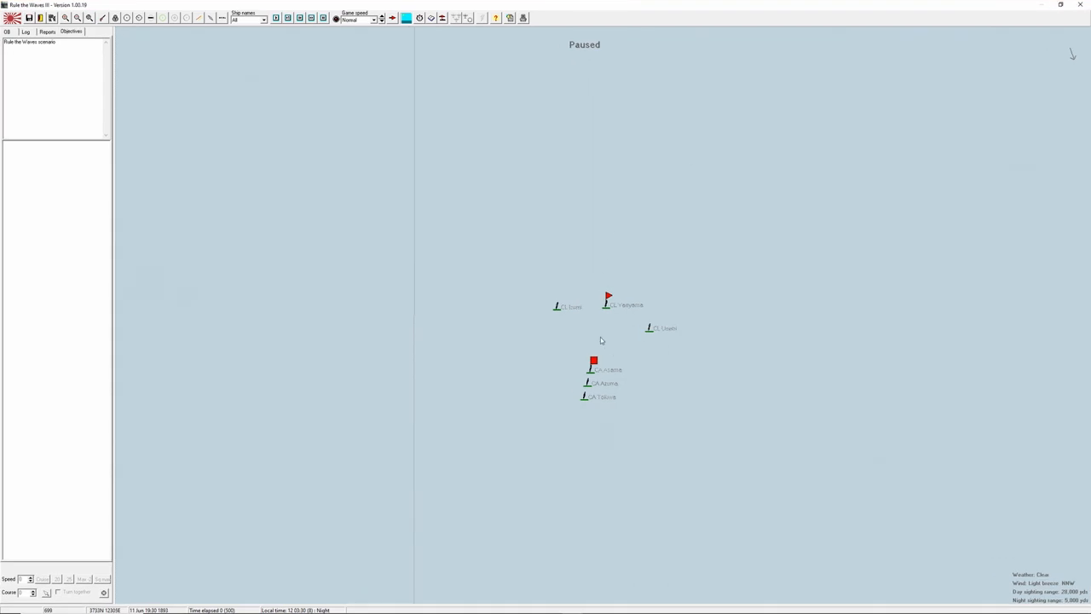
mouse_move(528, 17)
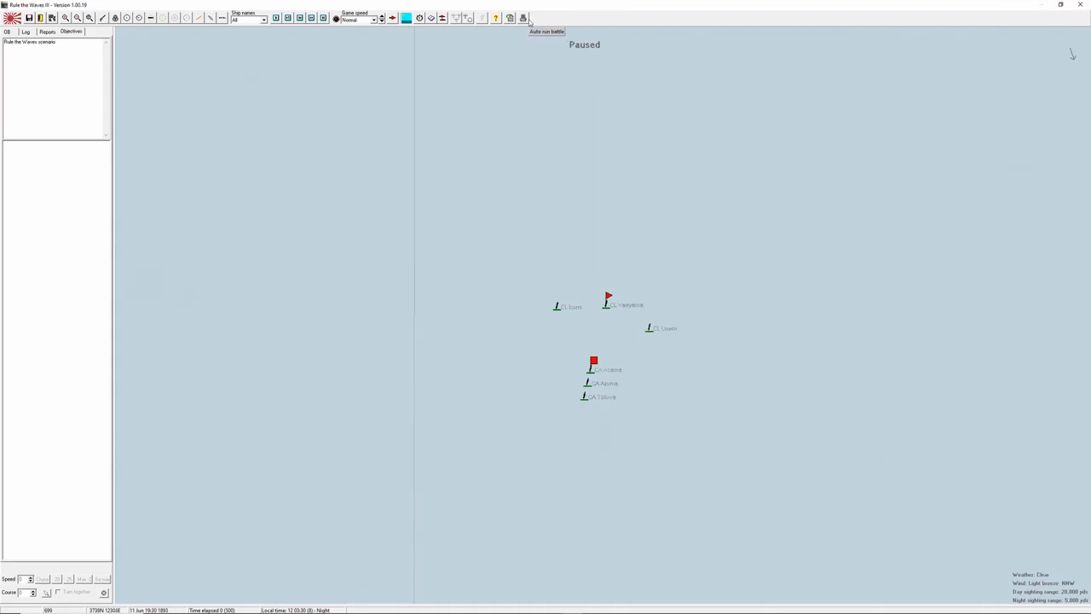
Have the computer fight the battle for both sides and confirm the auto-run.
click(522, 17)
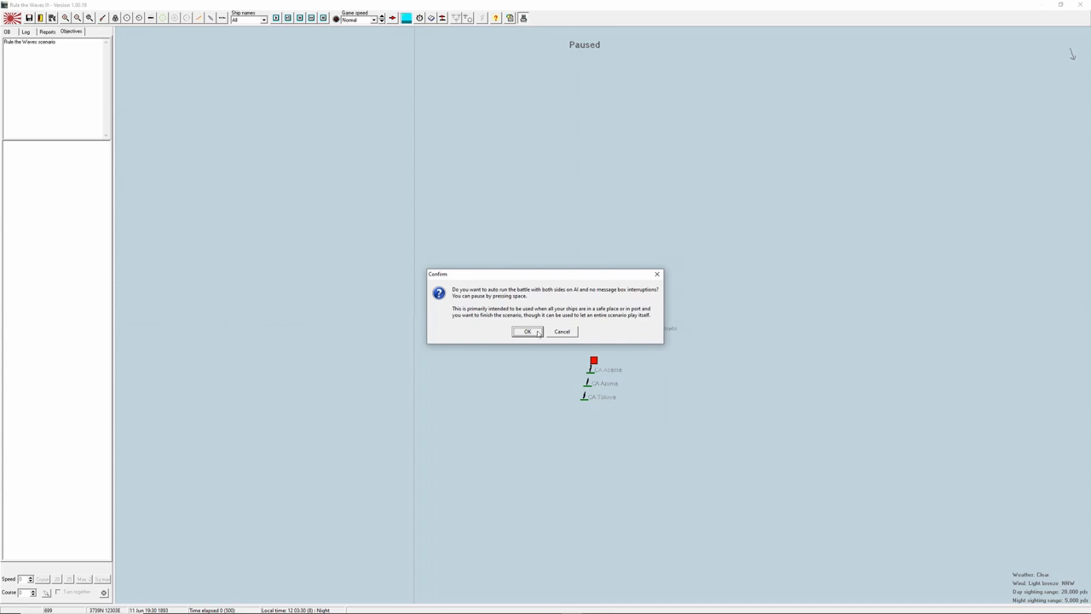
mouse_move(533, 337)
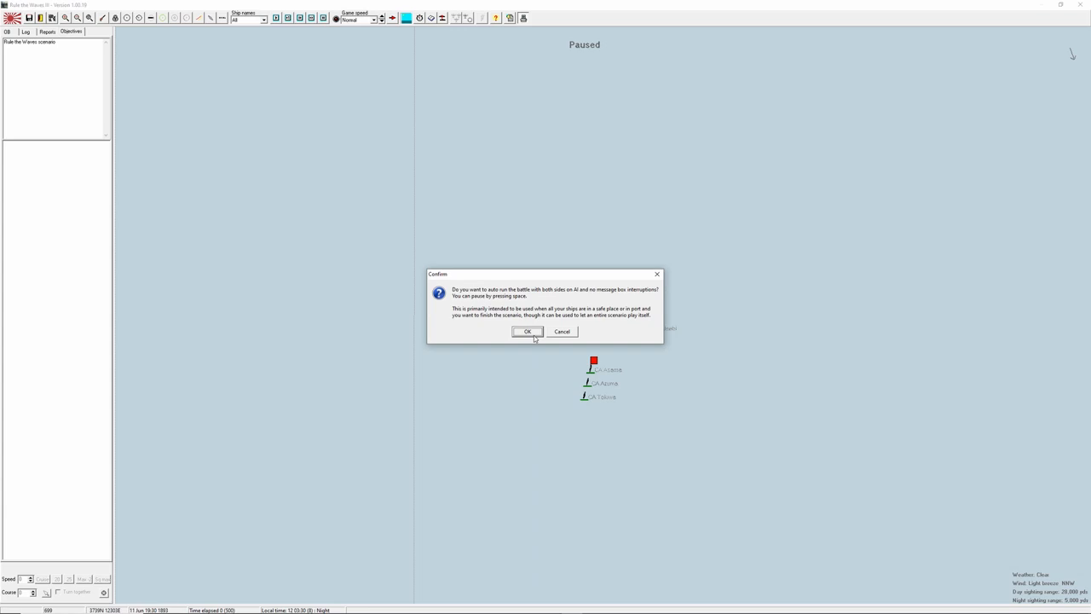
click(527, 331)
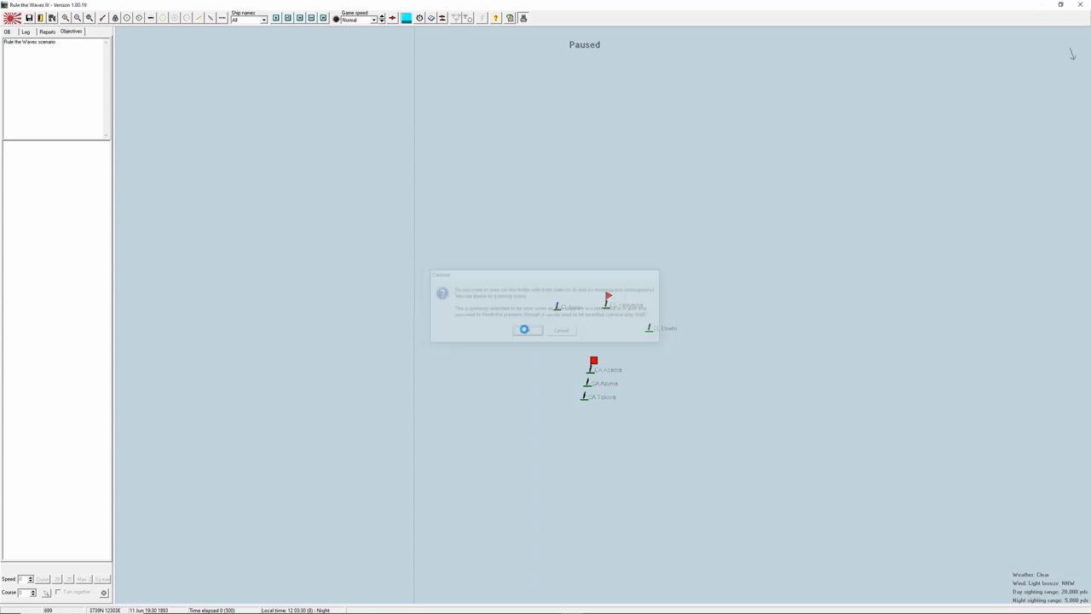
Unpause the auto-run battle so the Japanese cruisers engage the enemy.
click(525, 331)
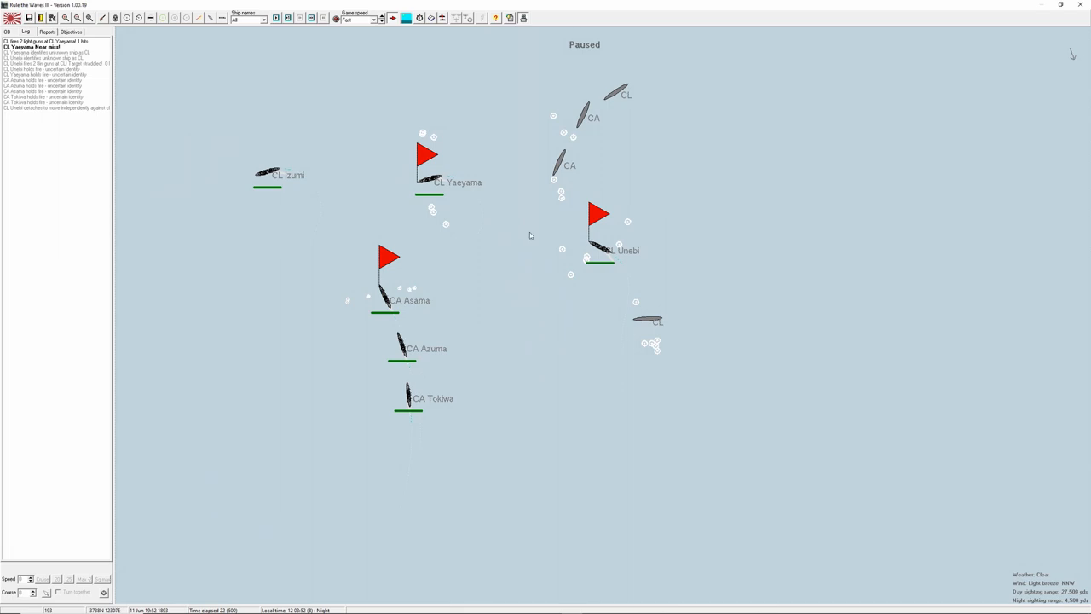
mouse_move(511, 160)
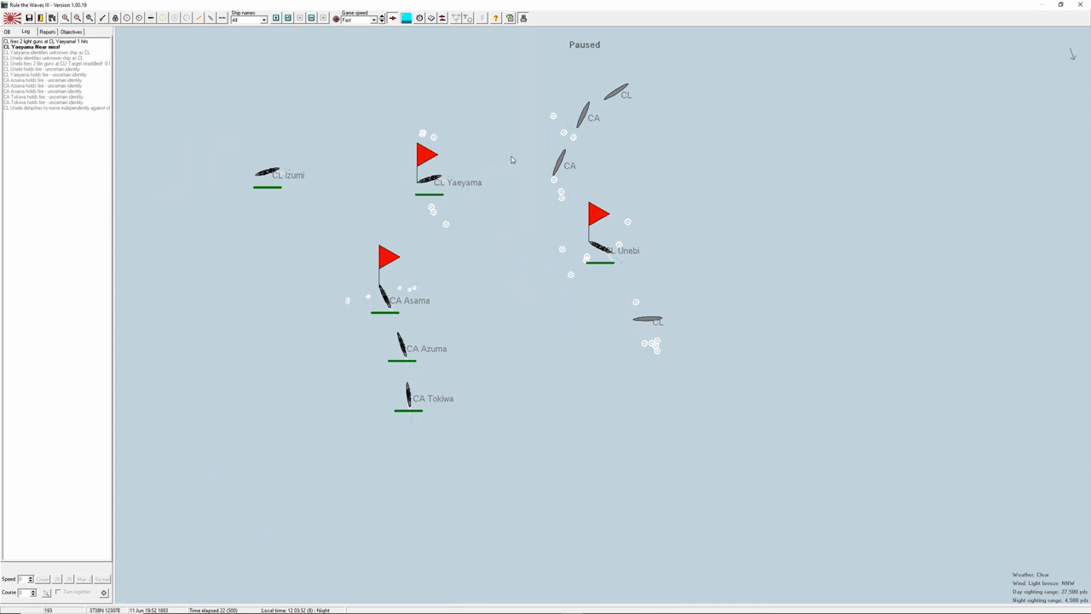
mouse_move(598, 235)
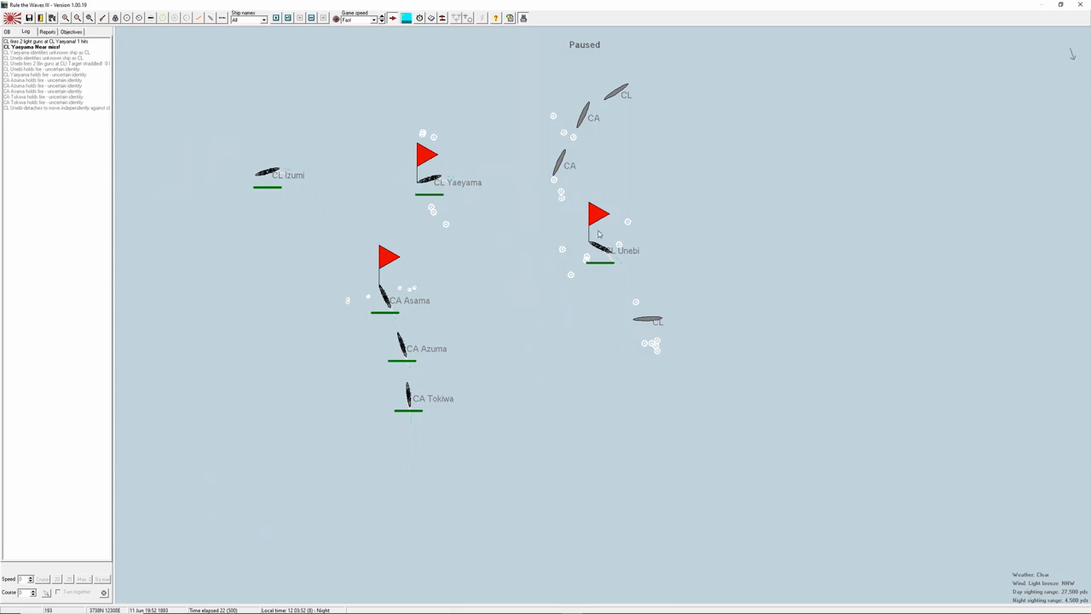
mouse_move(571, 249)
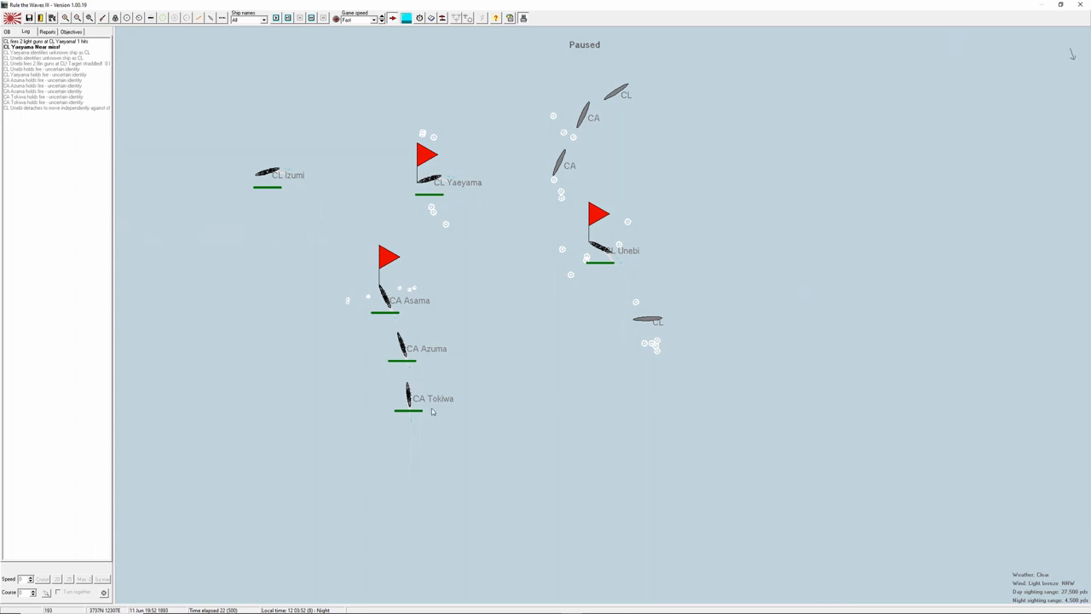
mouse_move(481, 300)
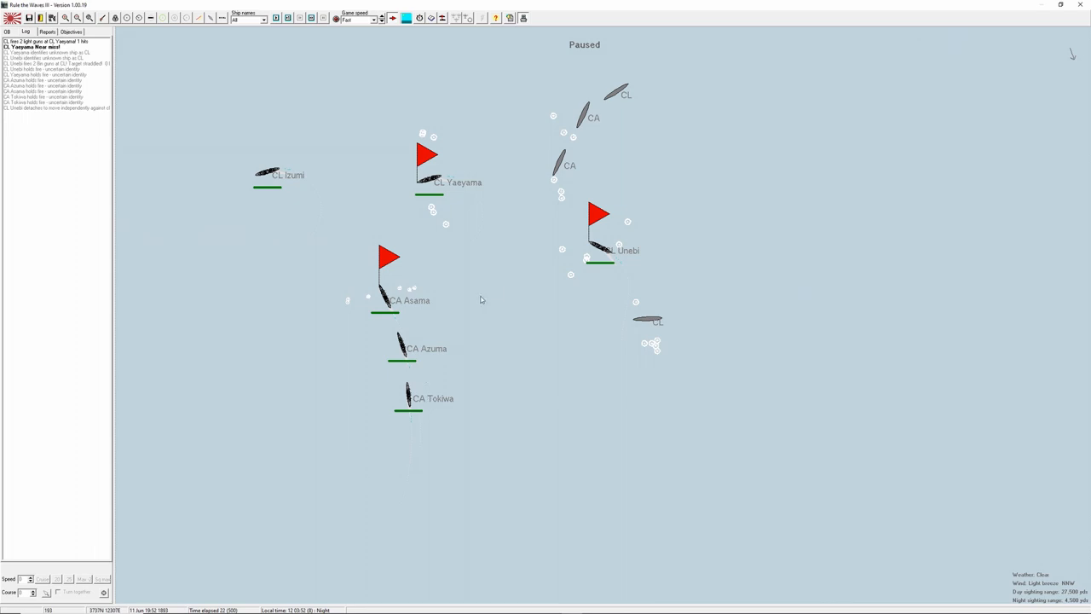
mouse_move(551, 232)
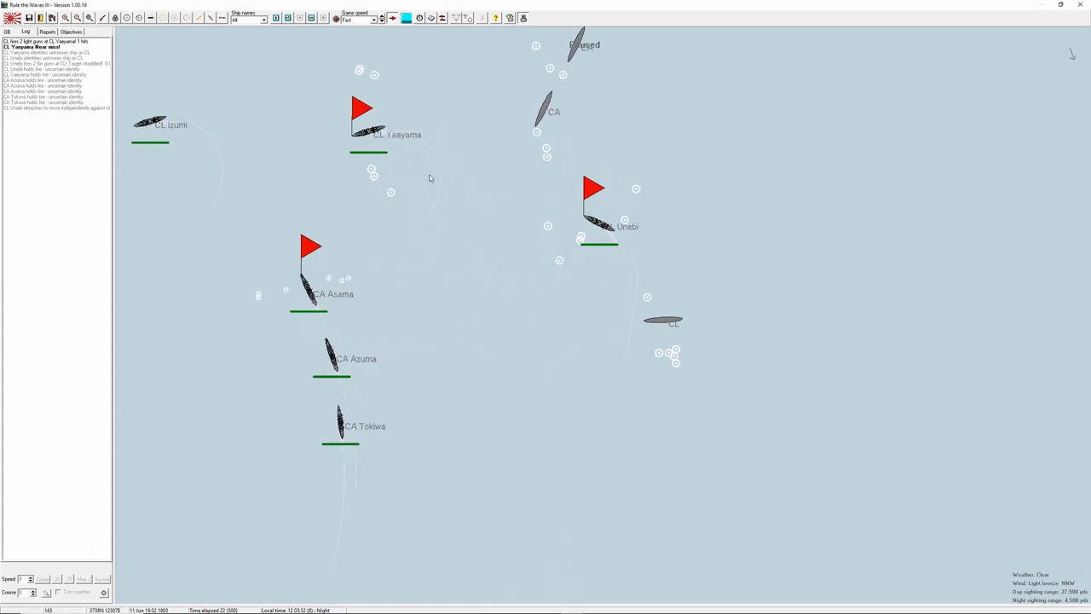
mouse_move(605, 242)
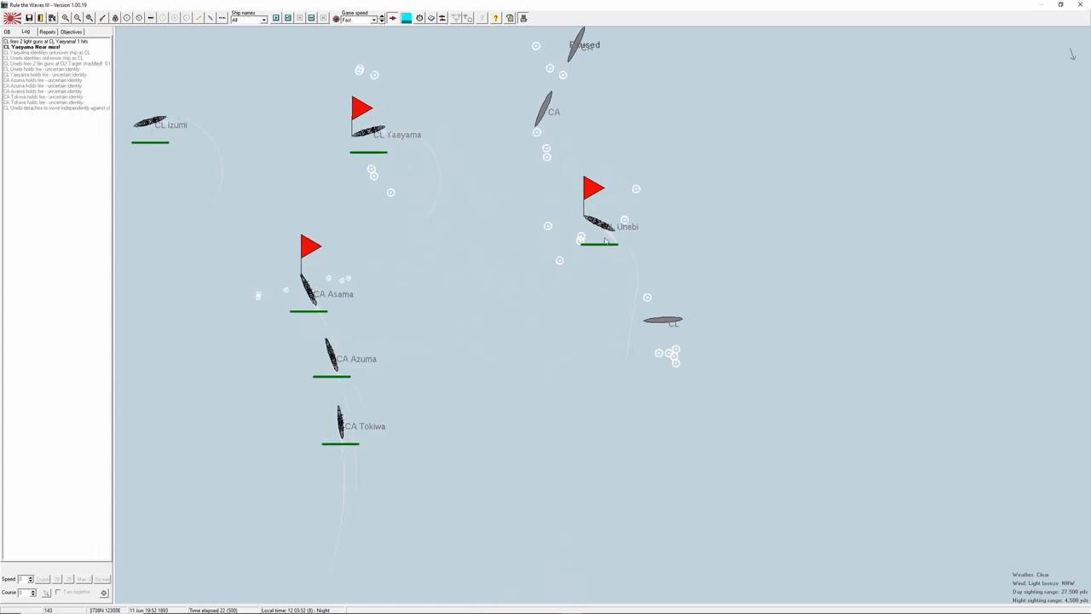
click(595, 189)
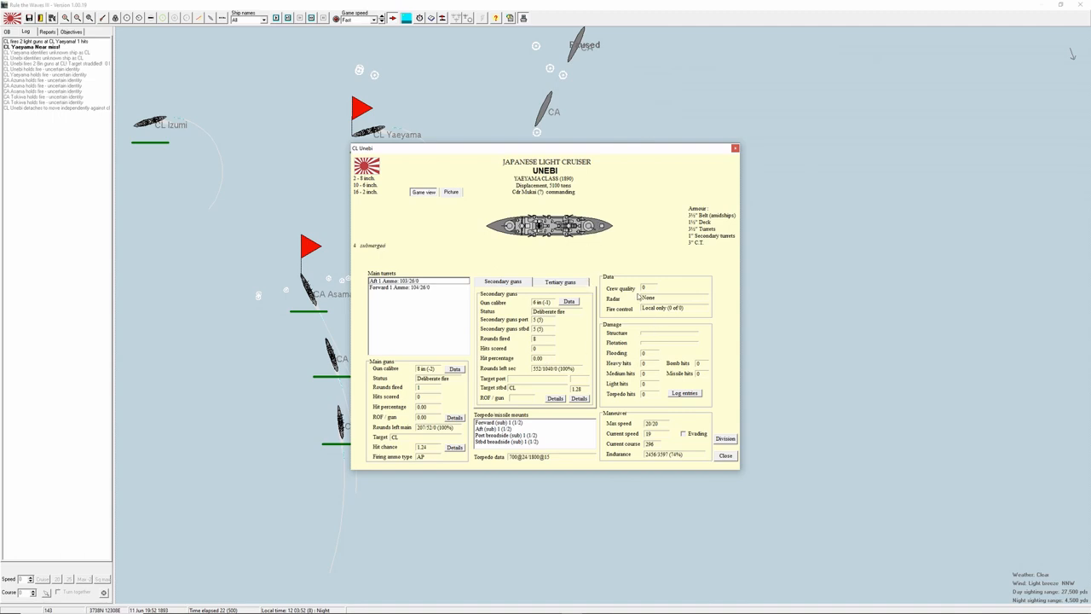
mouse_move(658, 201)
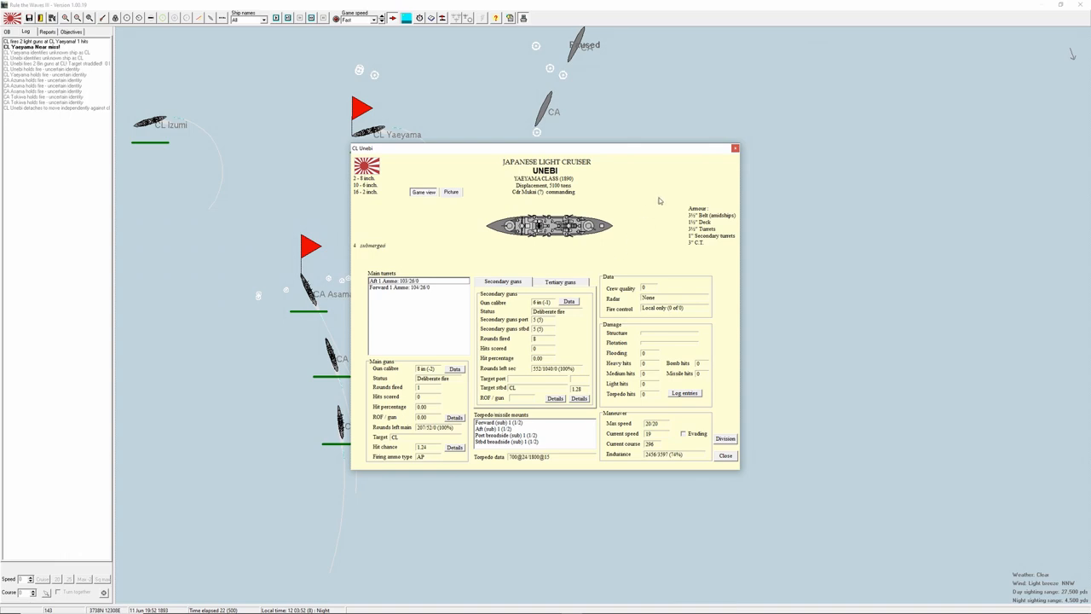
click(726, 453)
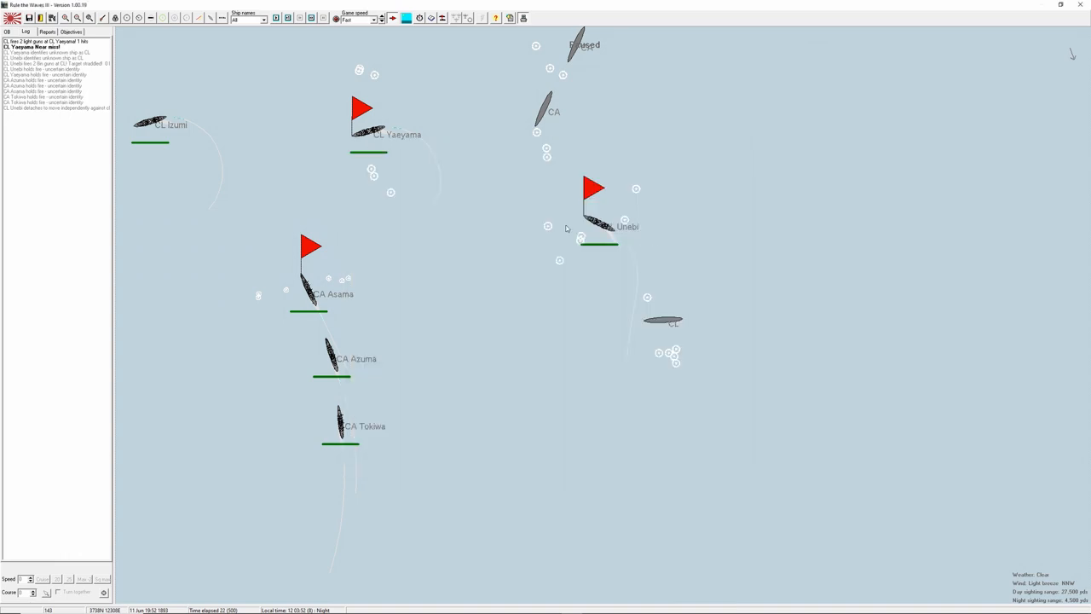
mouse_move(648, 116)
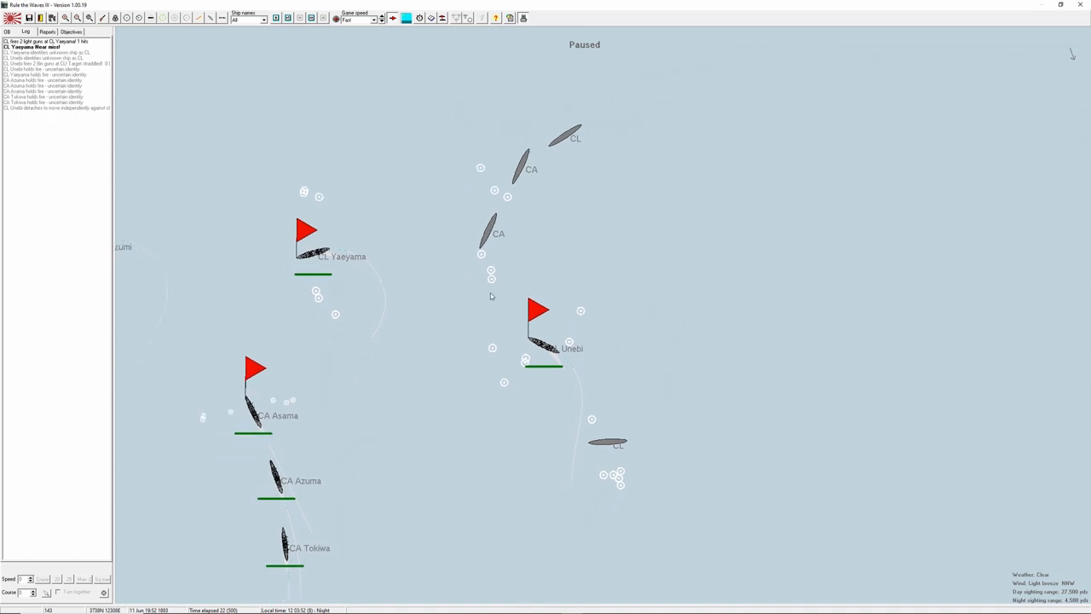
mouse_move(525, 341)
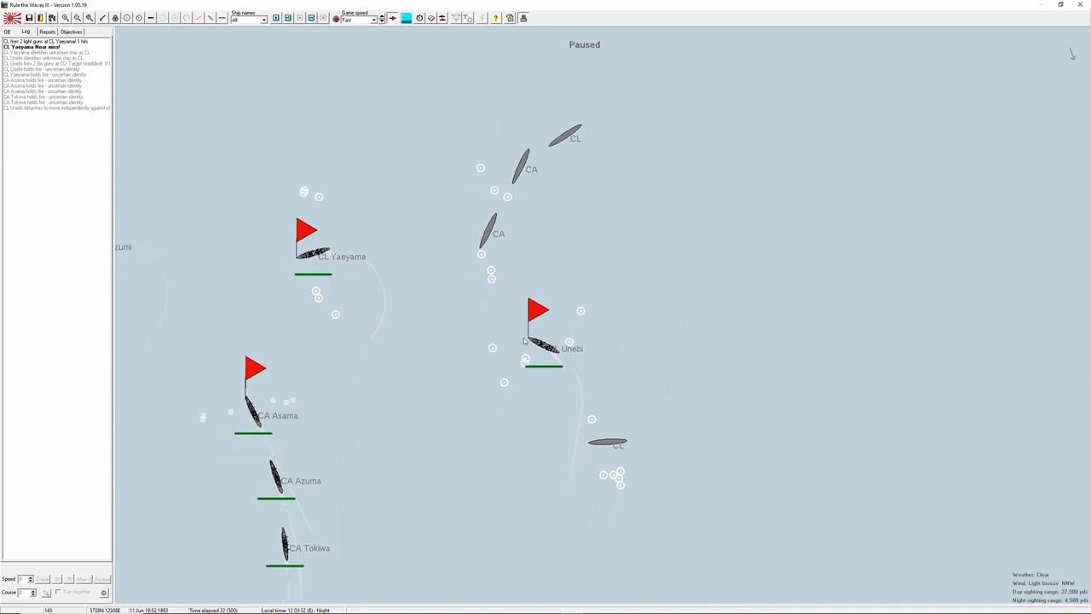
mouse_move(531, 344)
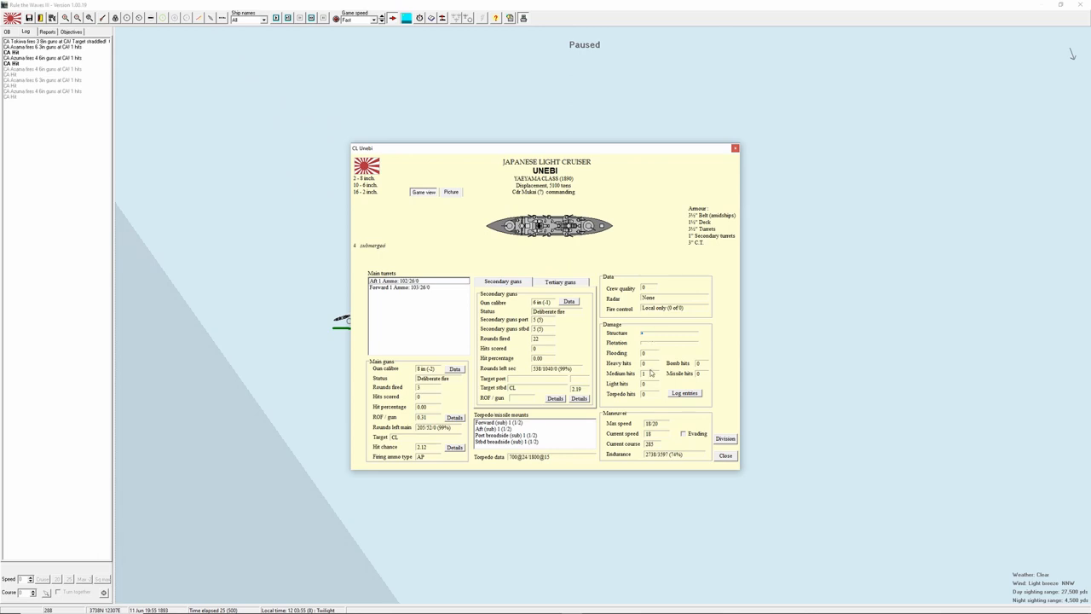
mouse_move(647, 372)
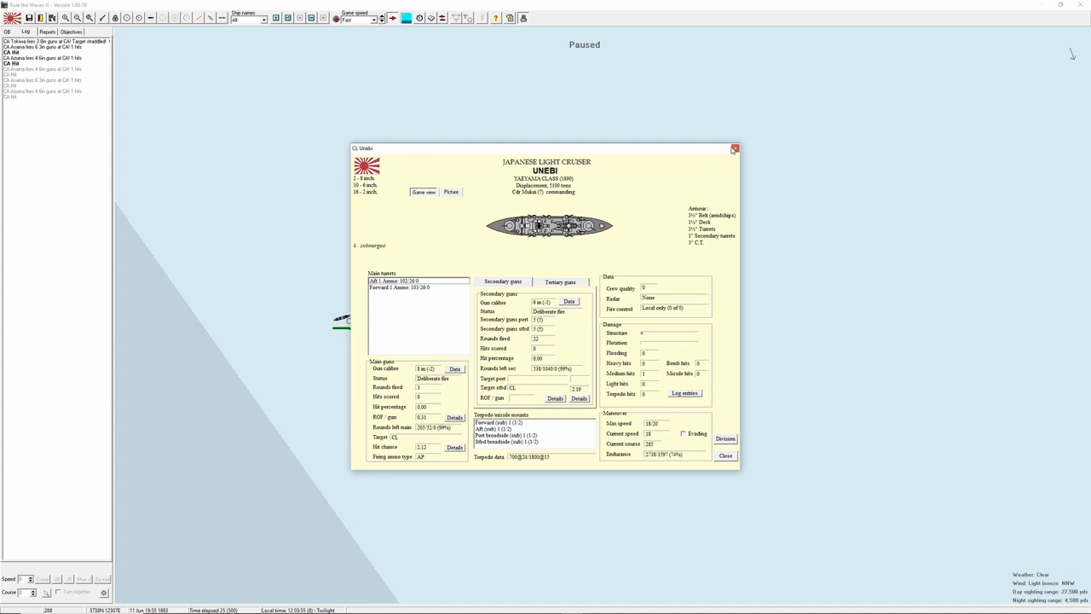
mouse_move(735, 148)
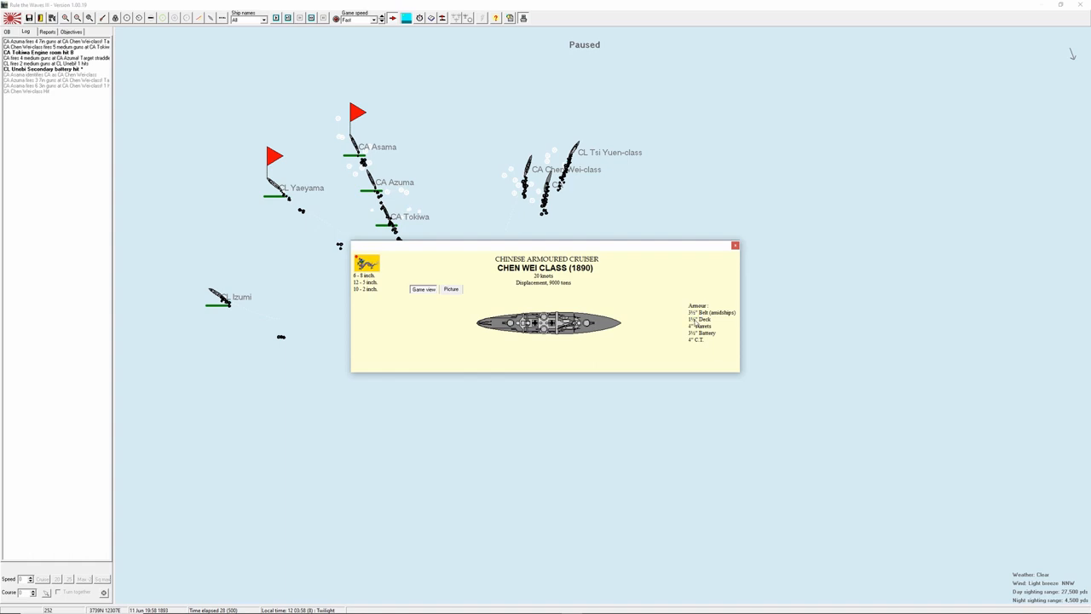
mouse_move(707, 247)
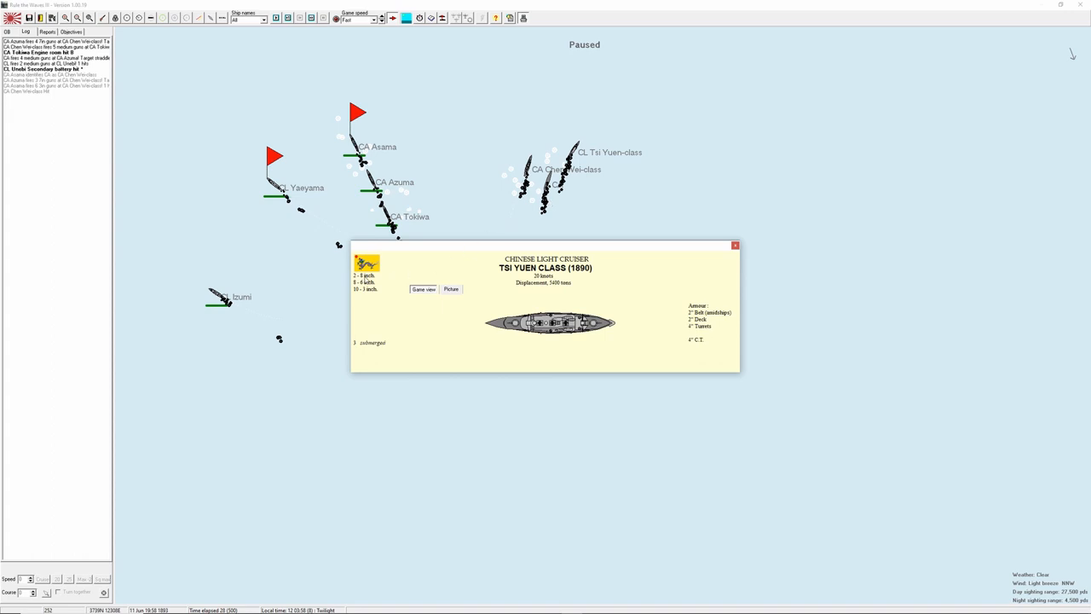
mouse_move(675, 289)
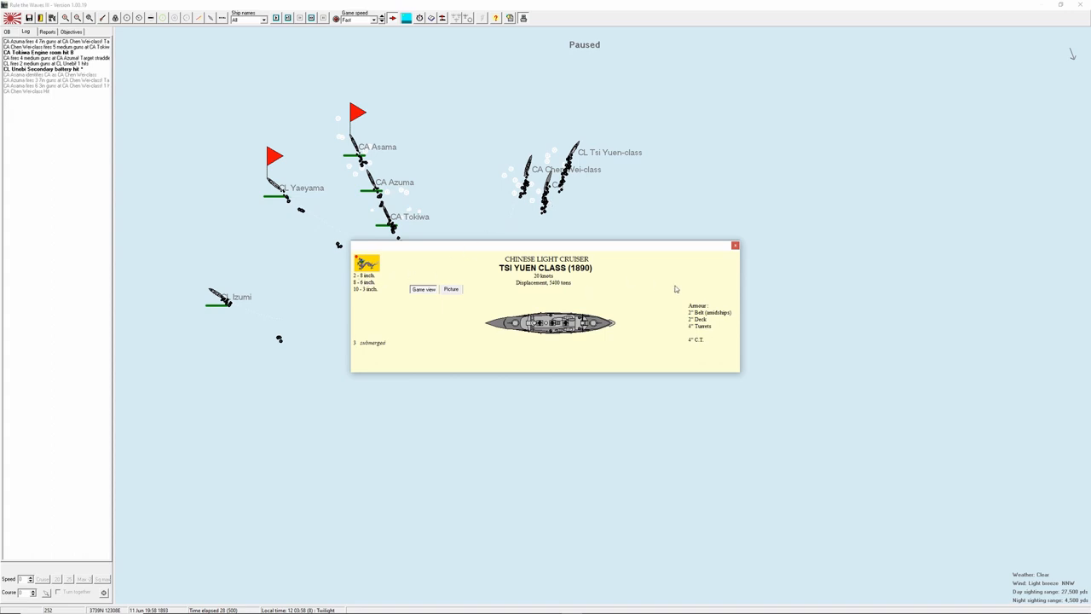
mouse_move(697, 324)
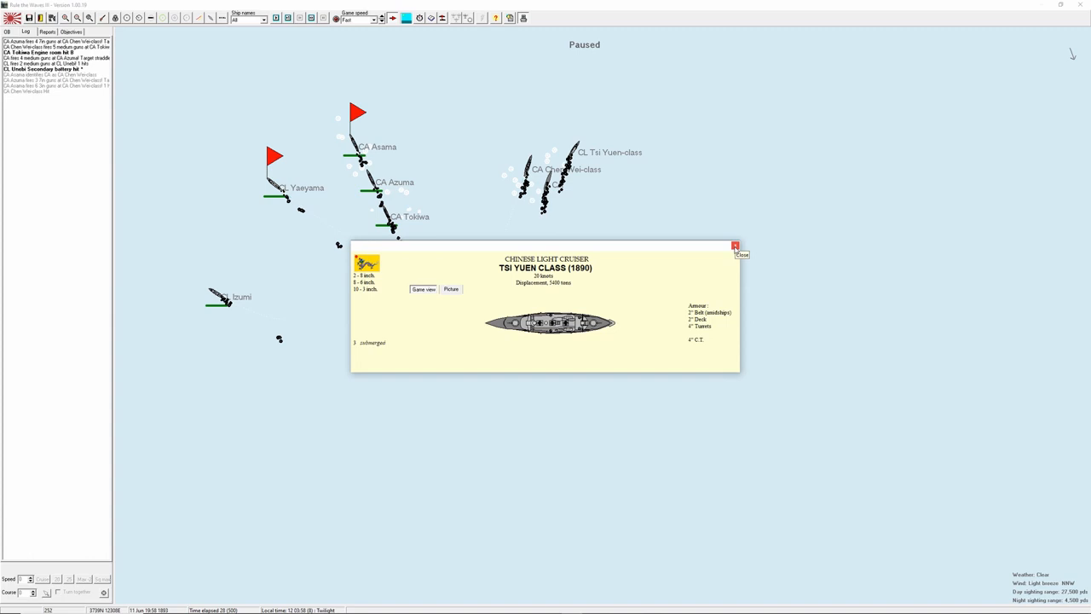
Close the Tsi Yuen class information sheet to return to the paused battle map.
click(734, 247)
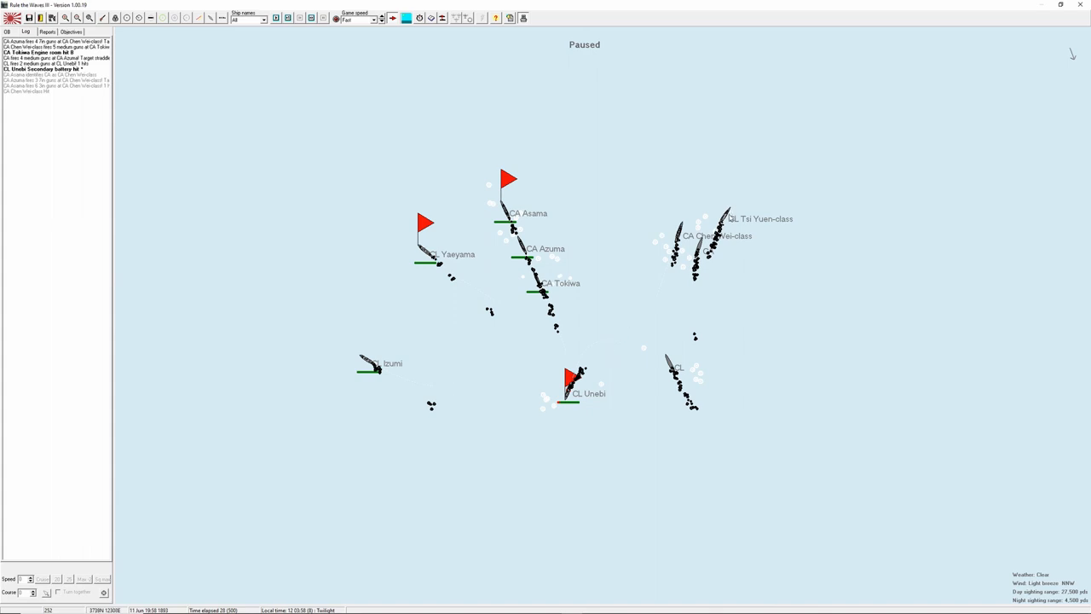
mouse_move(678, 353)
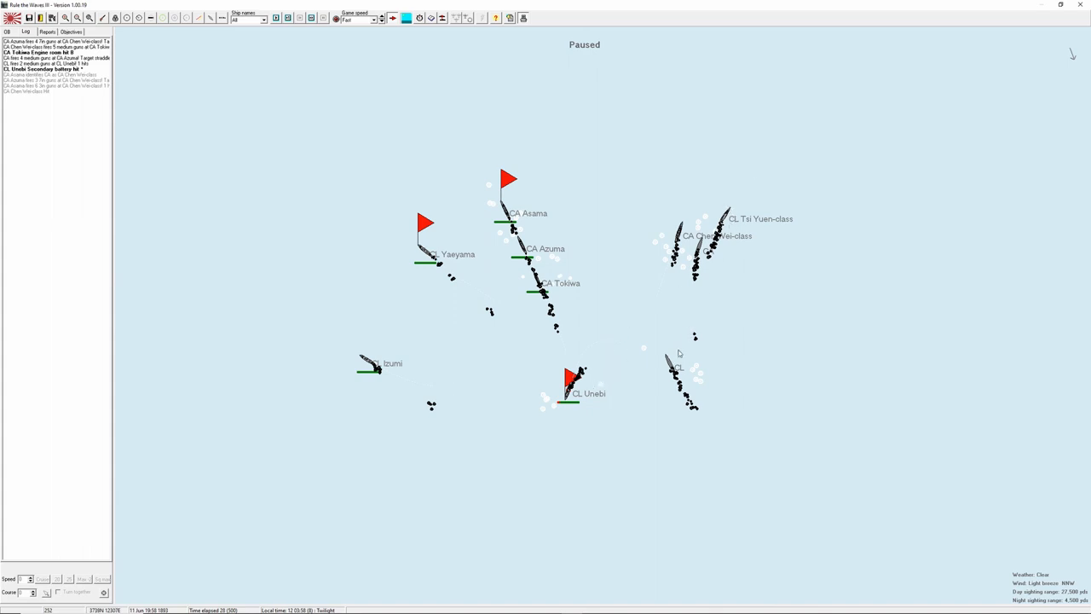
mouse_move(580, 351)
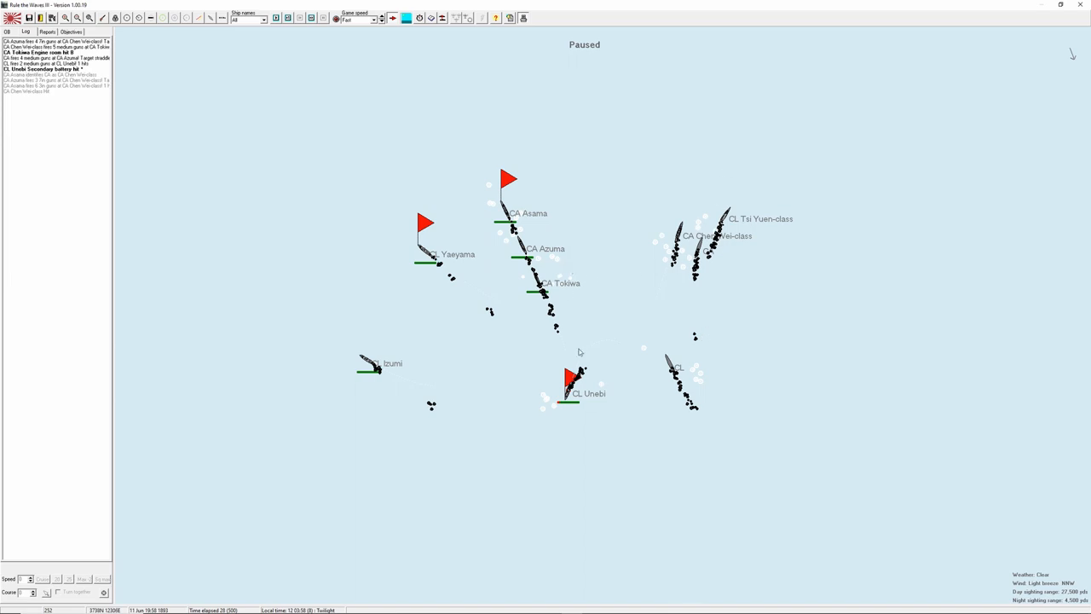
mouse_move(573, 392)
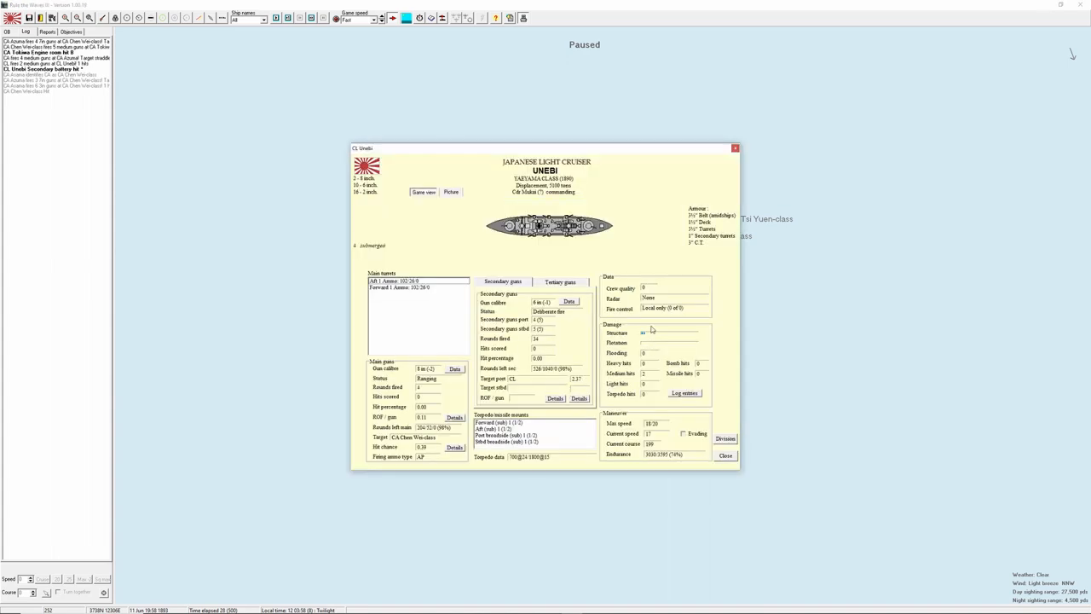
mouse_move(649, 377)
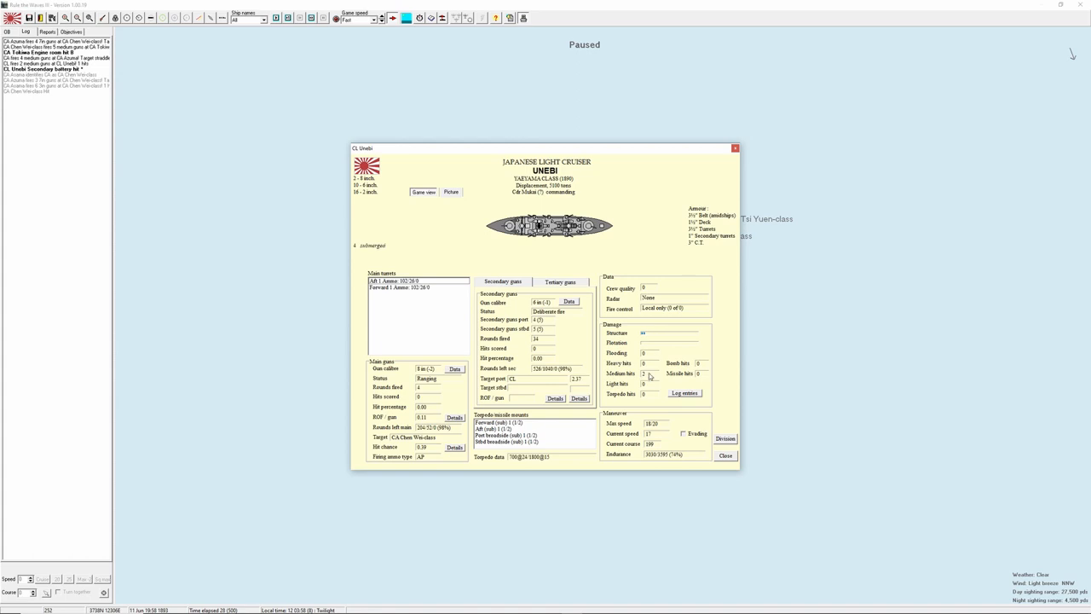
mouse_move(645, 377)
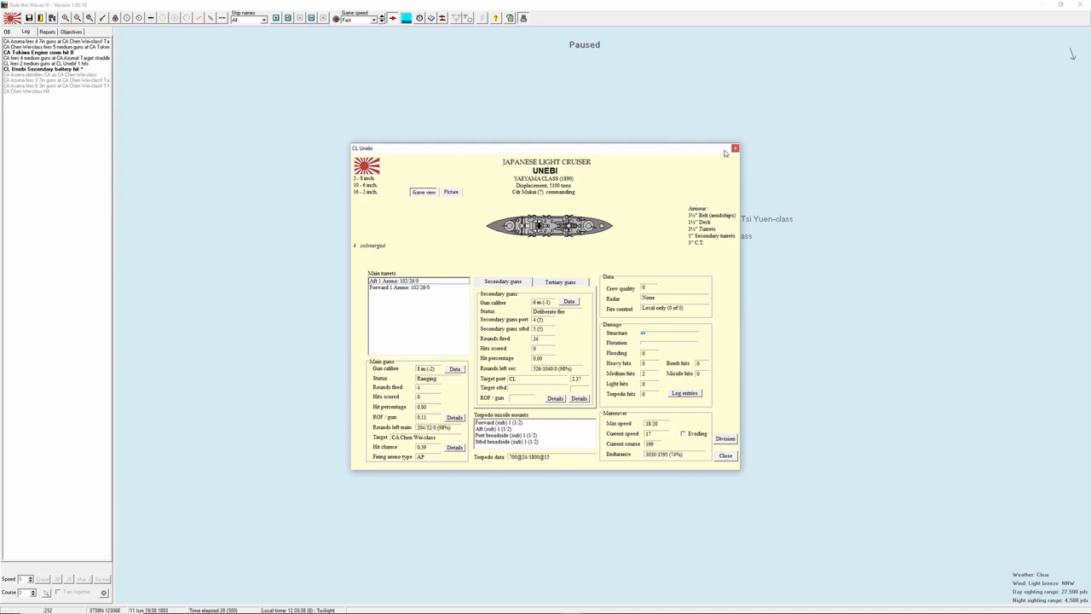
mouse_move(726, 153)
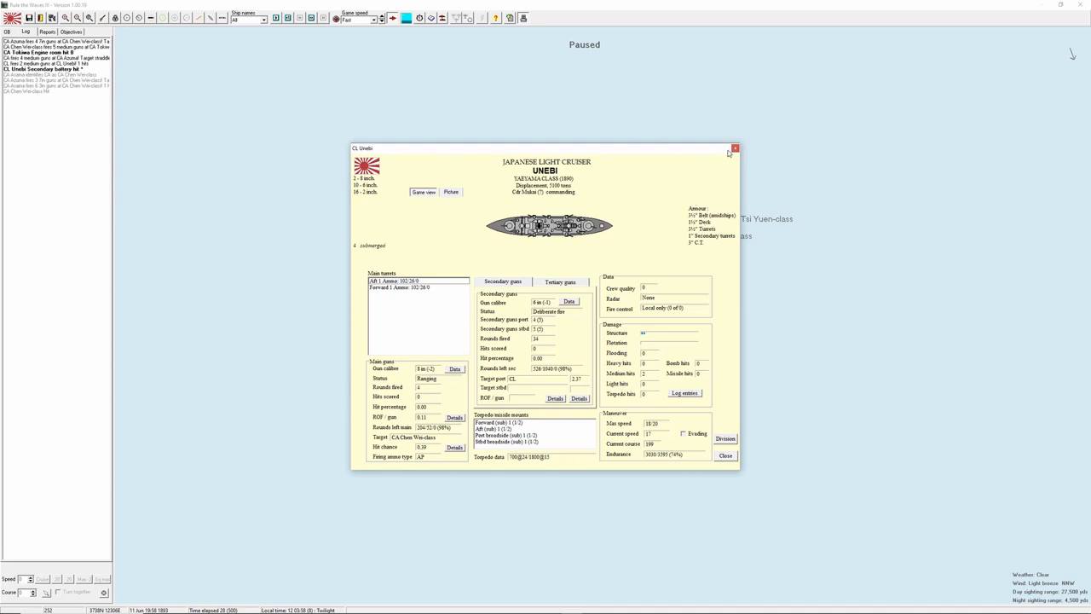
Close Unebi's detail sheet and return to the battle map.
click(735, 147)
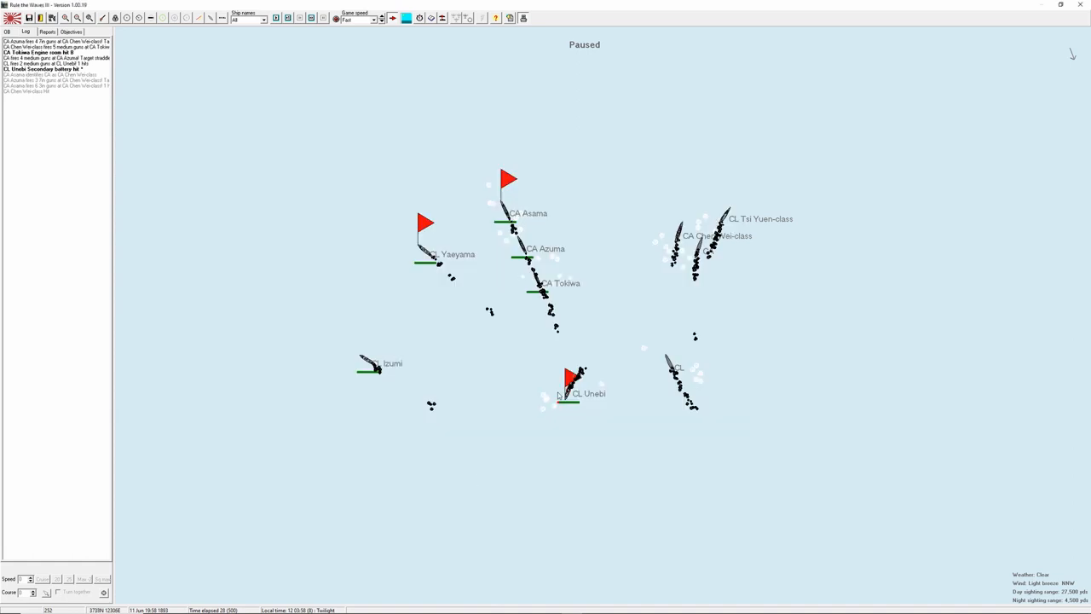
mouse_move(486, 290)
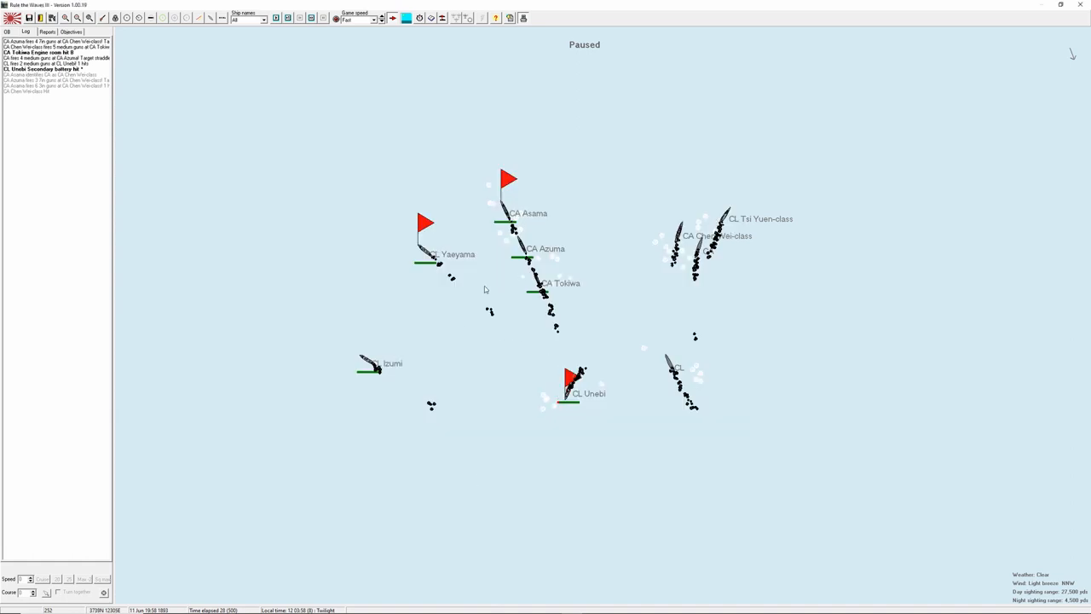
mouse_move(626, 303)
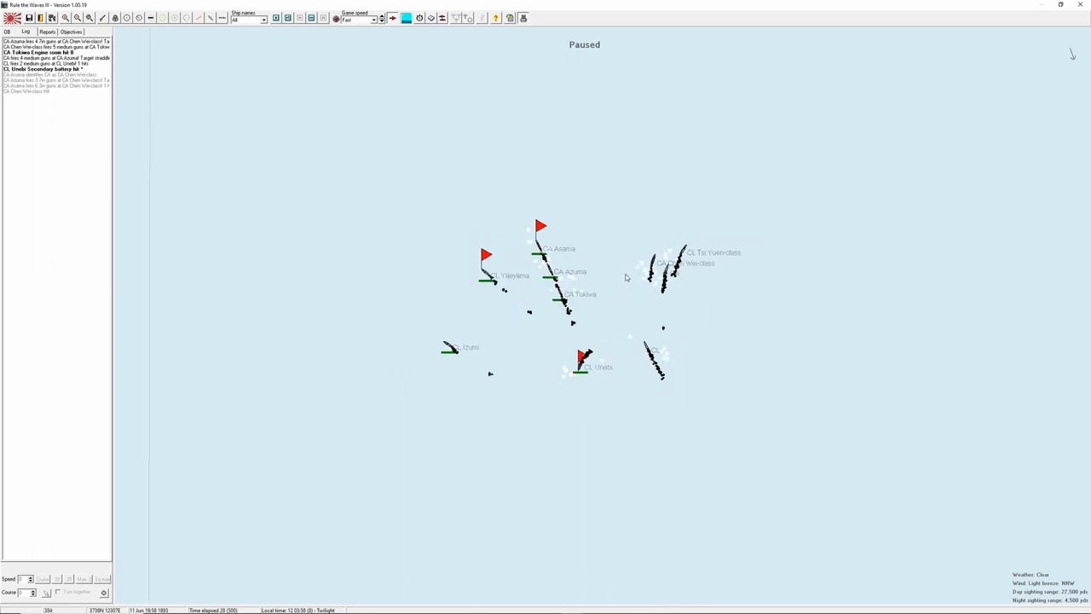
mouse_move(620, 259)
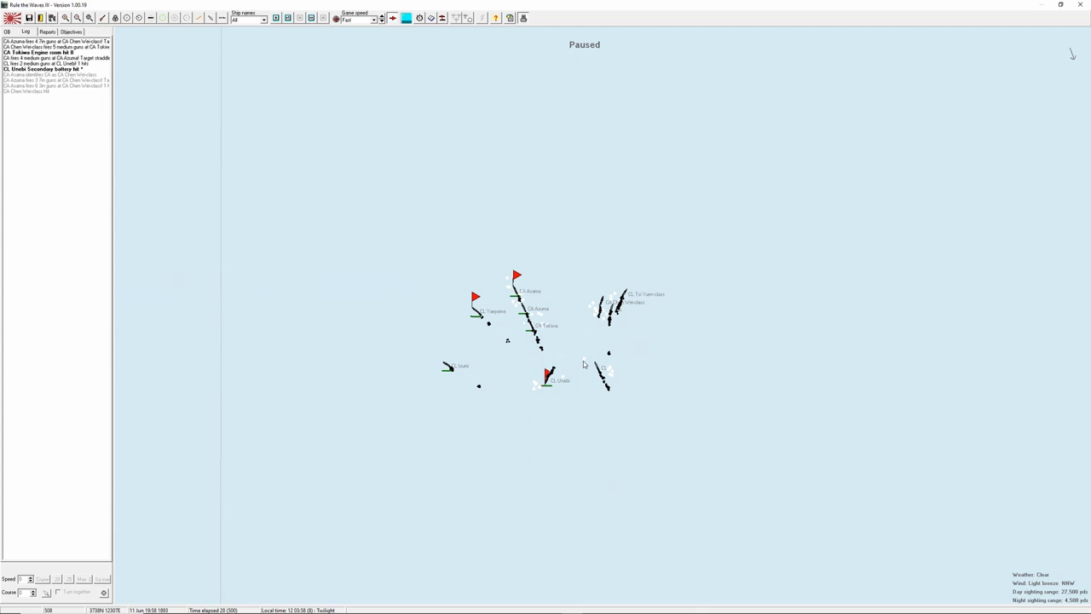
mouse_move(569, 353)
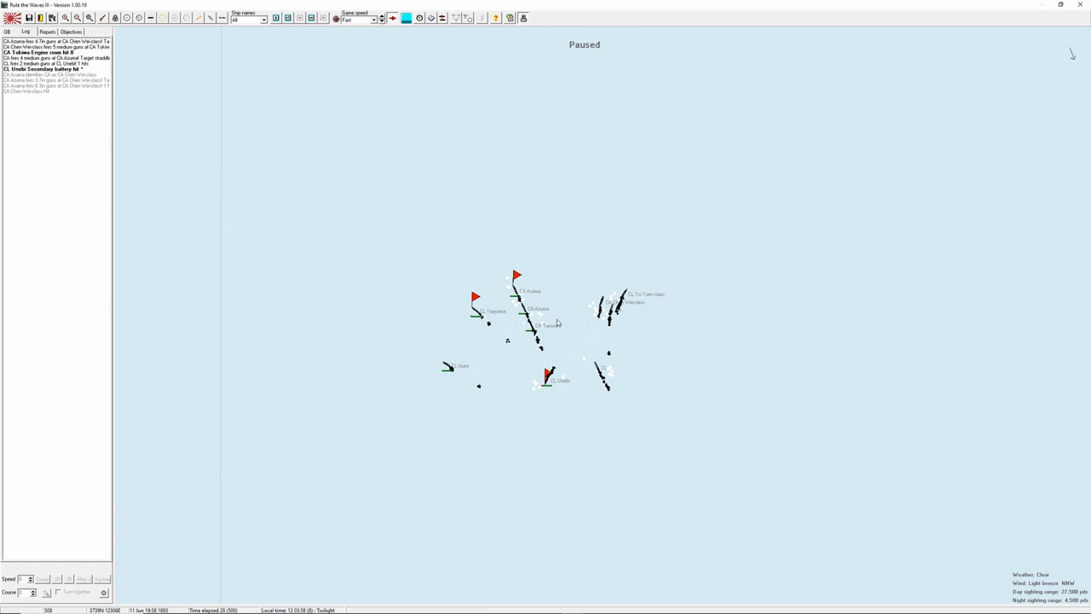
mouse_move(555, 322)
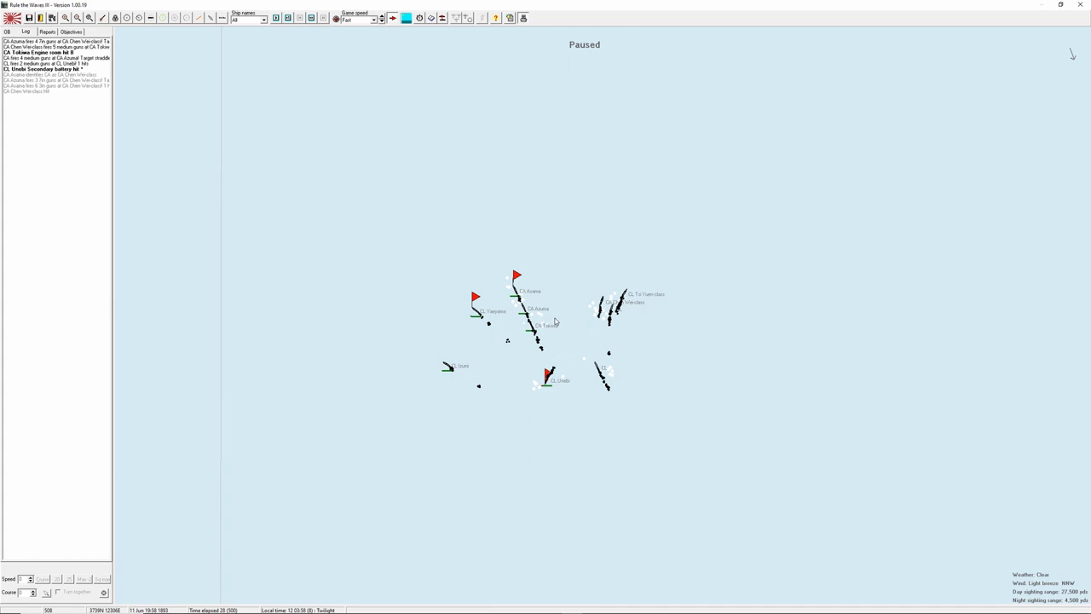
mouse_move(557, 318)
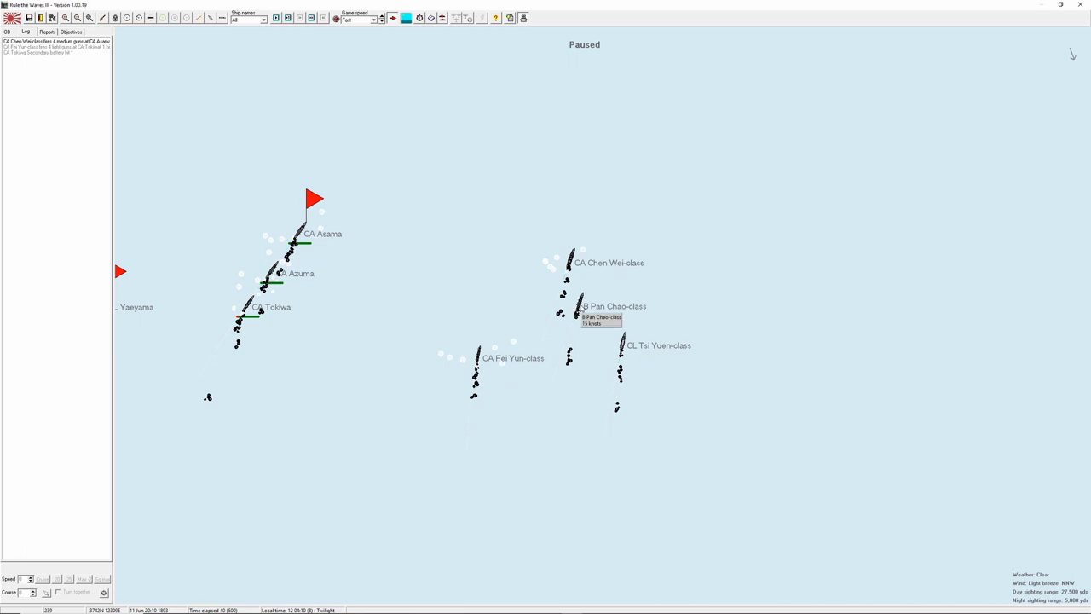
Review the Chinese Pan Chao and Fei Yun class sheets, closing each afterwards.
click(580, 307)
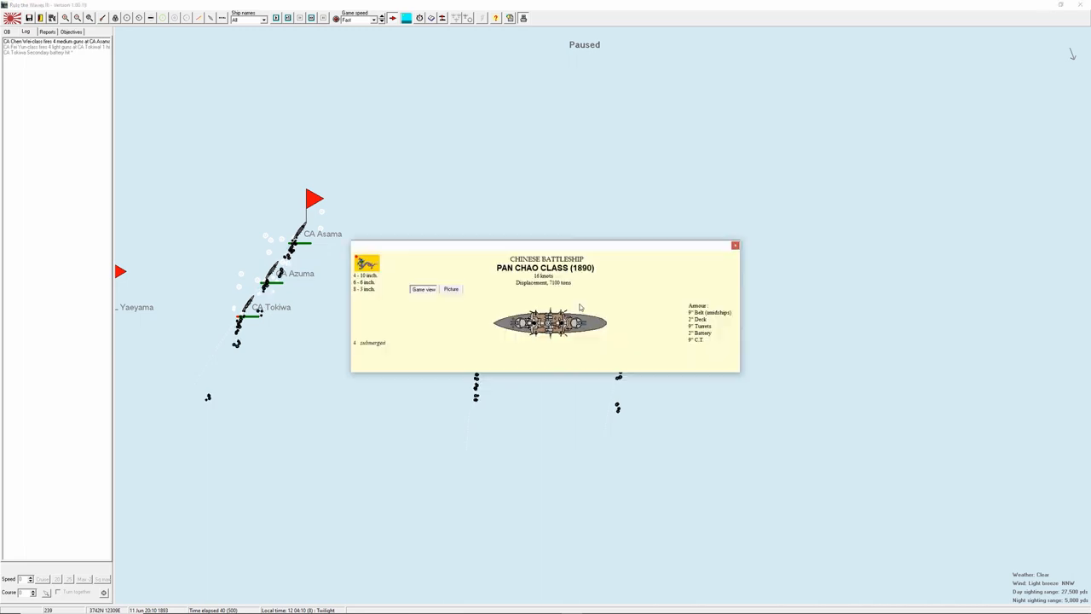
mouse_move(385, 294)
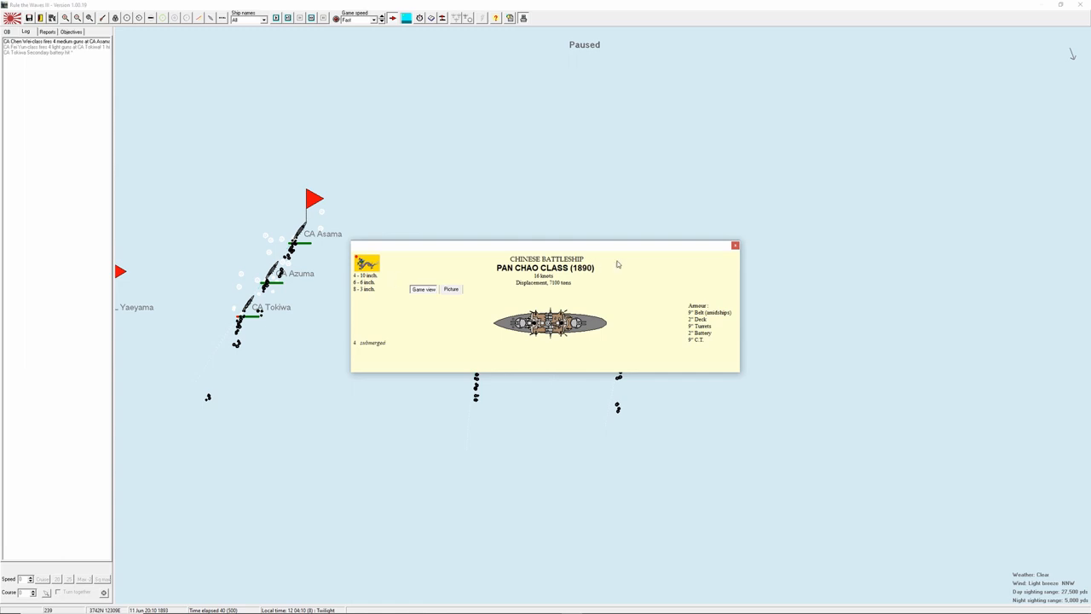
mouse_move(736, 249)
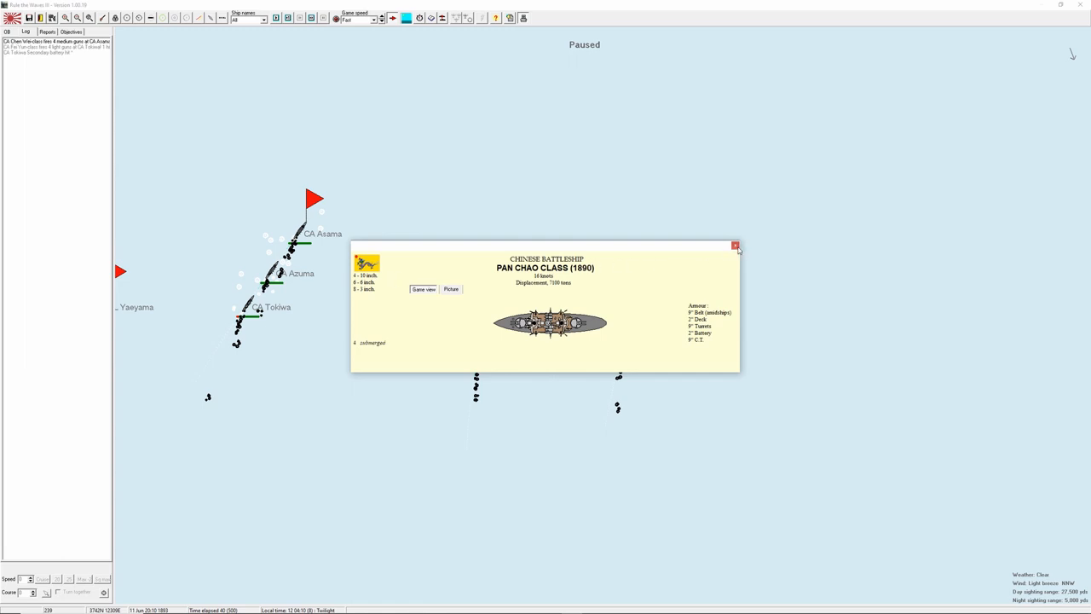
click(734, 245)
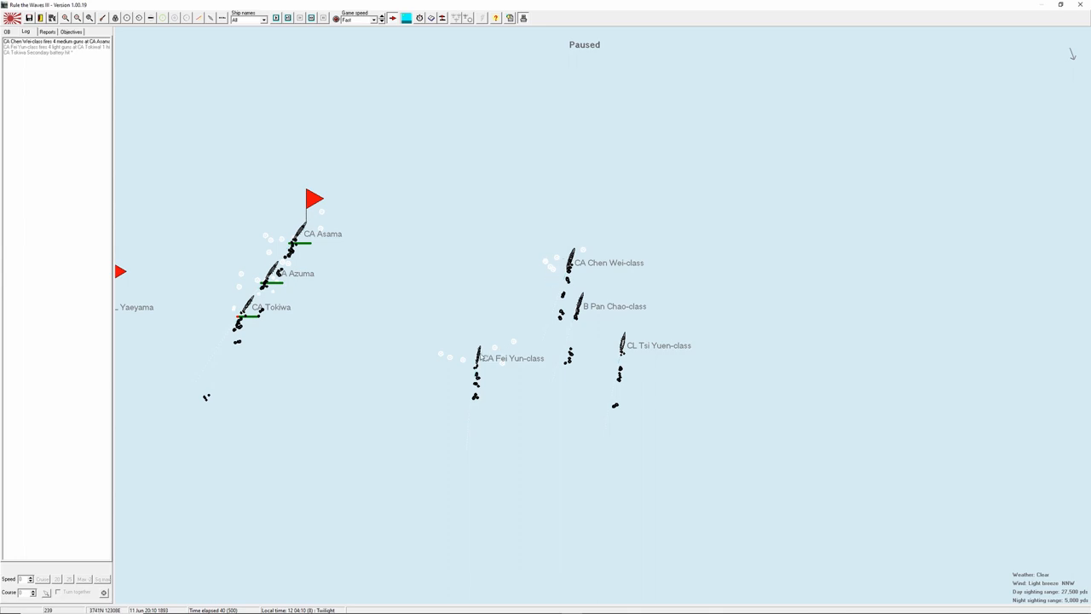
click(474, 358)
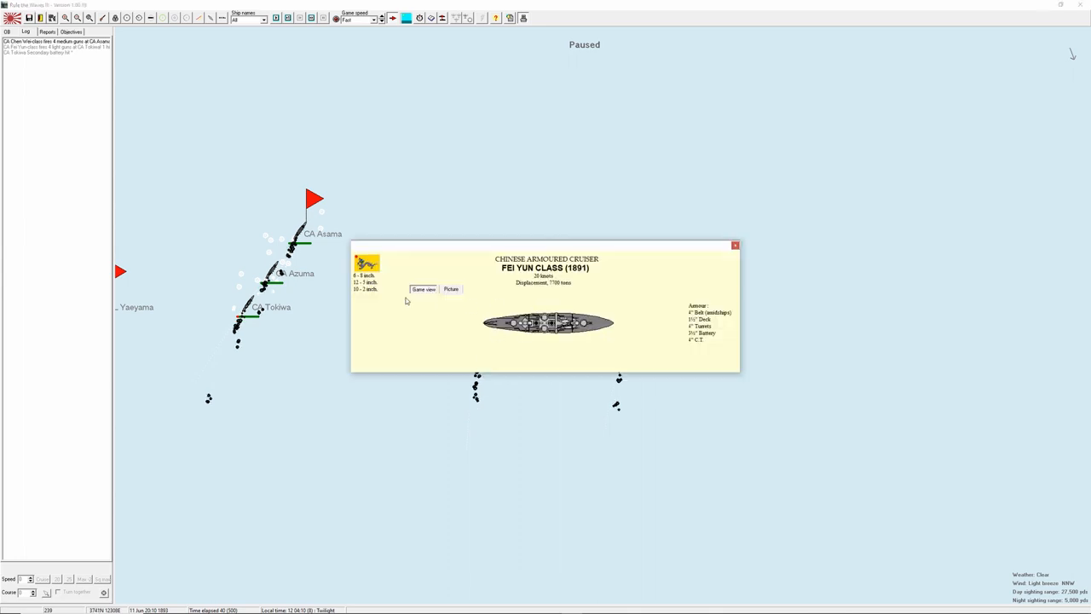
mouse_move(727, 266)
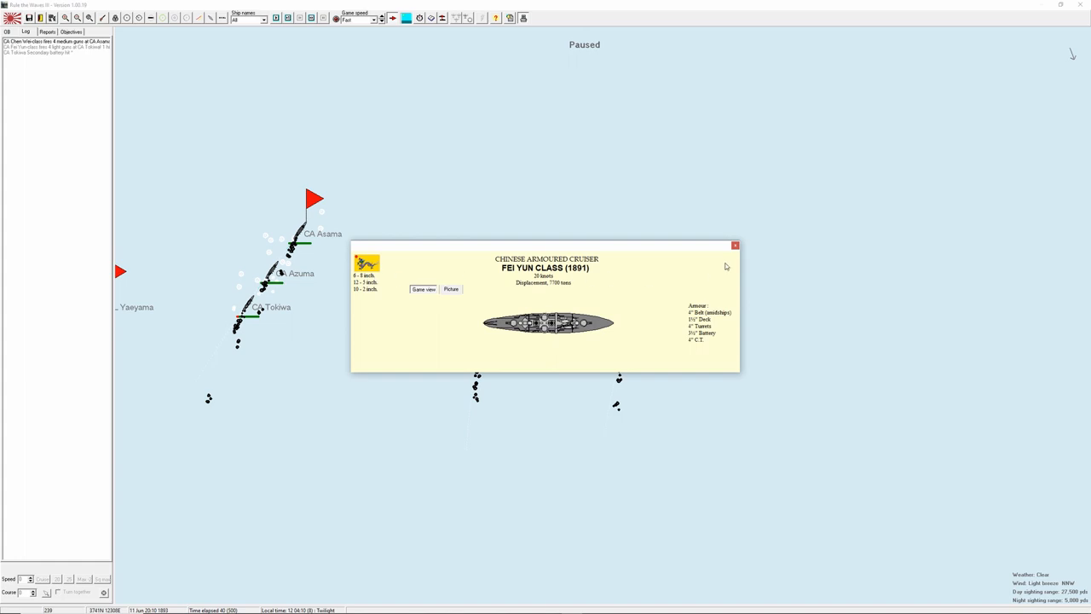
click(735, 246)
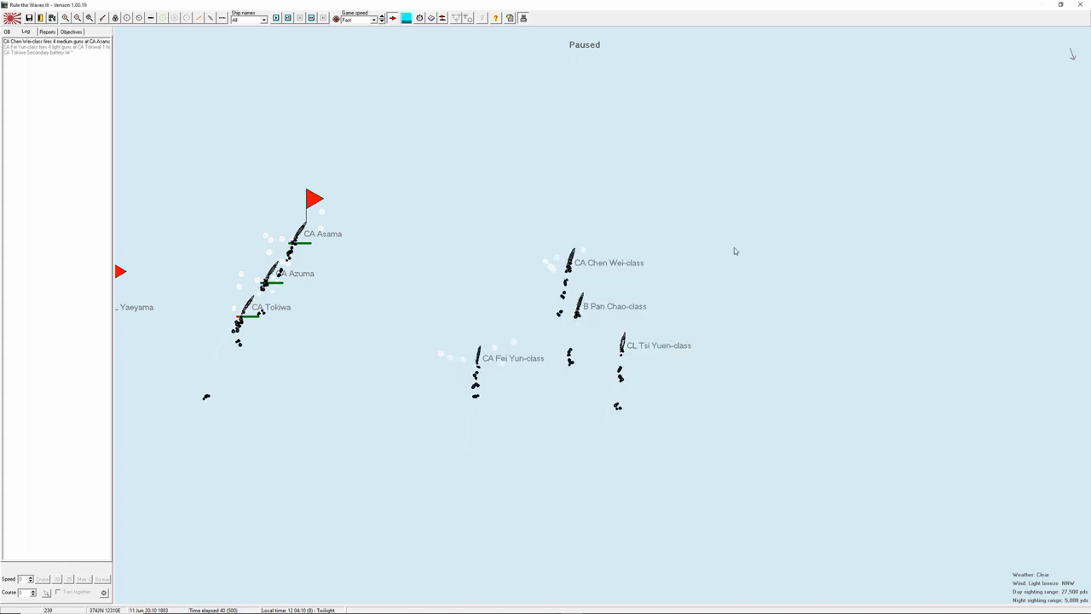
mouse_move(464, 269)
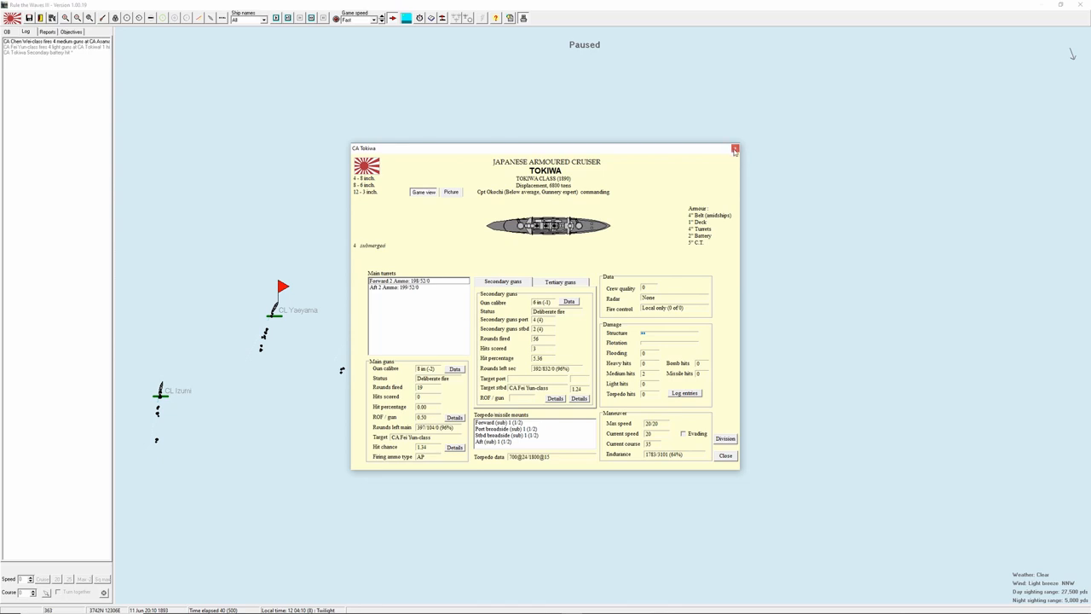
Close Tokiwa's sheet, check the enemy Fei Yun class cruiser, then reopen Tokiwa's details.
click(735, 150)
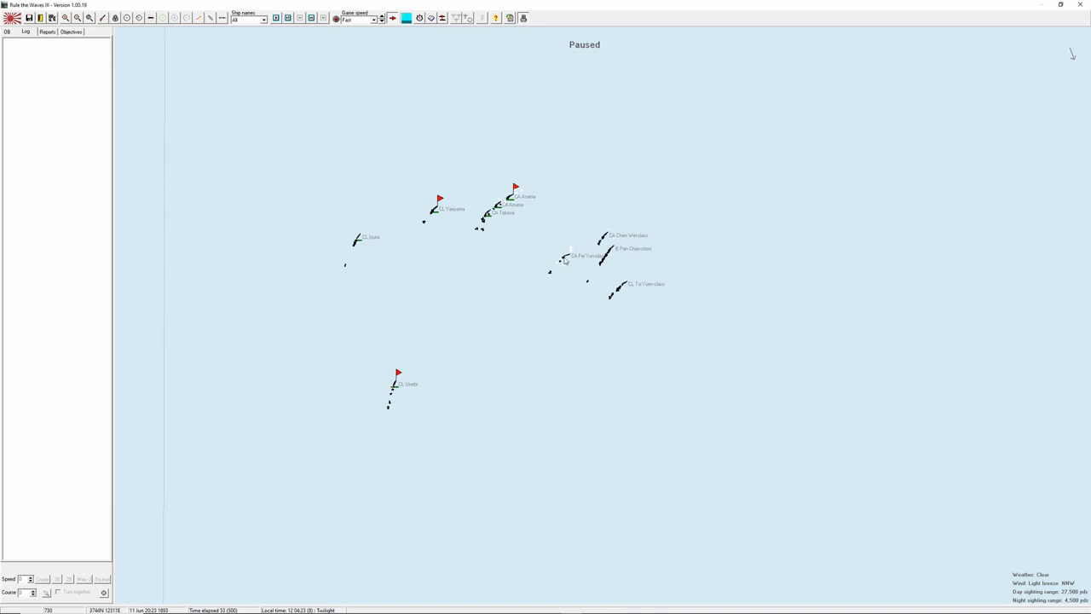
click(566, 259)
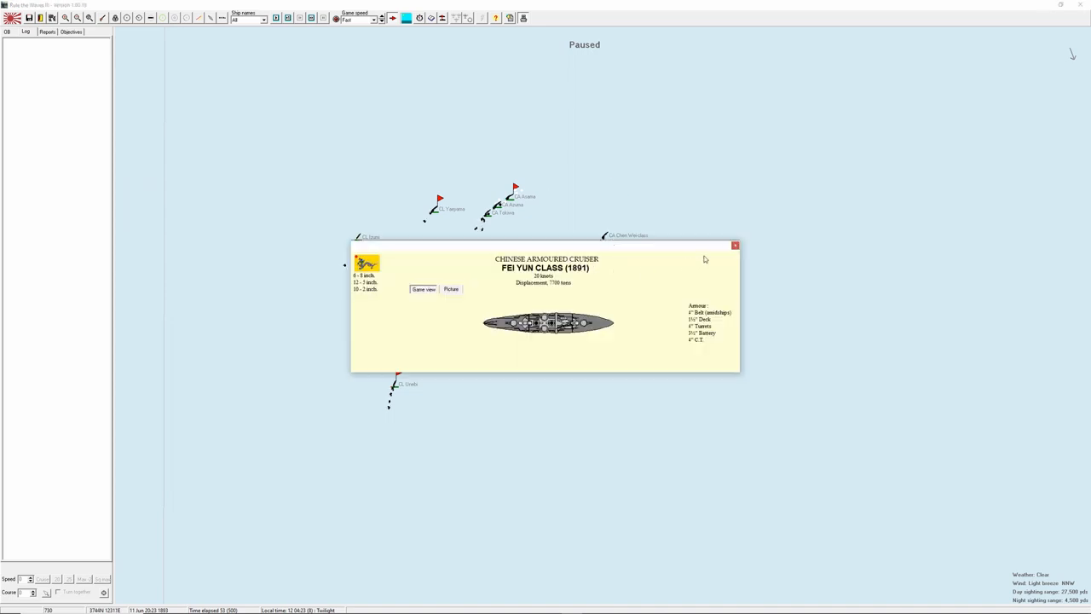
click(734, 245)
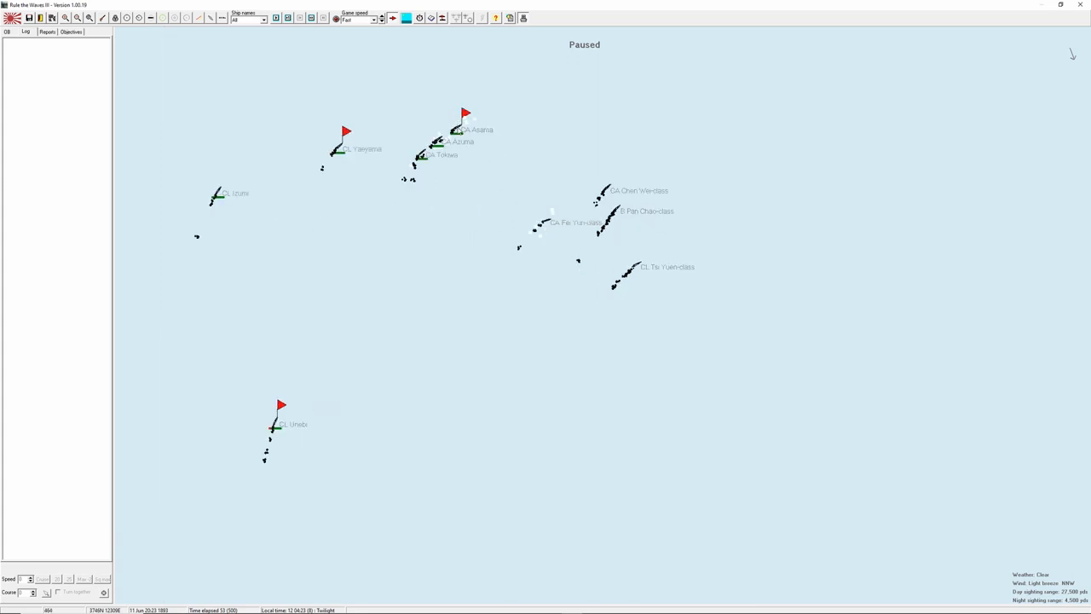
click(457, 130)
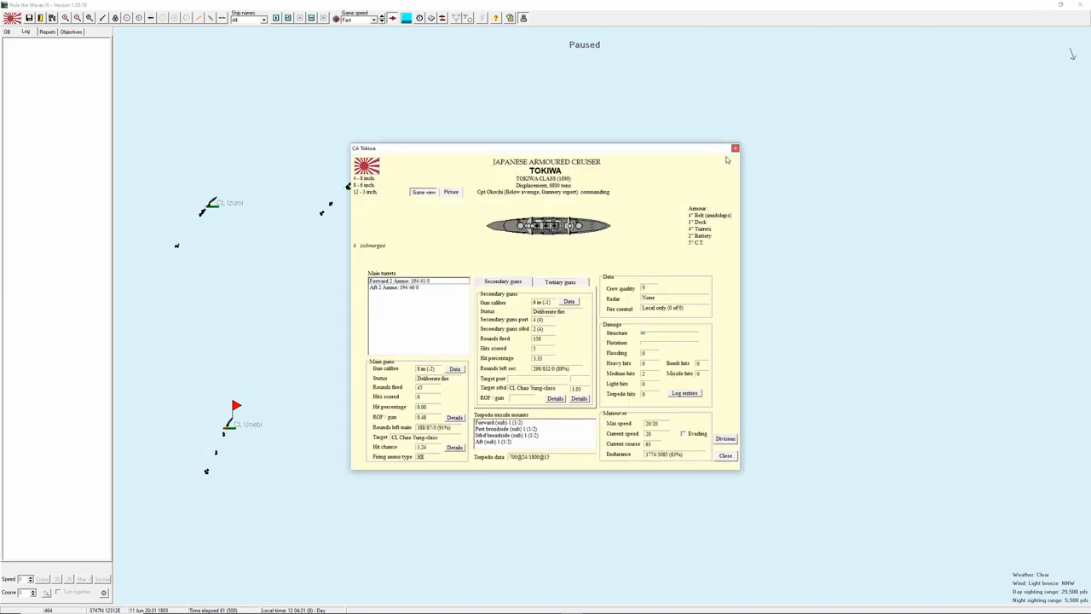
Close Tokiwa's sheet, read the full battle log and dismiss it.
click(733, 147)
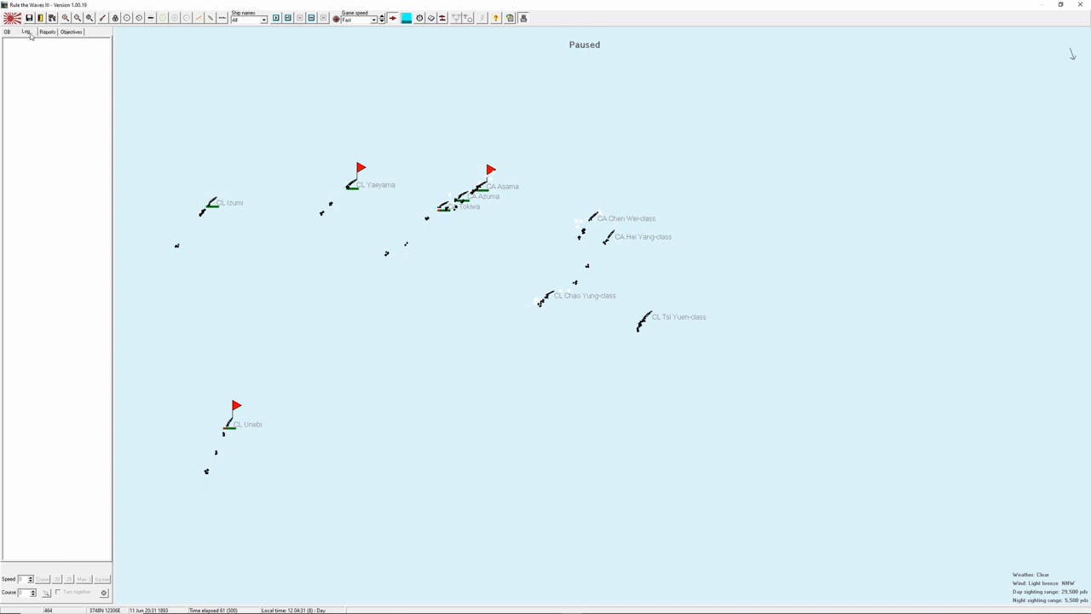
mouse_move(429, 17)
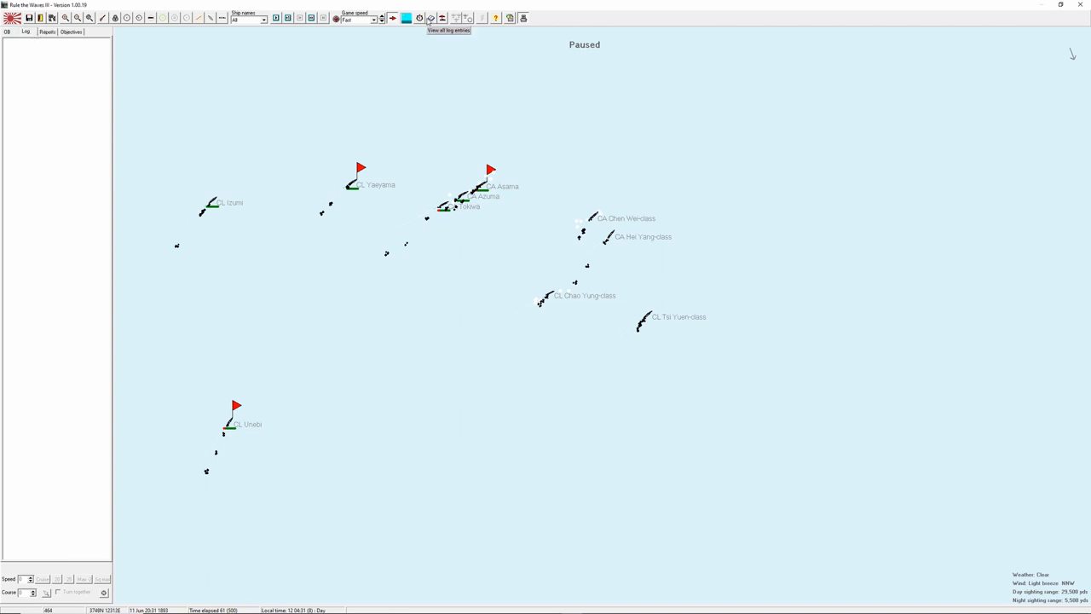
click(448, 30)
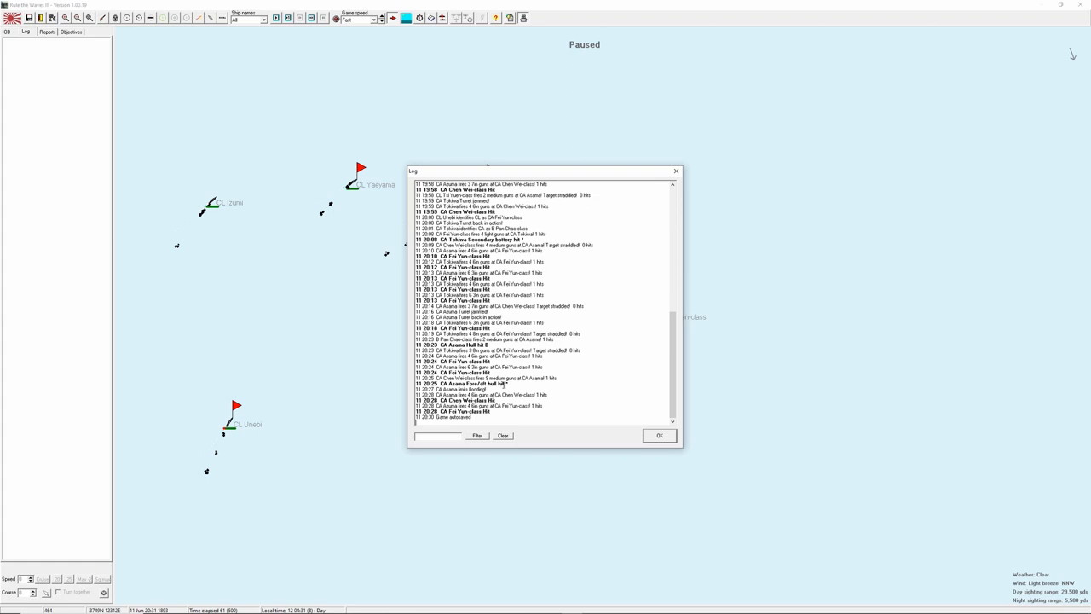
mouse_move(673, 167)
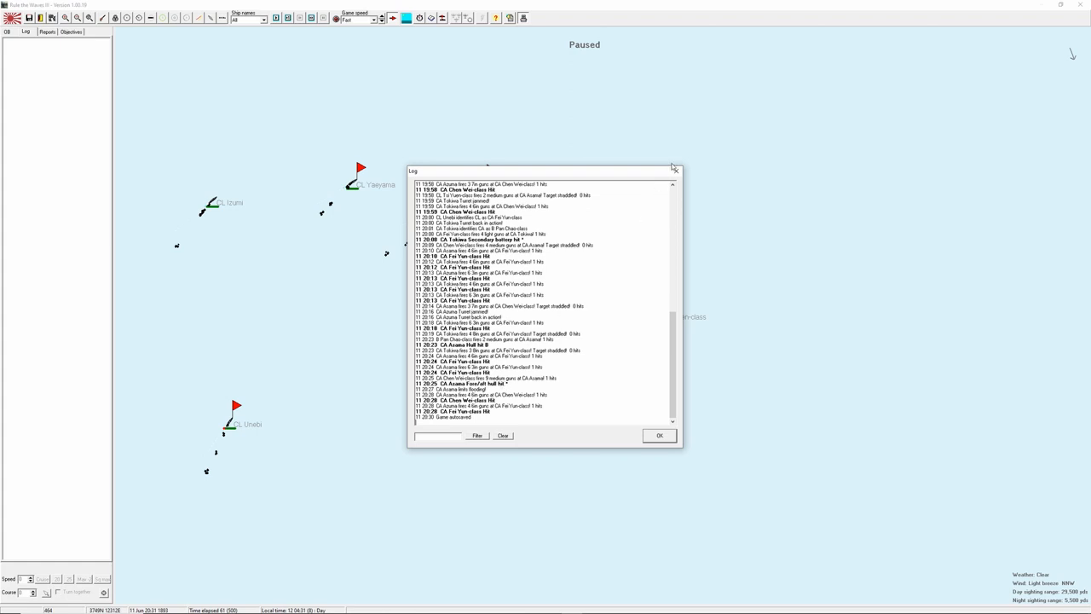
click(657, 435)
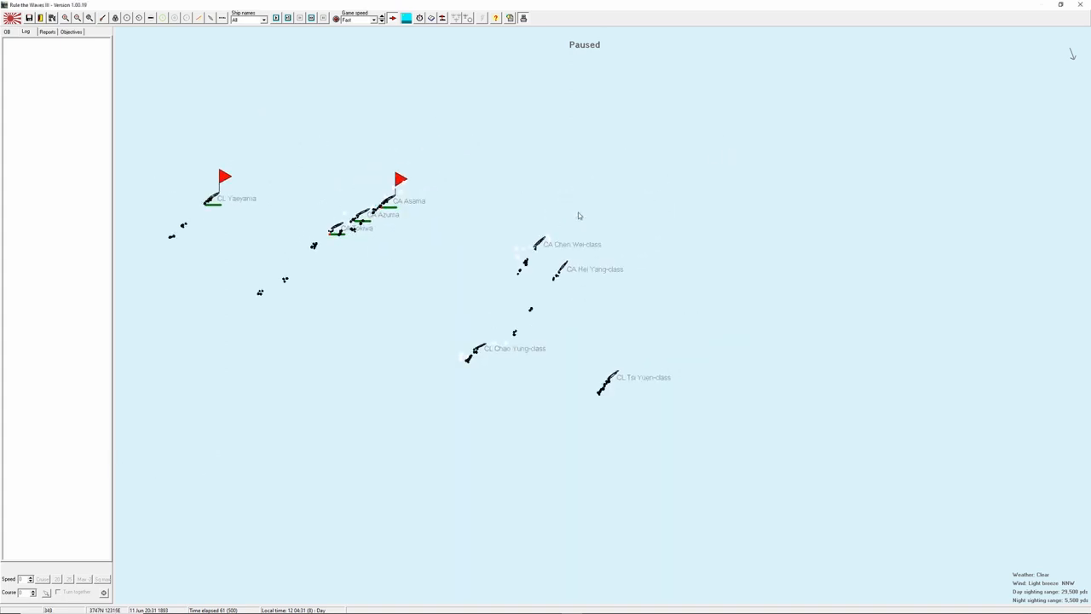
Check the enemy Chen Wei and Hei Yang class cruiser sheets, then bring up Asama's details.
click(538, 244)
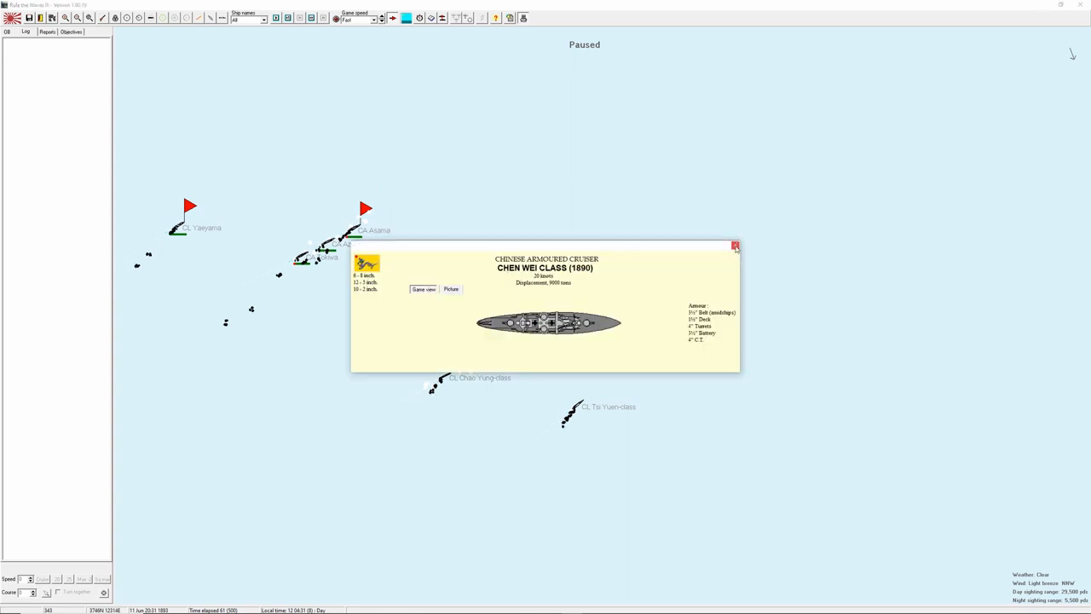
click(734, 246)
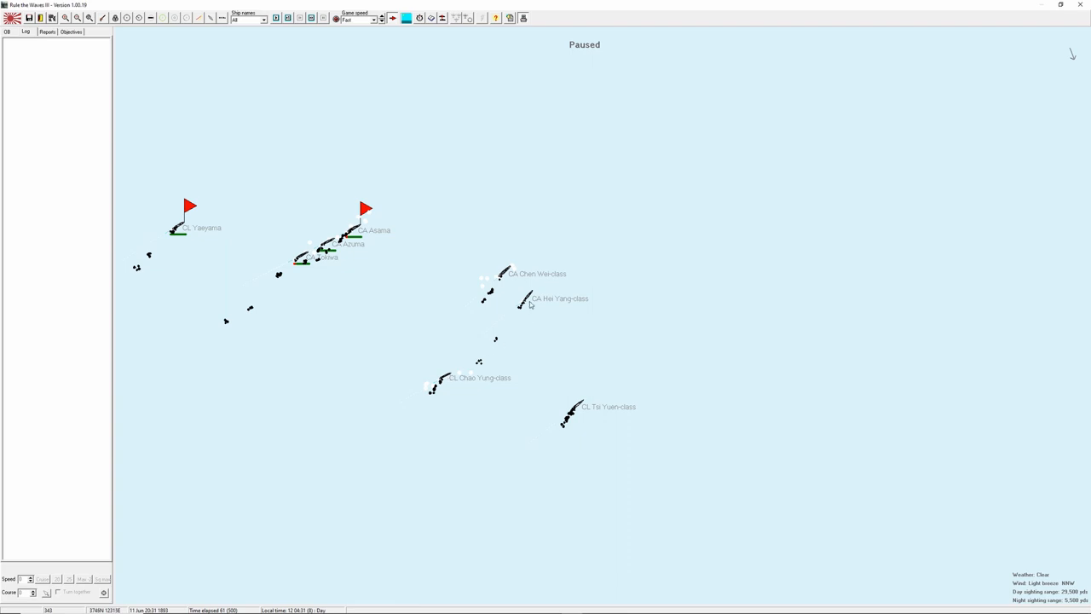
mouse_move(525, 300)
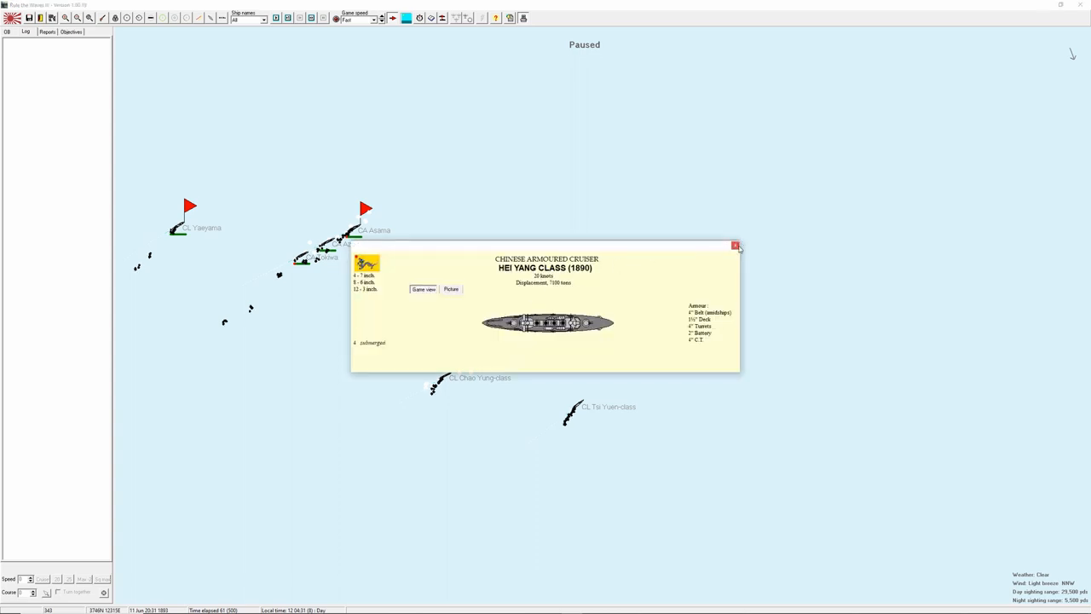
click(735, 245)
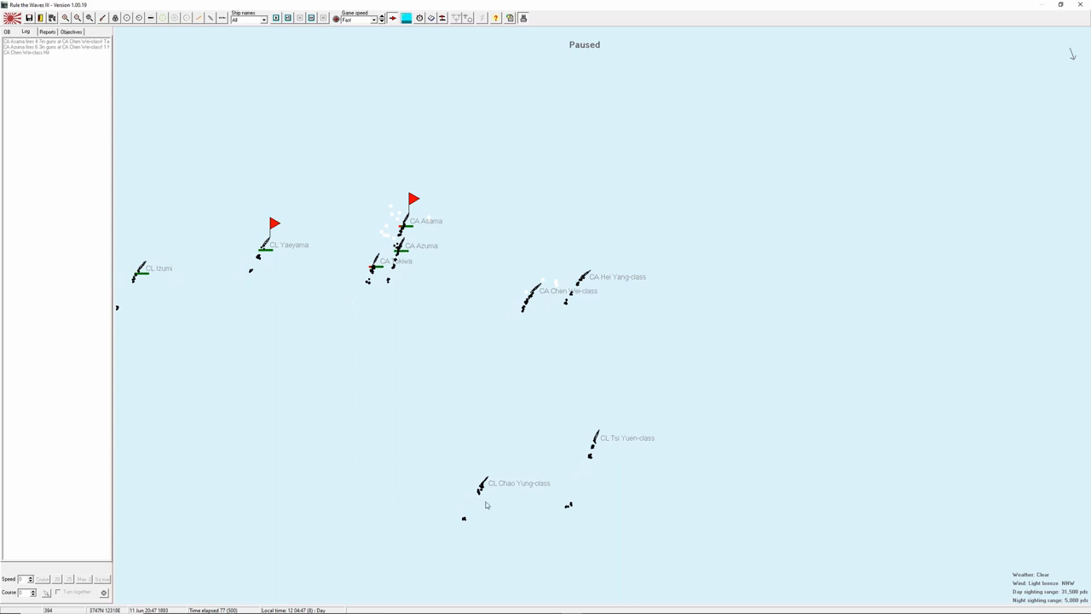
mouse_move(605, 450)
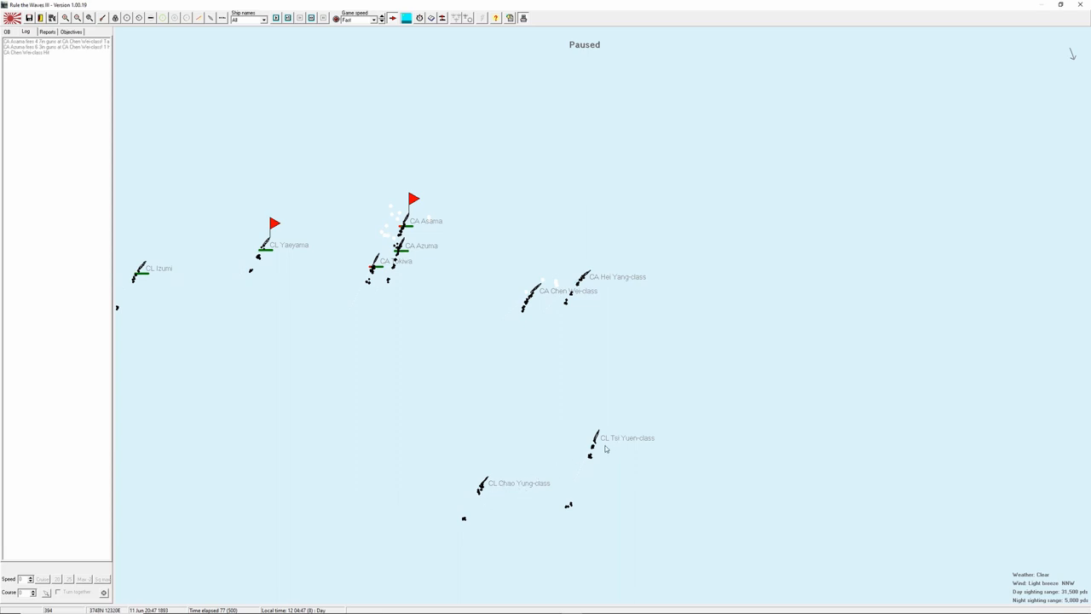
mouse_move(554, 411)
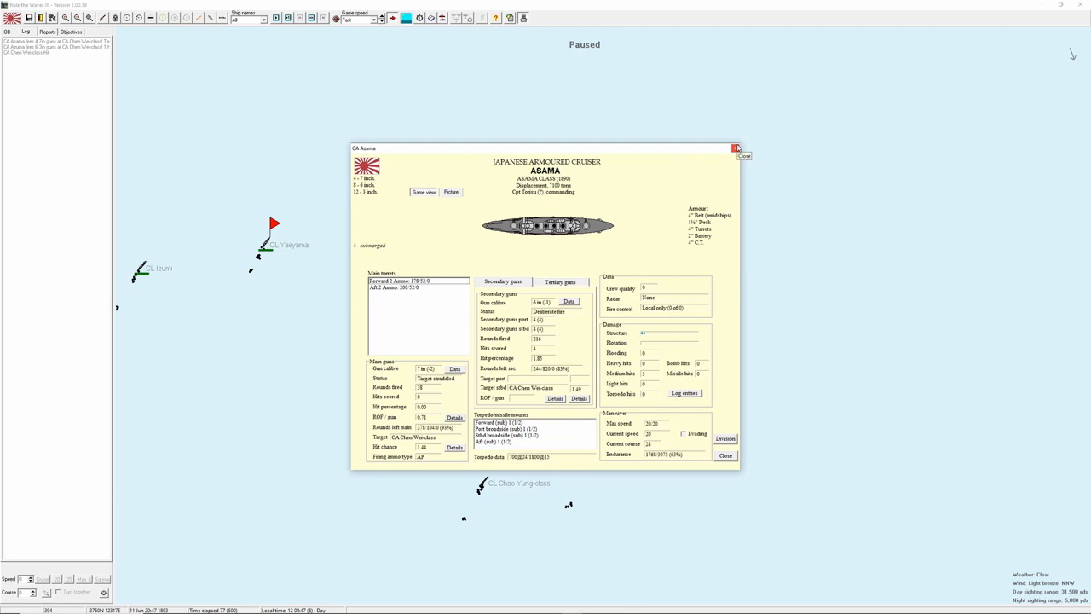
mouse_move(457, 379)
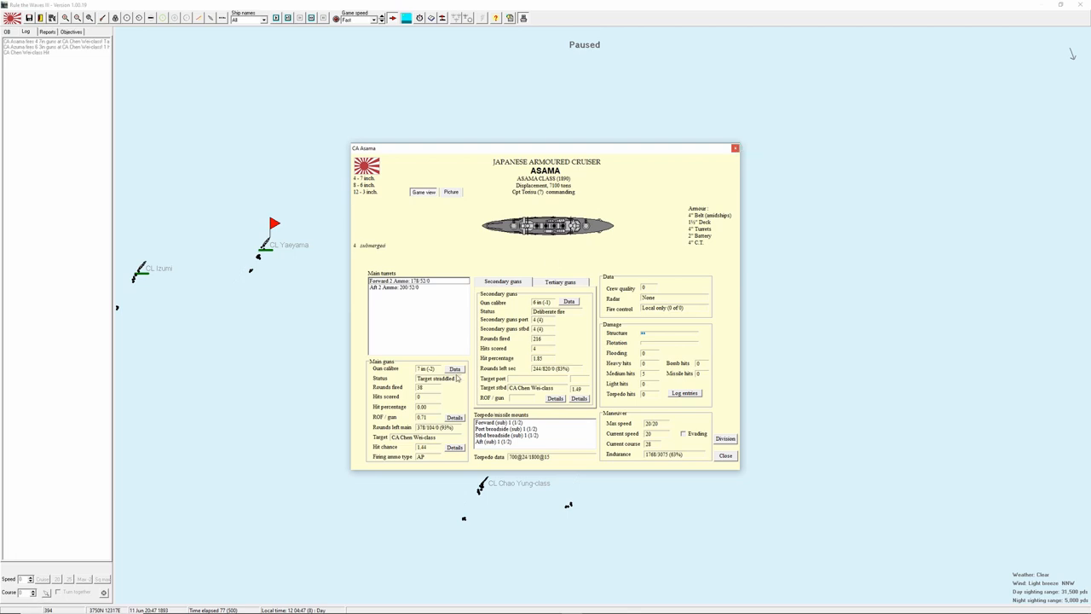
click(454, 368)
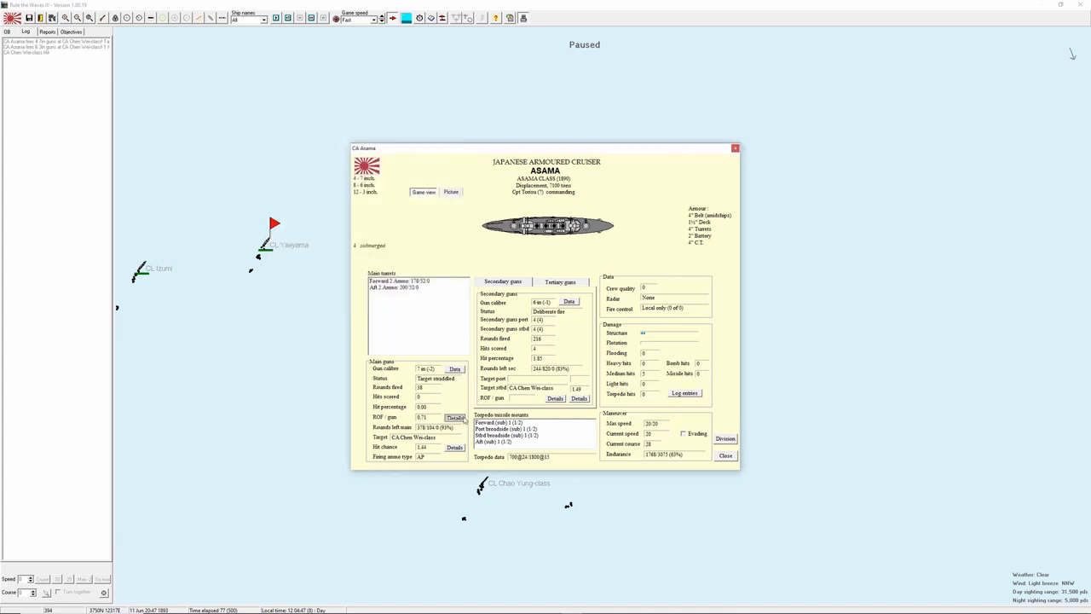
Review Asama's main gun rate-of-fire and accuracy reports and its log entries, closing each.
click(453, 417)
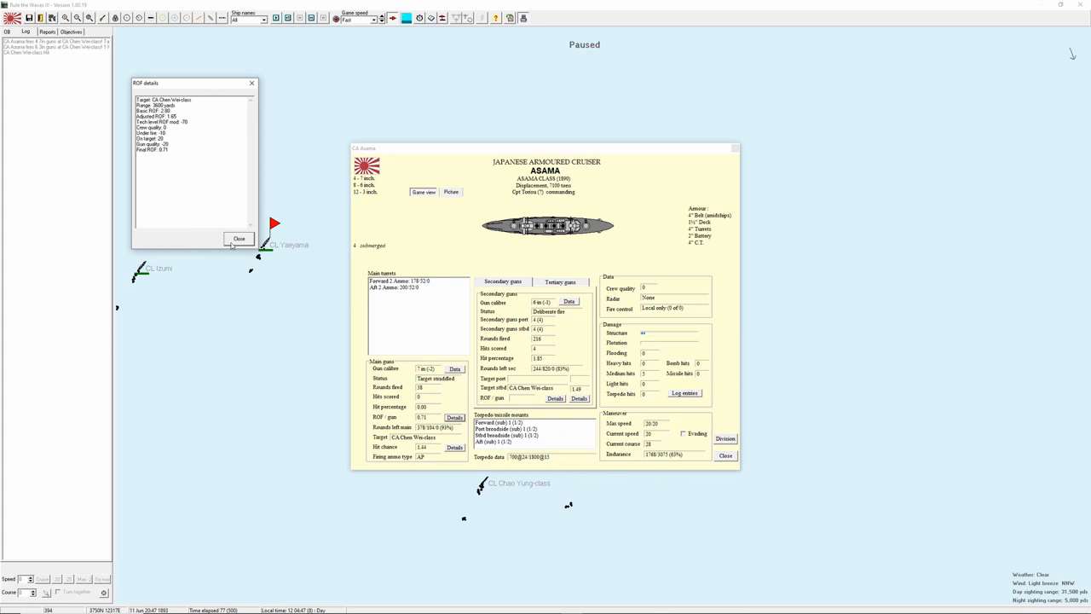
click(239, 239)
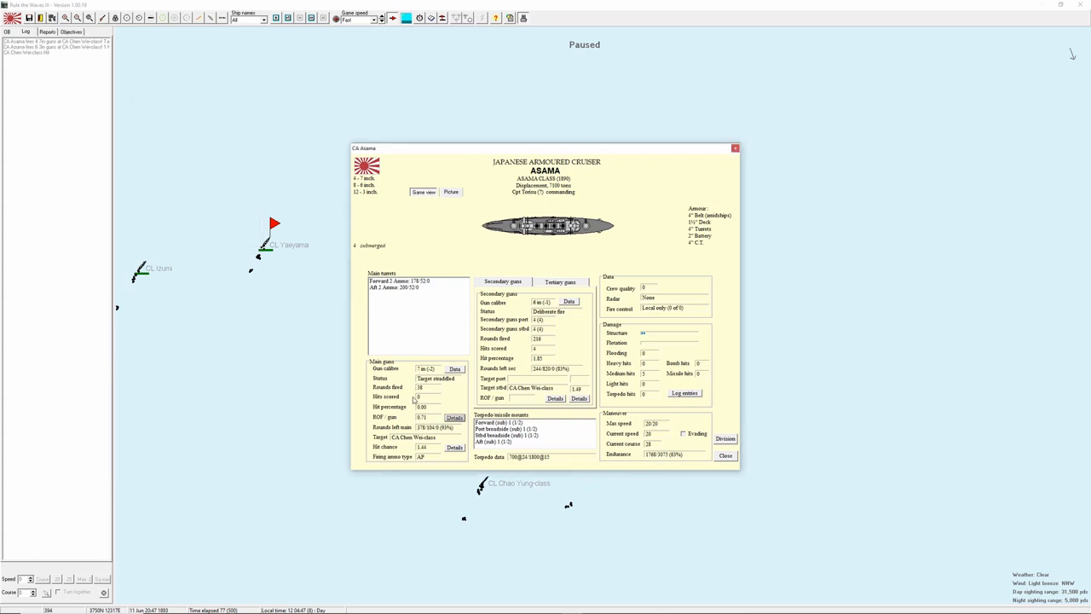
click(453, 447)
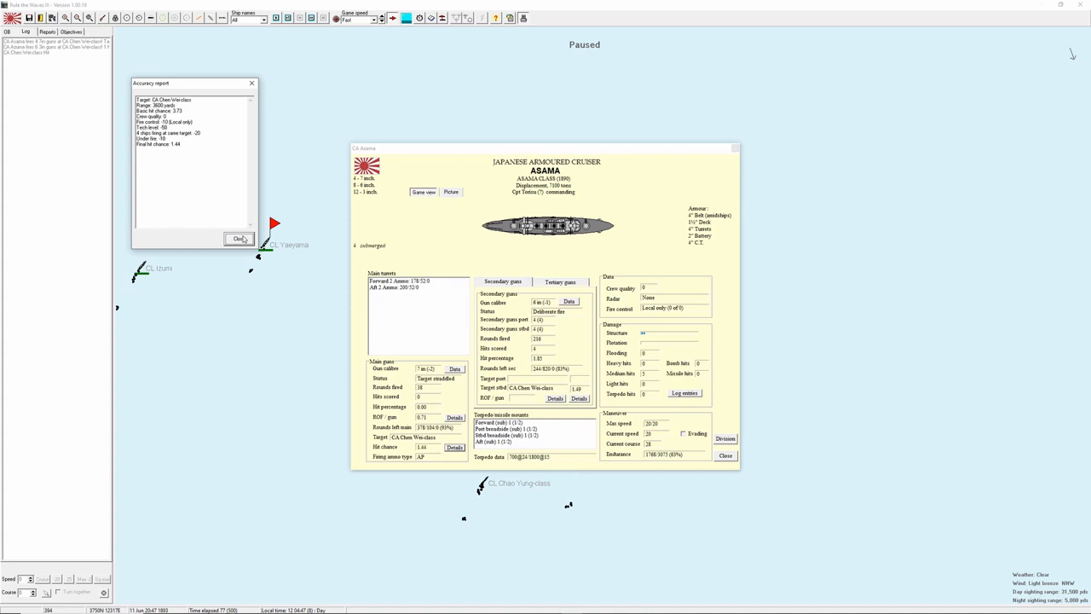
click(238, 239)
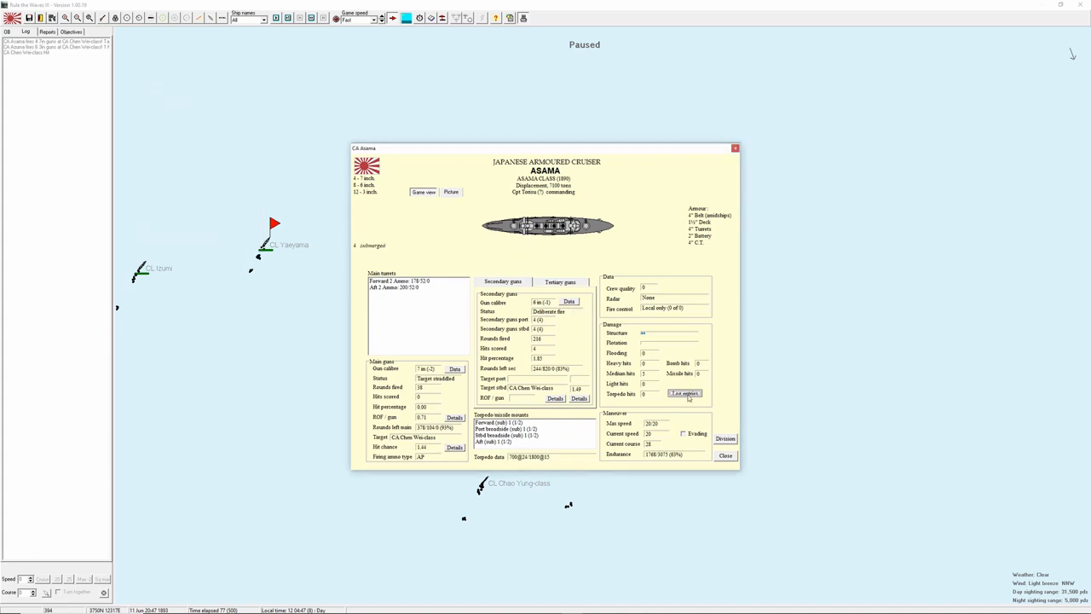
click(685, 392)
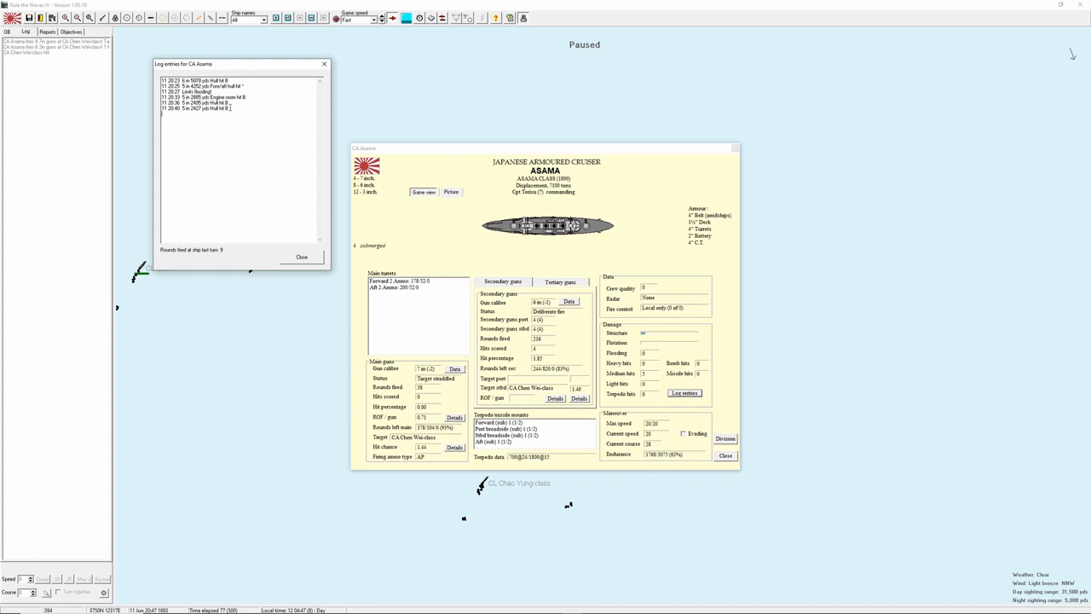
click(196, 109)
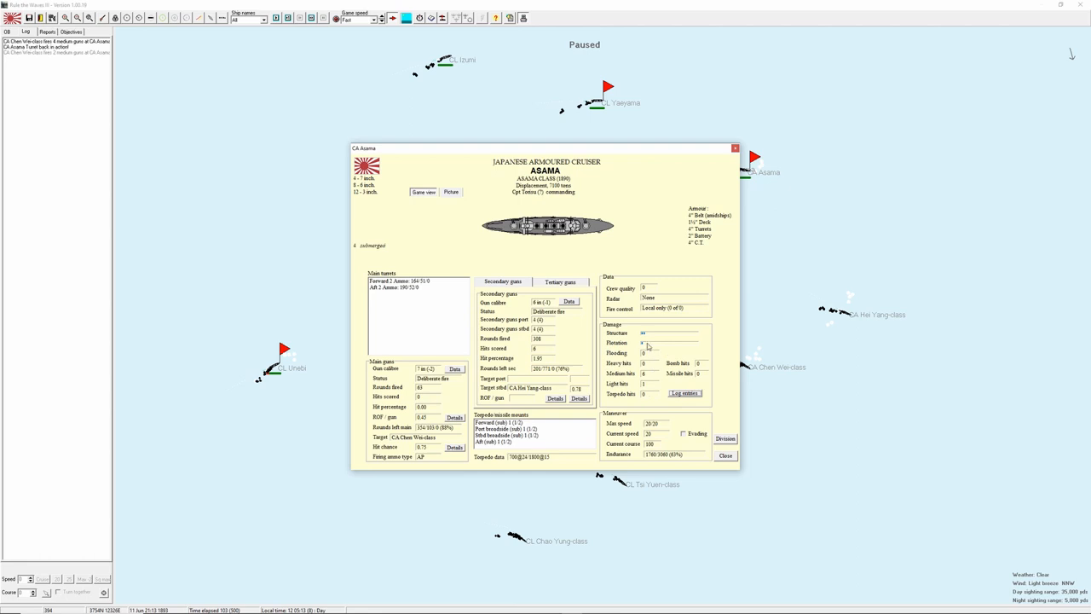
mouse_move(745, 150)
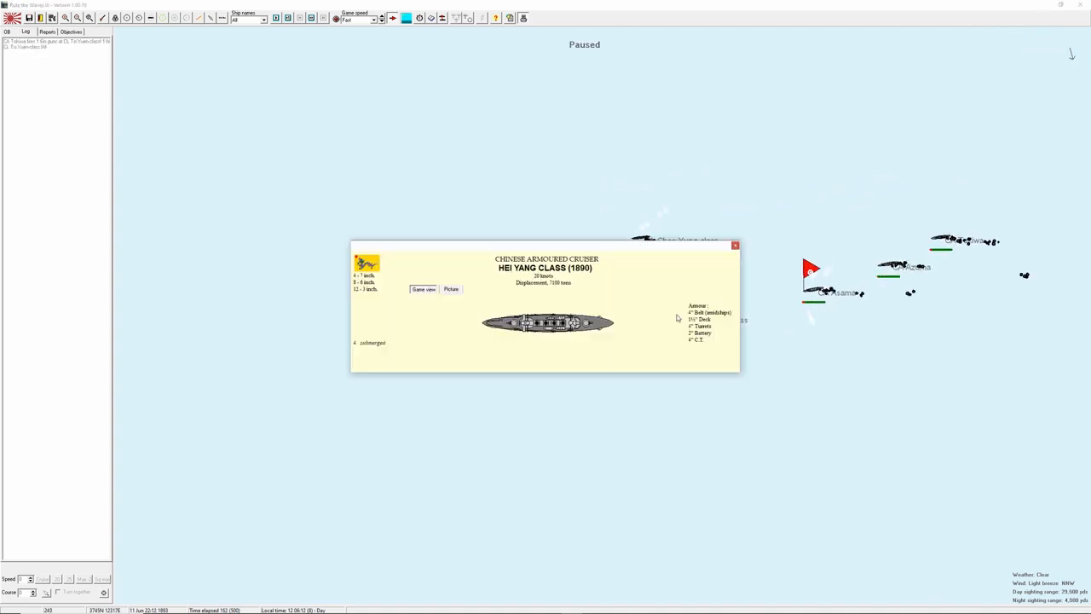
Dismiss the Hei Yang class cruiser info and reopen Asama's details window.
click(735, 245)
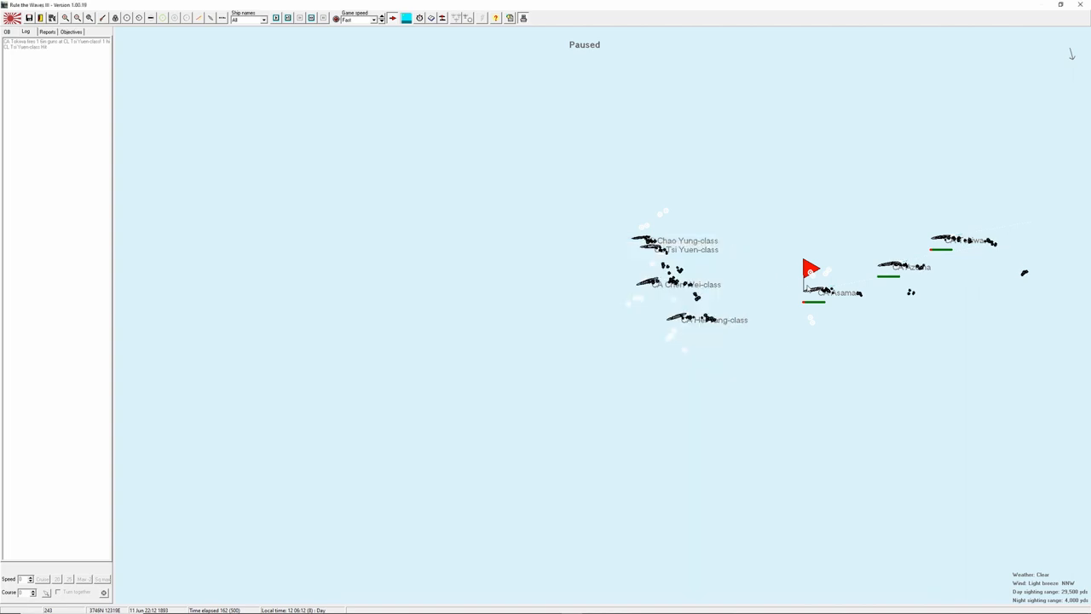
click(844, 293)
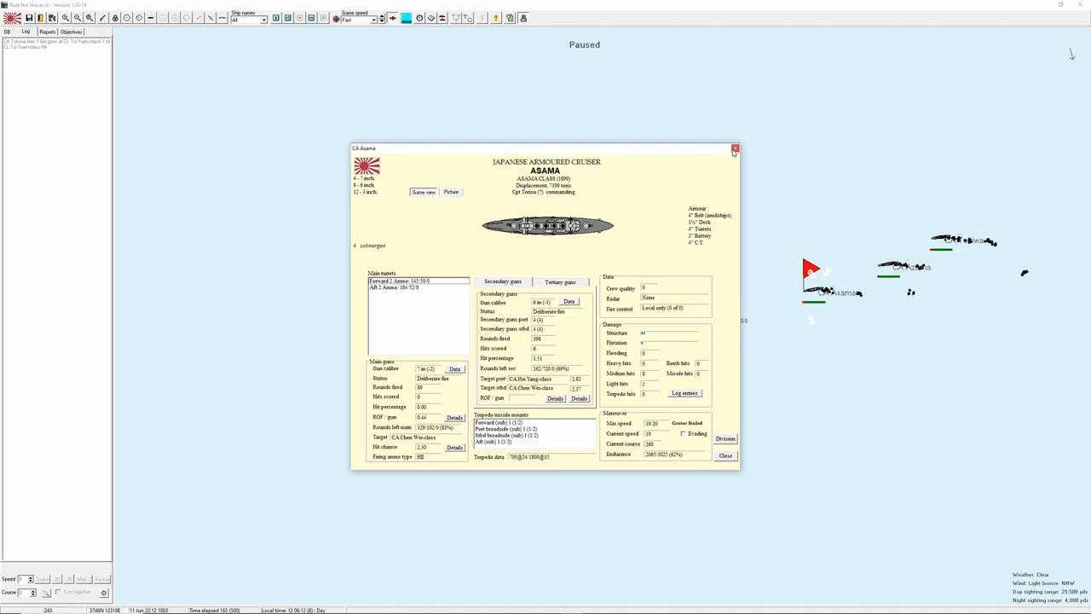
Close Asama's details to let the battle continue.
click(733, 148)
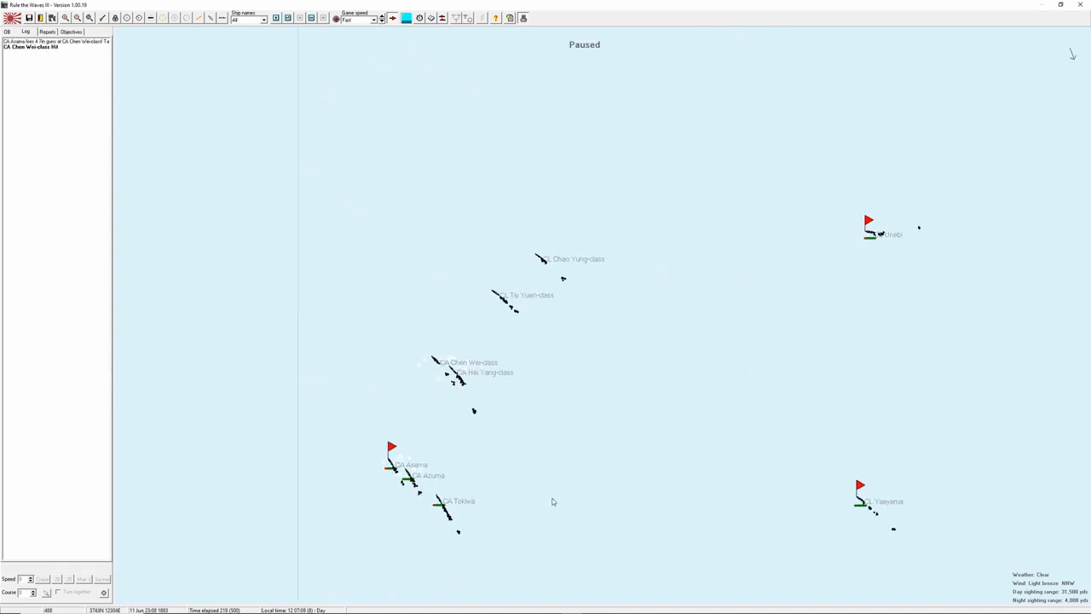
mouse_move(654, 283)
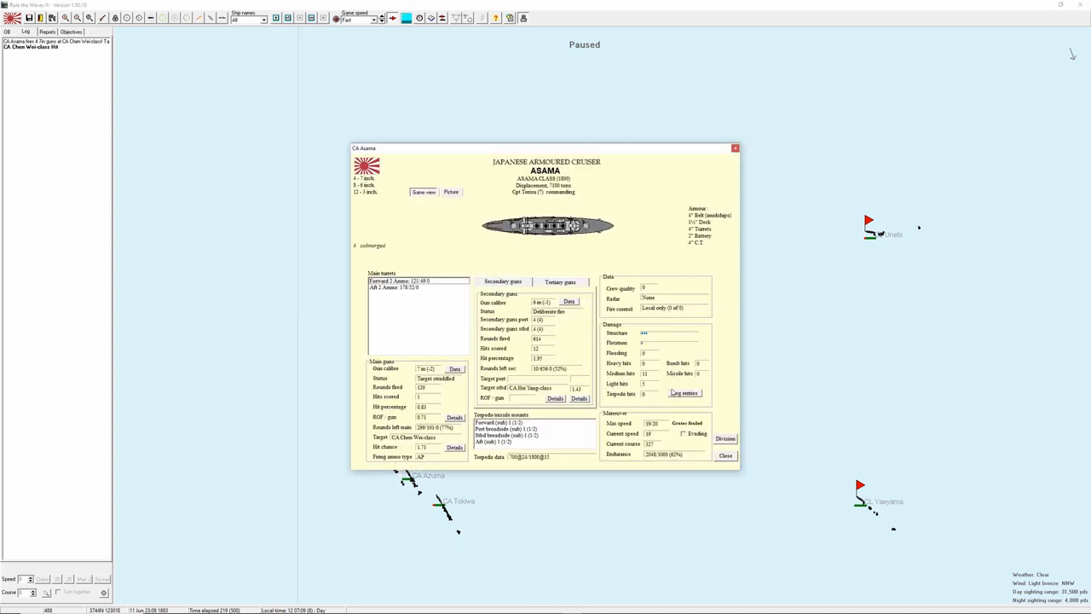
Read Asama's log entries and close them, keeping its detail sheet open.
click(685, 392)
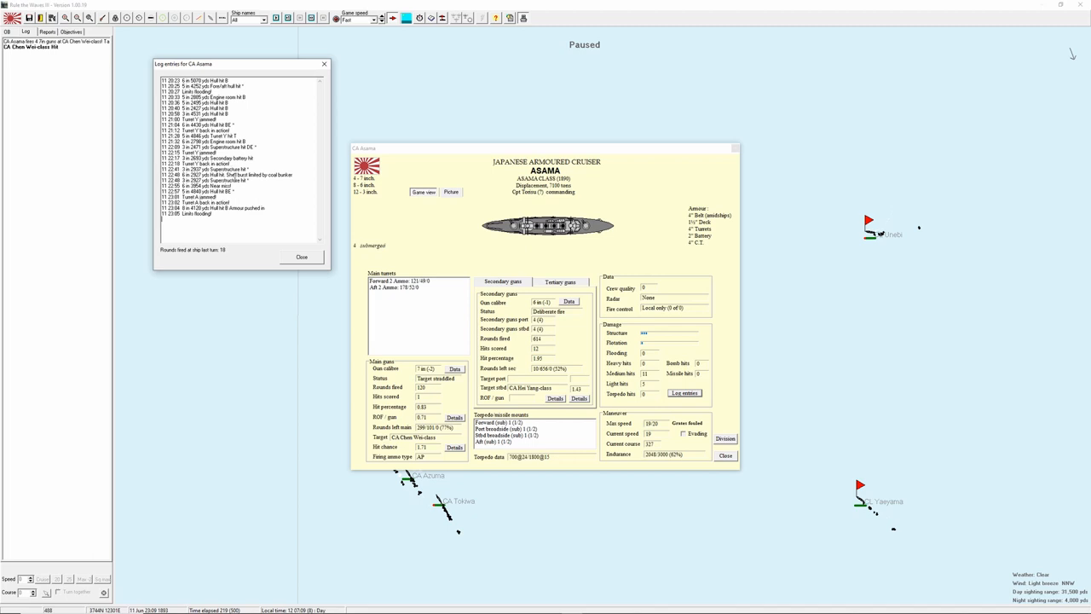
mouse_move(317, 71)
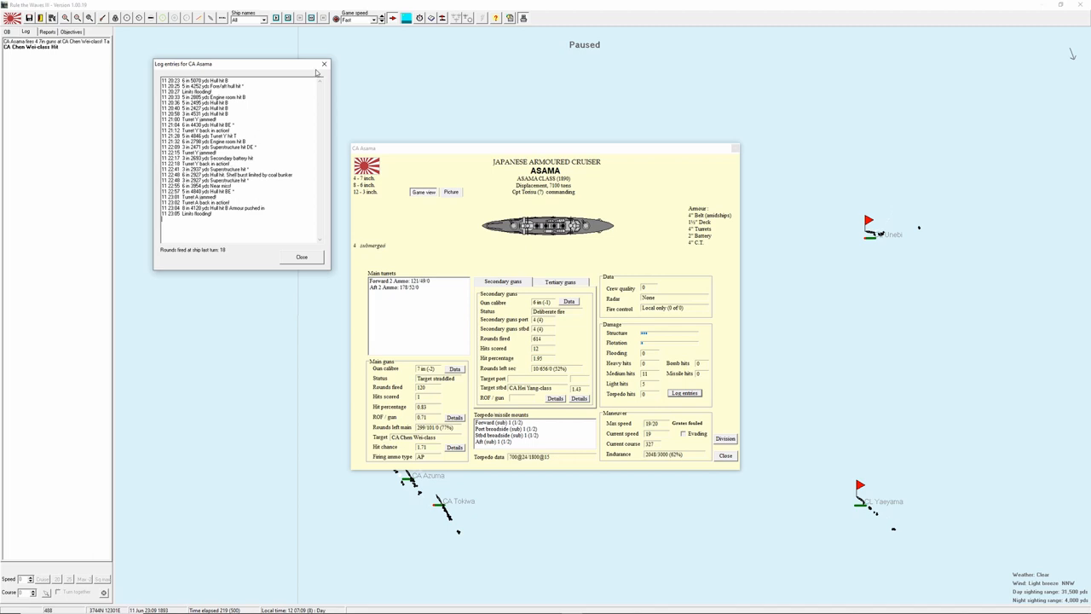
click(300, 255)
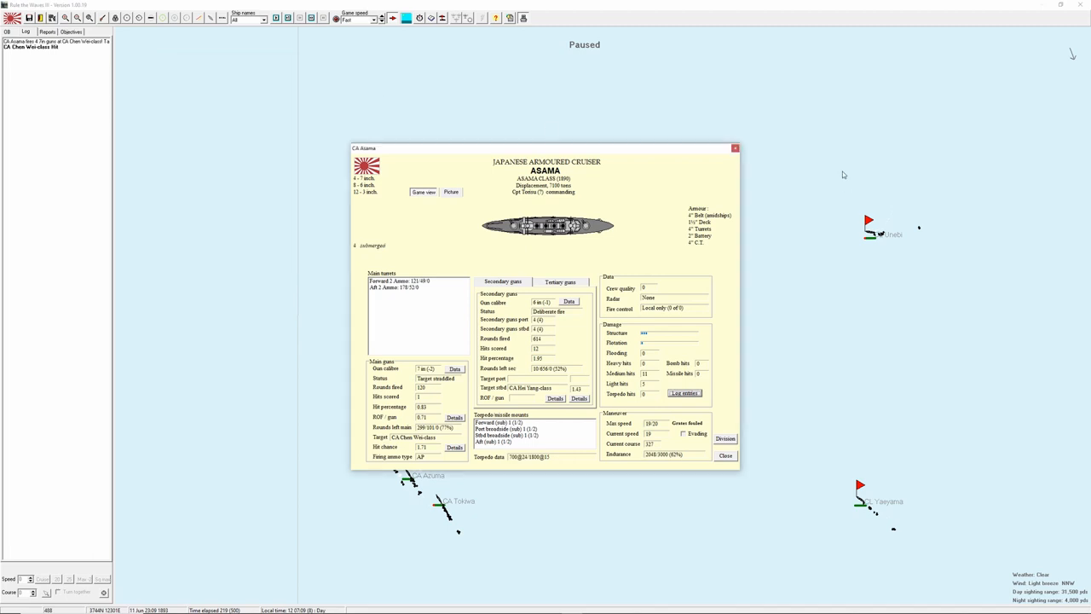
click(726, 453)
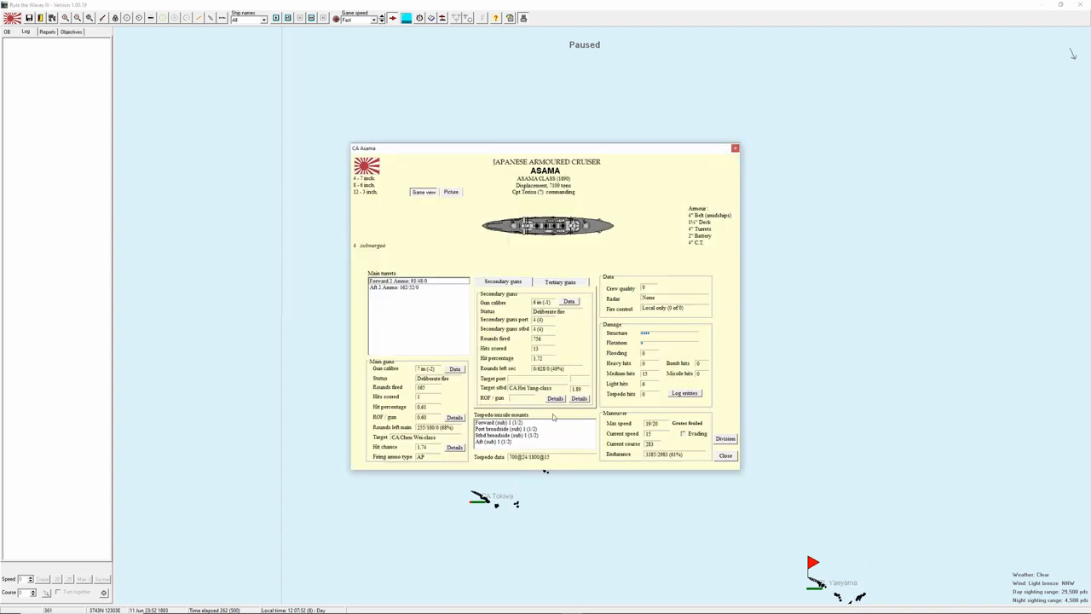
Switch the info window to Azuma, read its log entries and close them.
click(685, 392)
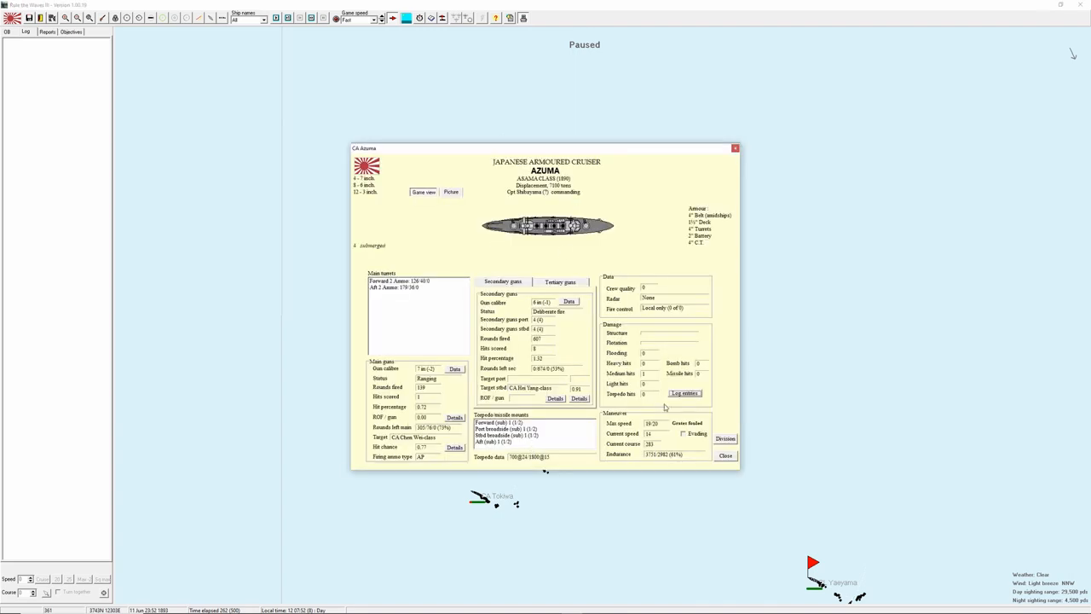
click(685, 392)
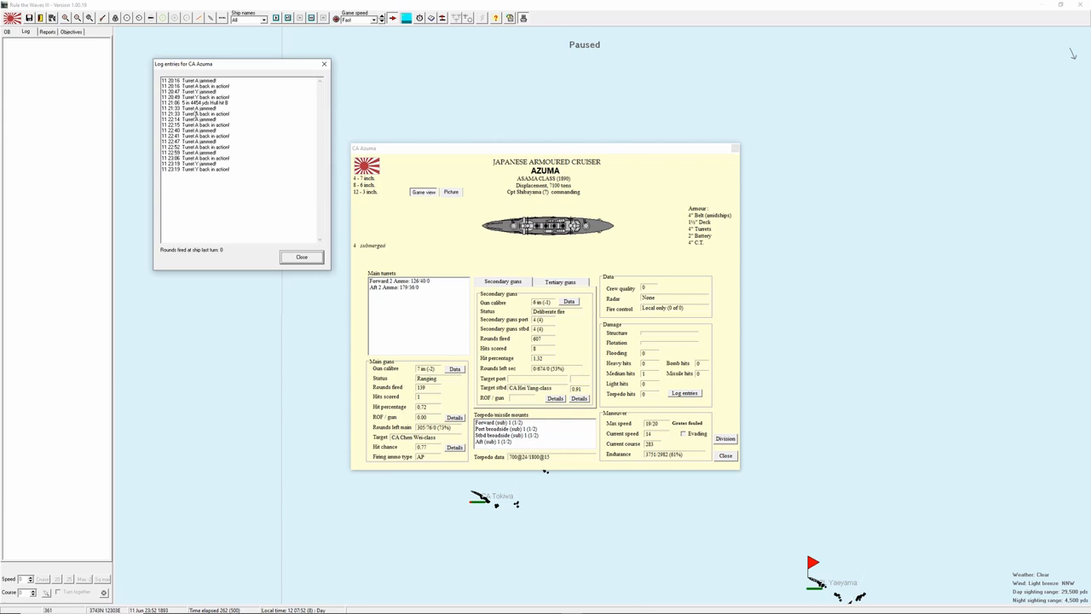
mouse_move(220, 188)
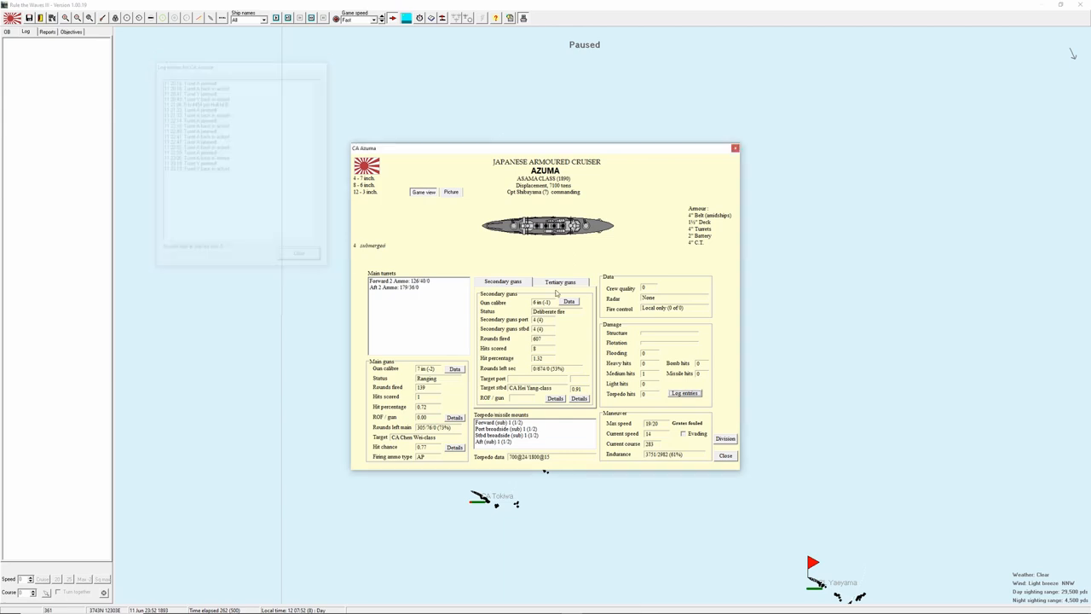
click(726, 454)
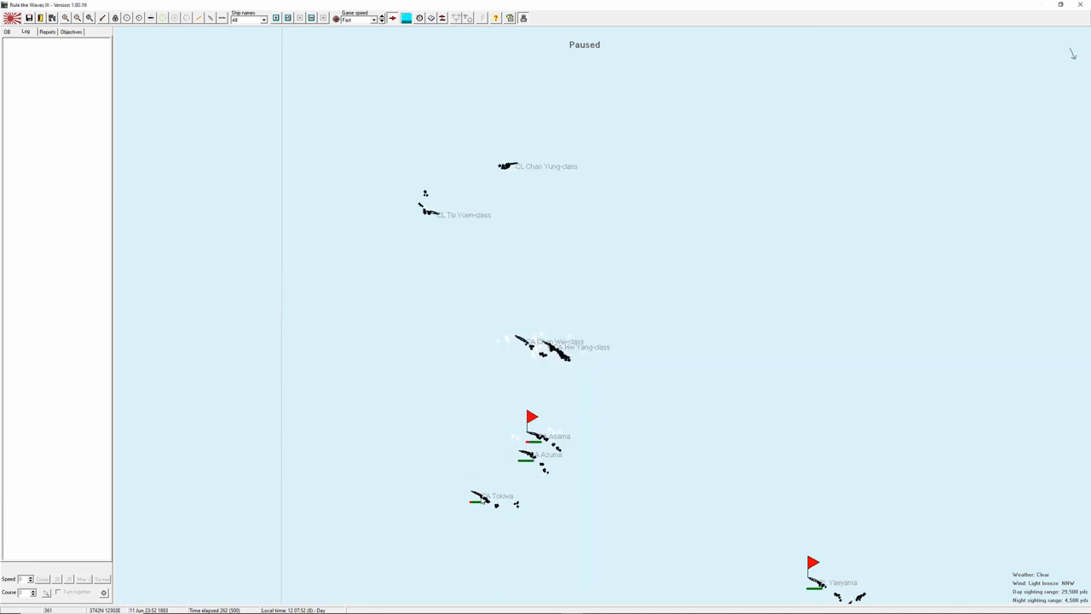
Close Azuma's details window so the battle can run on.
click(481, 498)
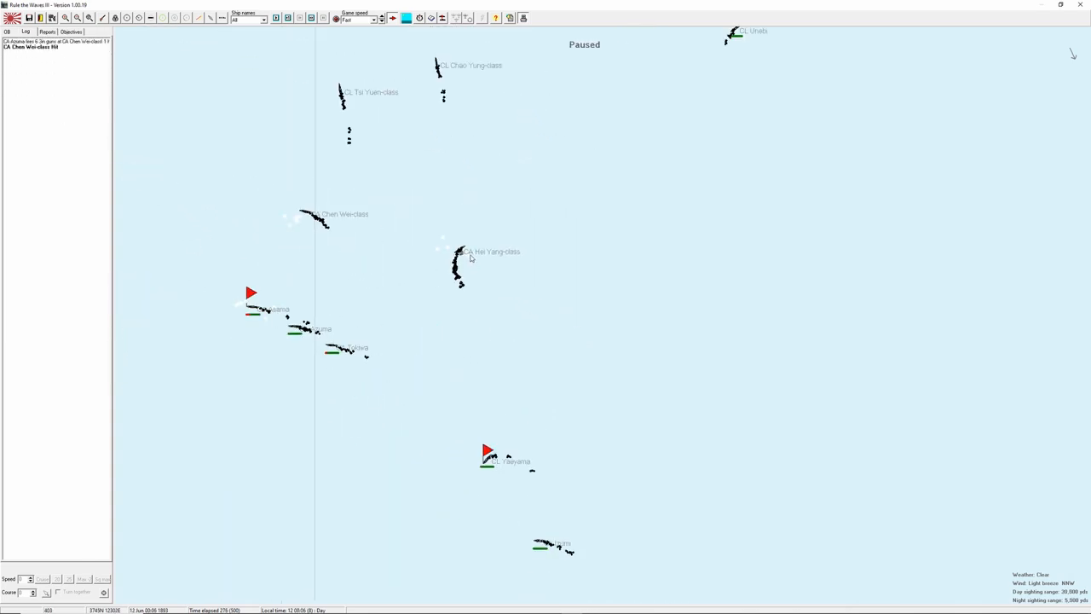
mouse_move(422, 263)
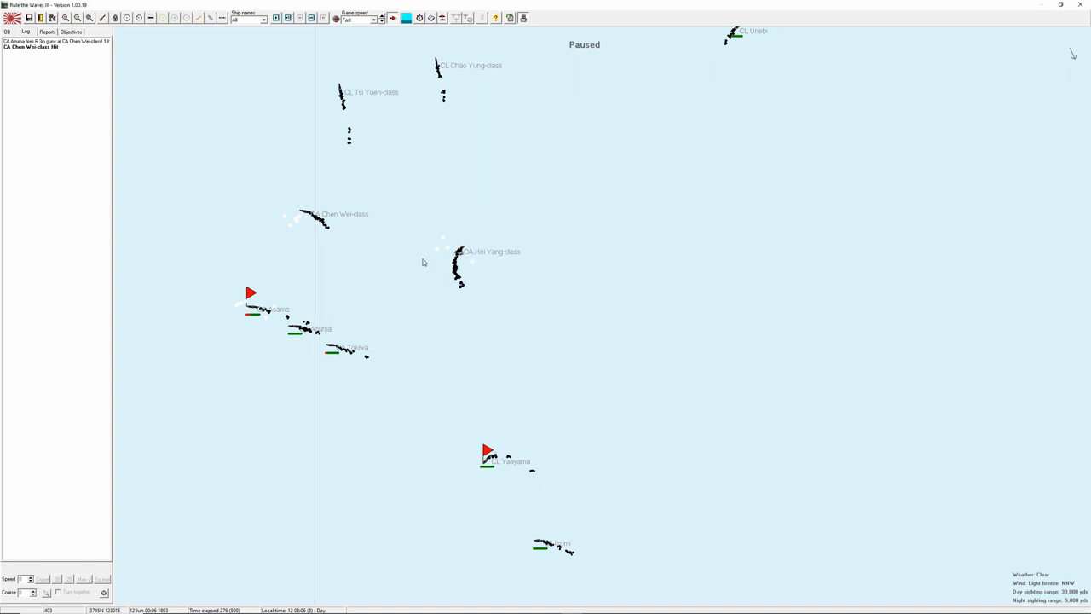
mouse_move(474, 262)
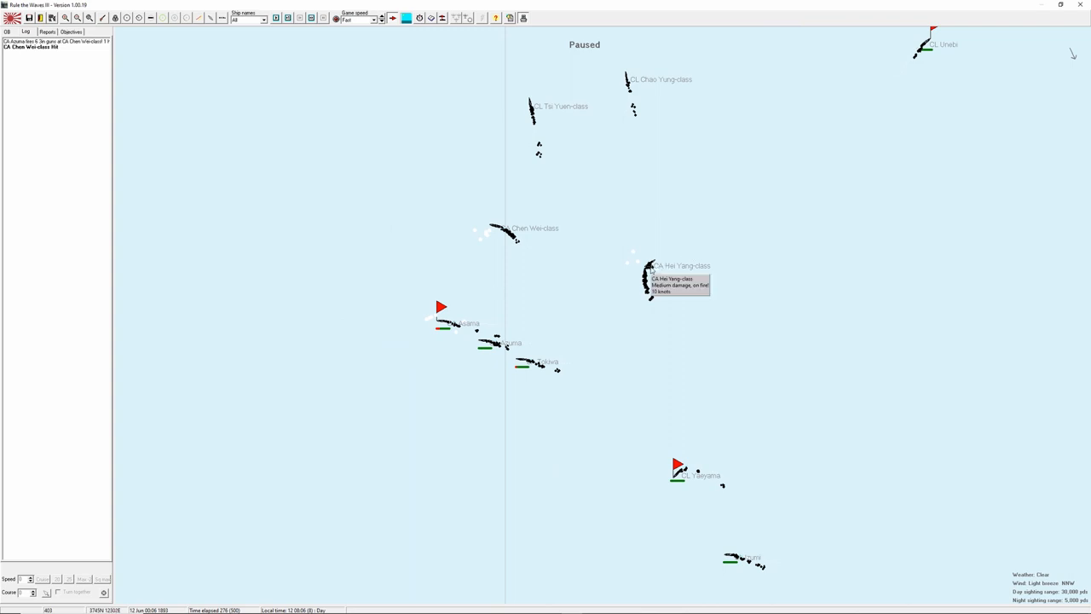
mouse_move(498, 232)
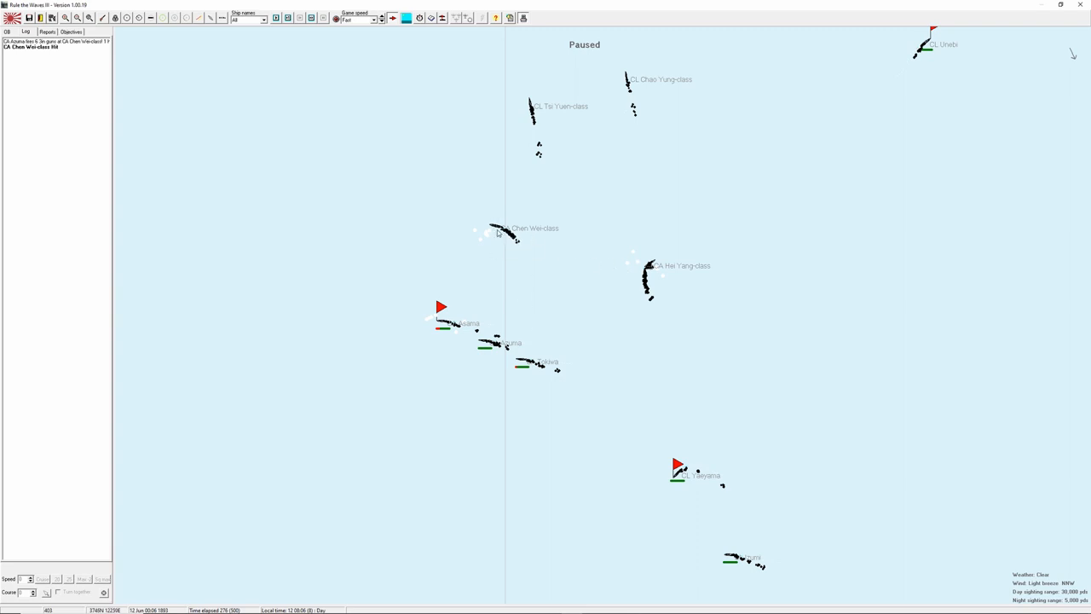
mouse_move(627, 262)
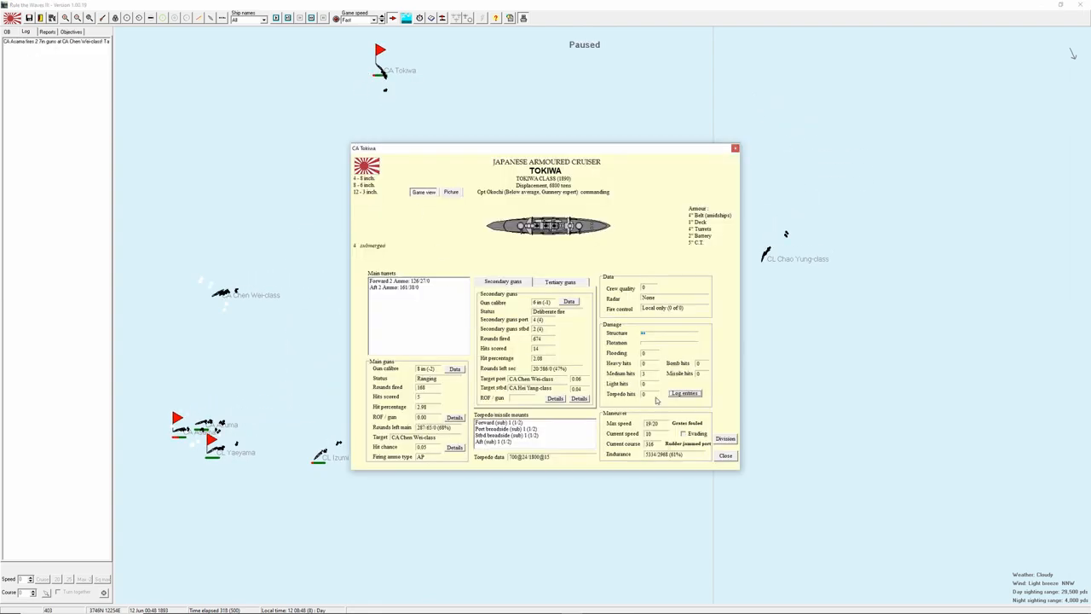
Review Tokiwa's log entries, then close the log and its detail sheet.
click(685, 392)
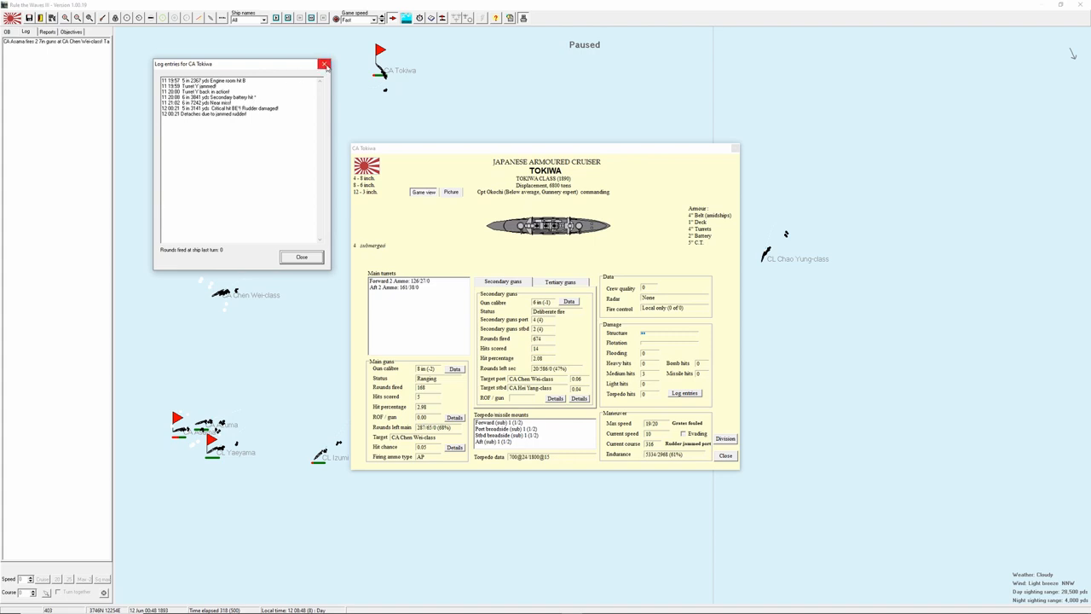
click(324, 65)
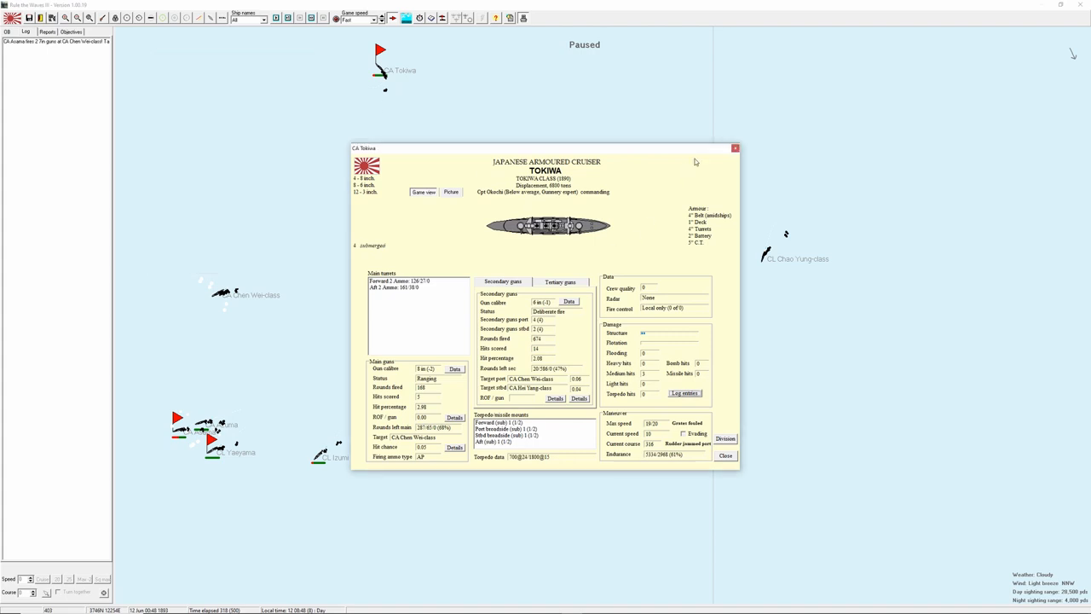
click(726, 453)
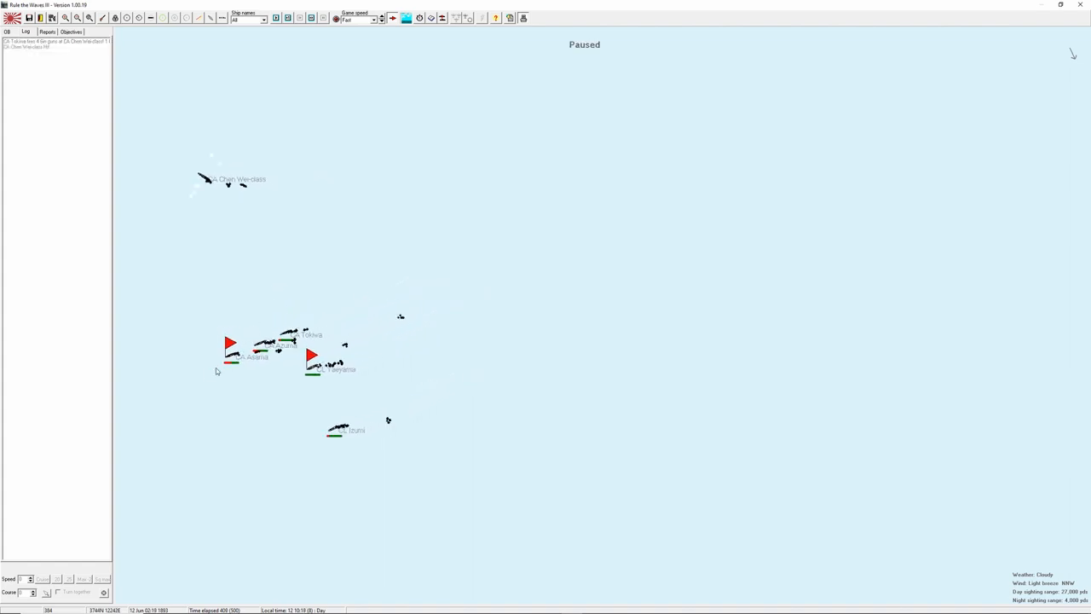
Select the Asama marker on the map to show its damage state.
click(232, 343)
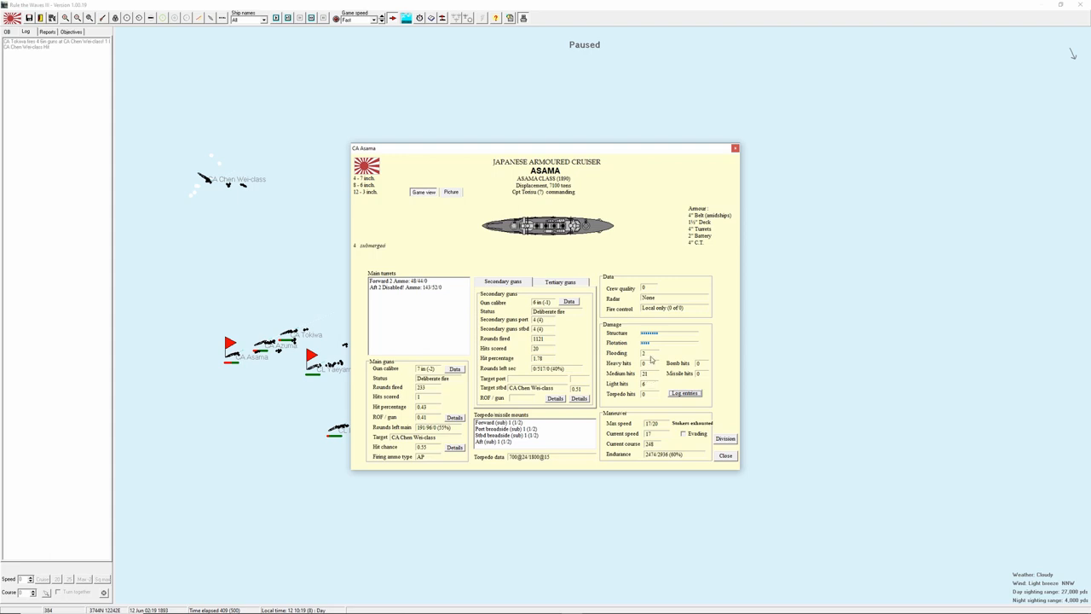
mouse_move(644, 353)
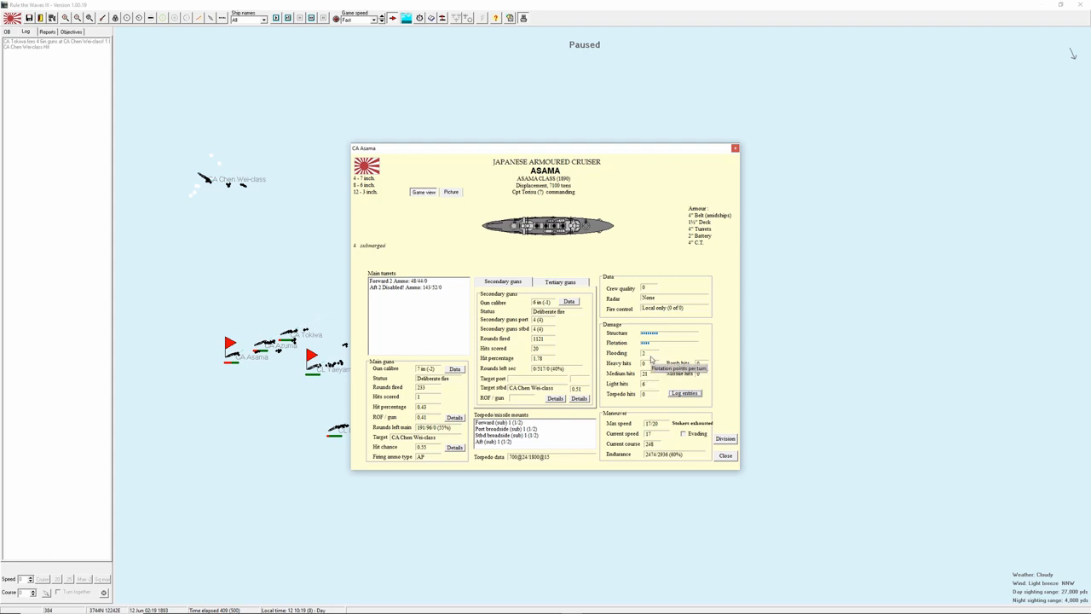
mouse_move(649, 389)
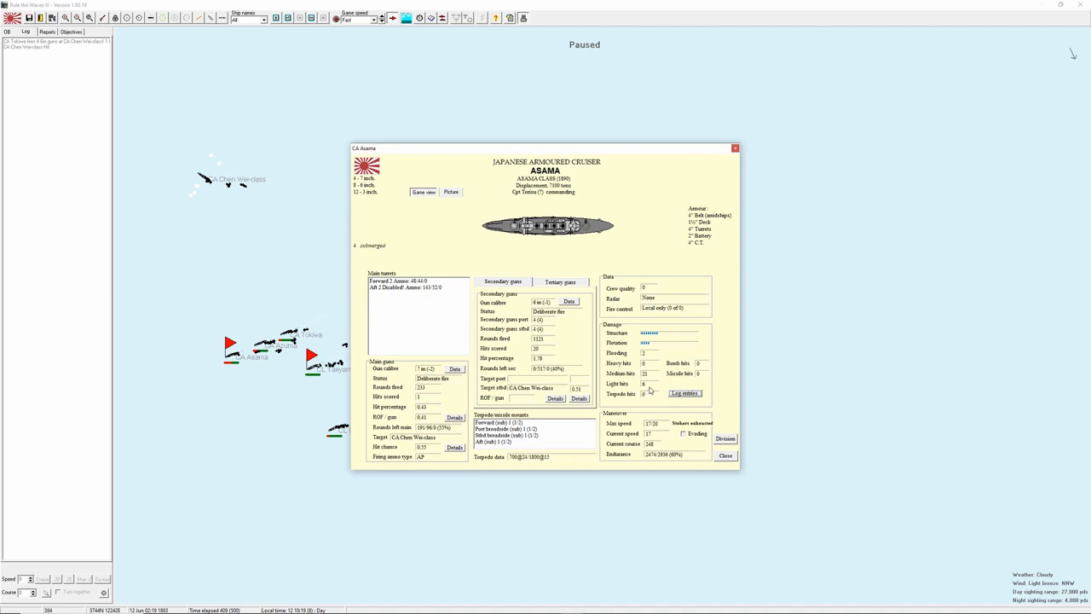
mouse_move(733, 162)
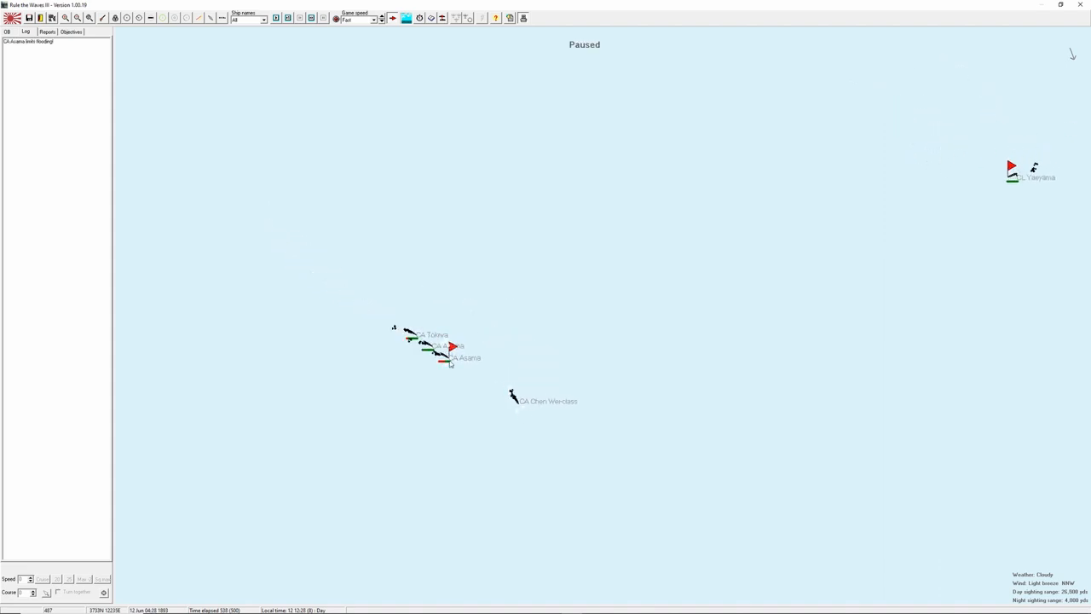
Reopen Asama's details, scroll through its latest log entries and close them.
double_click(452, 348)
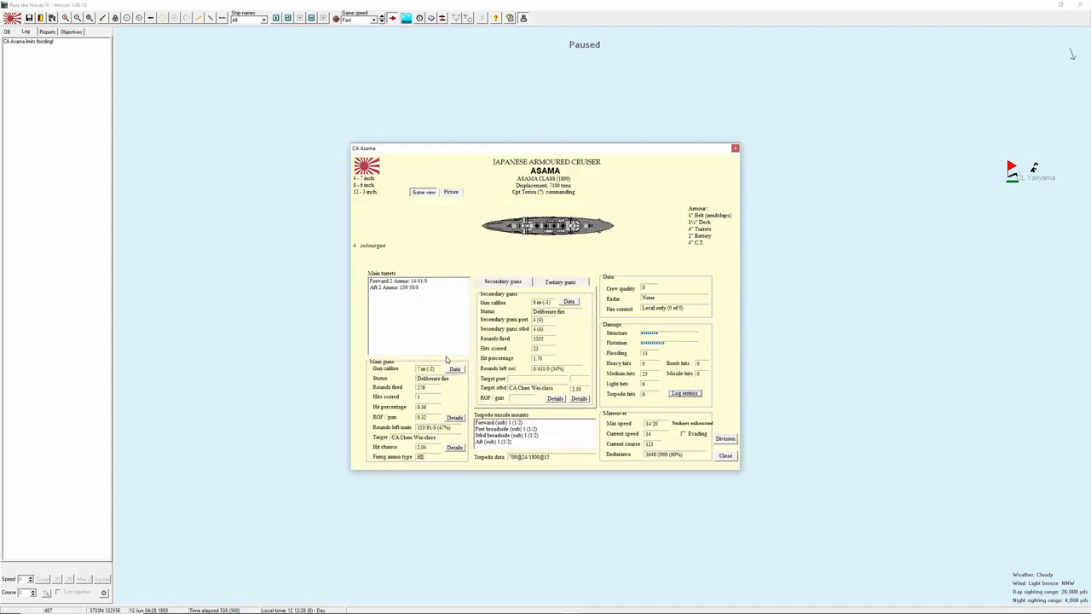
mouse_move(673, 334)
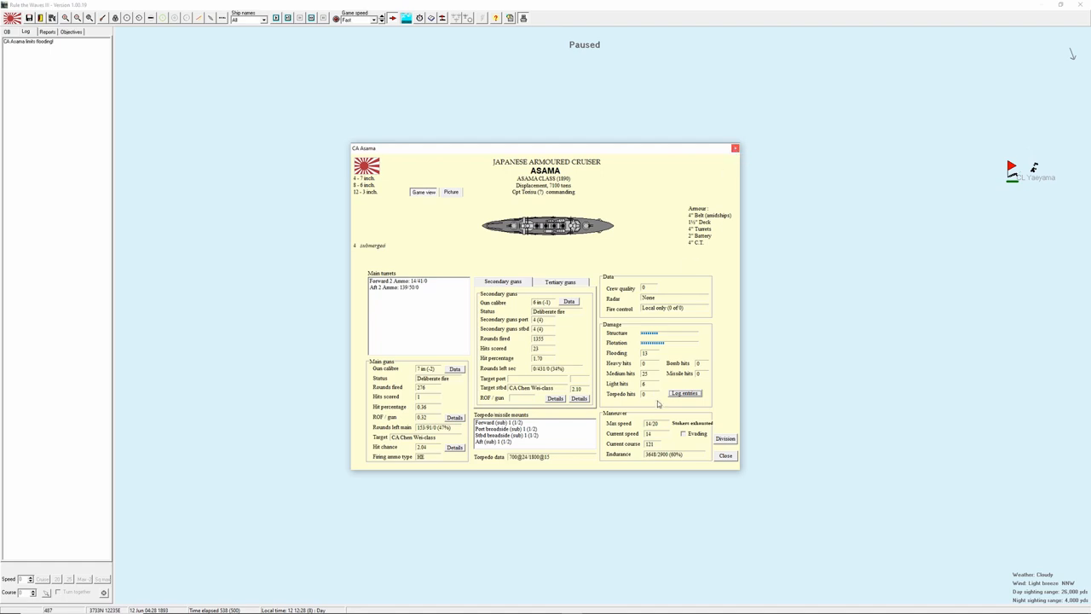
click(685, 392)
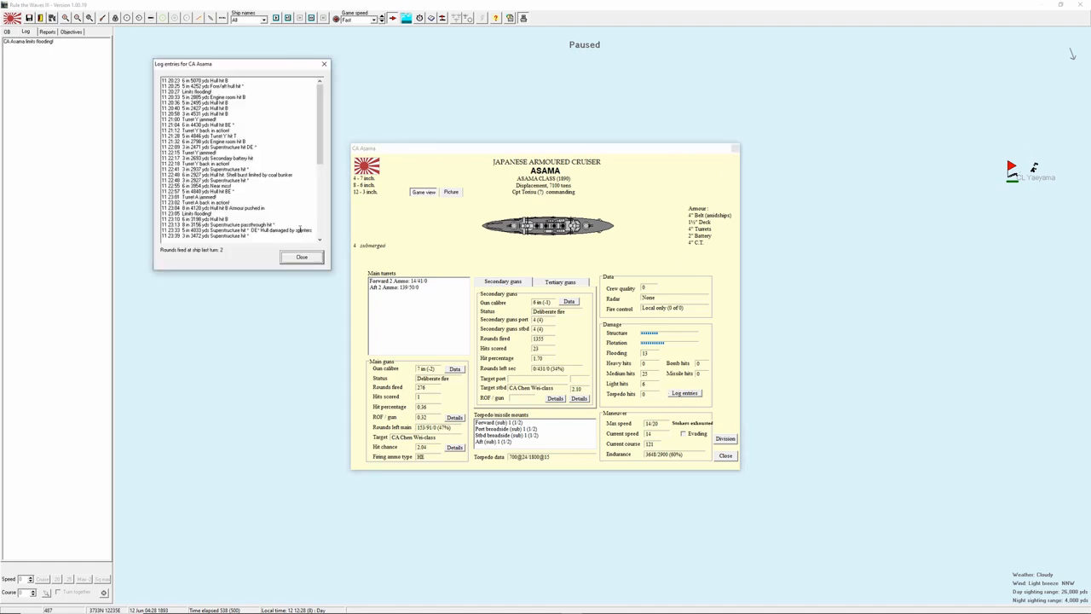
scroll(down, 3)
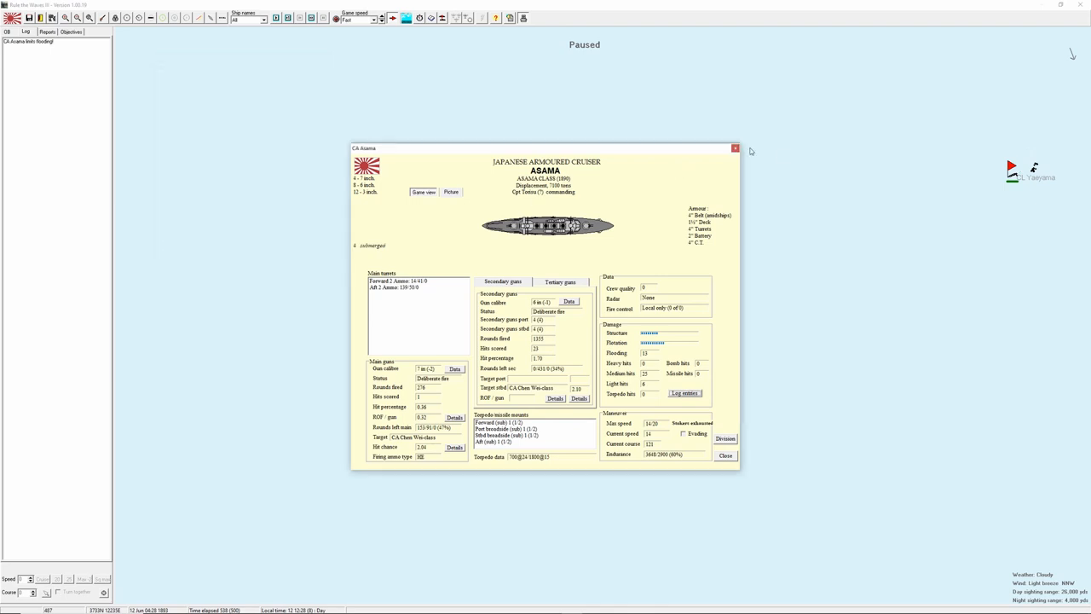
click(735, 147)
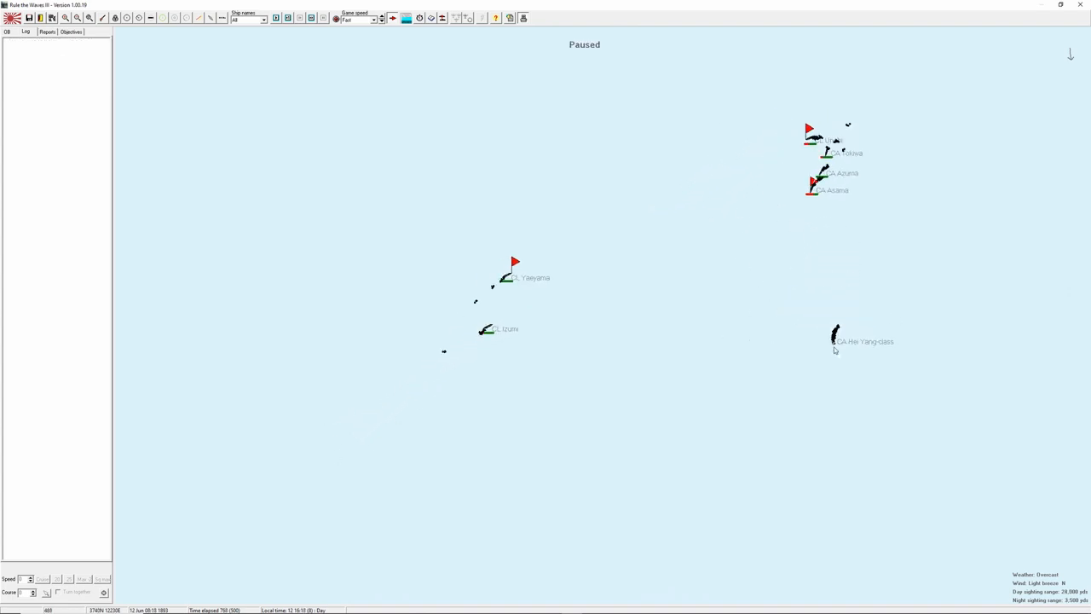
Check the Chinese Hei Yang class cruiser's details, then close Asama's information sheet.
click(835, 334)
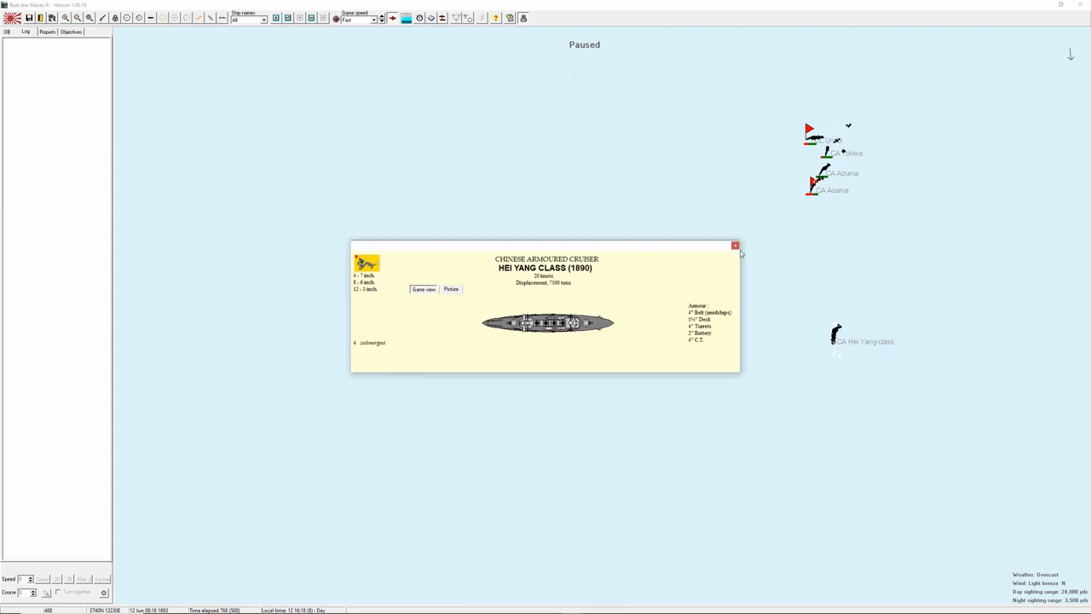
click(735, 245)
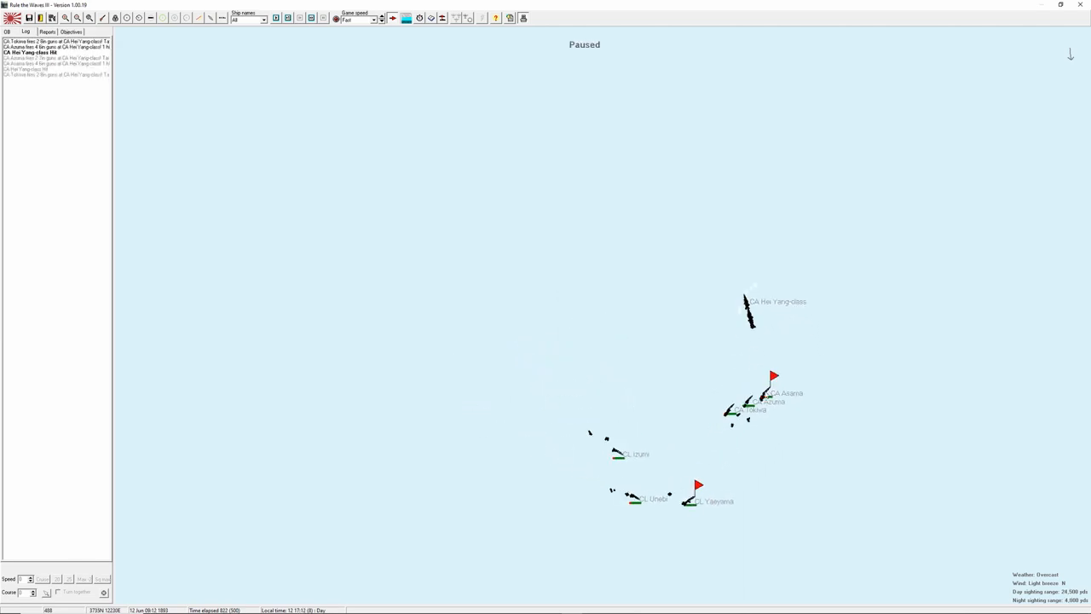
click(767, 392)
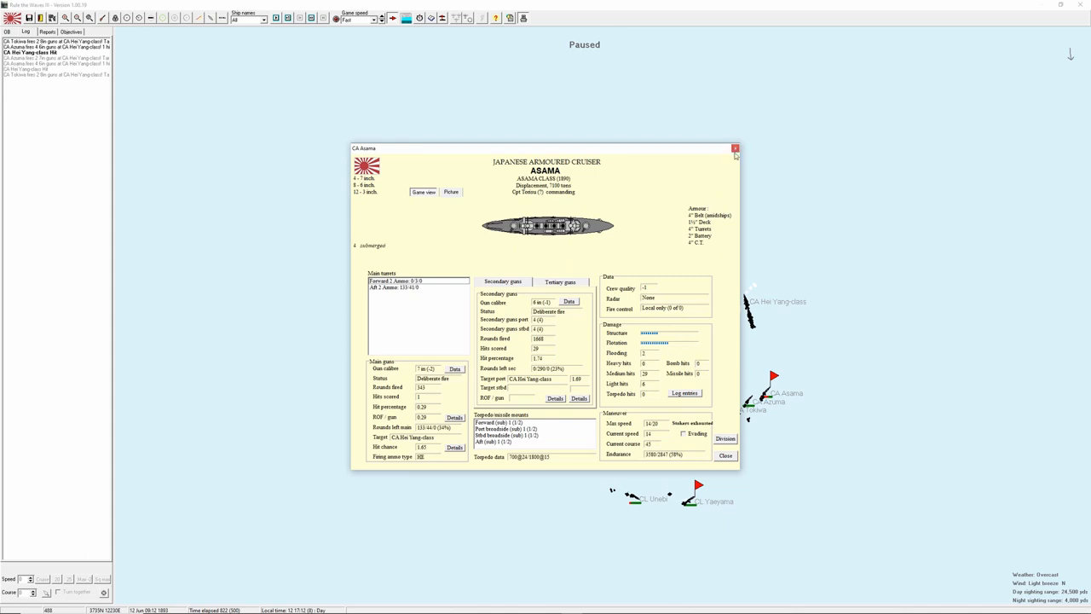
click(734, 148)
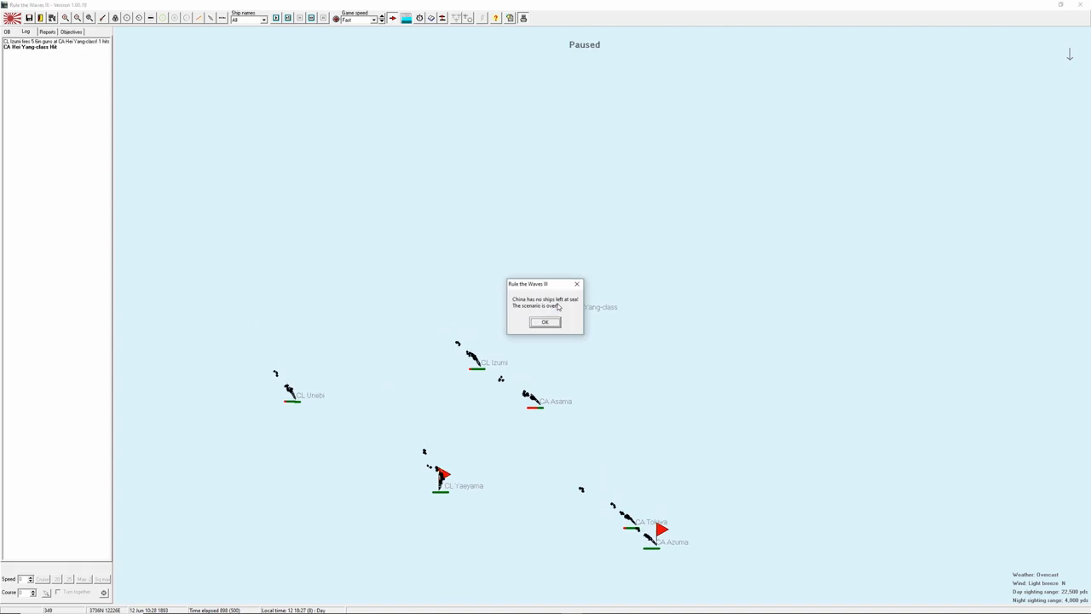
mouse_move(556, 286)
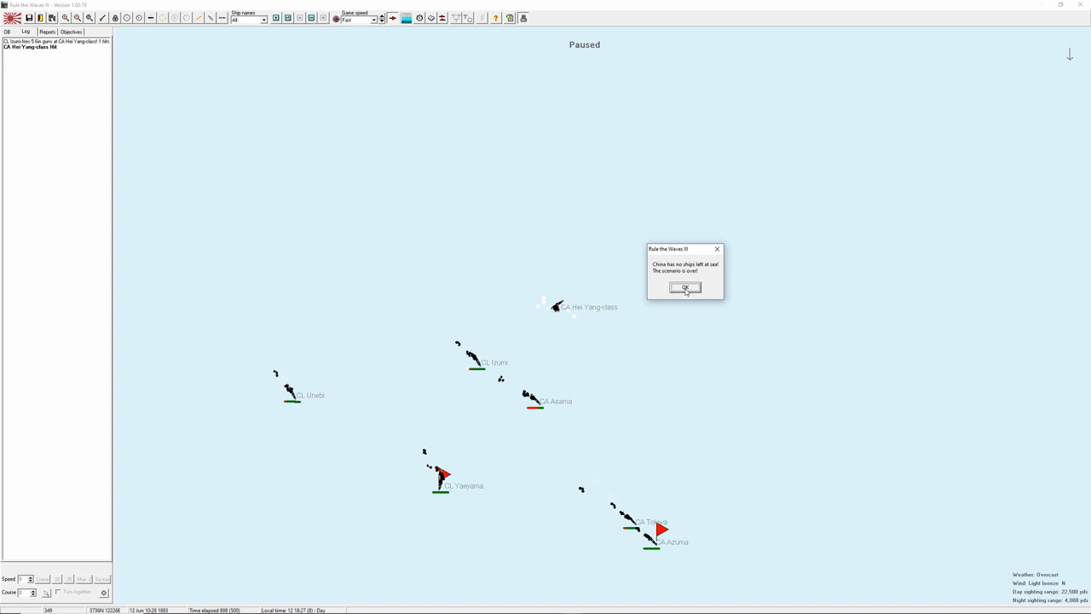
Acknowledge the 'scenario is over' message to show Japan winning 7955 to 1179.
click(685, 286)
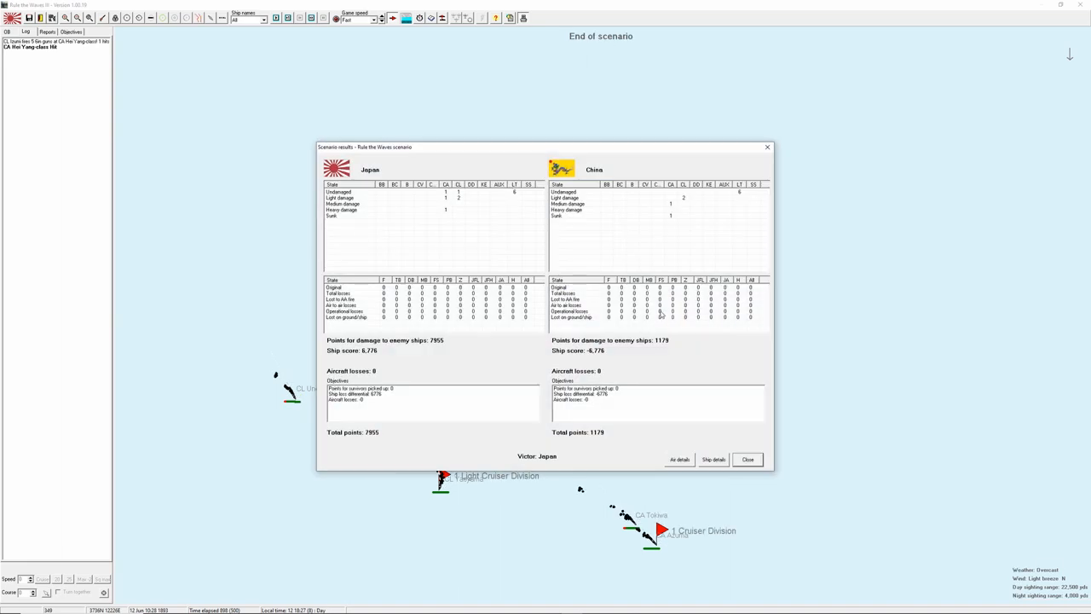
mouse_move(538, 452)
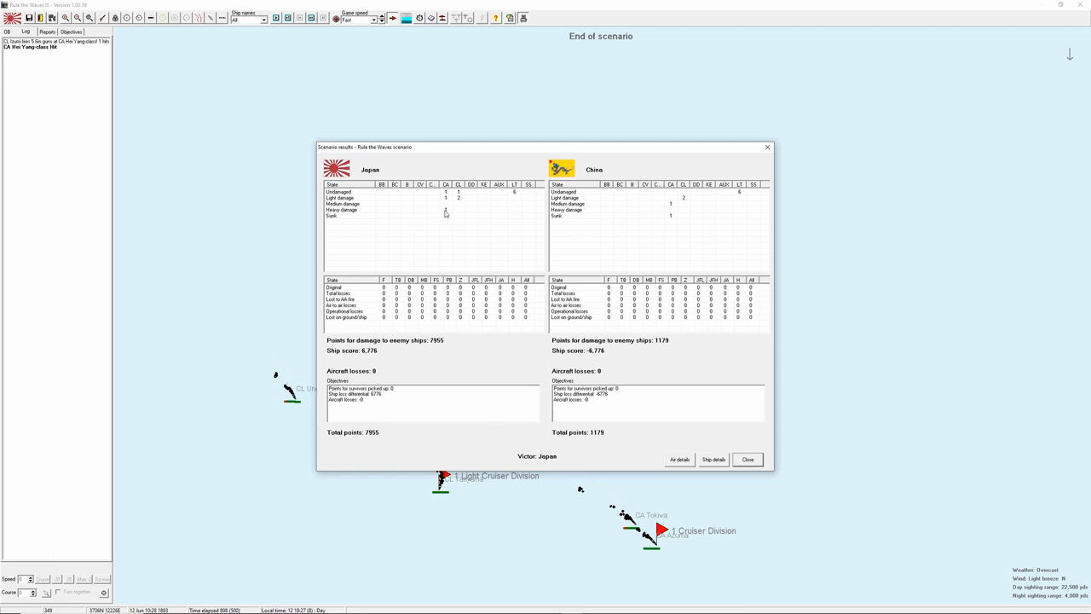
mouse_move(671, 218)
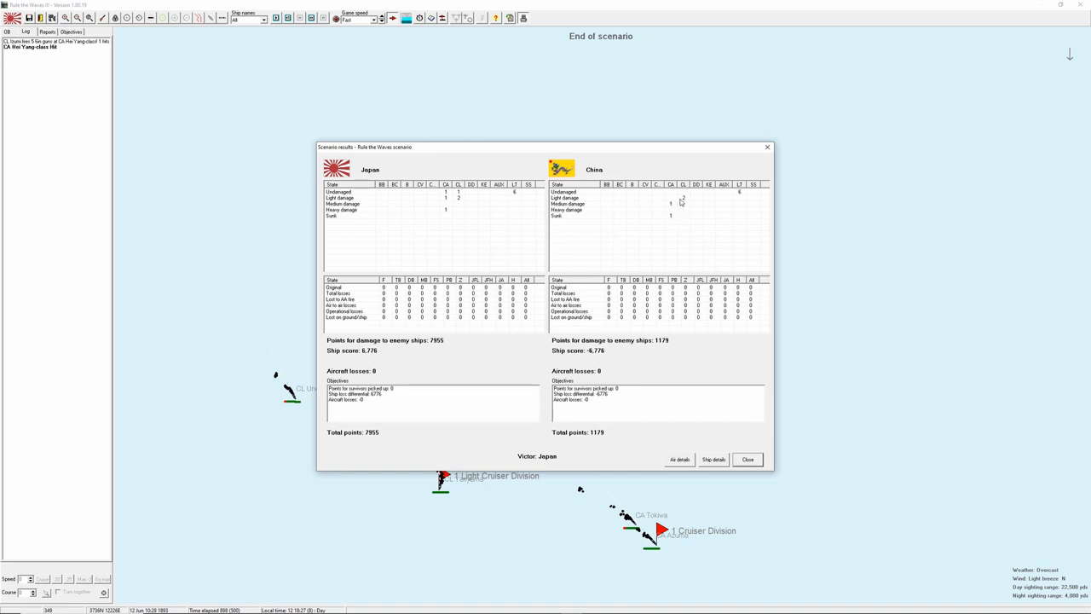
mouse_move(634, 225)
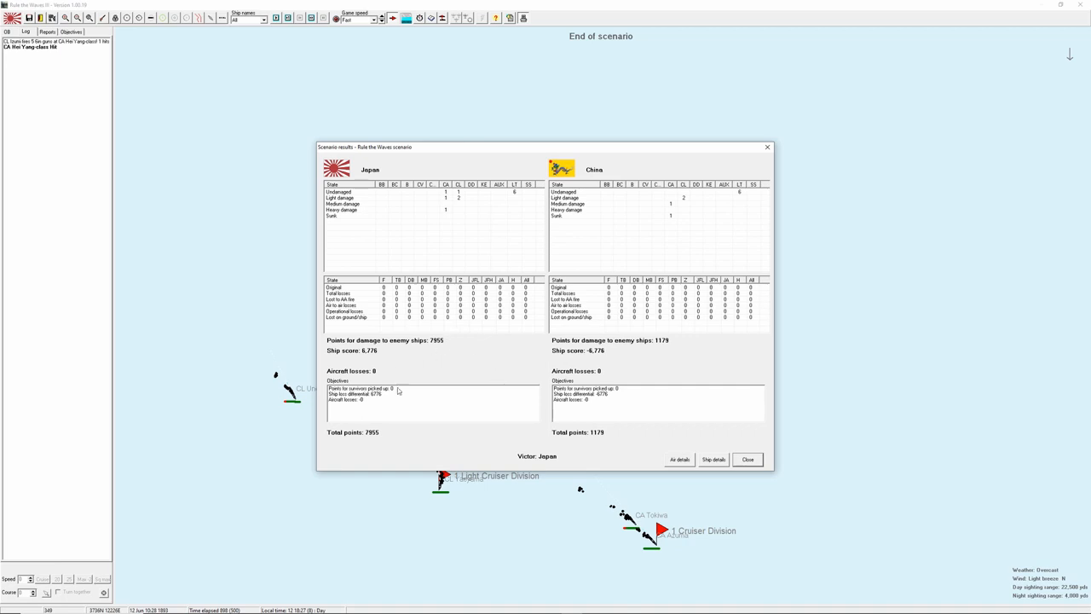
mouse_move(368, 439)
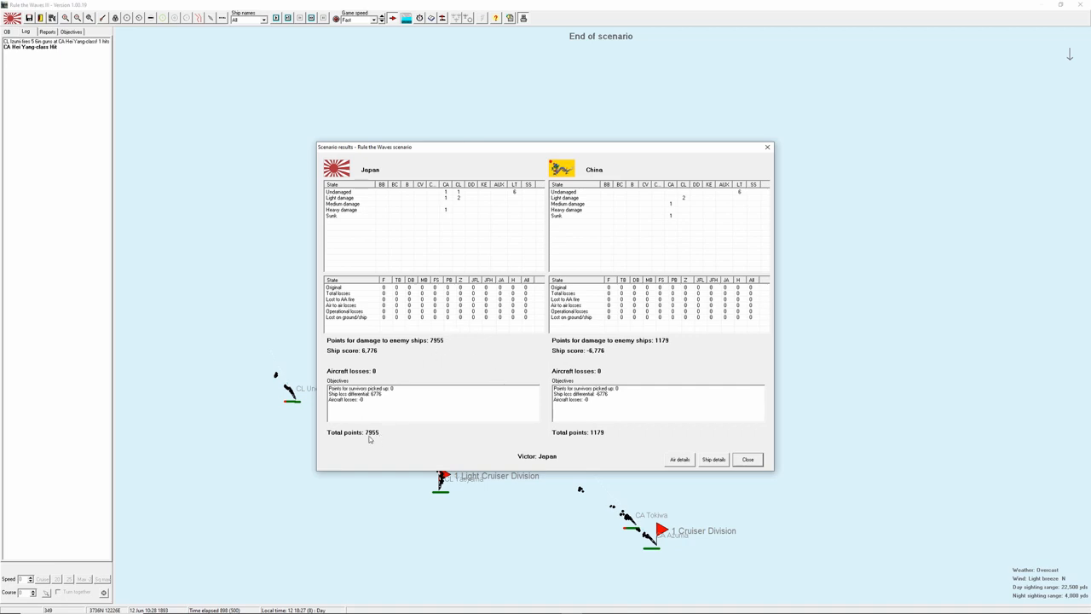
mouse_move(695, 462)
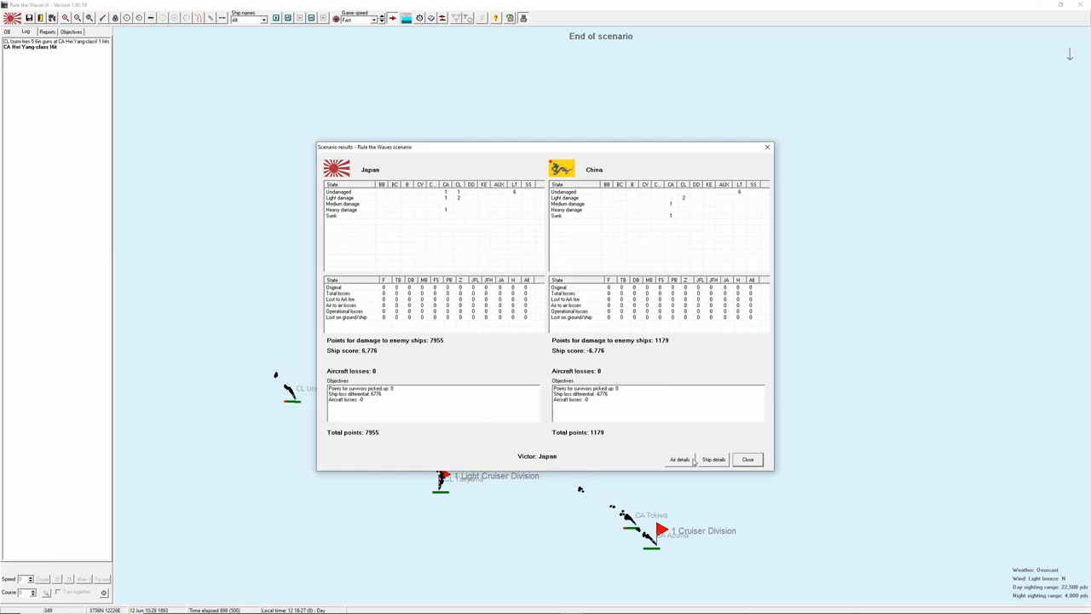
Show the per-ship statistics table with damage, status and hits.
click(713, 459)
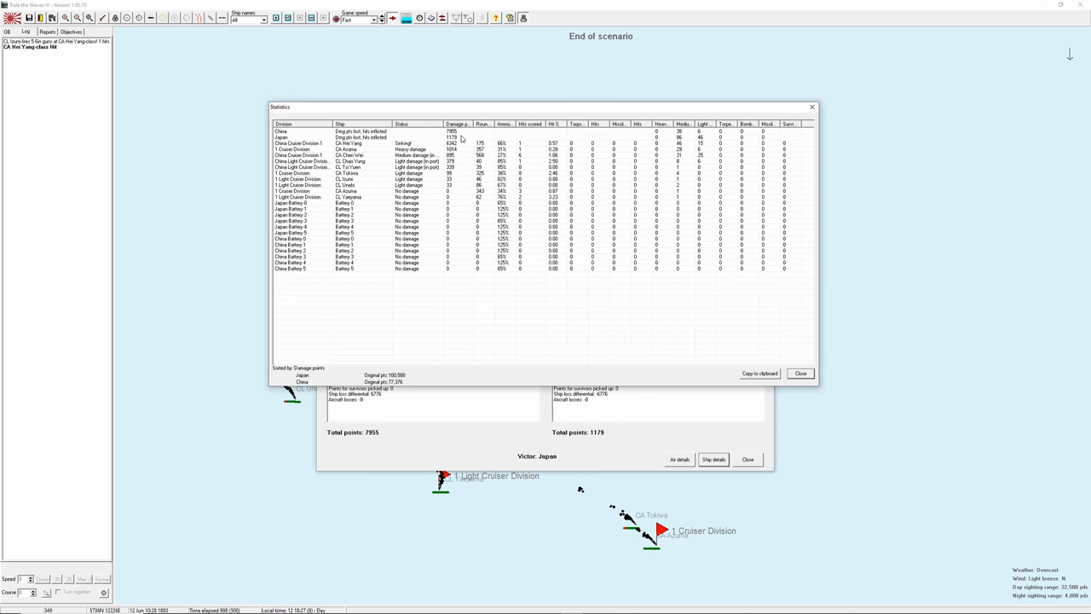
mouse_move(464, 136)
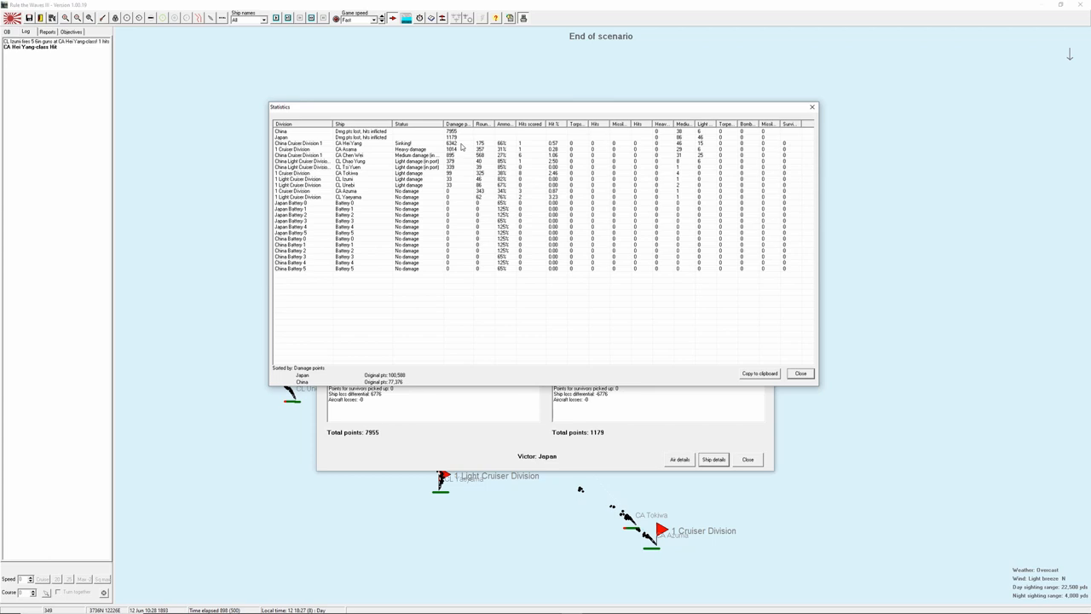
mouse_move(460, 149)
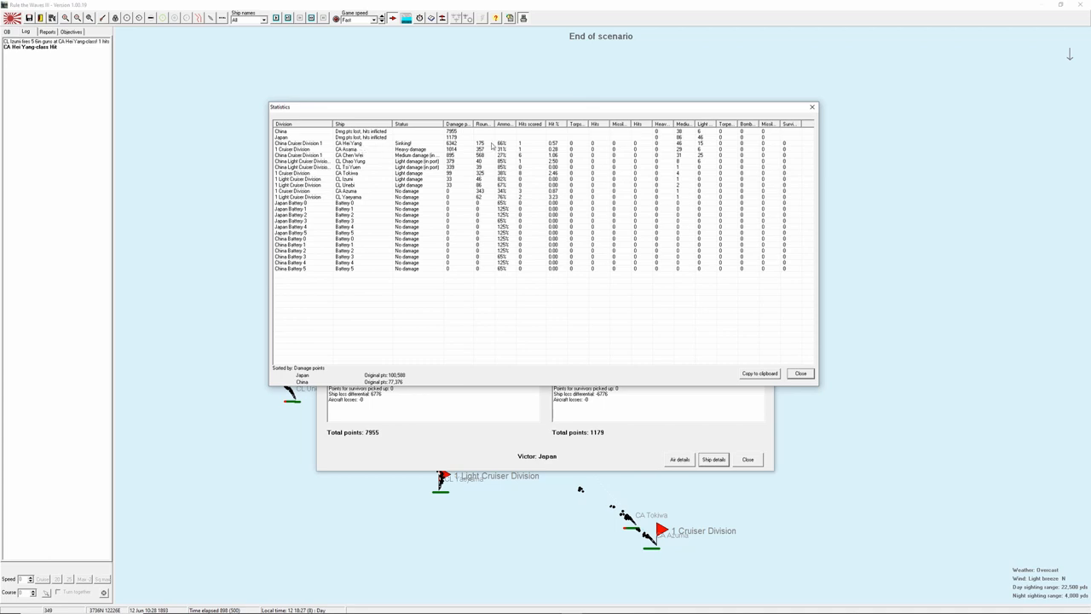
mouse_move(557, 126)
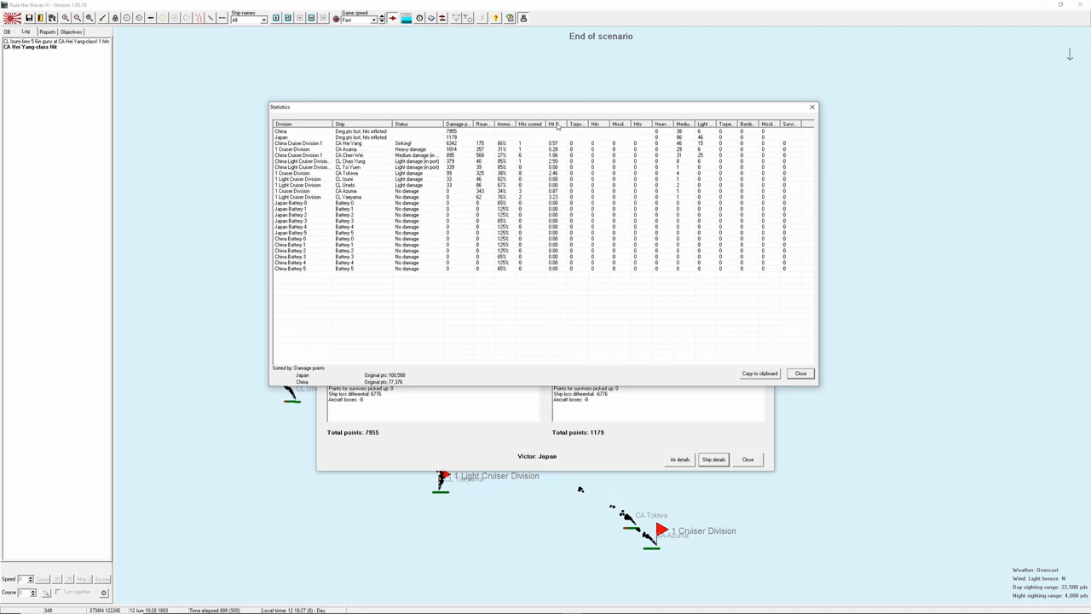
Sort the ship statistics by the Hit % column.
click(554, 123)
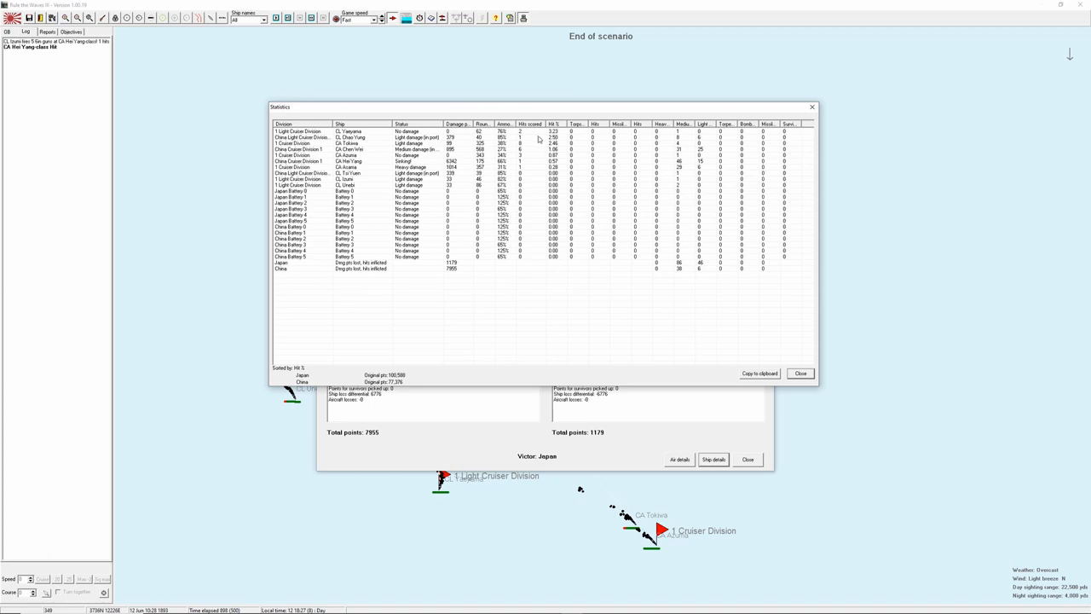
mouse_move(567, 138)
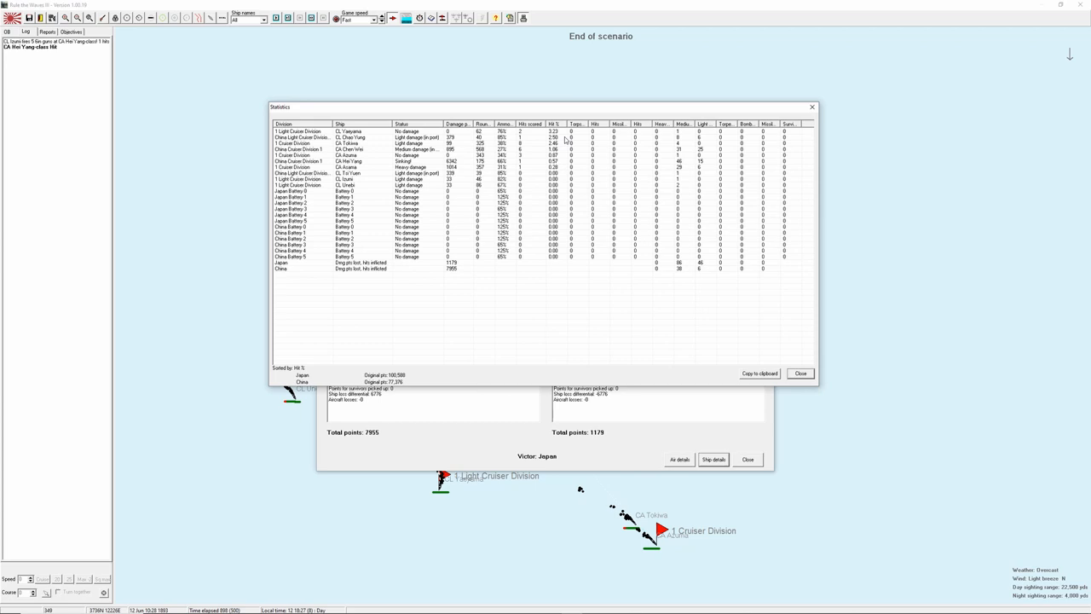
mouse_move(562, 139)
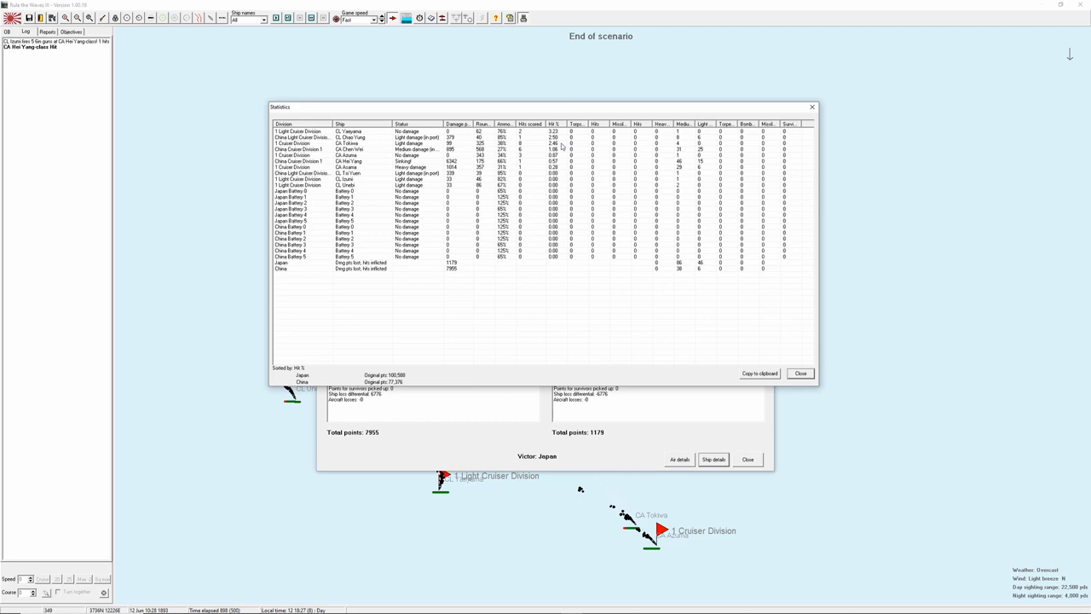
mouse_move(561, 160)
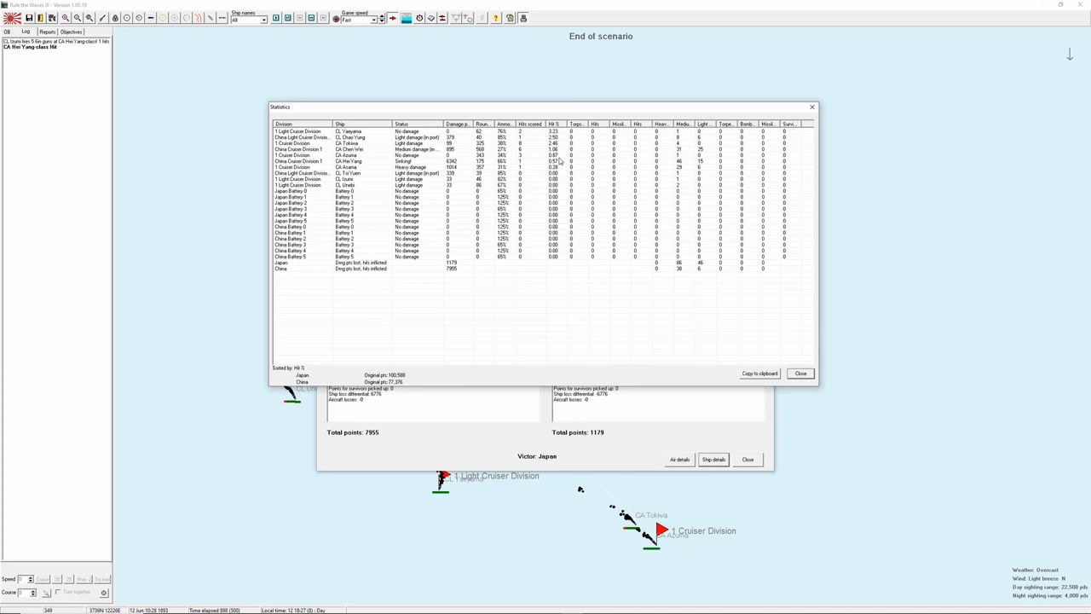
mouse_move(559, 160)
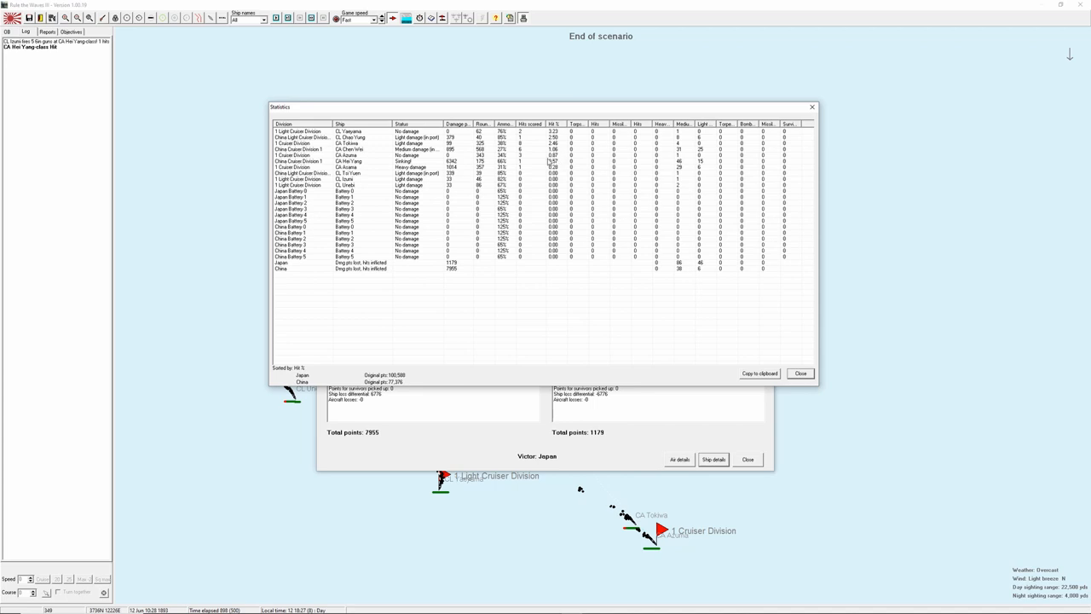
mouse_move(553, 167)
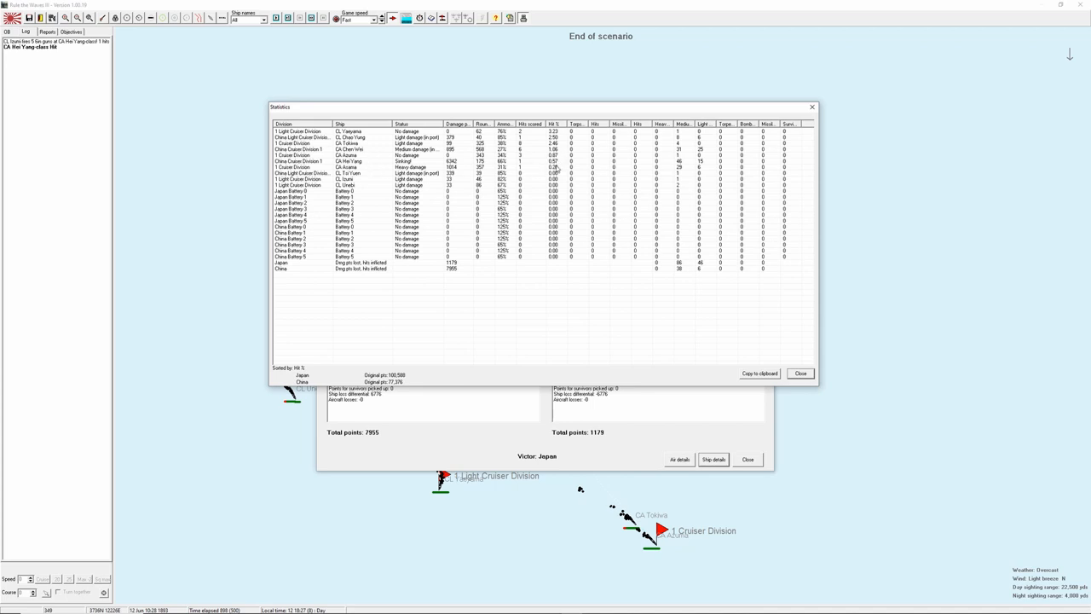
mouse_move(536, 170)
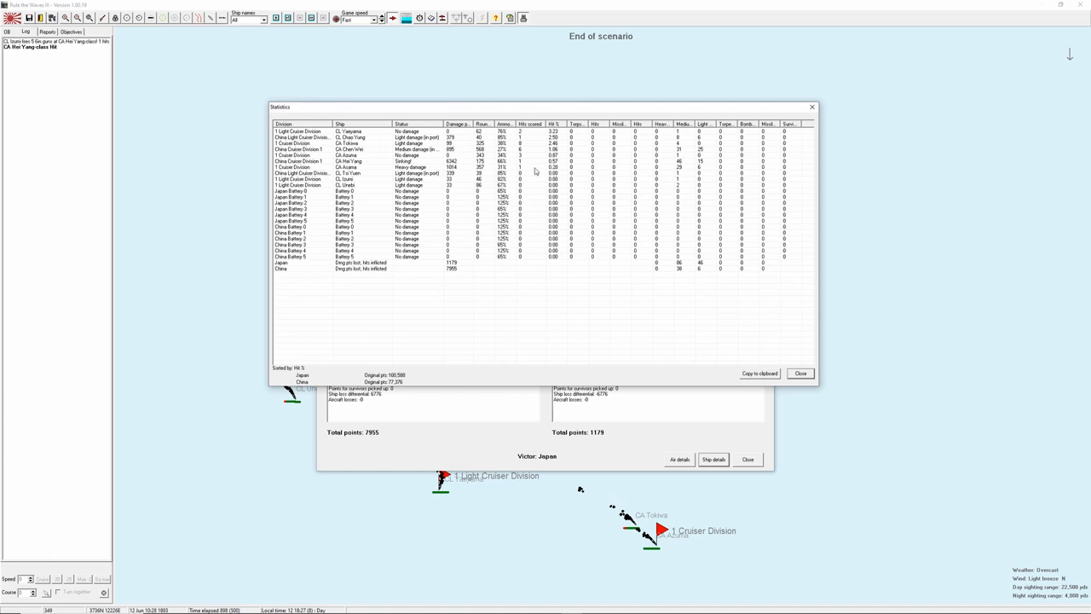
mouse_move(536, 171)
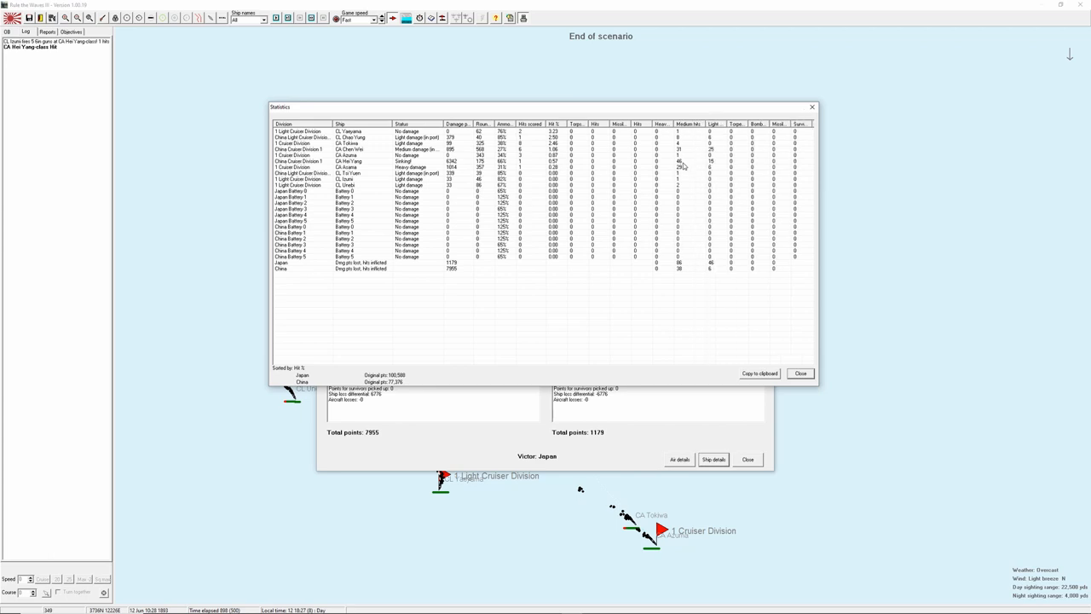
mouse_move(682, 167)
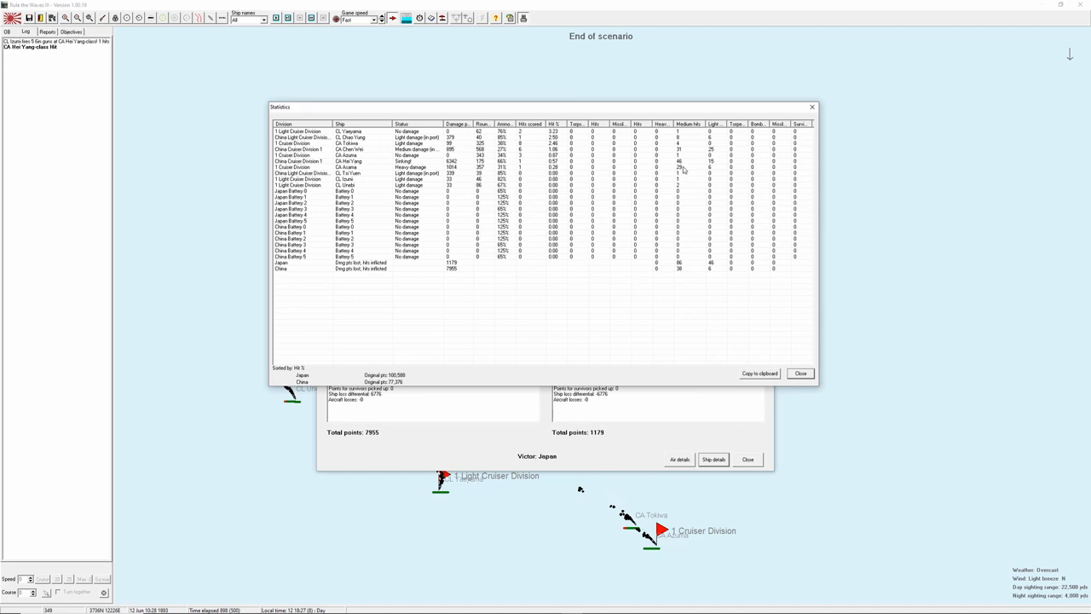
mouse_move(680, 170)
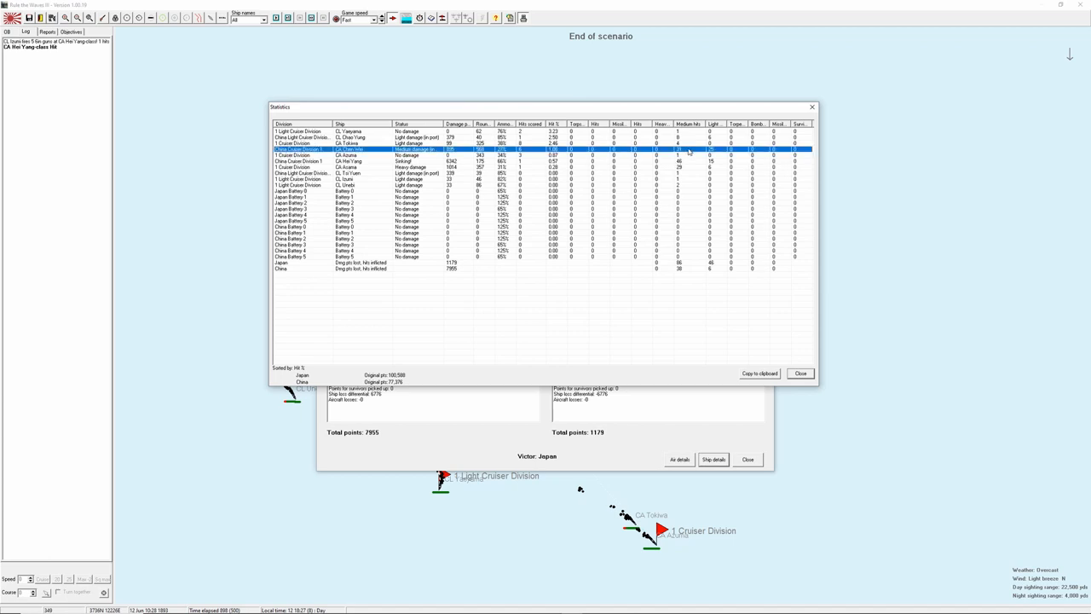
mouse_move(690, 152)
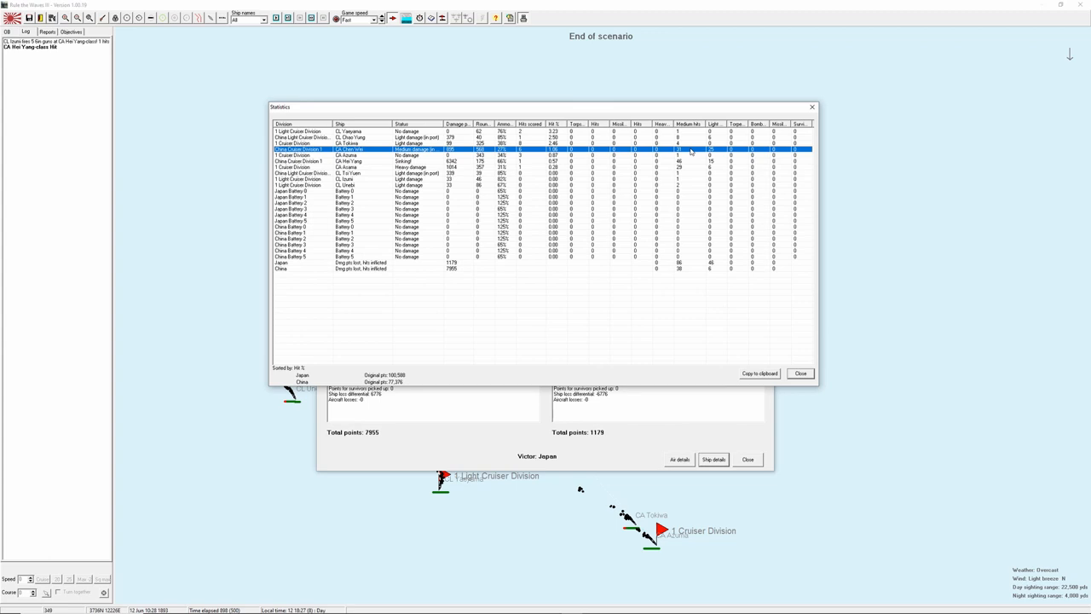
mouse_move(583, 157)
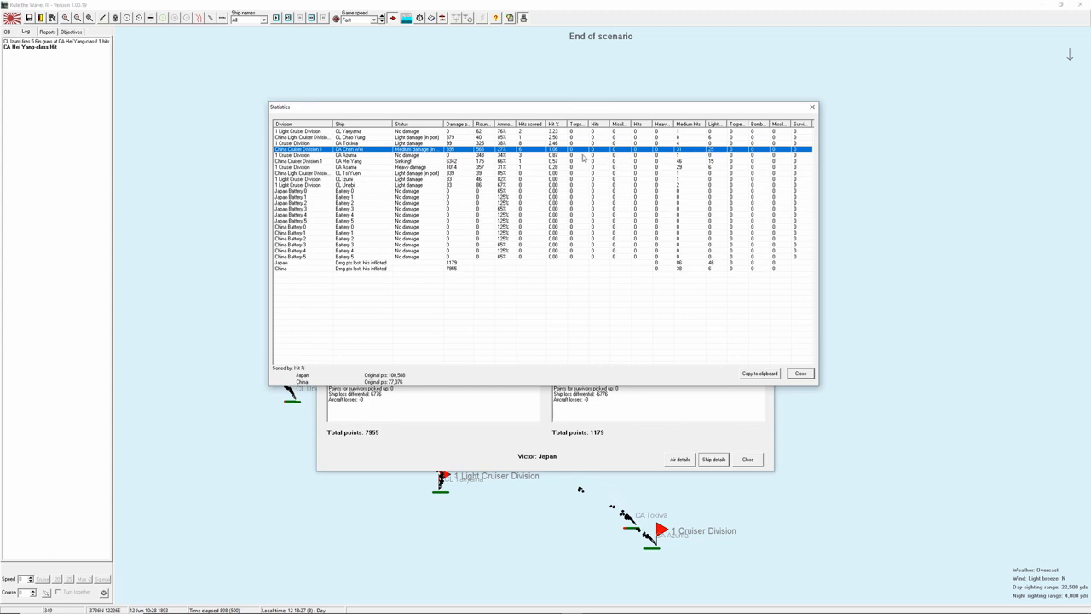
mouse_move(586, 160)
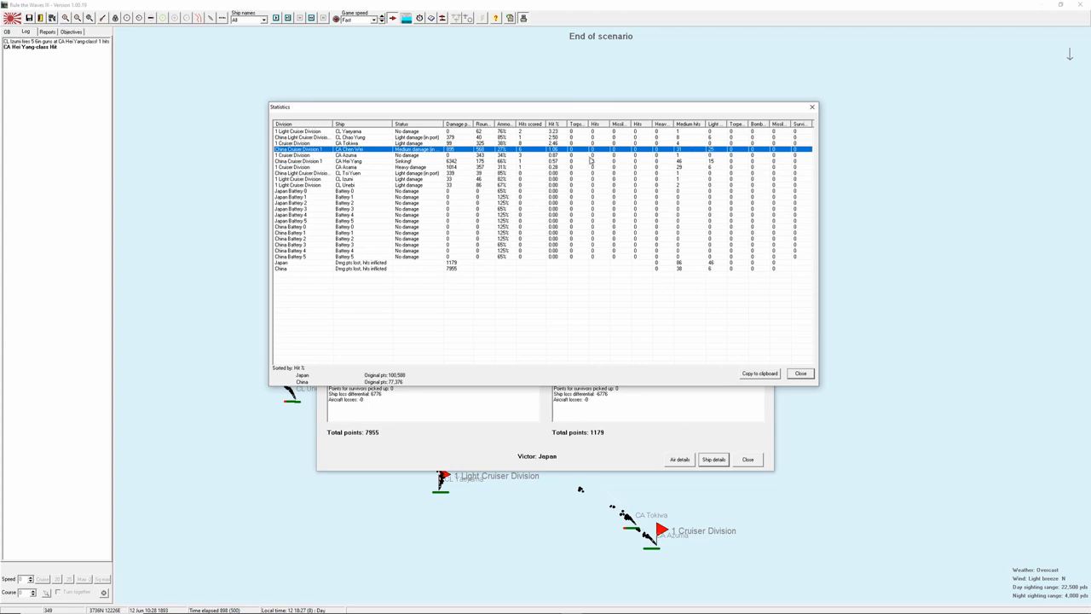
mouse_move(720, 273)
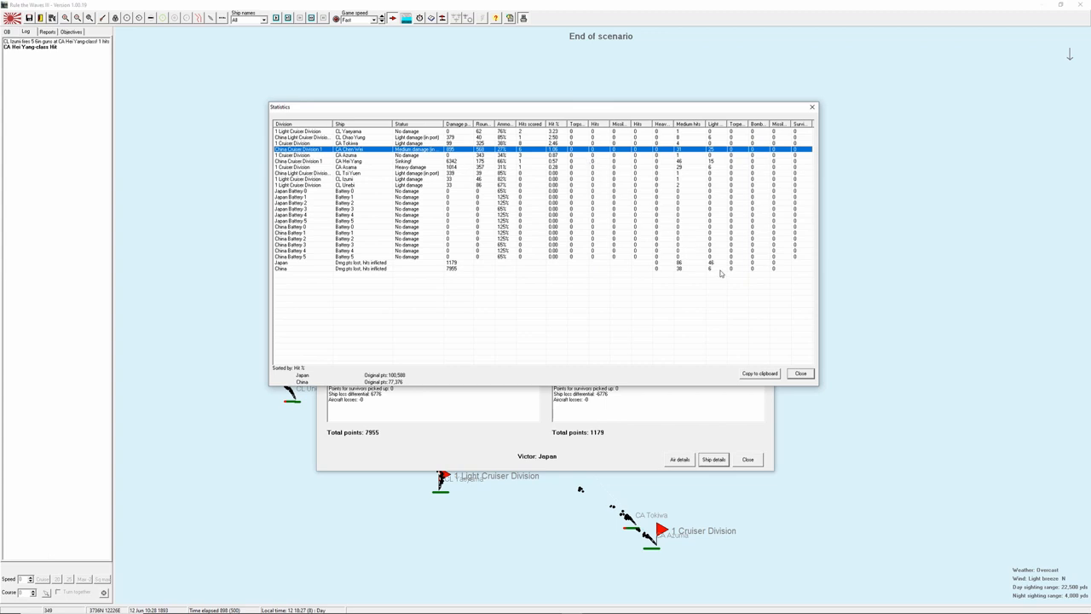
mouse_move(800, 374)
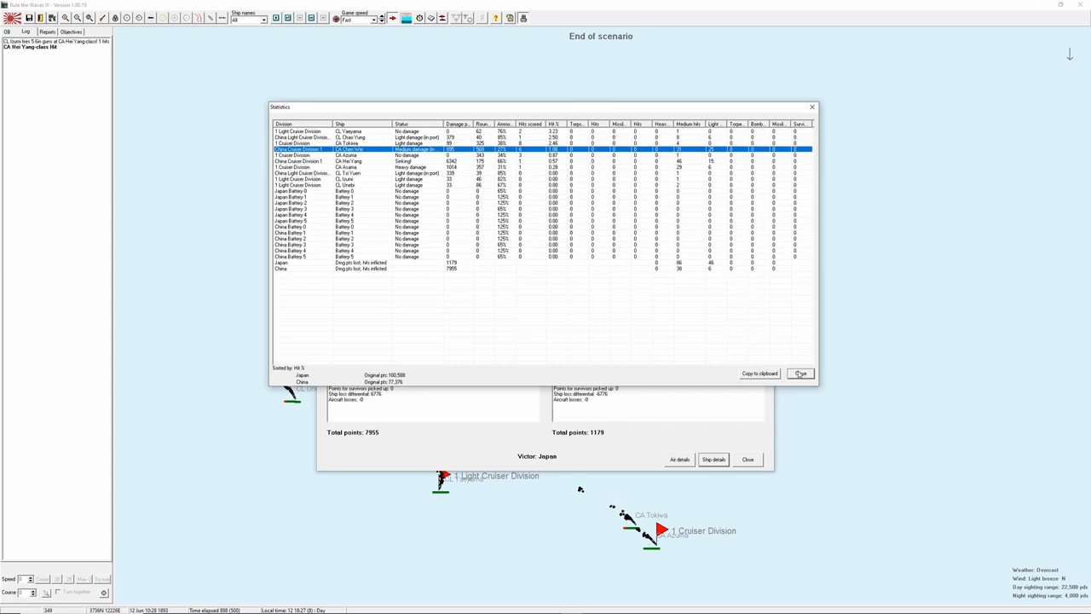
Close the statistics table and dismiss the Japanese major victory notice.
click(800, 373)
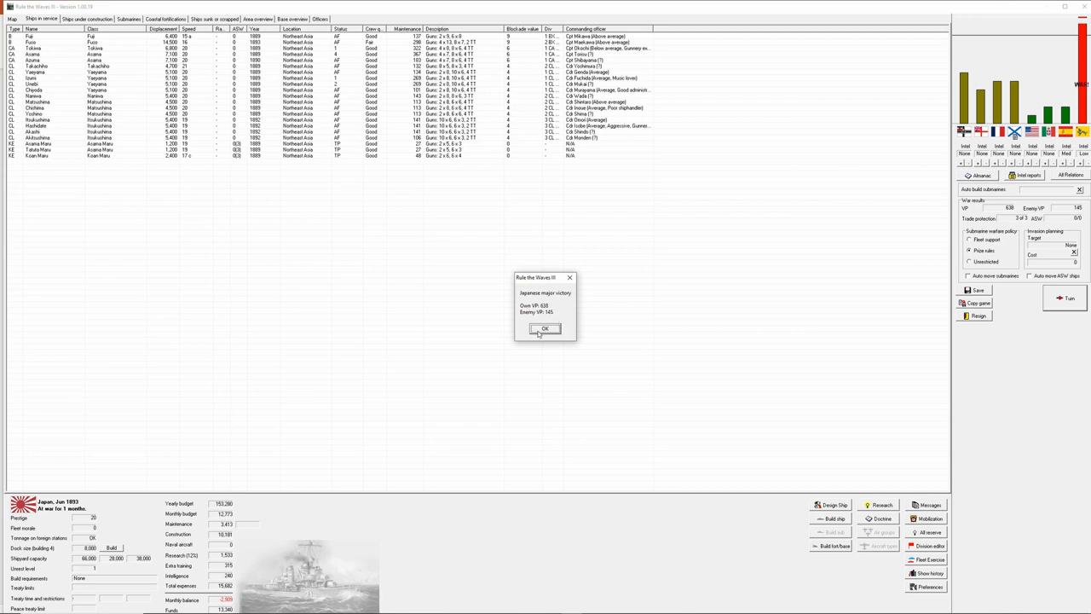
click(545, 329)
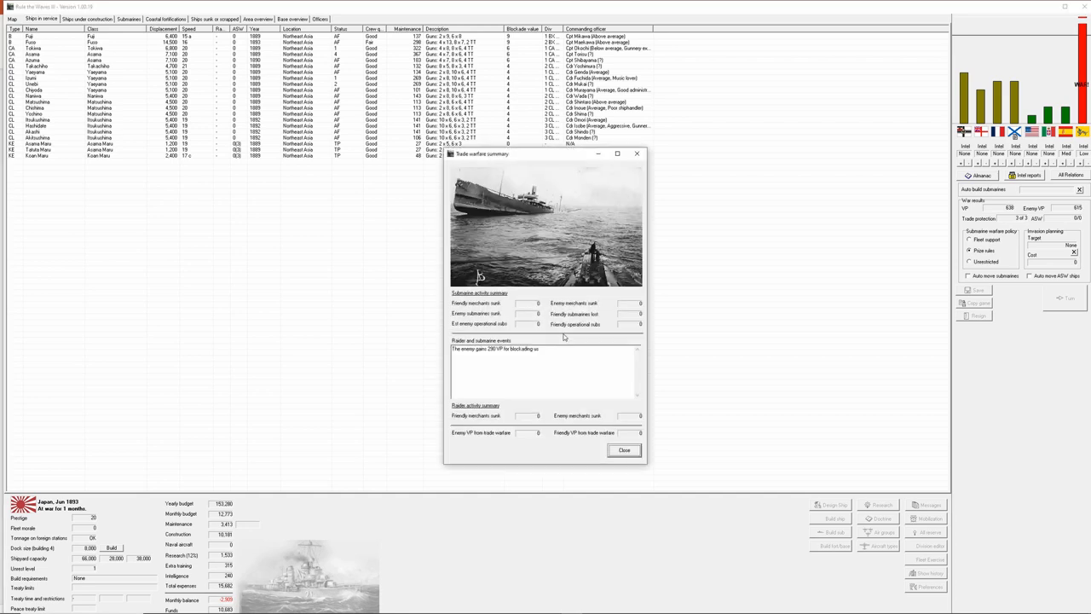
mouse_move(511, 355)
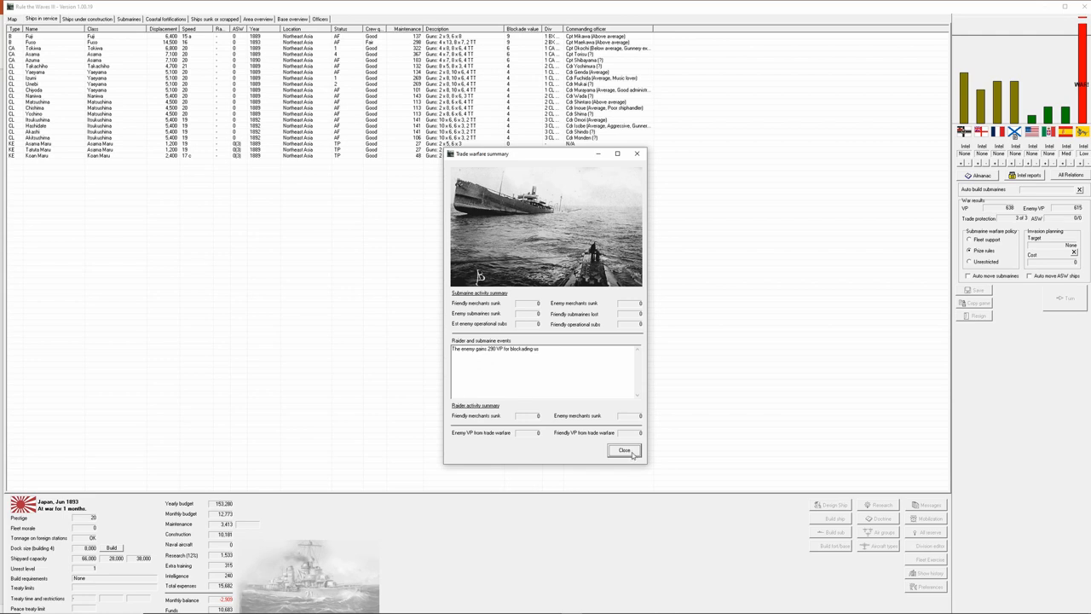
Close the battle summary and demand Russia fulfil its obligations, accepting the worsened relations.
click(624, 450)
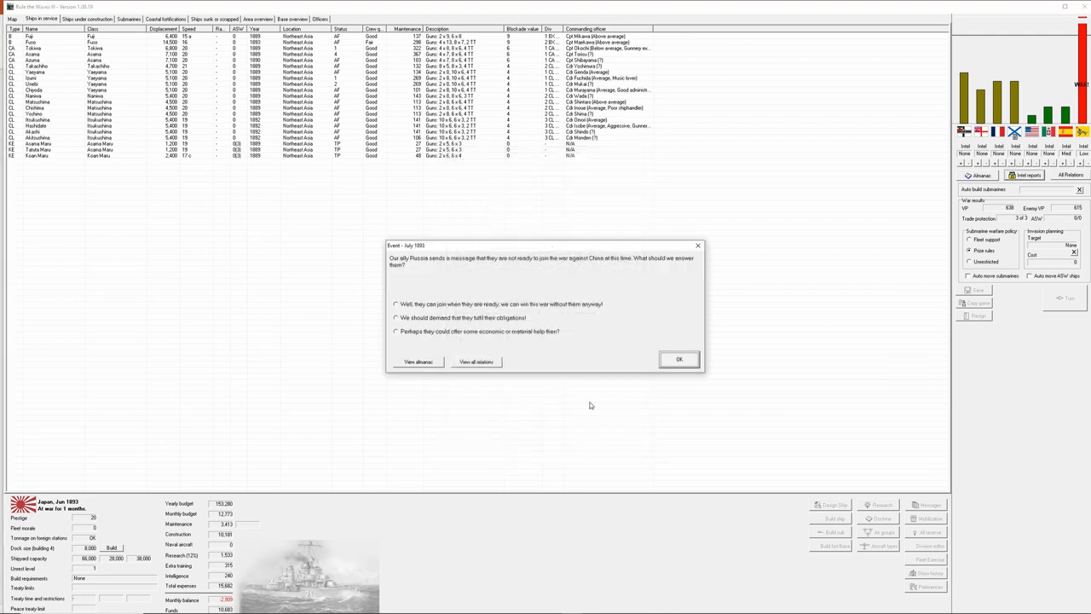
mouse_move(564, 300)
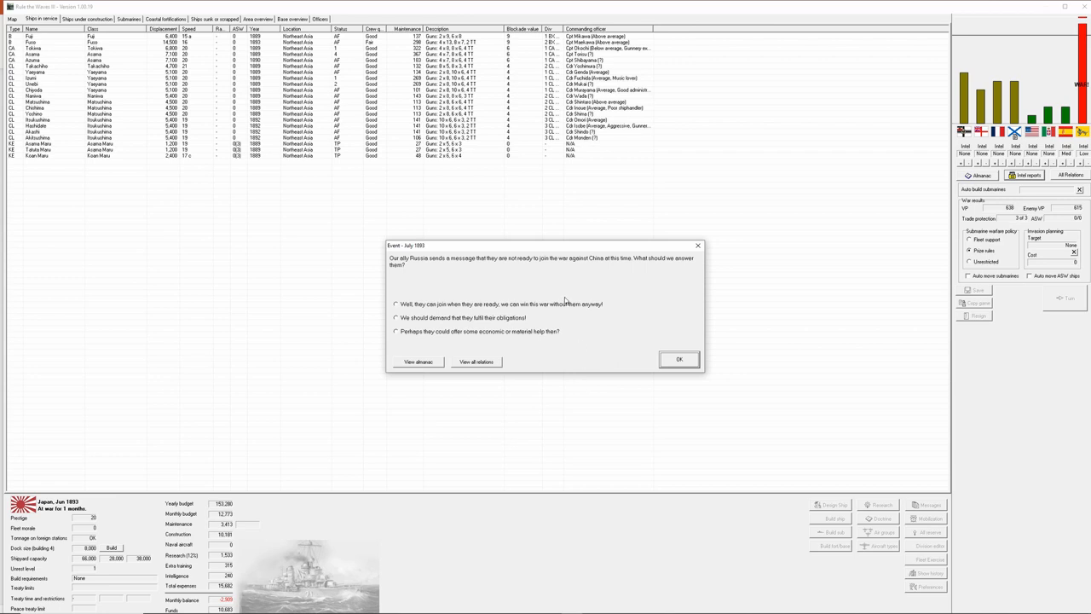
mouse_move(556, 273)
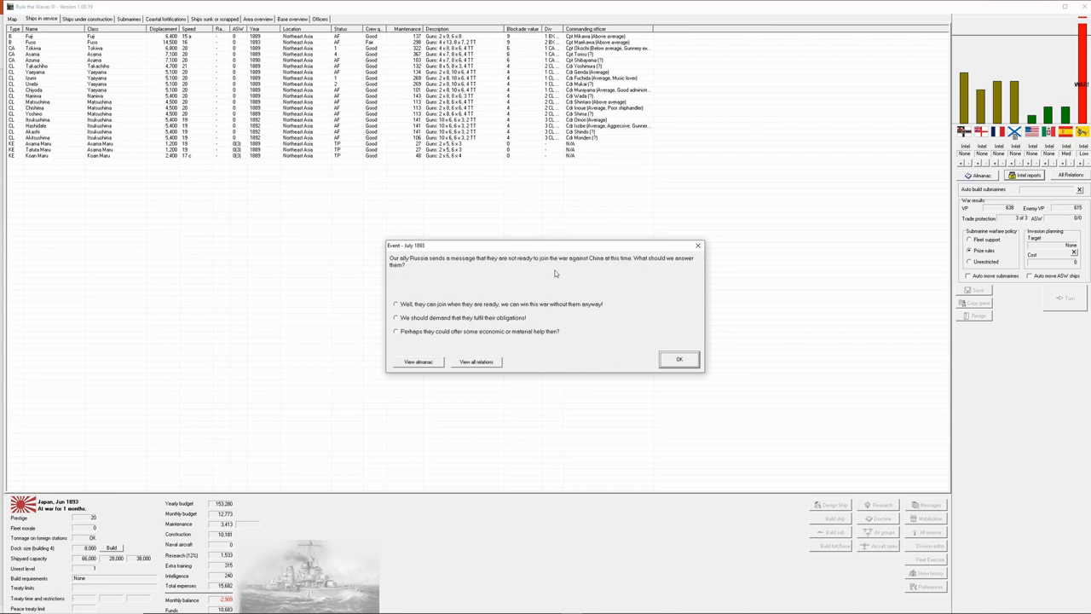
mouse_move(554, 272)
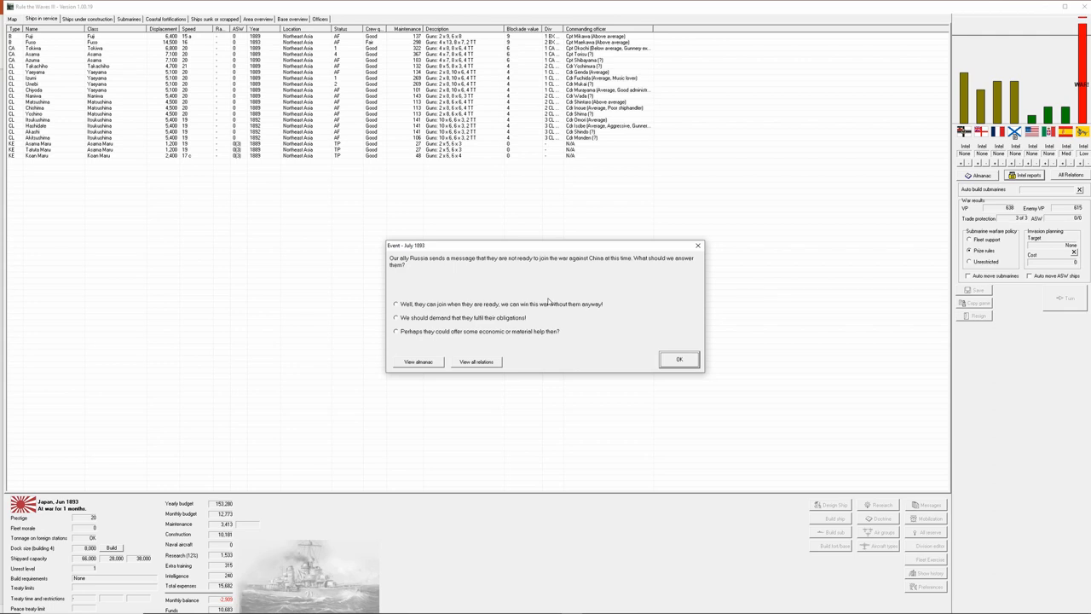
mouse_move(542, 293)
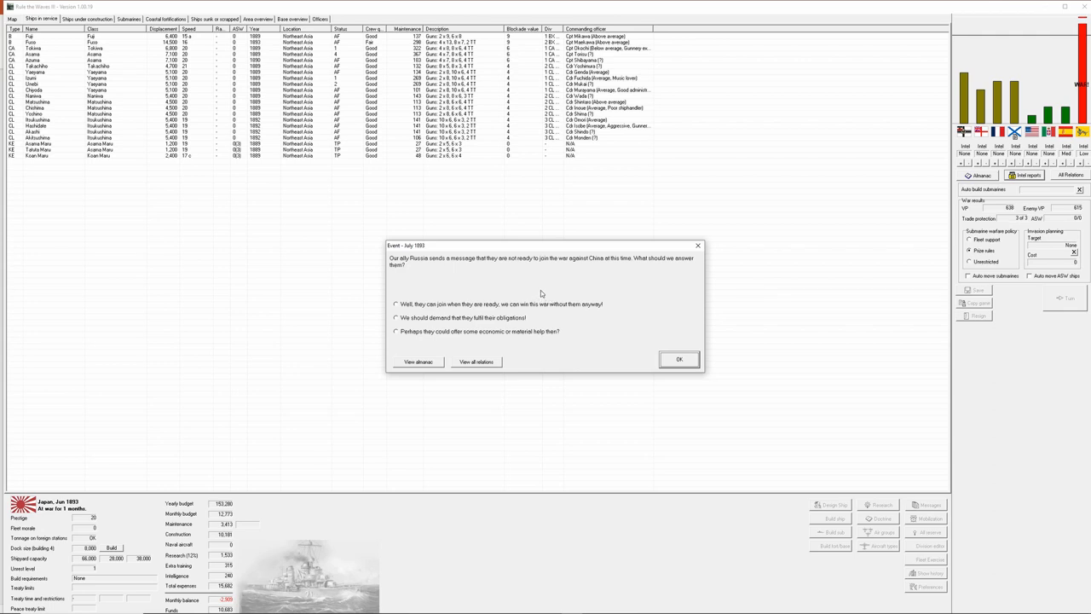
mouse_move(541, 293)
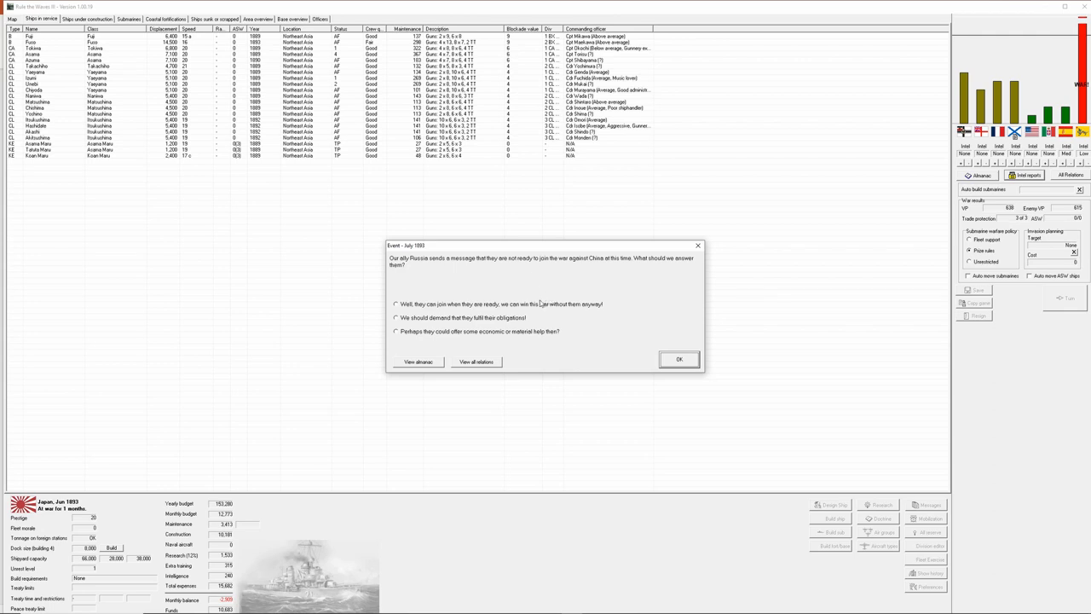
mouse_move(518, 322)
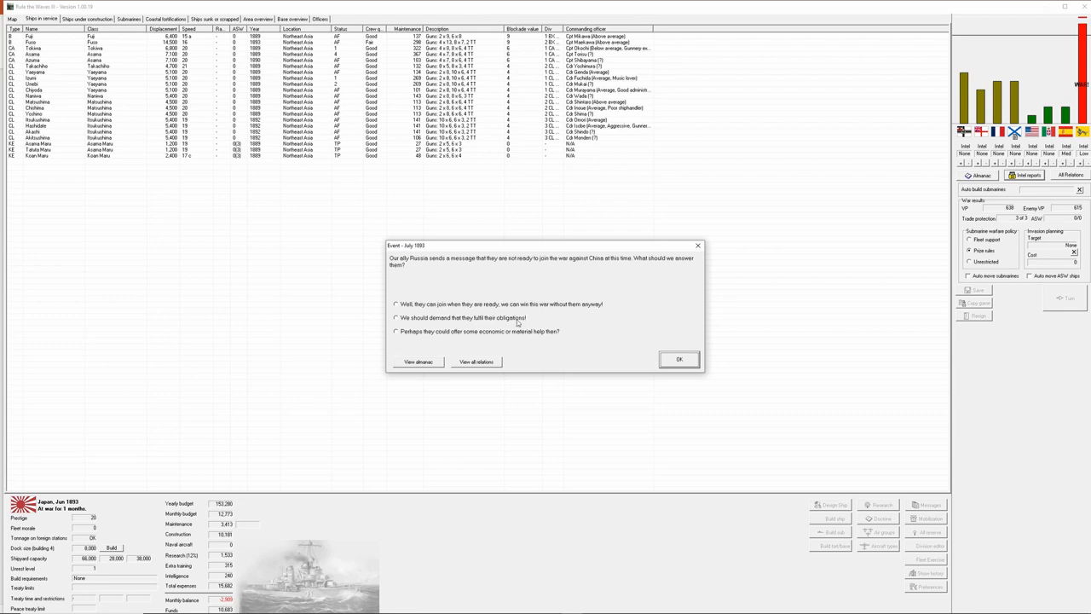
click(395, 317)
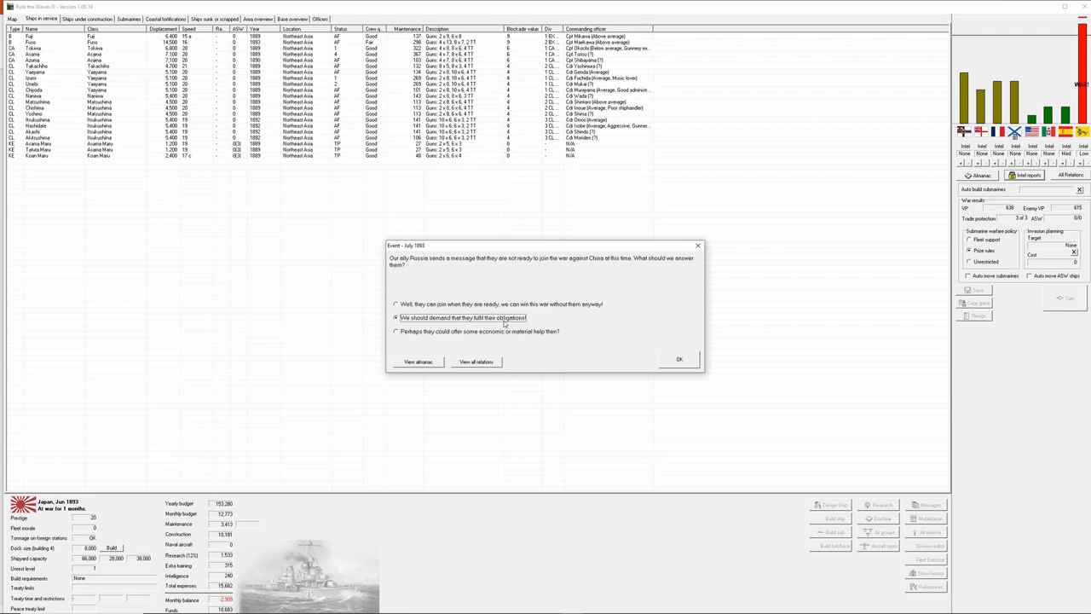
mouse_move(503, 324)
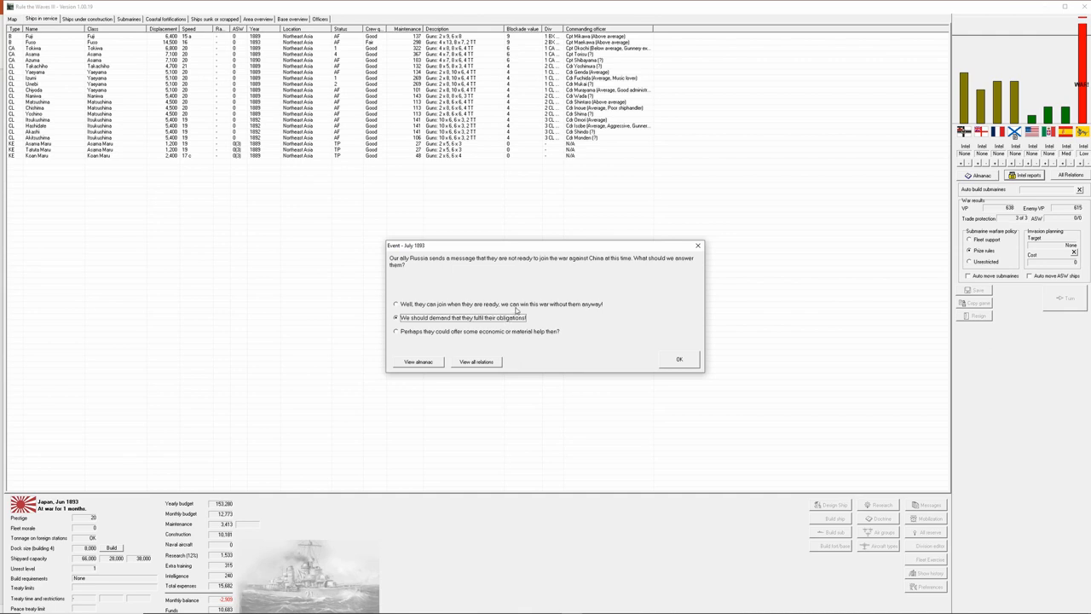
mouse_move(518, 317)
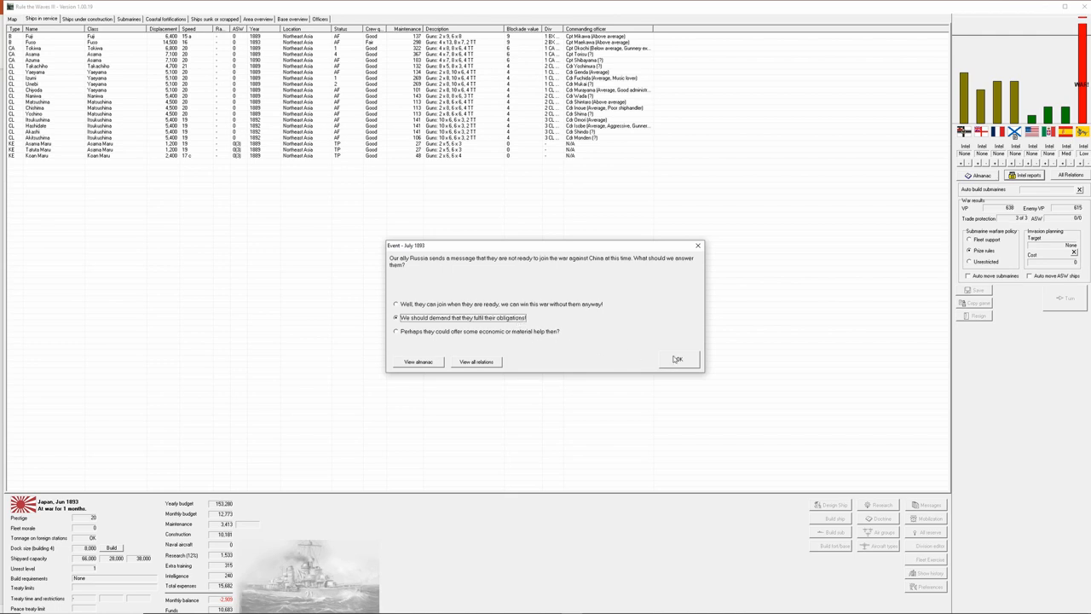
click(679, 358)
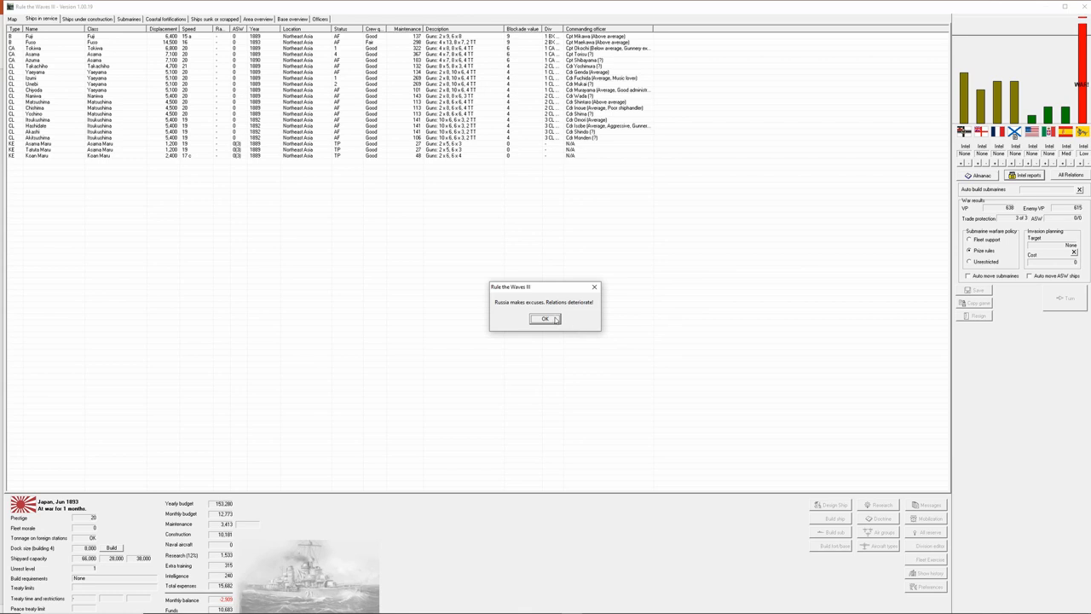
click(545, 319)
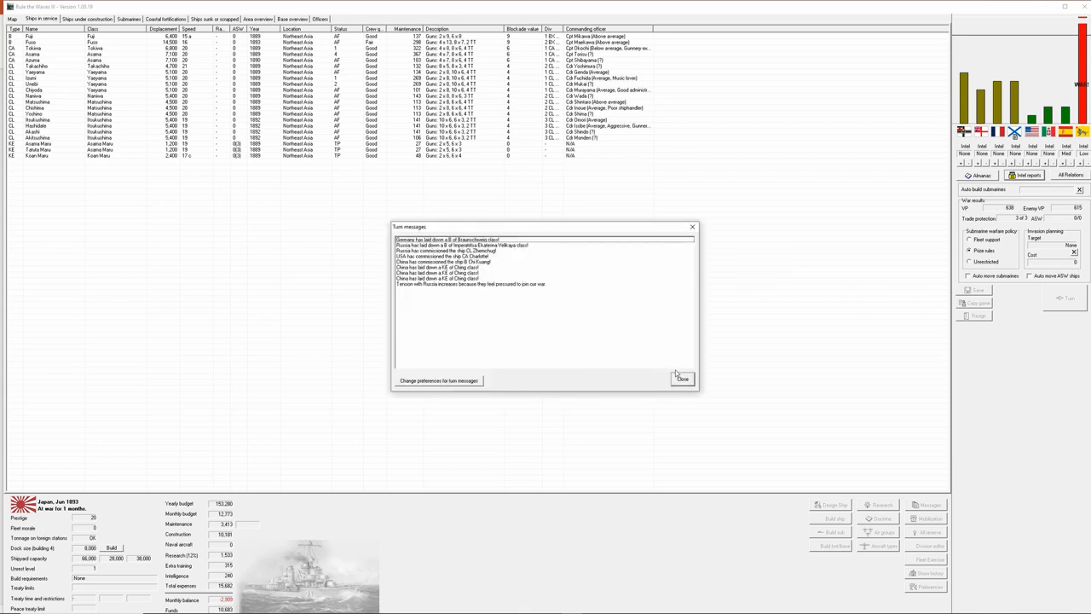
mouse_move(511, 297)
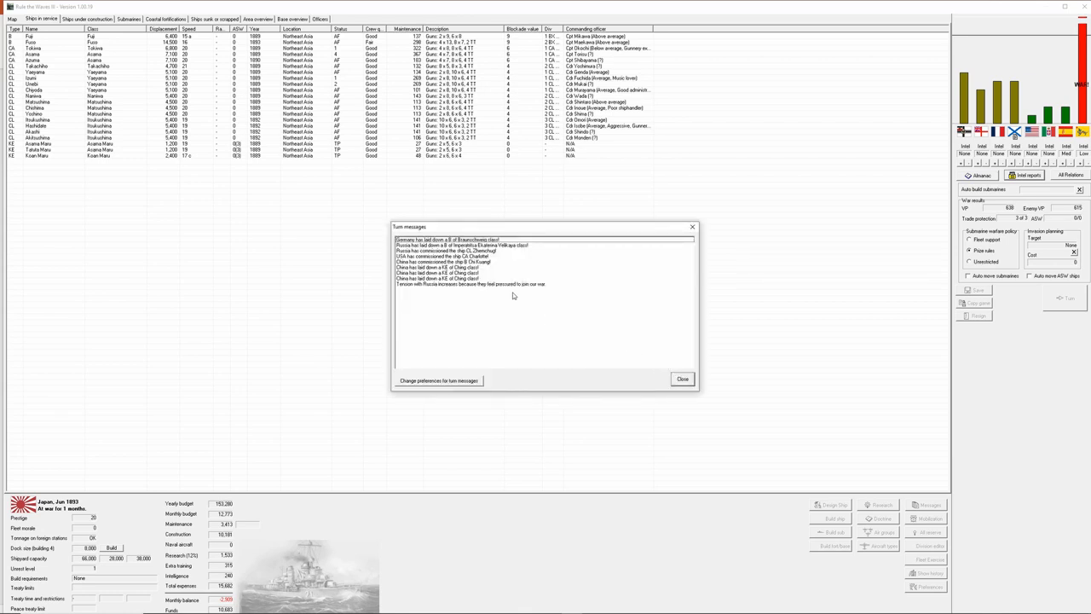
Close the turn messages and show the Ships under construction list.
click(682, 378)
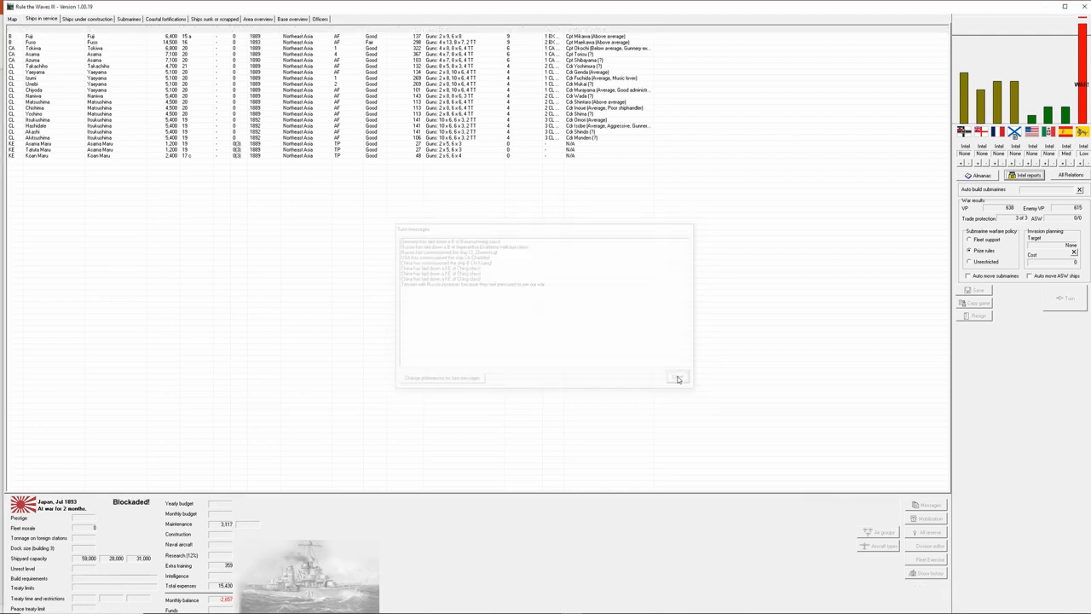
click(677, 378)
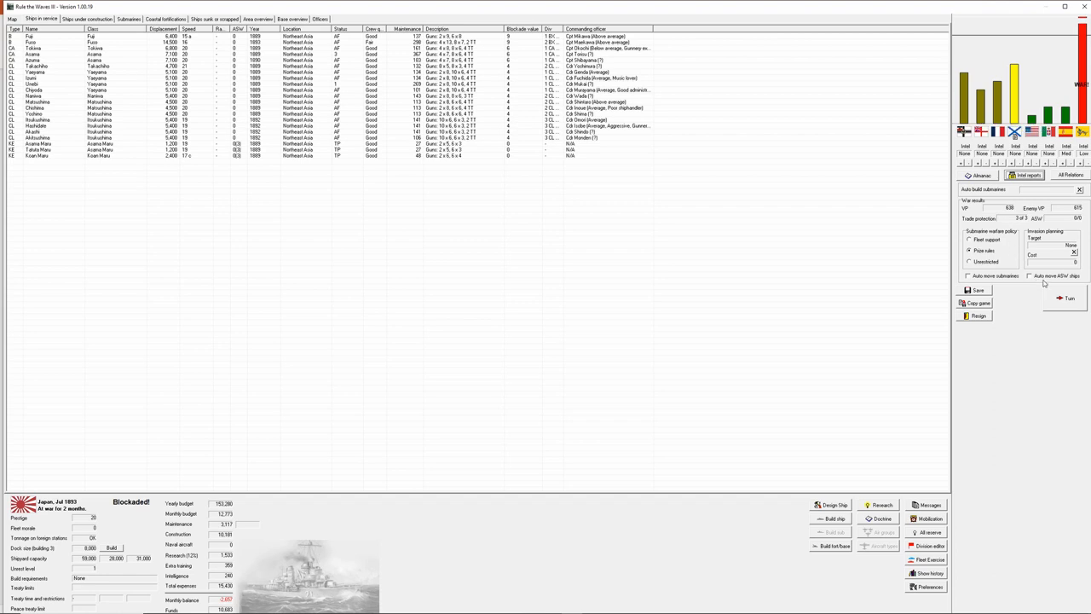
click(86, 18)
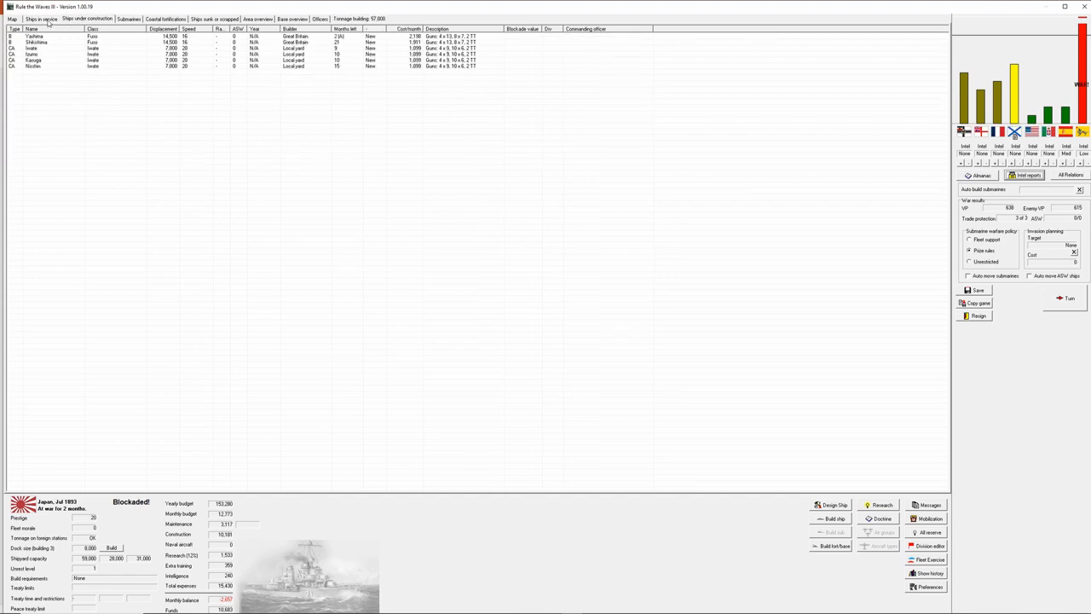
Advance the turn and accept the offered convoy defence battle against China.
click(41, 19)
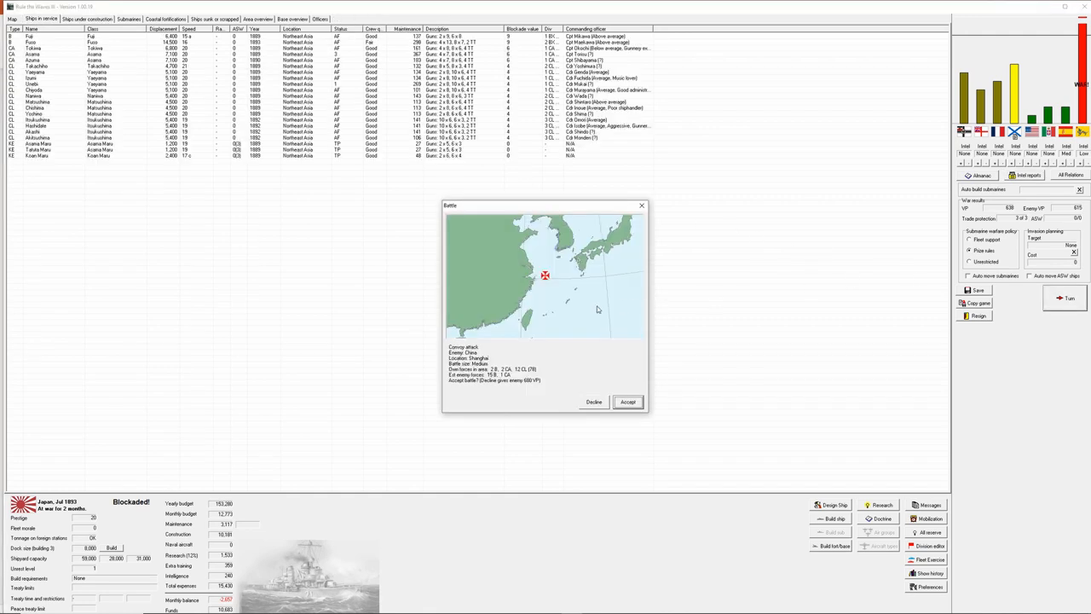
mouse_move(586, 310)
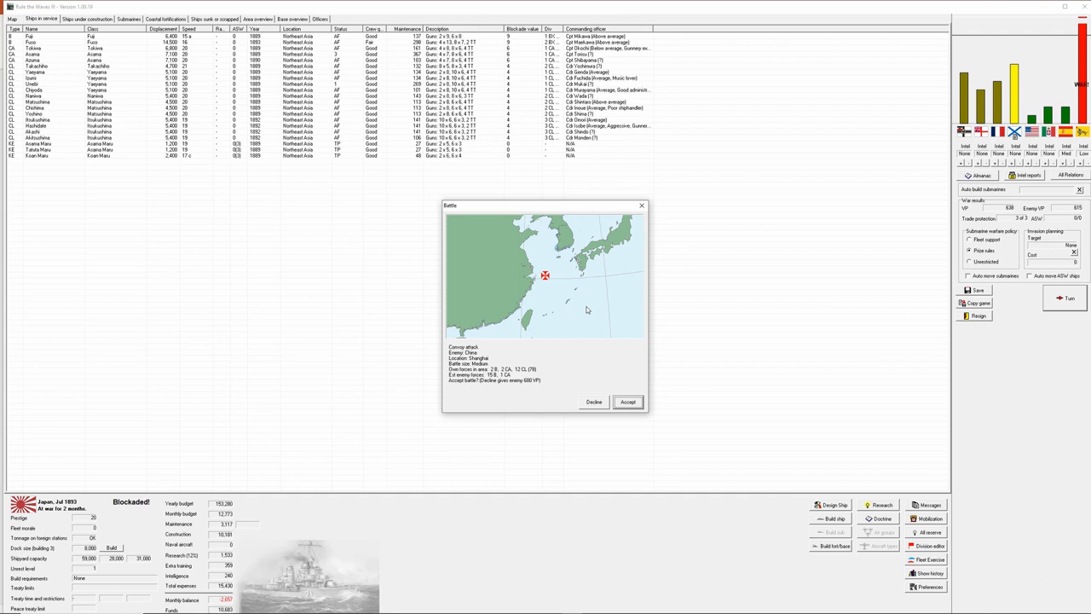
mouse_move(584, 310)
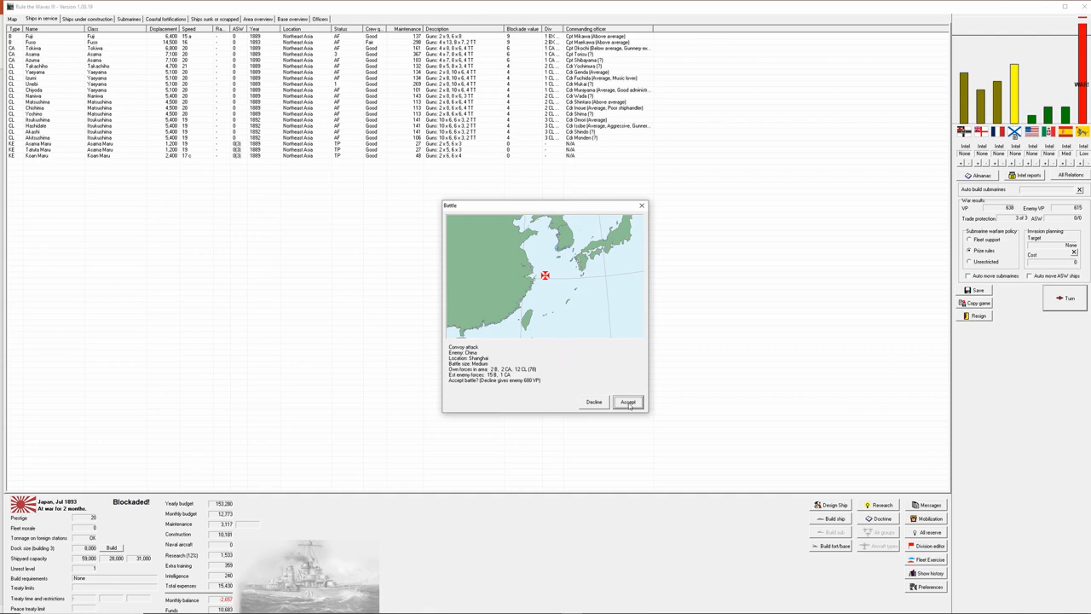
click(627, 403)
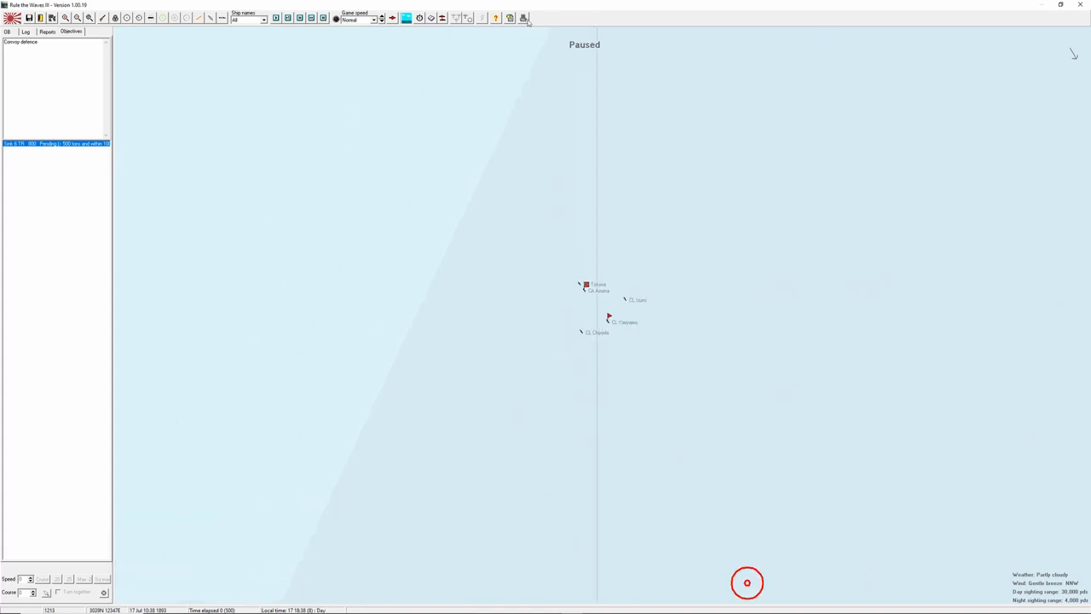
mouse_move(525, 17)
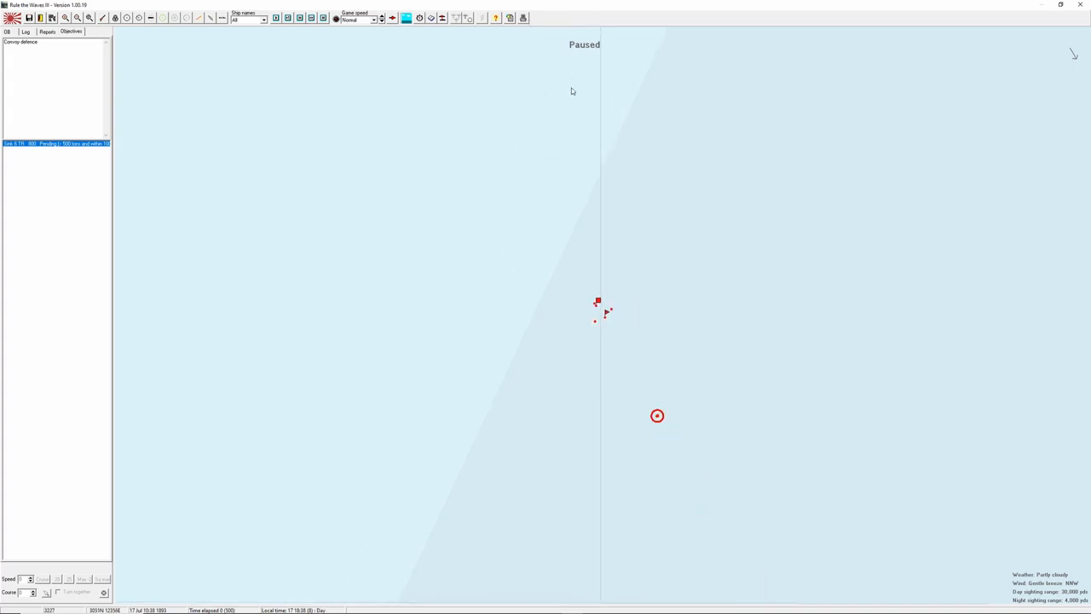
Unpause the tactical battle and let it run to the scenario time limit.
click(521, 17)
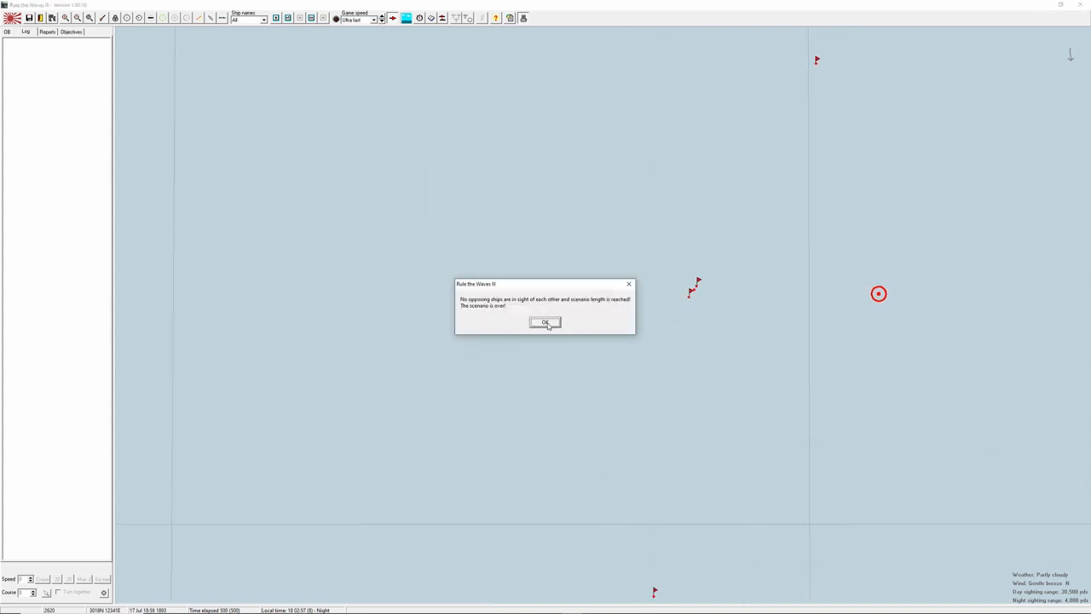
Acknowledge the scenario-over notice and the enemy major victory message.
click(545, 322)
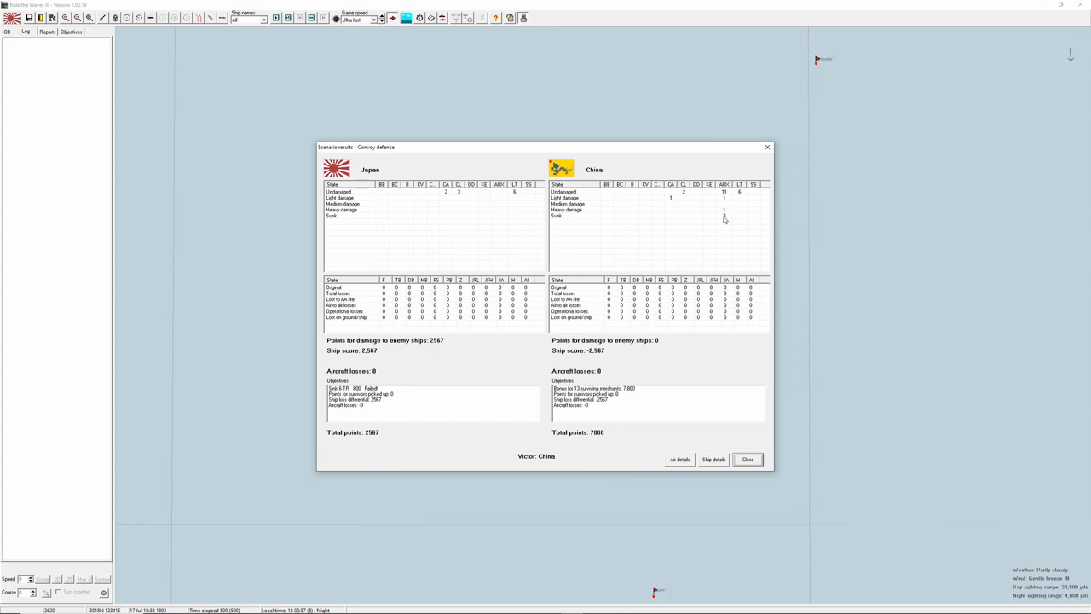
mouse_move(719, 218)
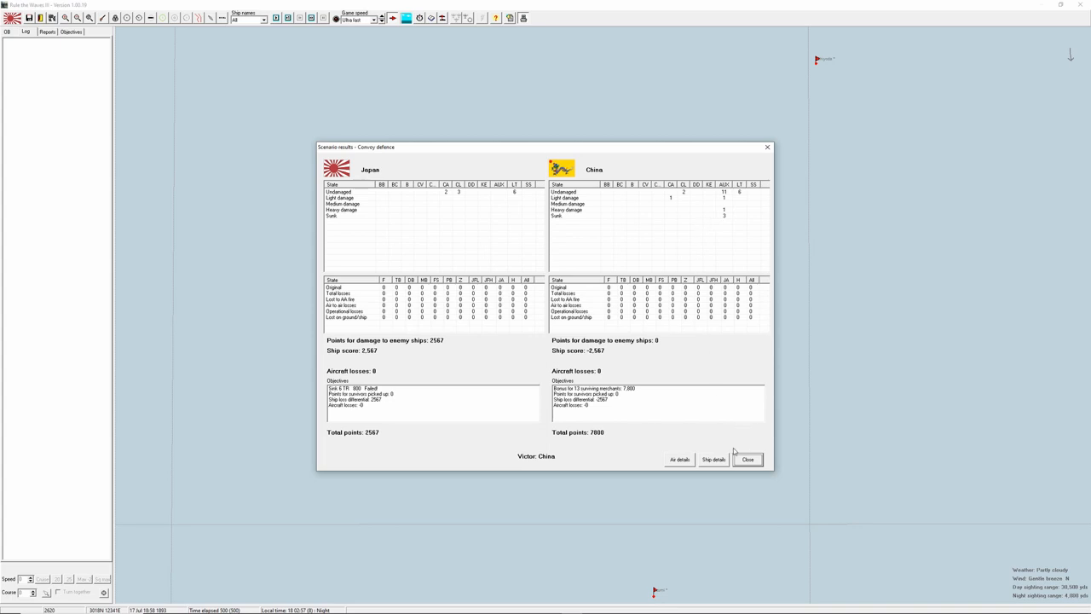
mouse_move(746, 463)
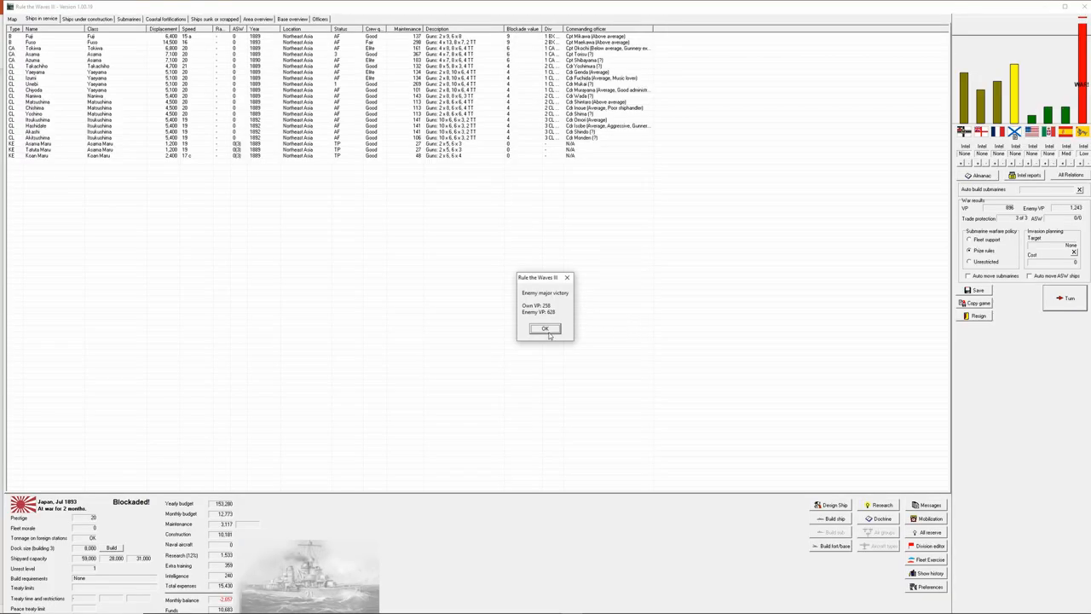
click(546, 329)
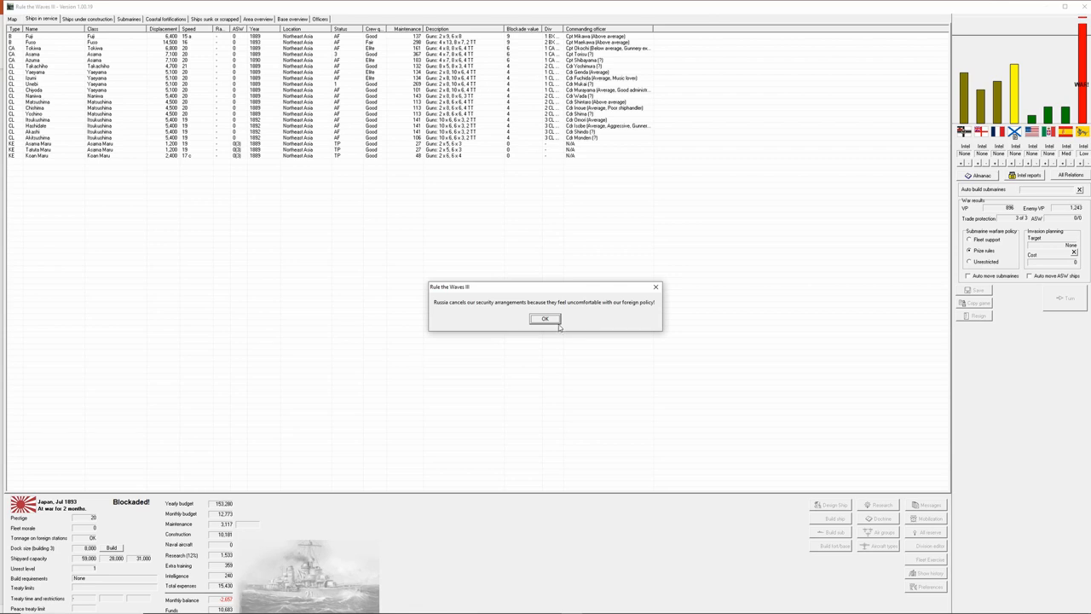
mouse_move(552, 322)
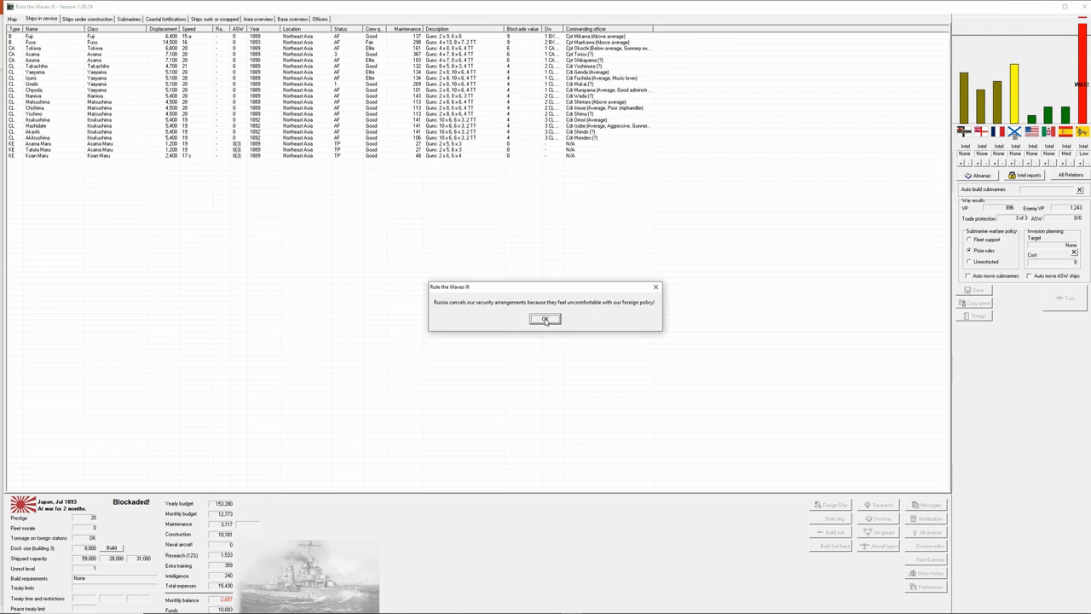
mouse_move(548, 326)
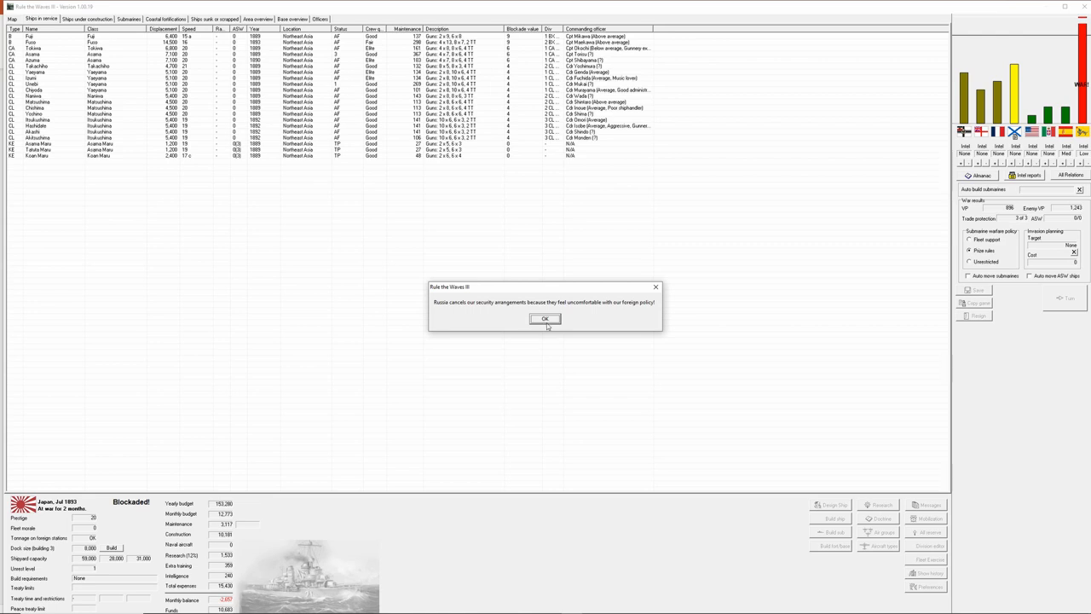
Dismiss Russia's cancelled security arrangement, the submarine warfare summary and the turn messages.
click(545, 319)
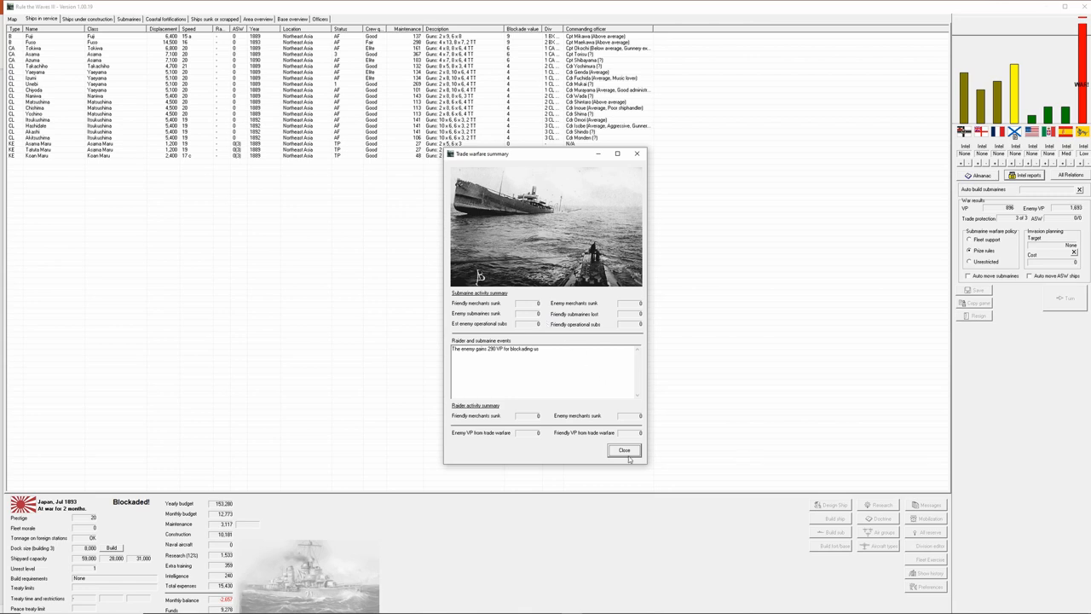
click(624, 450)
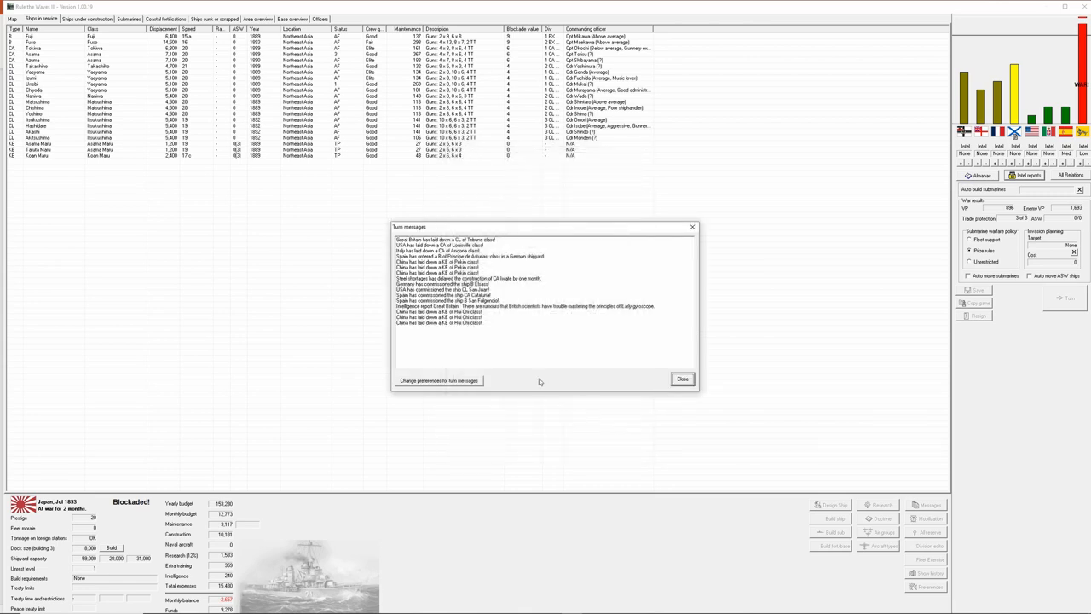
mouse_move(487, 312)
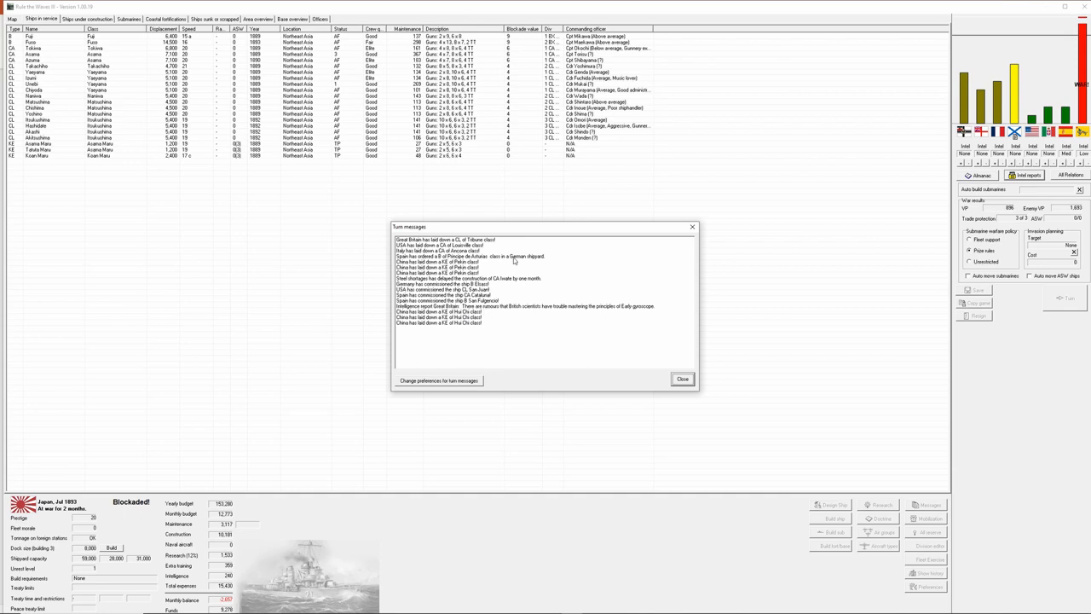
click(682, 379)
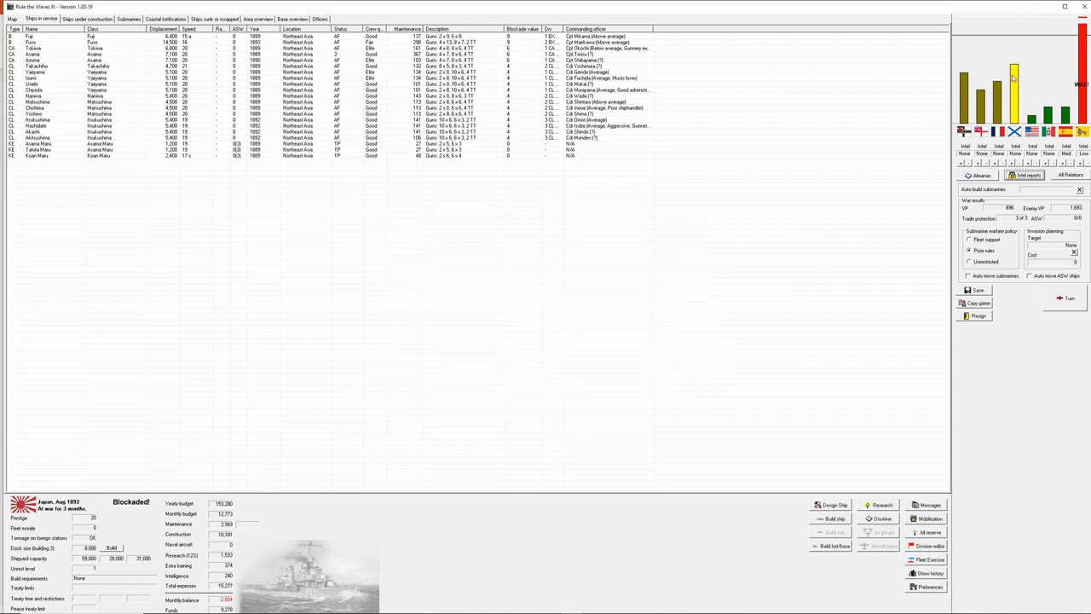
mouse_move(570, 255)
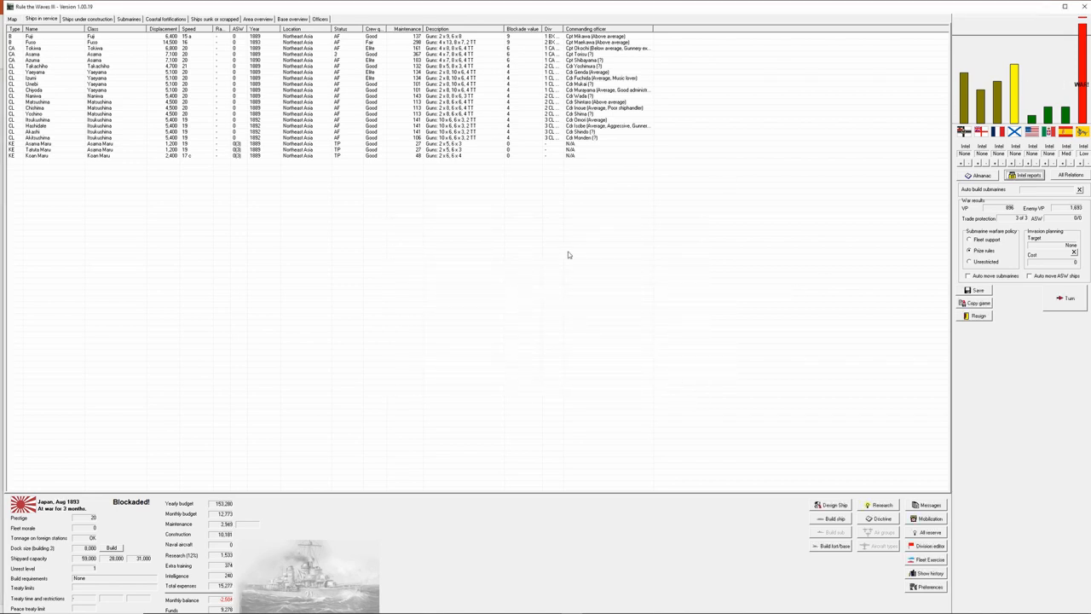
Review ships under construction, return to ships in service and advance to the next turn.
click(85, 18)
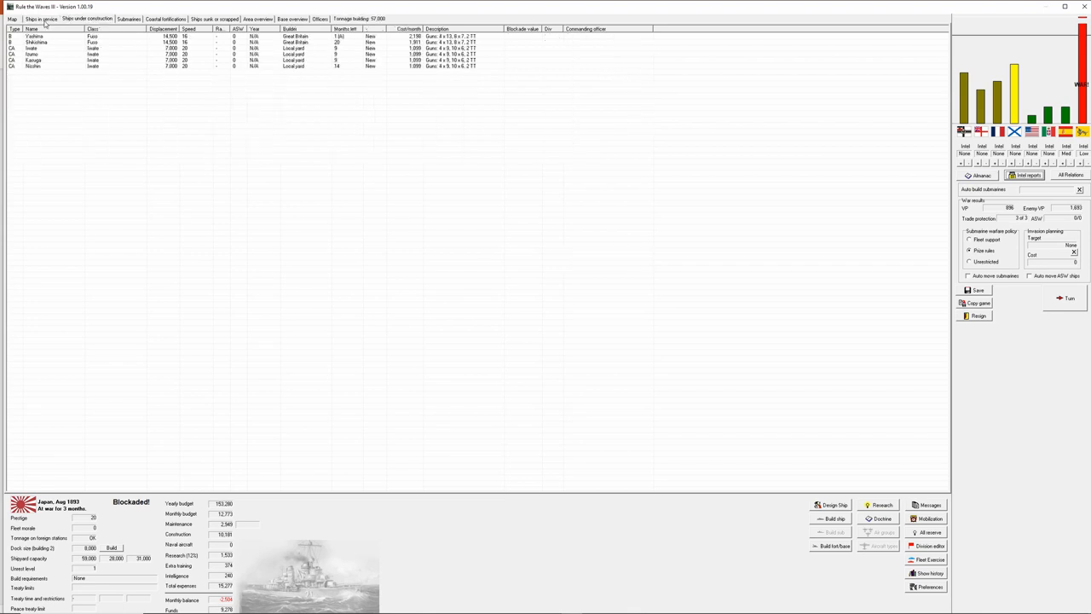
click(40, 19)
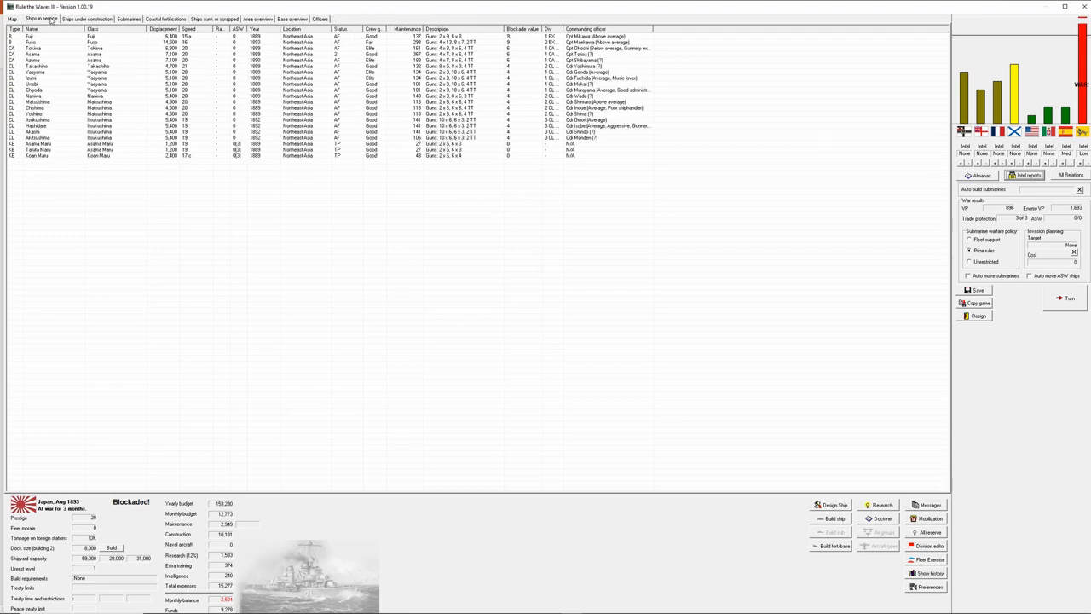
mouse_move(69, 25)
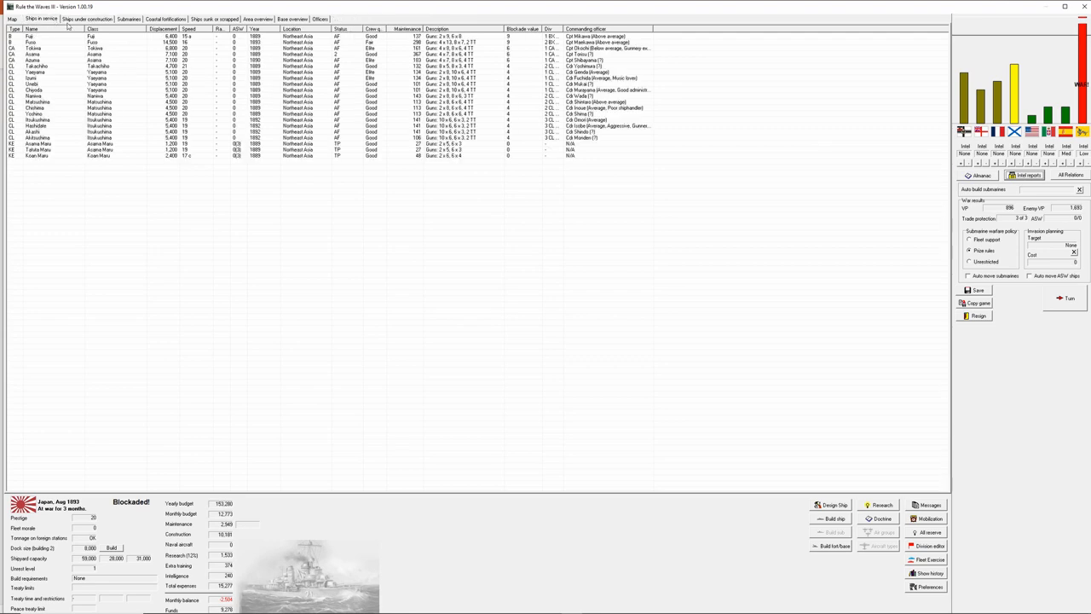
mouse_move(237, 95)
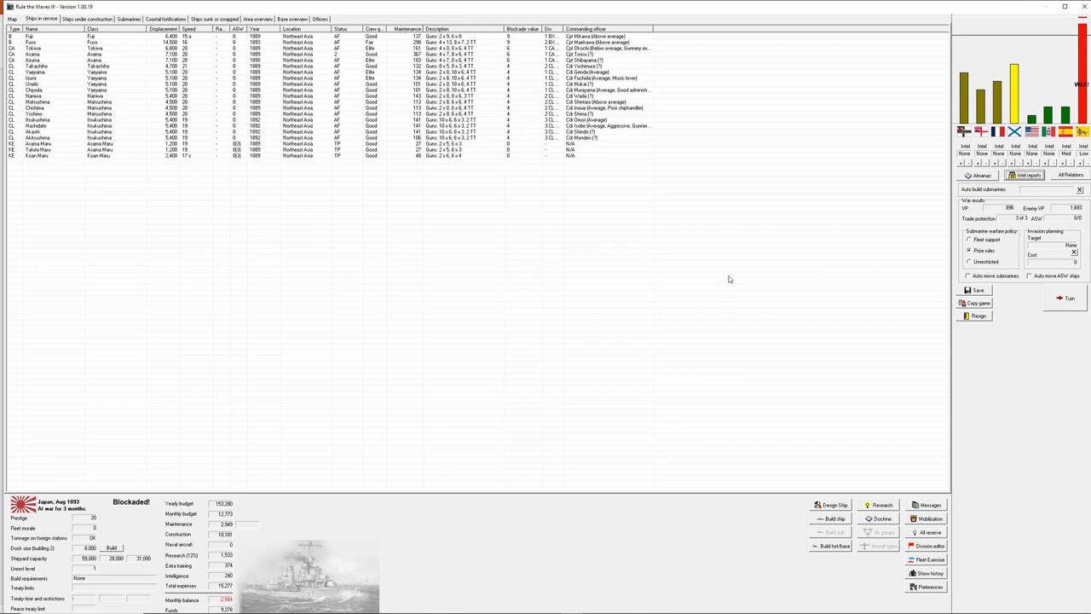
mouse_move(906, 302)
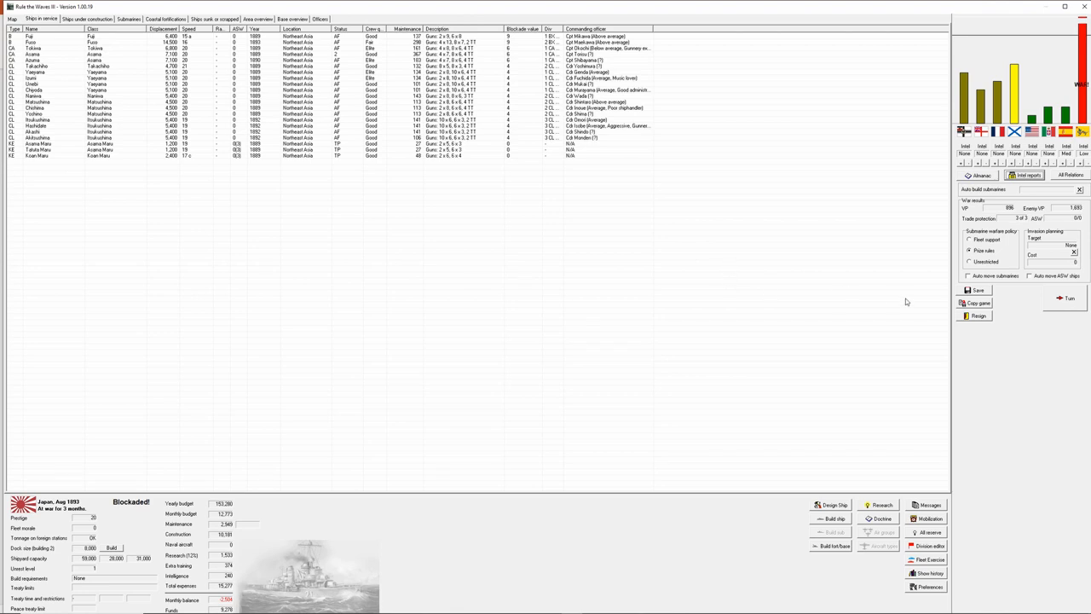
click(1067, 297)
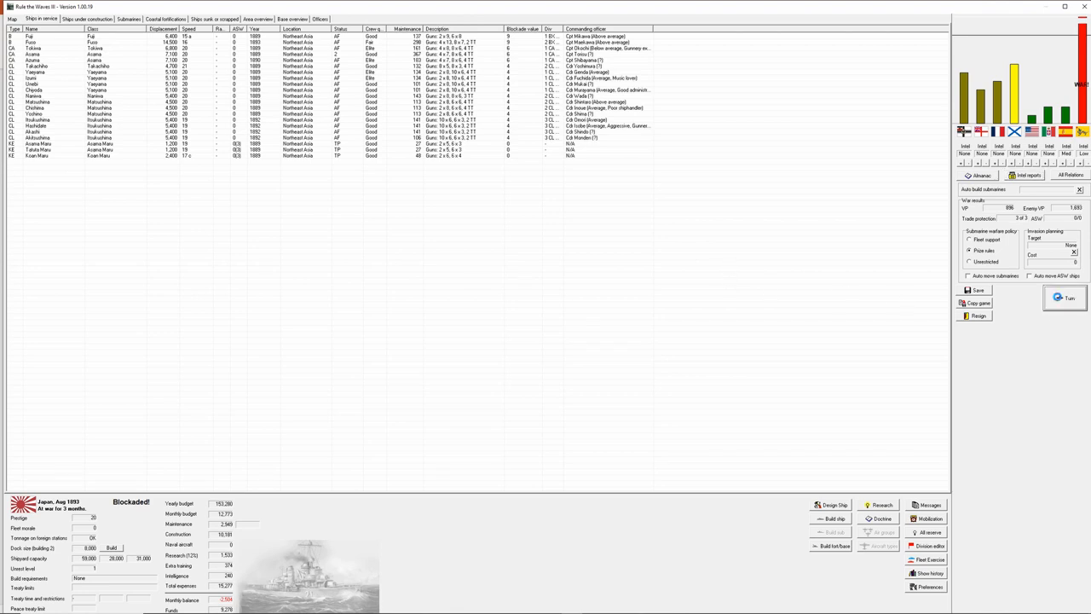
click(1066, 296)
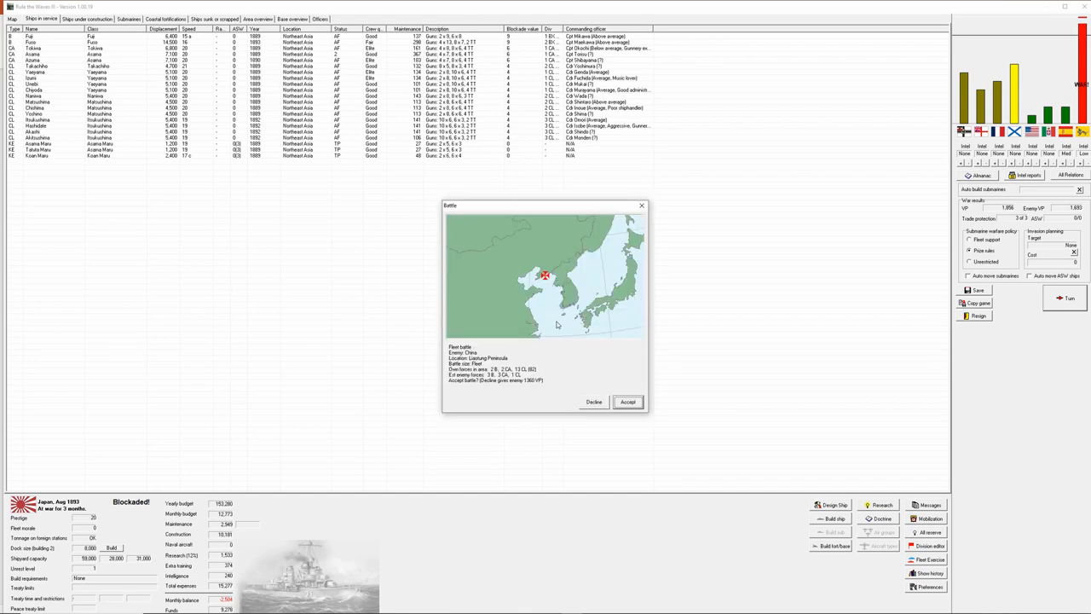
mouse_move(493, 358)
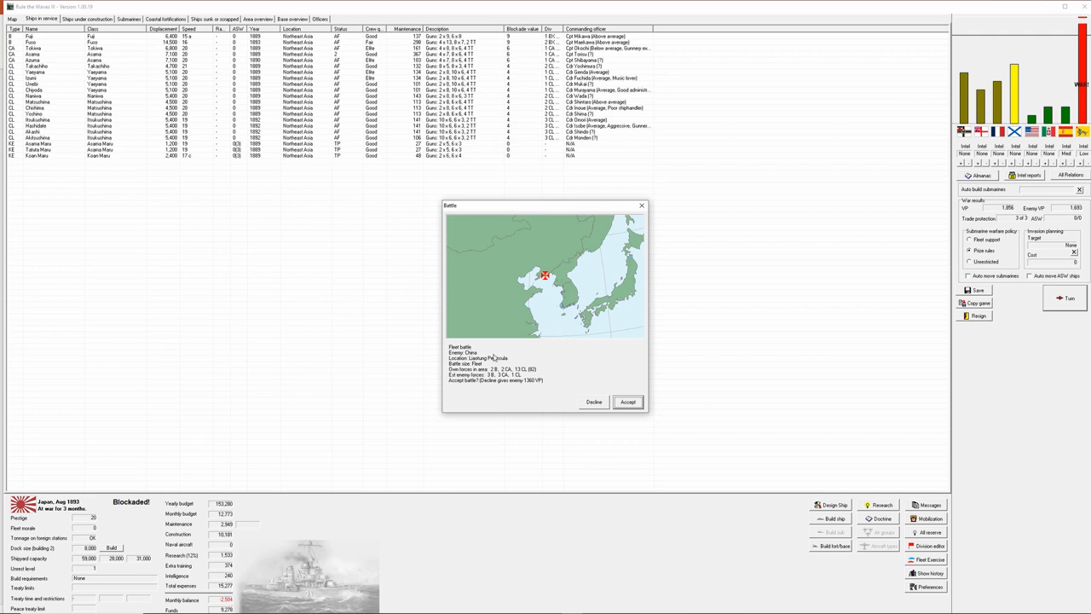
mouse_move(566, 365)
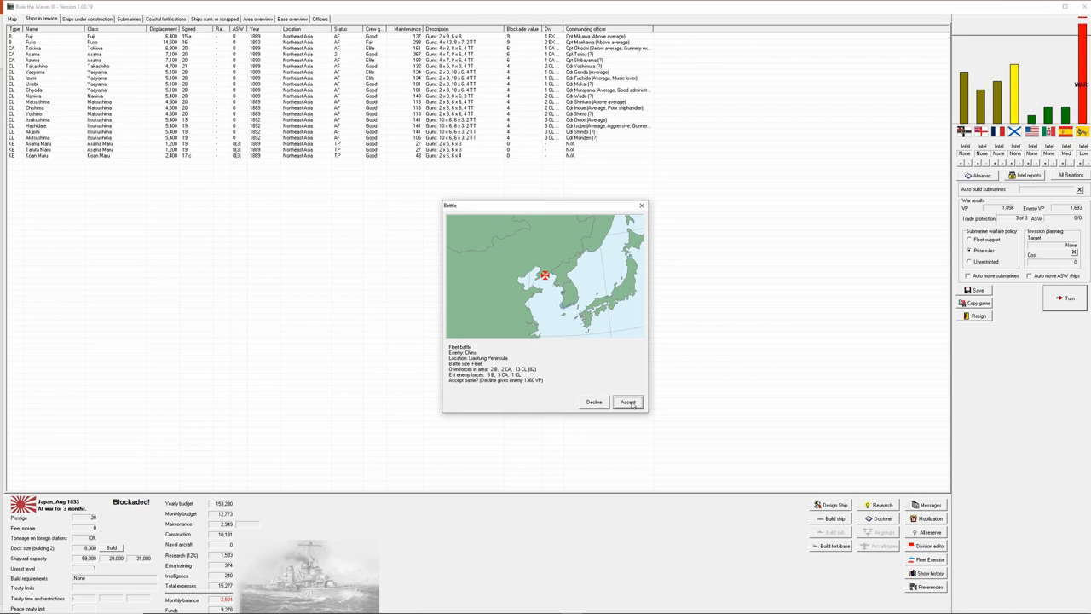
Accept the offered battle against China near Korea.
click(627, 402)
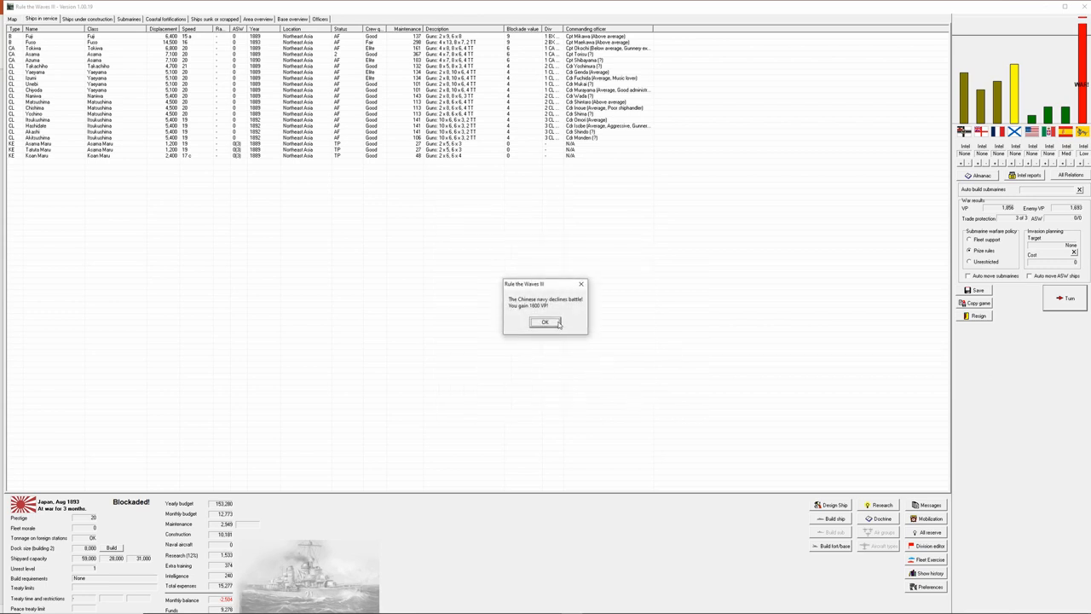
Dismiss the declined-battle notice and accept the battleline engagement off Japan.
click(545, 321)
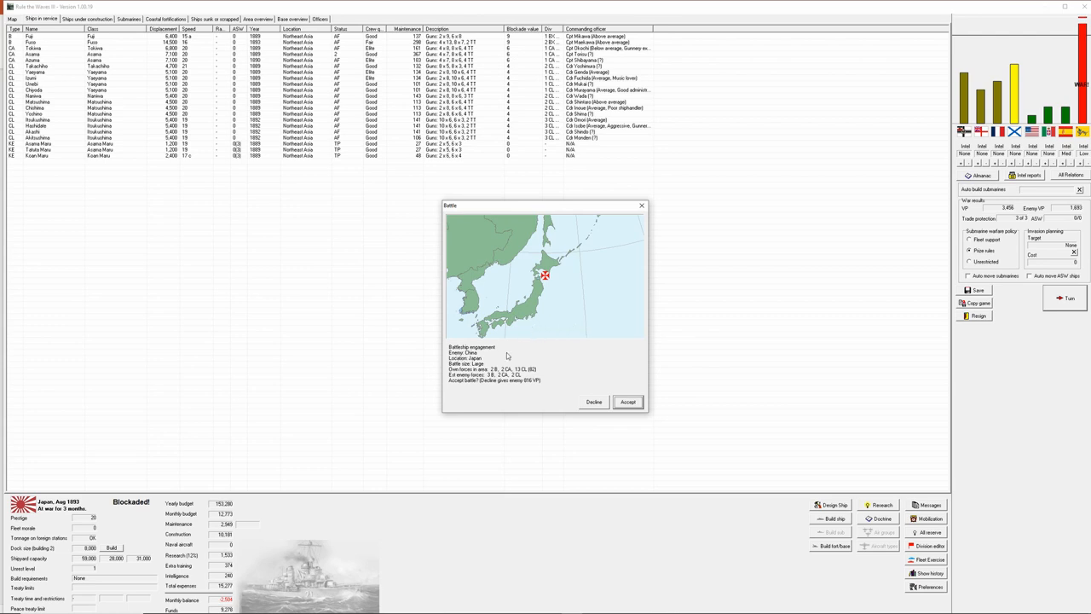
mouse_move(508, 380)
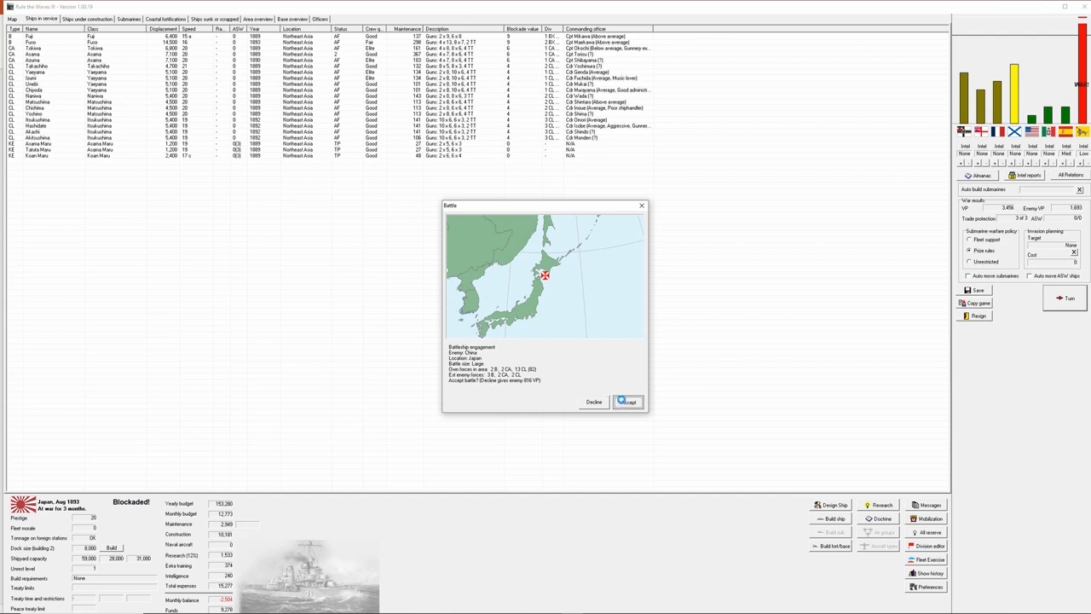
click(628, 402)
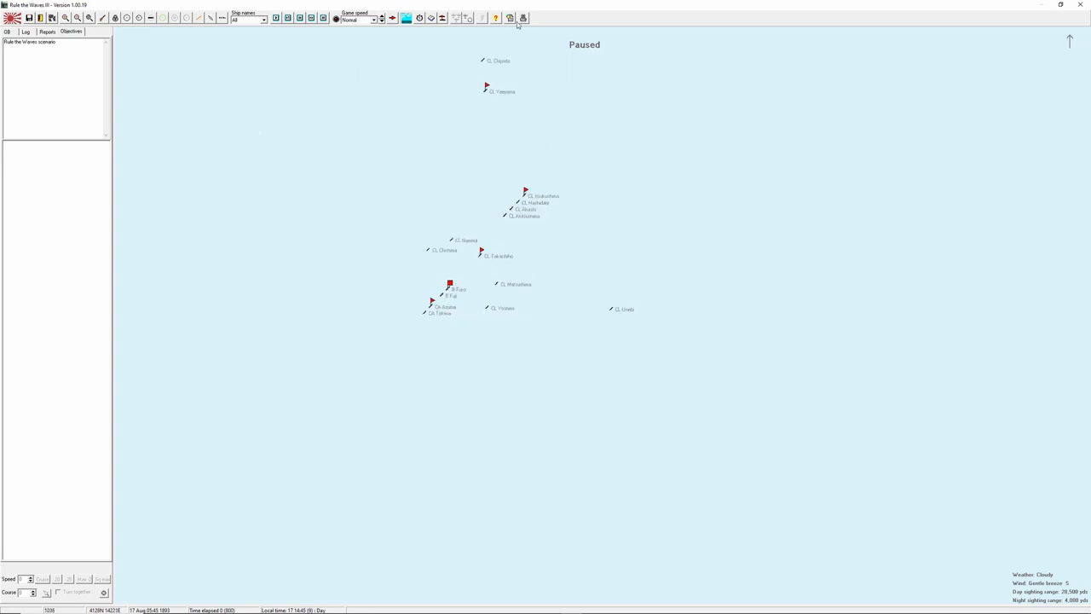
mouse_move(524, 17)
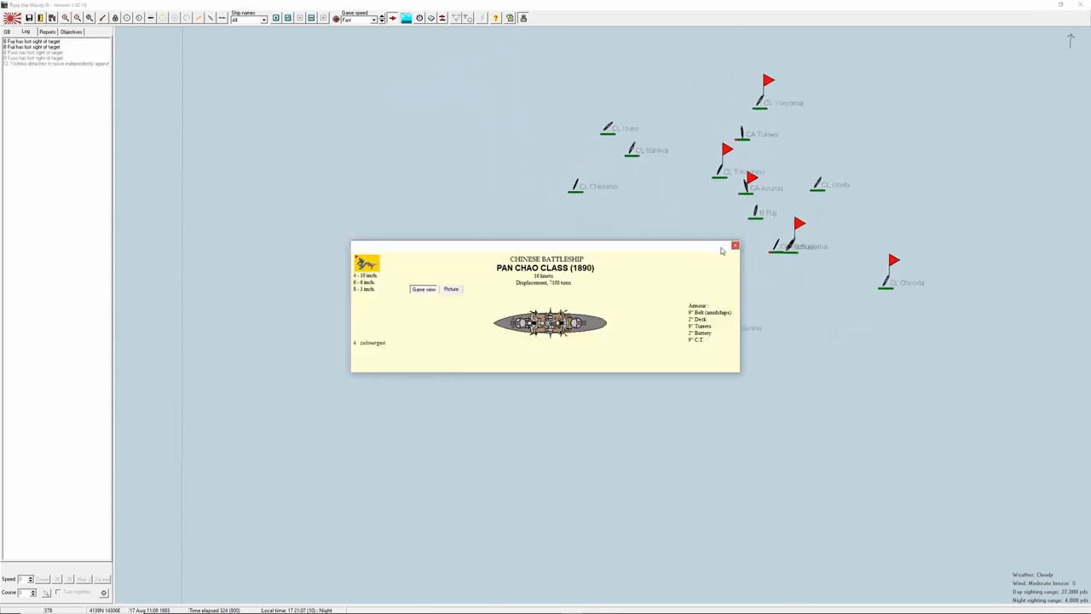
Close the enemy battleship info card and let the battle run to its end.
click(733, 245)
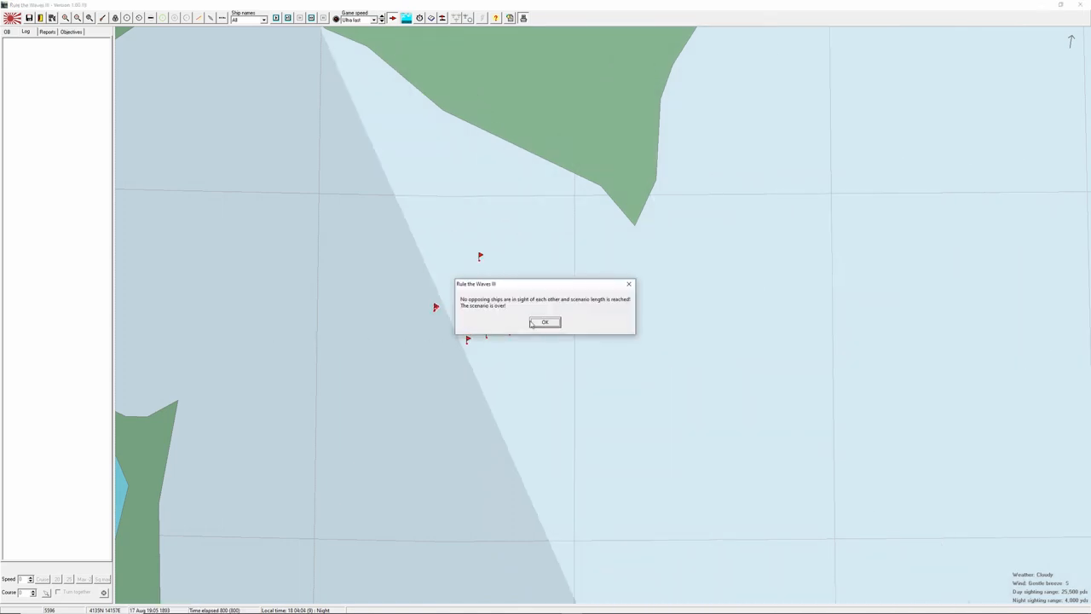
Acknowledge the scenario end, review the per-ship damage statistics and close them.
click(546, 322)
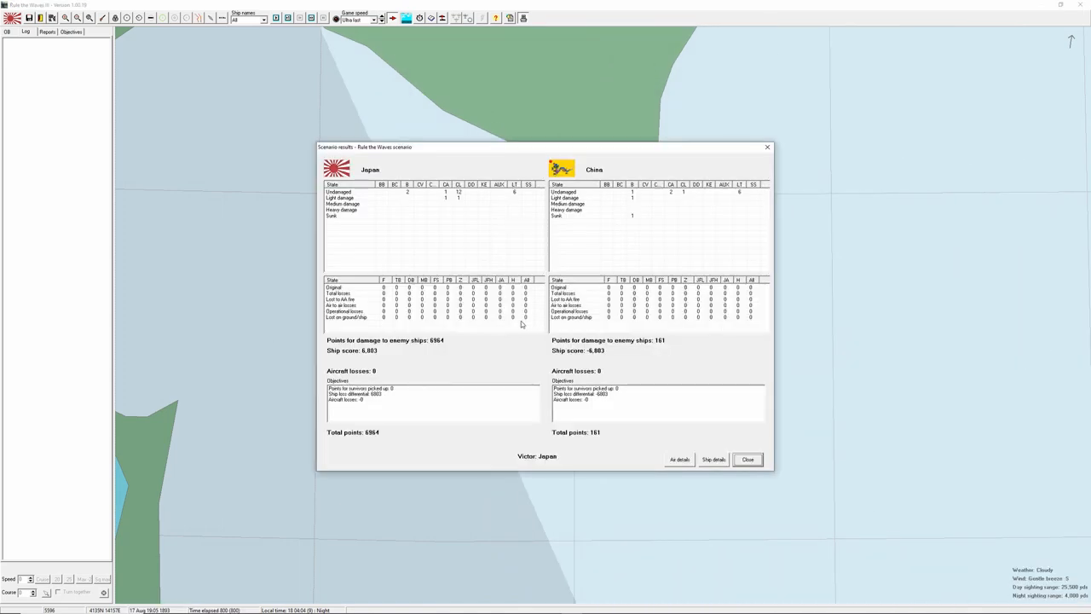
mouse_move(632, 220)
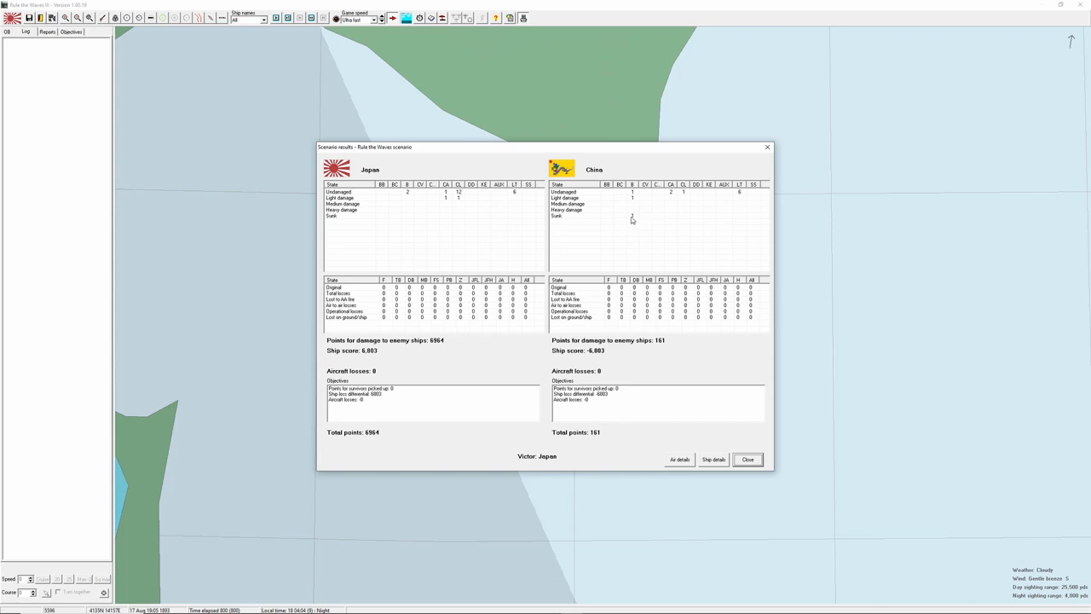
mouse_move(675, 351)
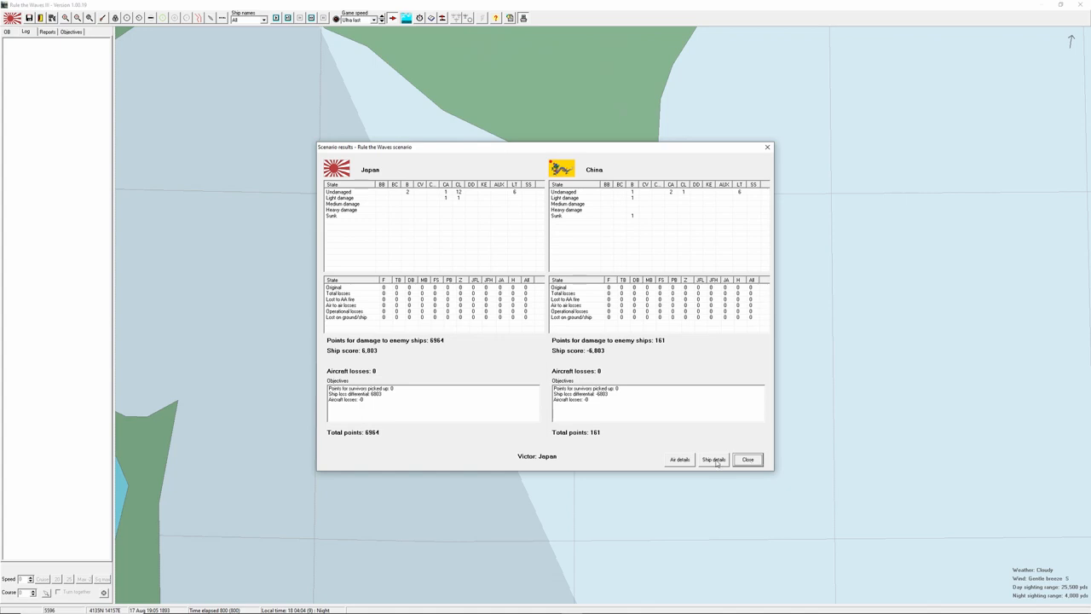
click(712, 461)
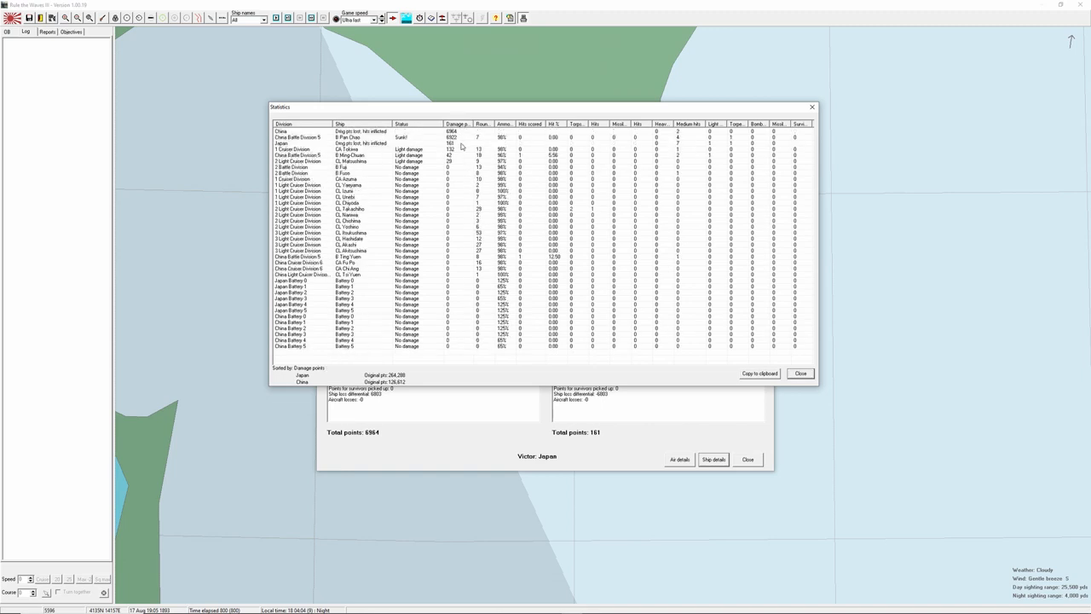
mouse_move(459, 141)
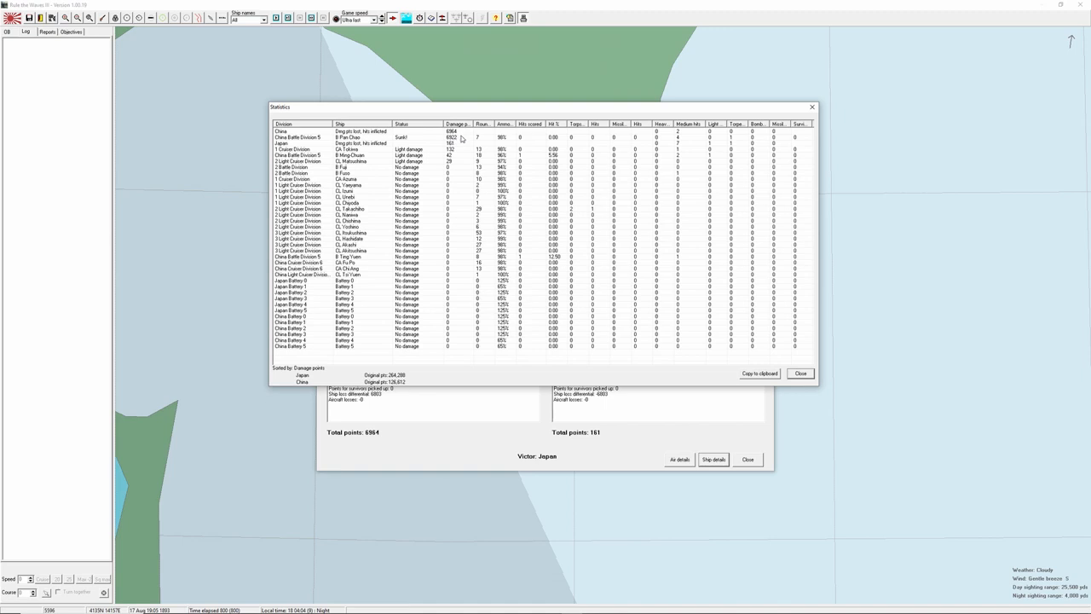
mouse_move(469, 168)
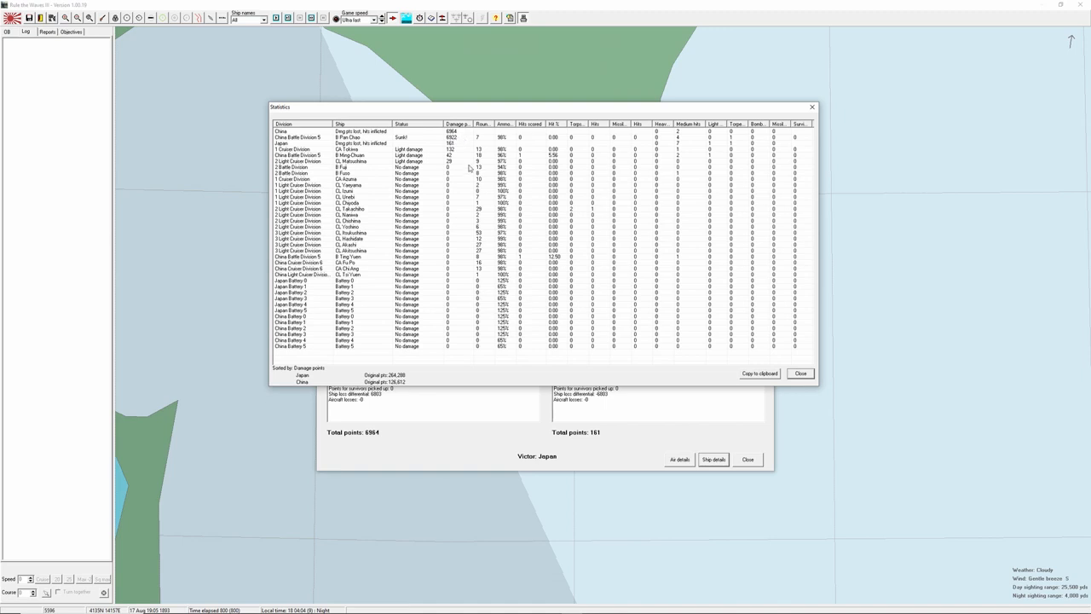
mouse_move(531, 173)
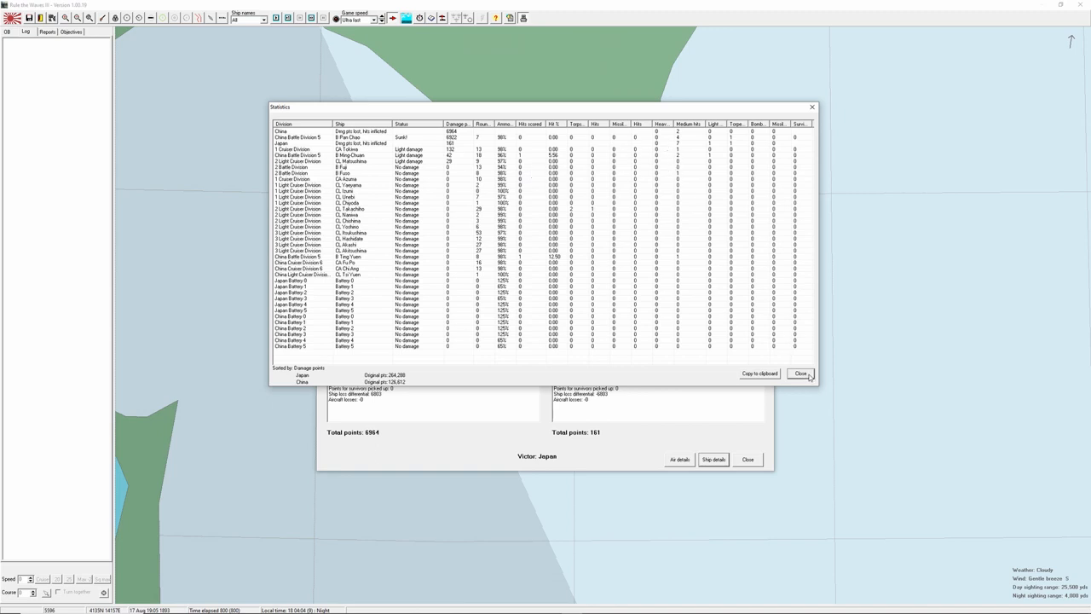
click(801, 373)
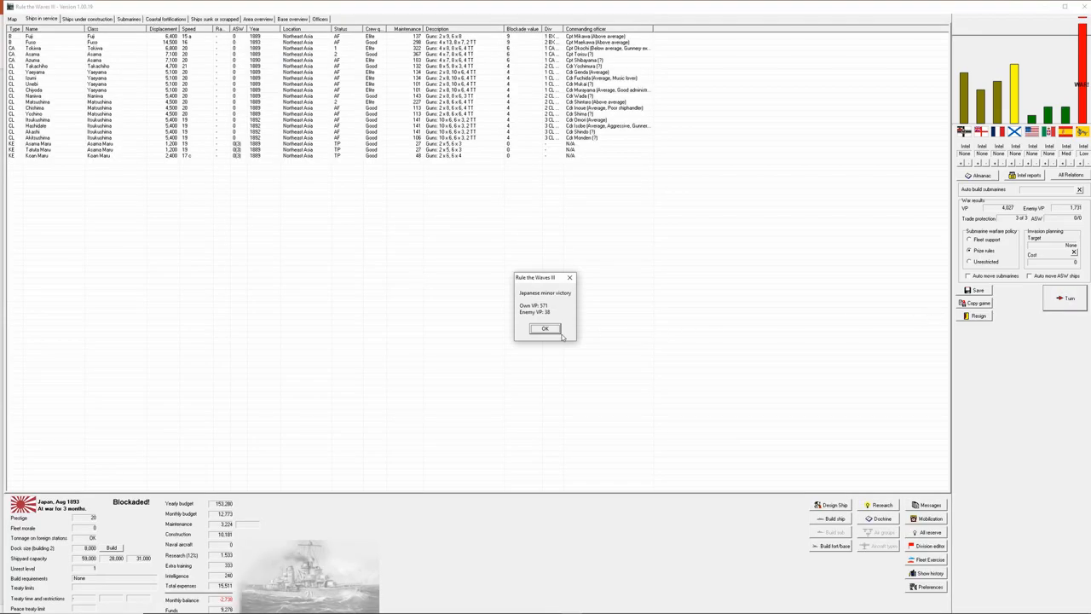
Acknowledge the minor victory and choose to treat the enemy's peace terms as a negotiation basis.
click(546, 328)
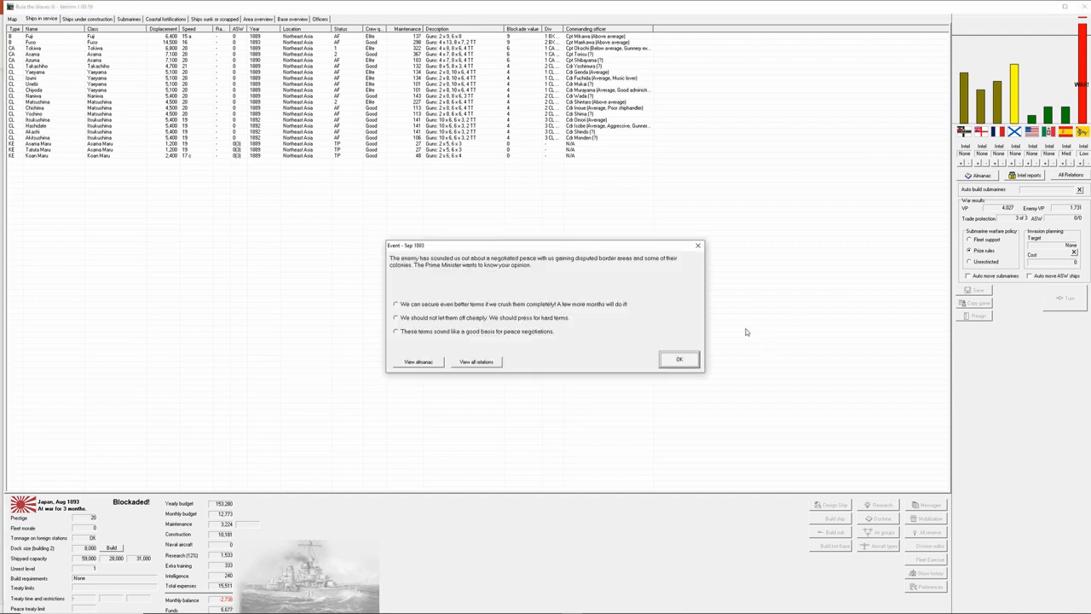
mouse_move(620, 310)
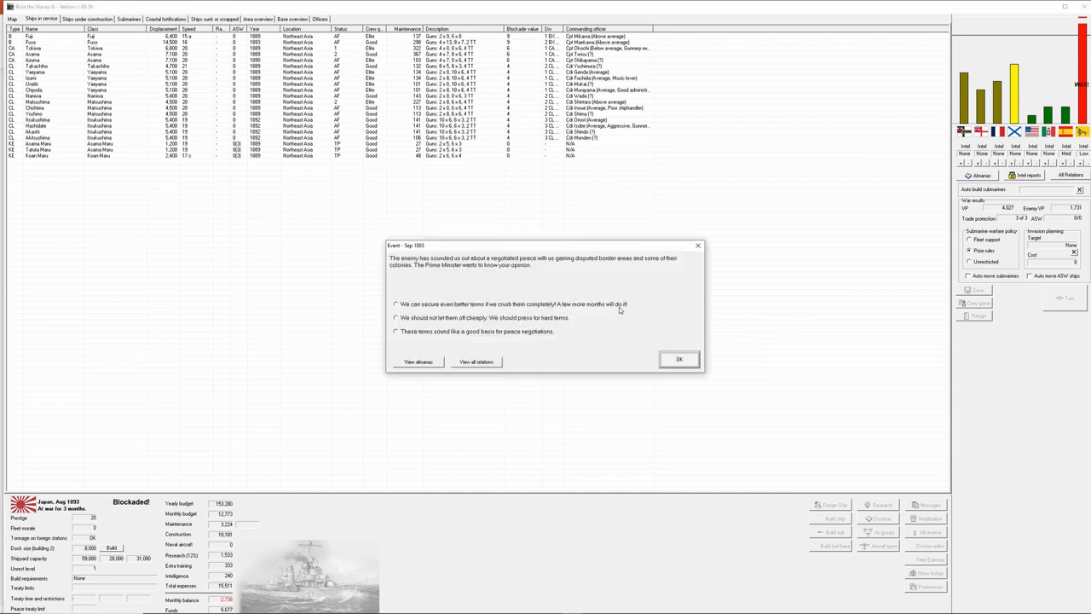
mouse_move(610, 288)
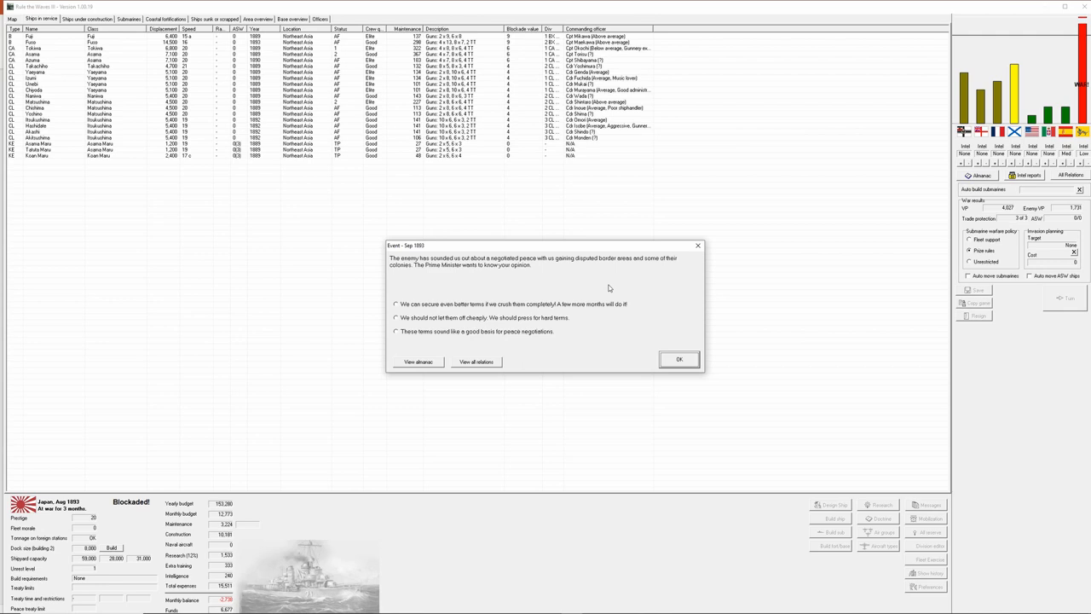
mouse_move(491, 353)
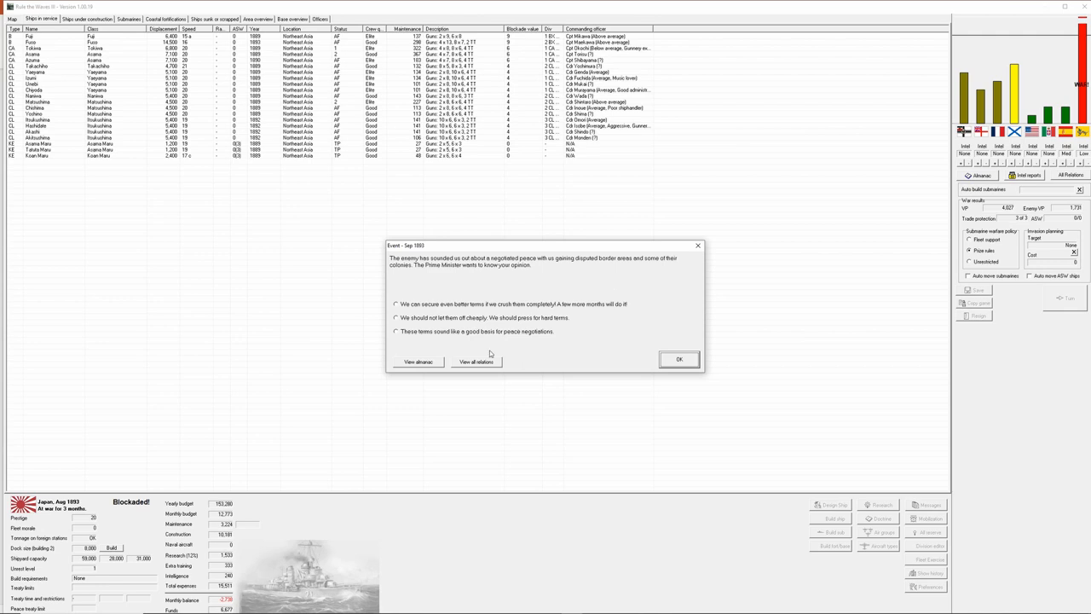
click(395, 331)
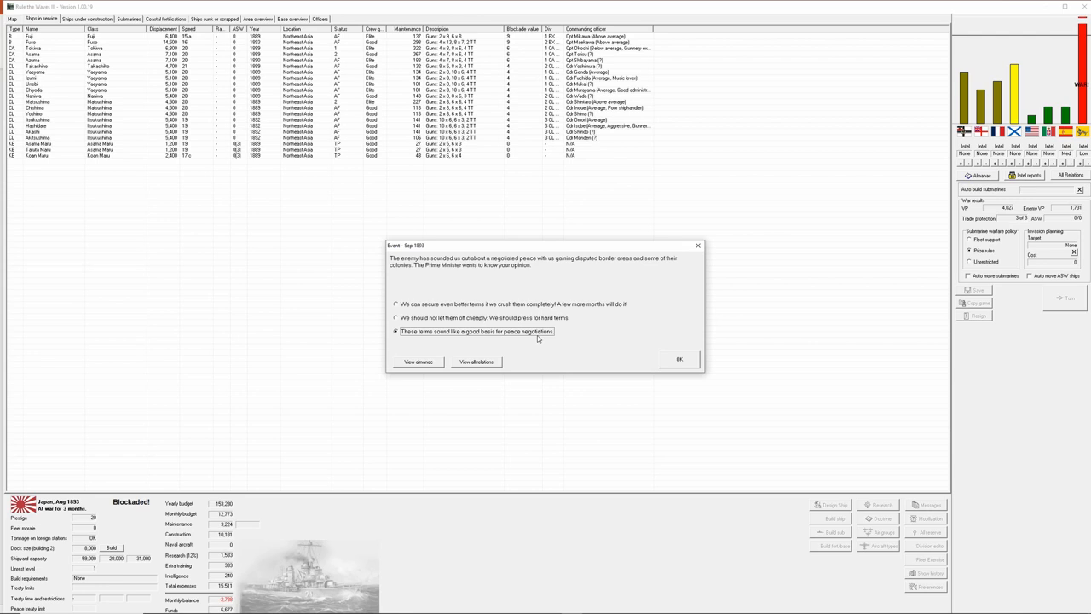
Confirm the peace response and acknowledge the France-mediated compromise peace and naval budget reduction.
click(678, 358)
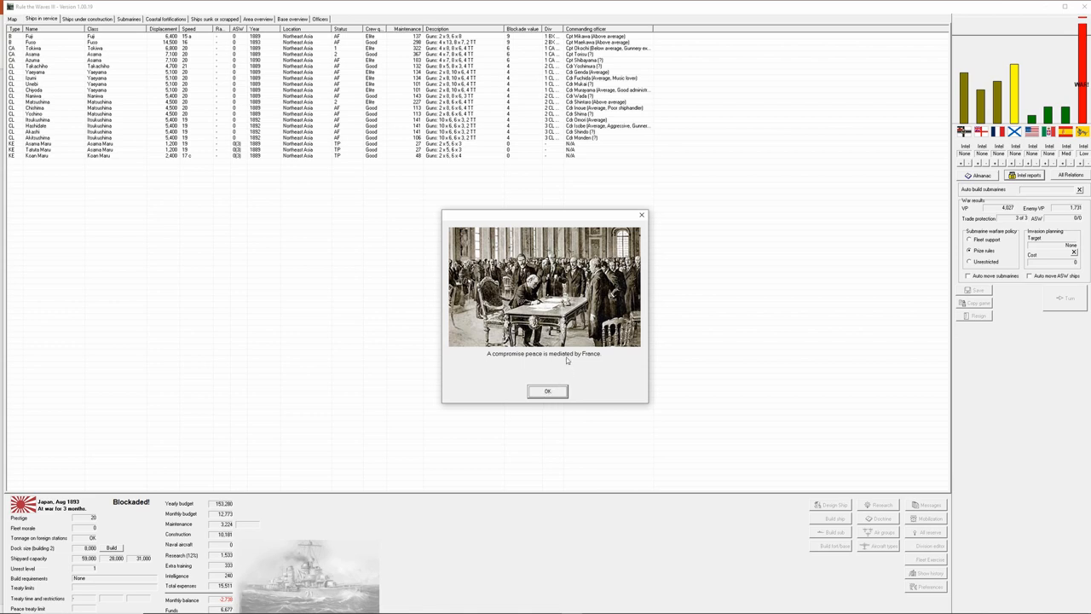
mouse_move(596, 366)
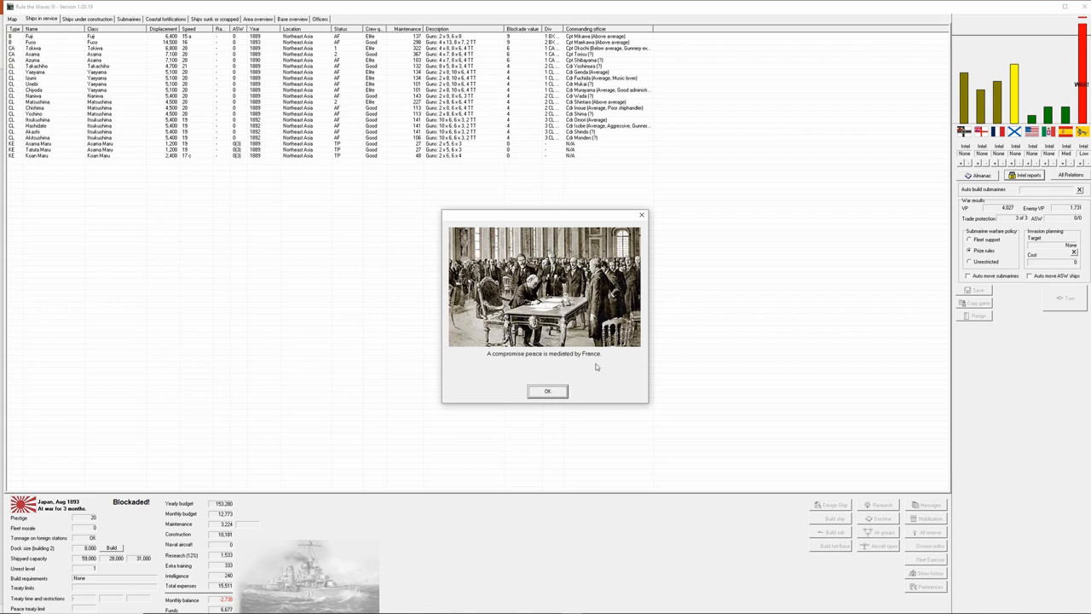
mouse_move(549, 366)
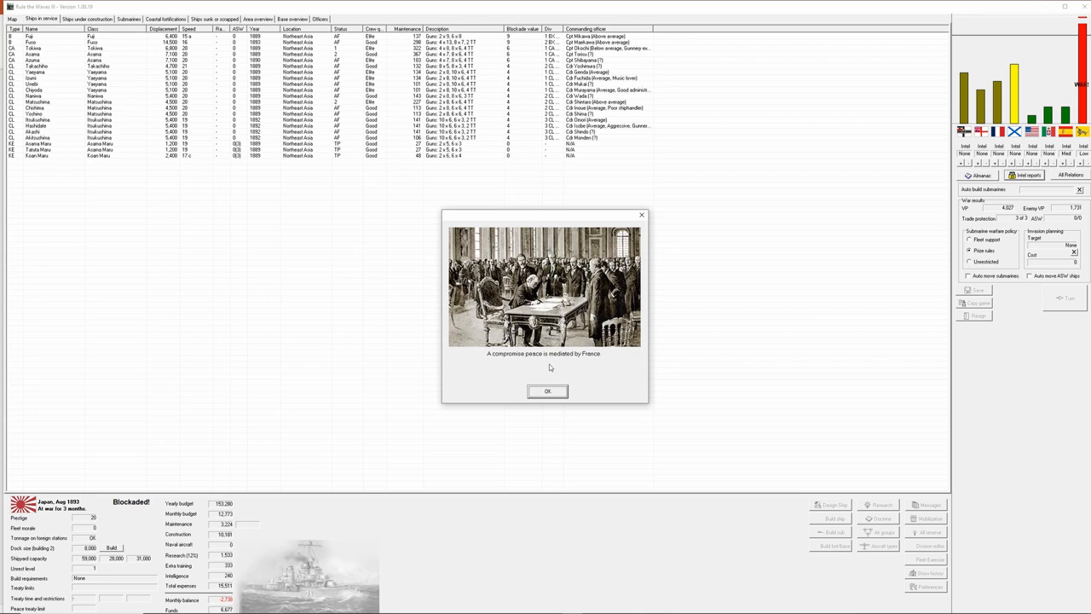
mouse_move(557, 392)
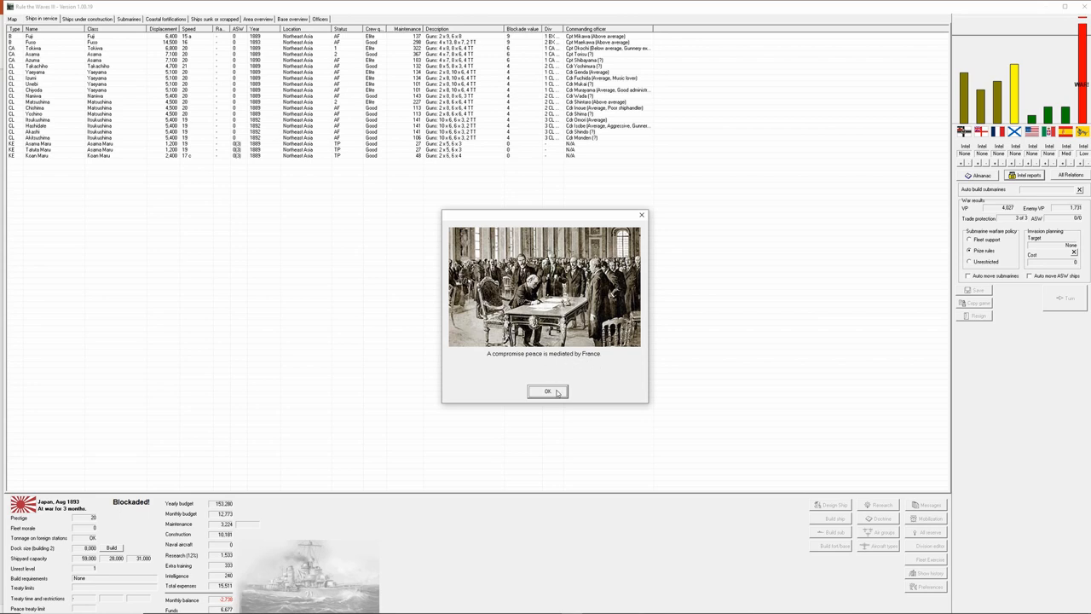
click(547, 390)
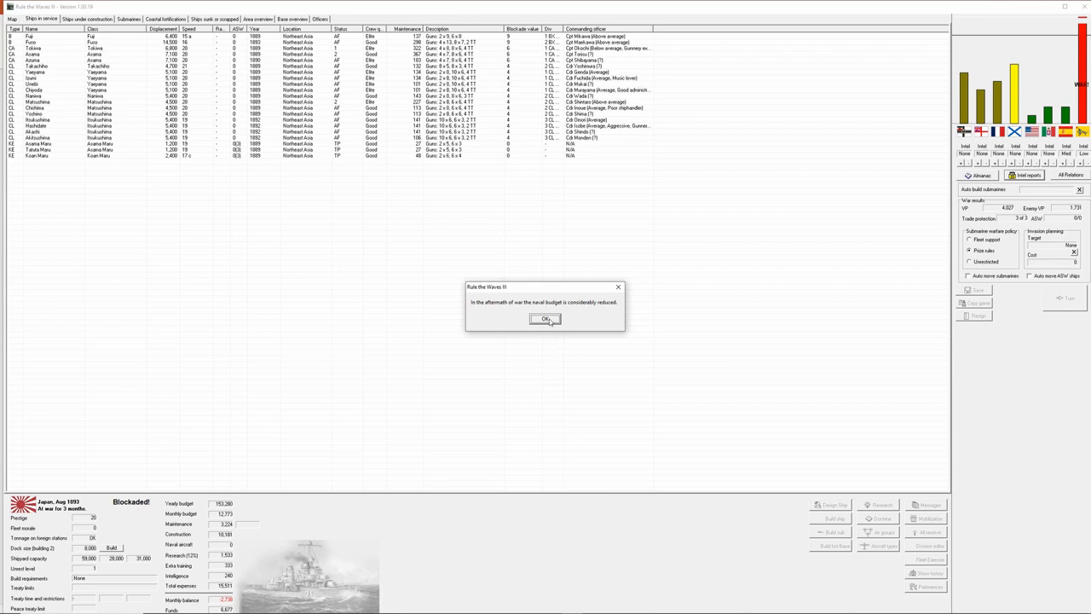
click(545, 319)
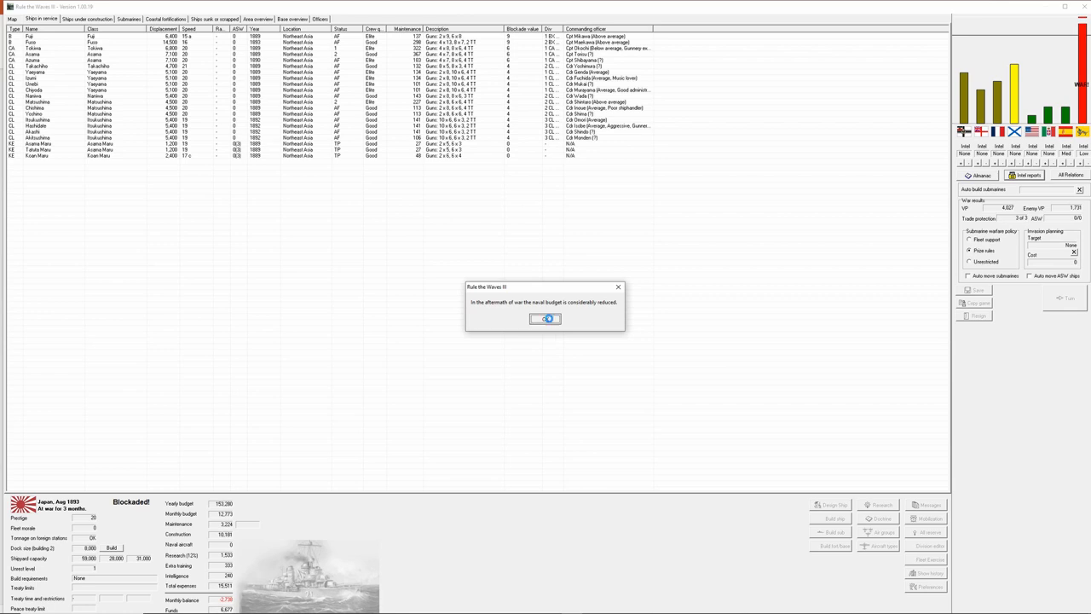
click(546, 319)
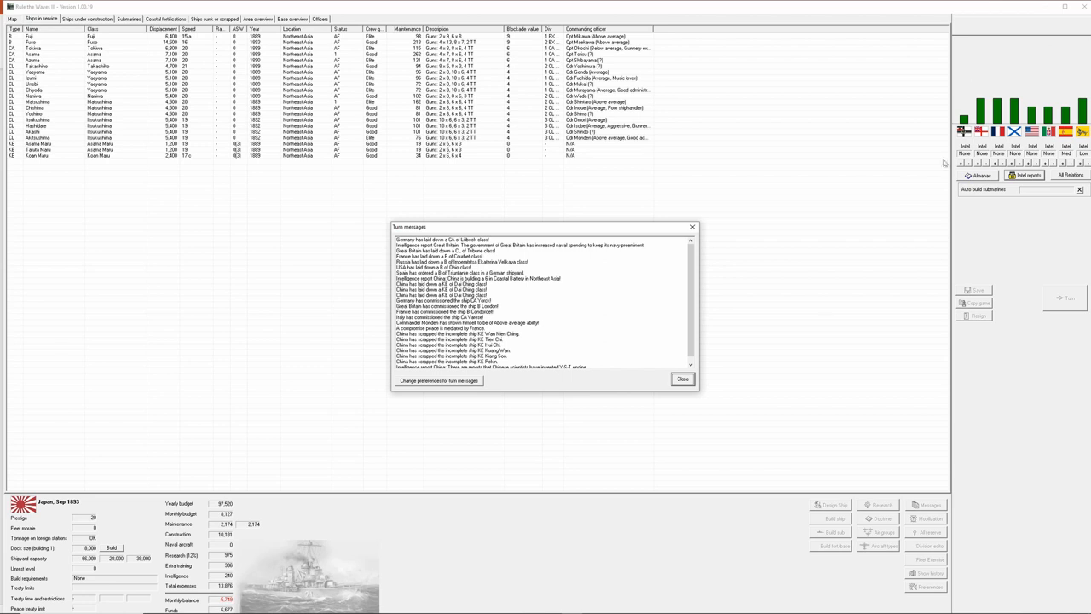
mouse_move(539, 288)
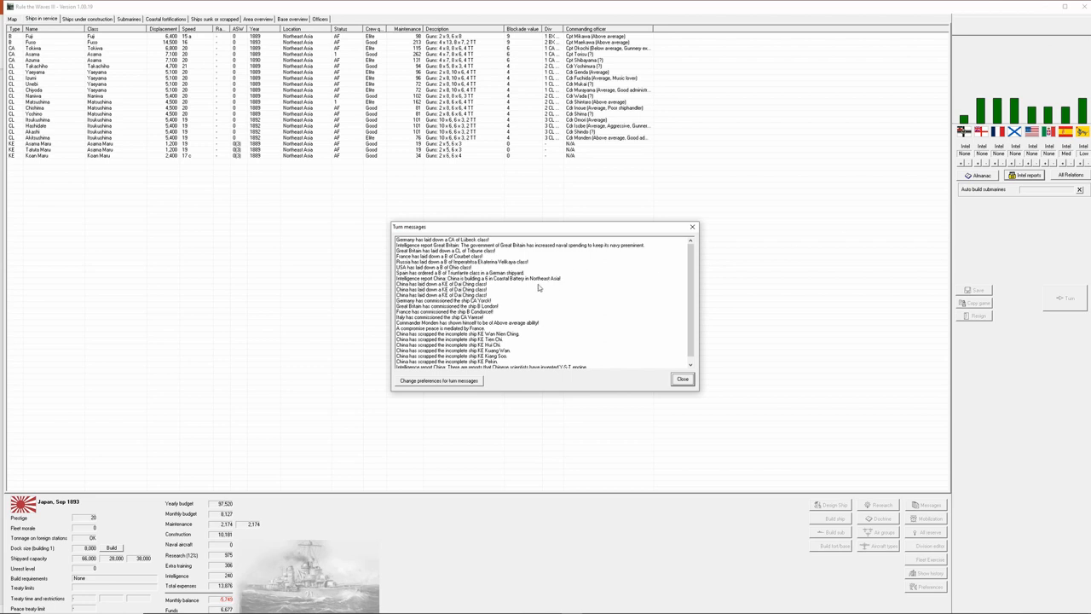
mouse_move(553, 276)
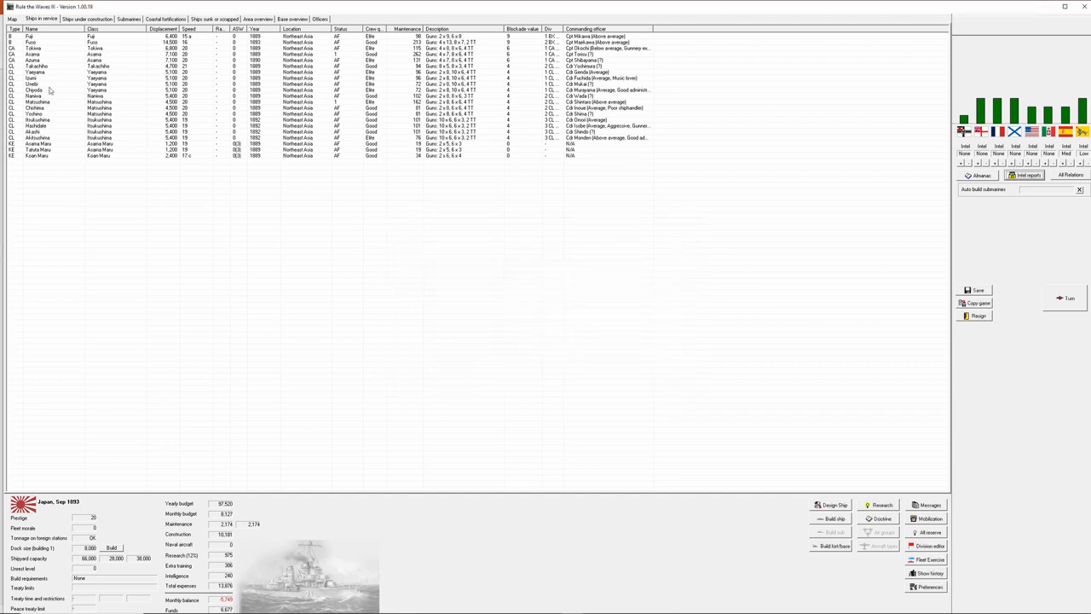
Review the Northeast Asia map, then show Japan's ships-under-construction list.
click(12, 19)
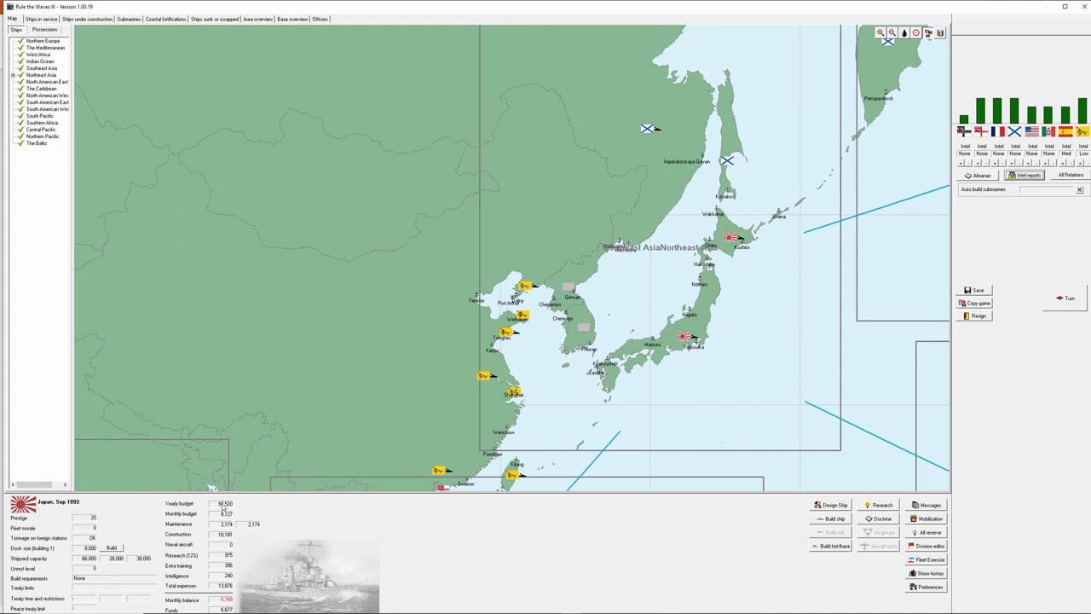
mouse_move(387, 535)
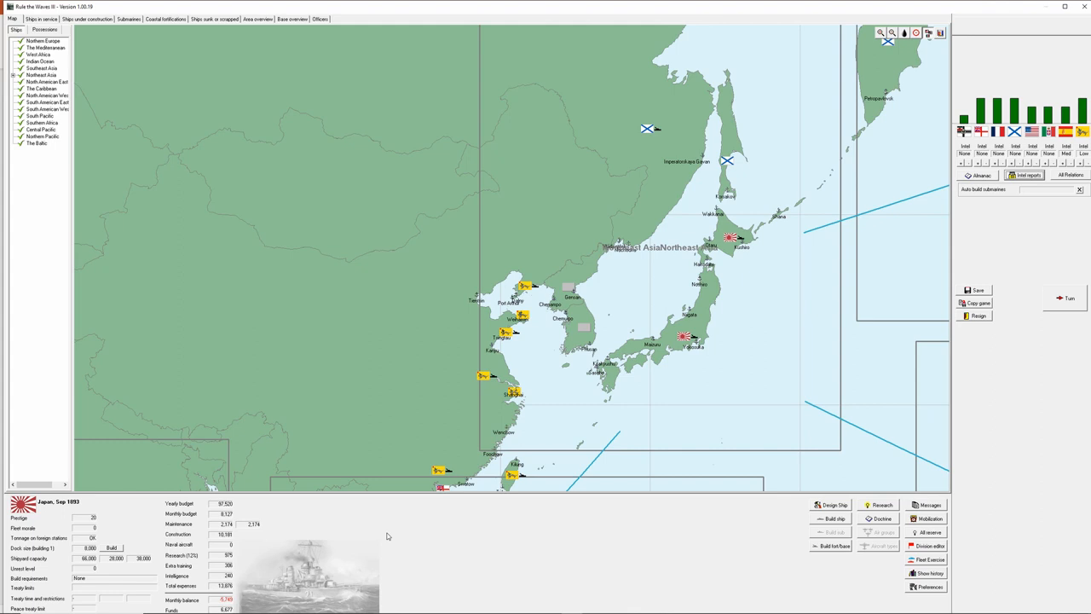
mouse_move(385, 535)
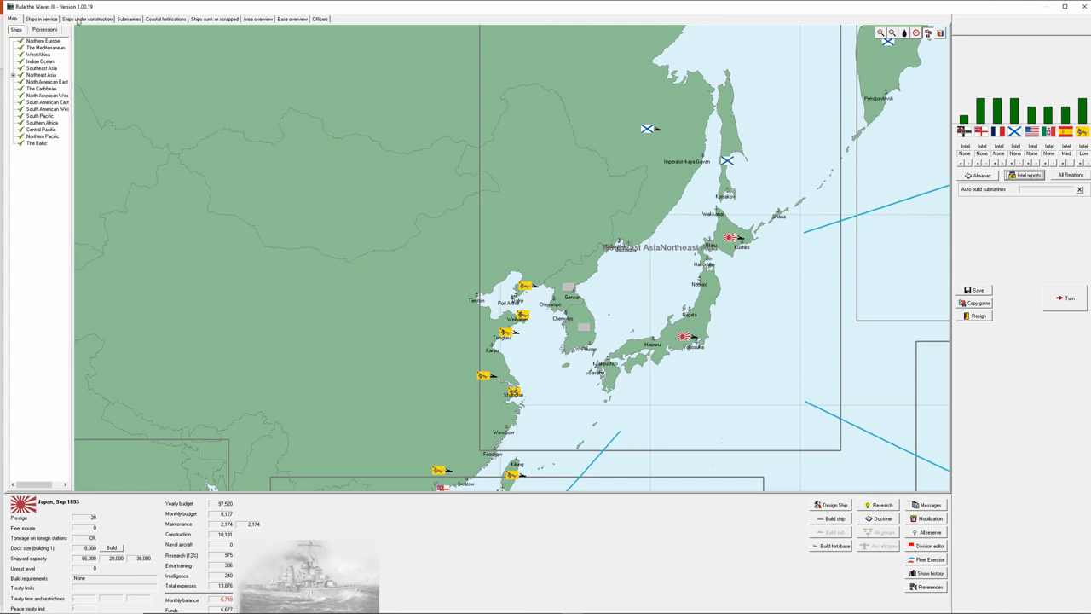
click(85, 19)
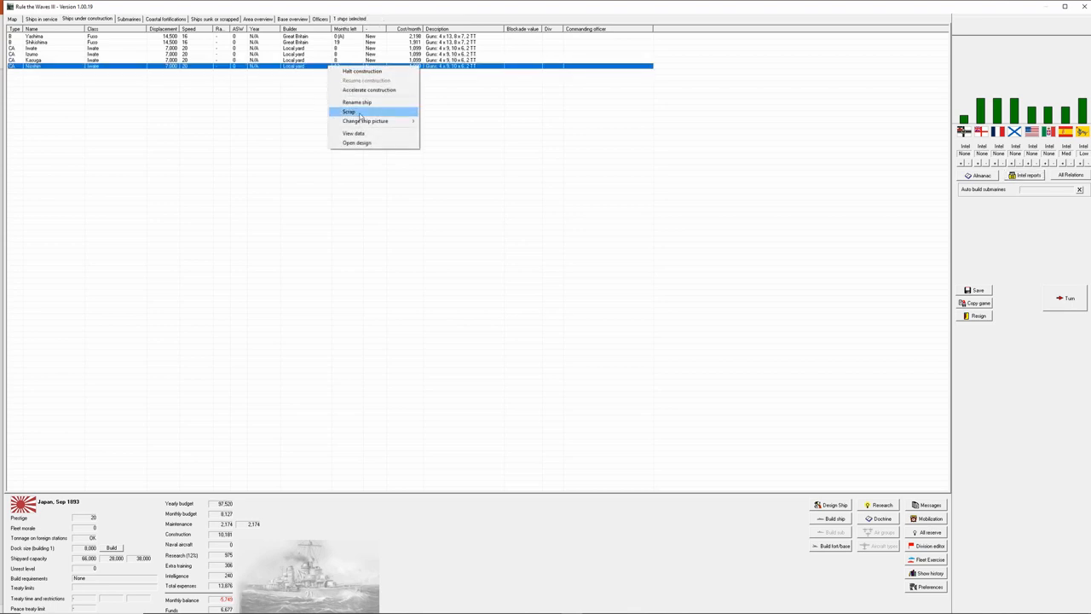
mouse_move(361, 72)
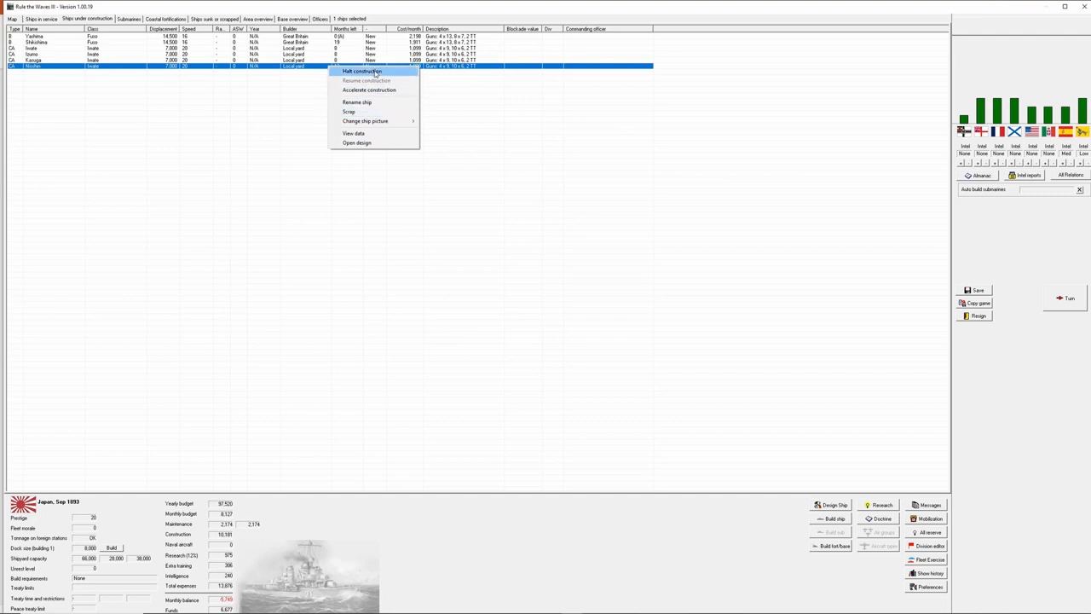
Halt construction of the heavy cruisers on the building list.
click(361, 71)
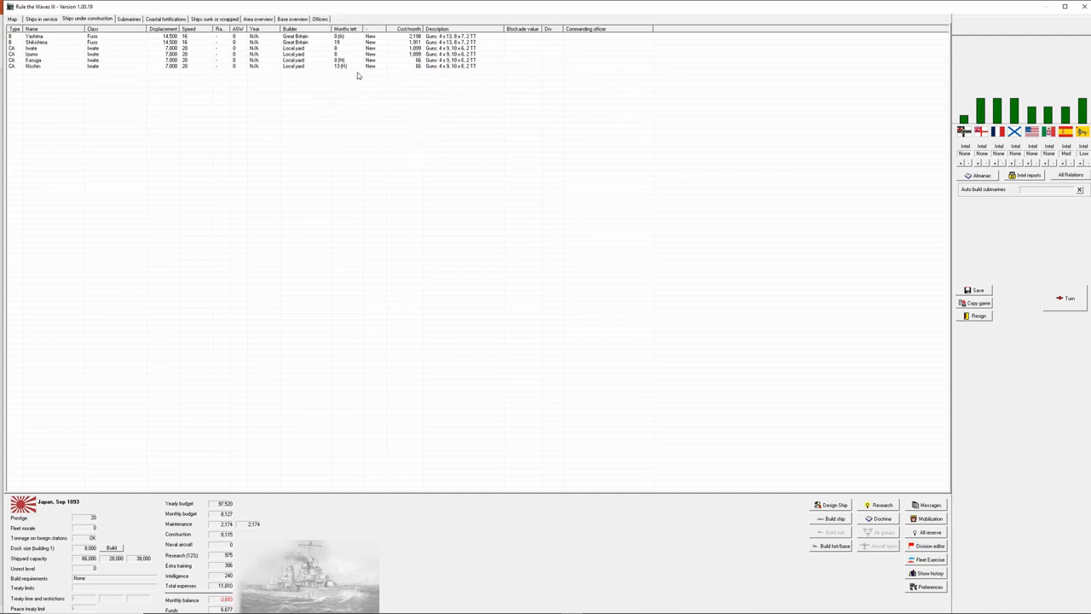
mouse_move(357, 76)
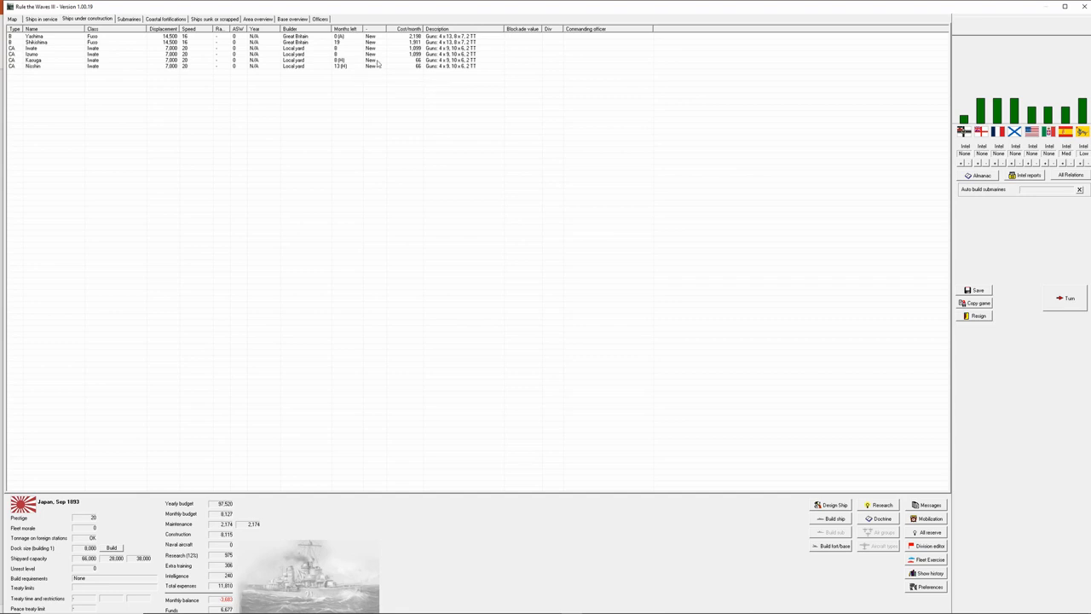
mouse_move(395, 48)
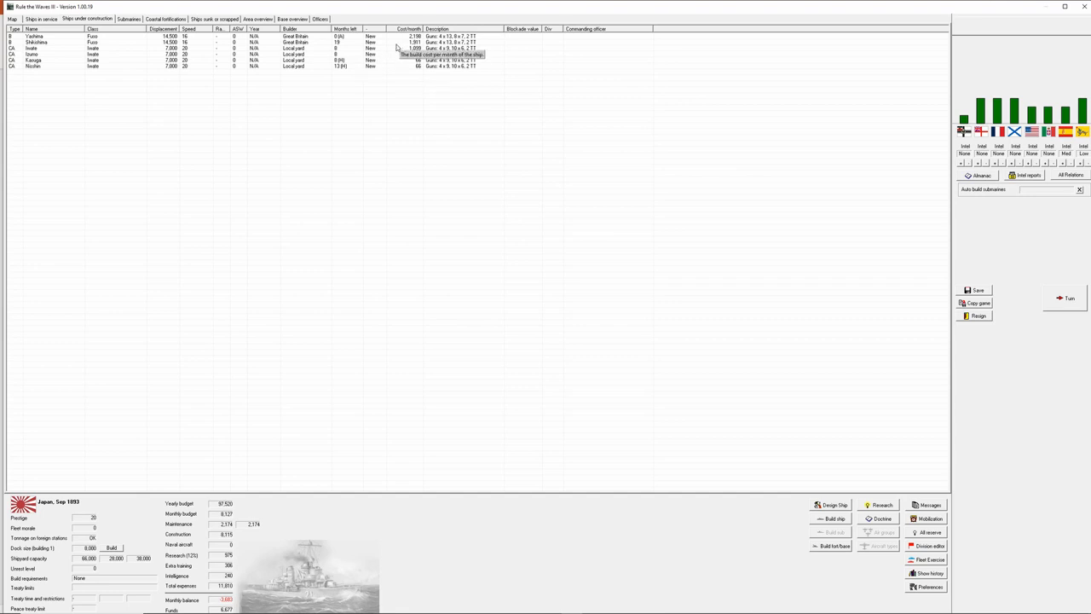